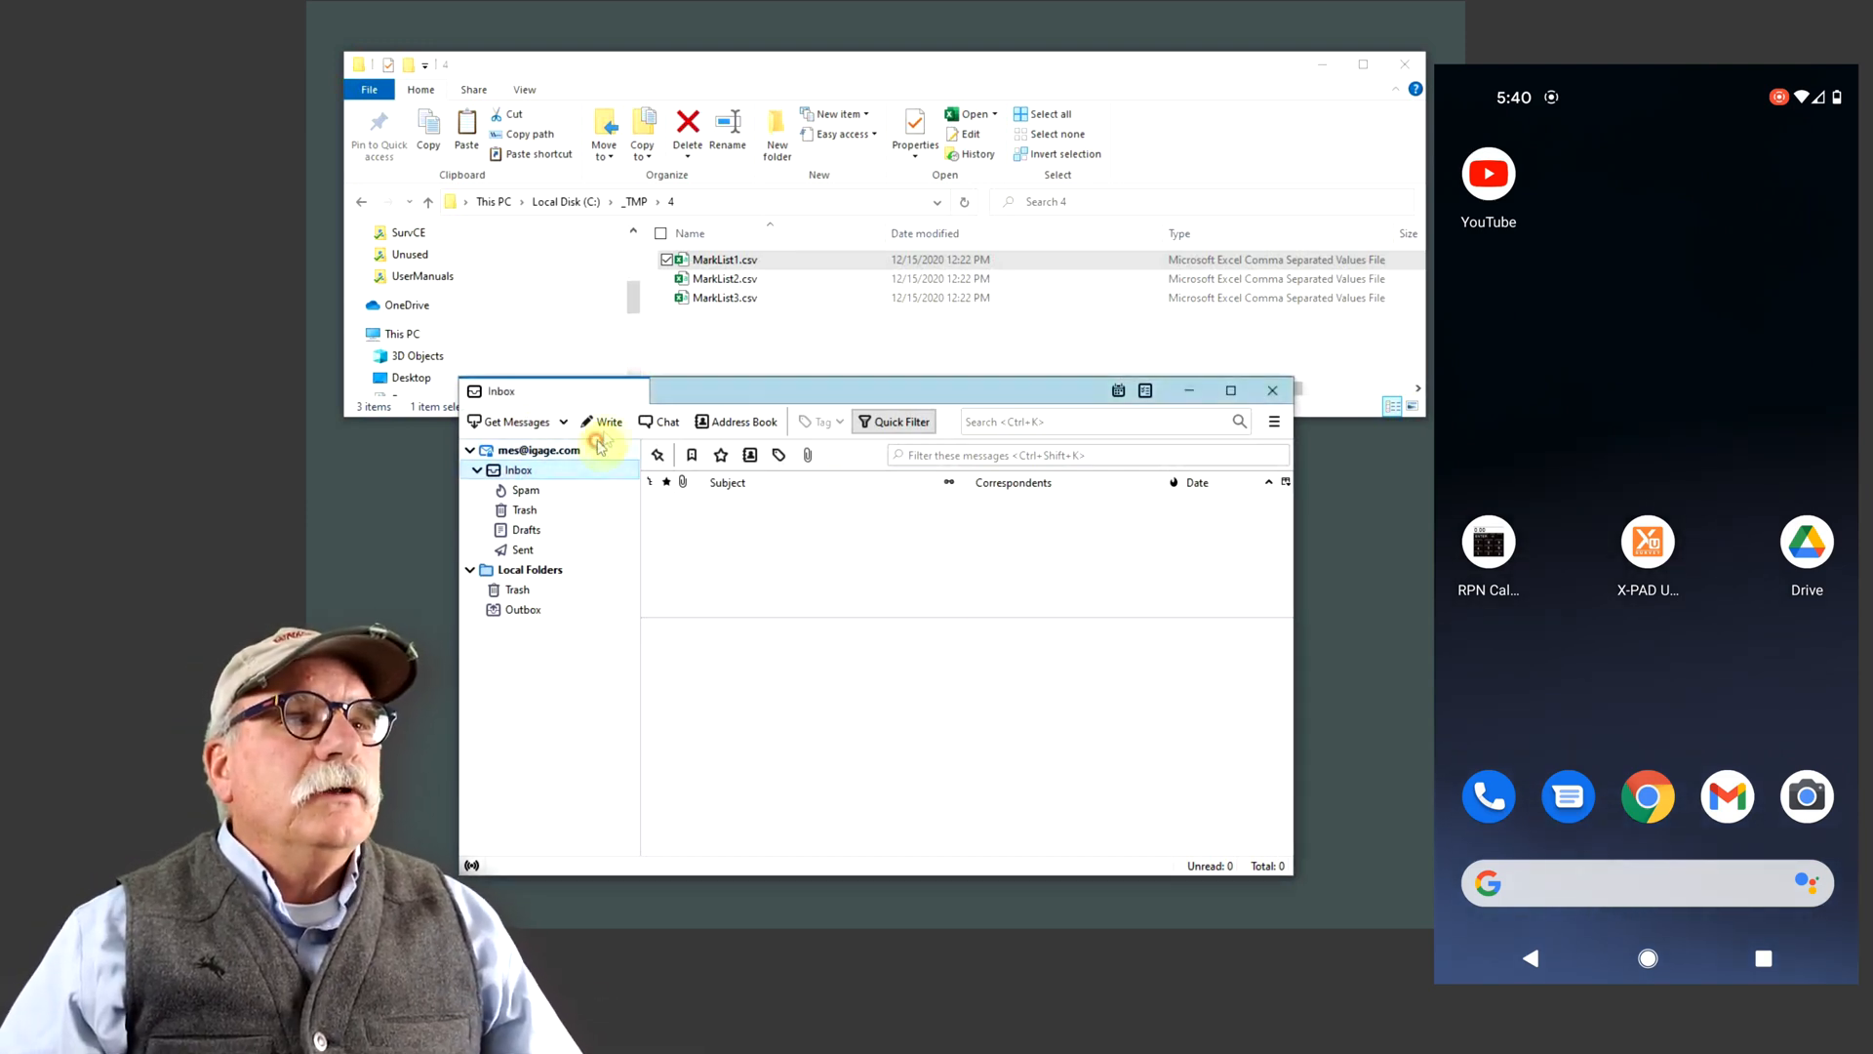
Compose the 'Test 1' email to the Gmail account with MarkList1.csv attached, and send it
click(602, 421)
text(Test 1)
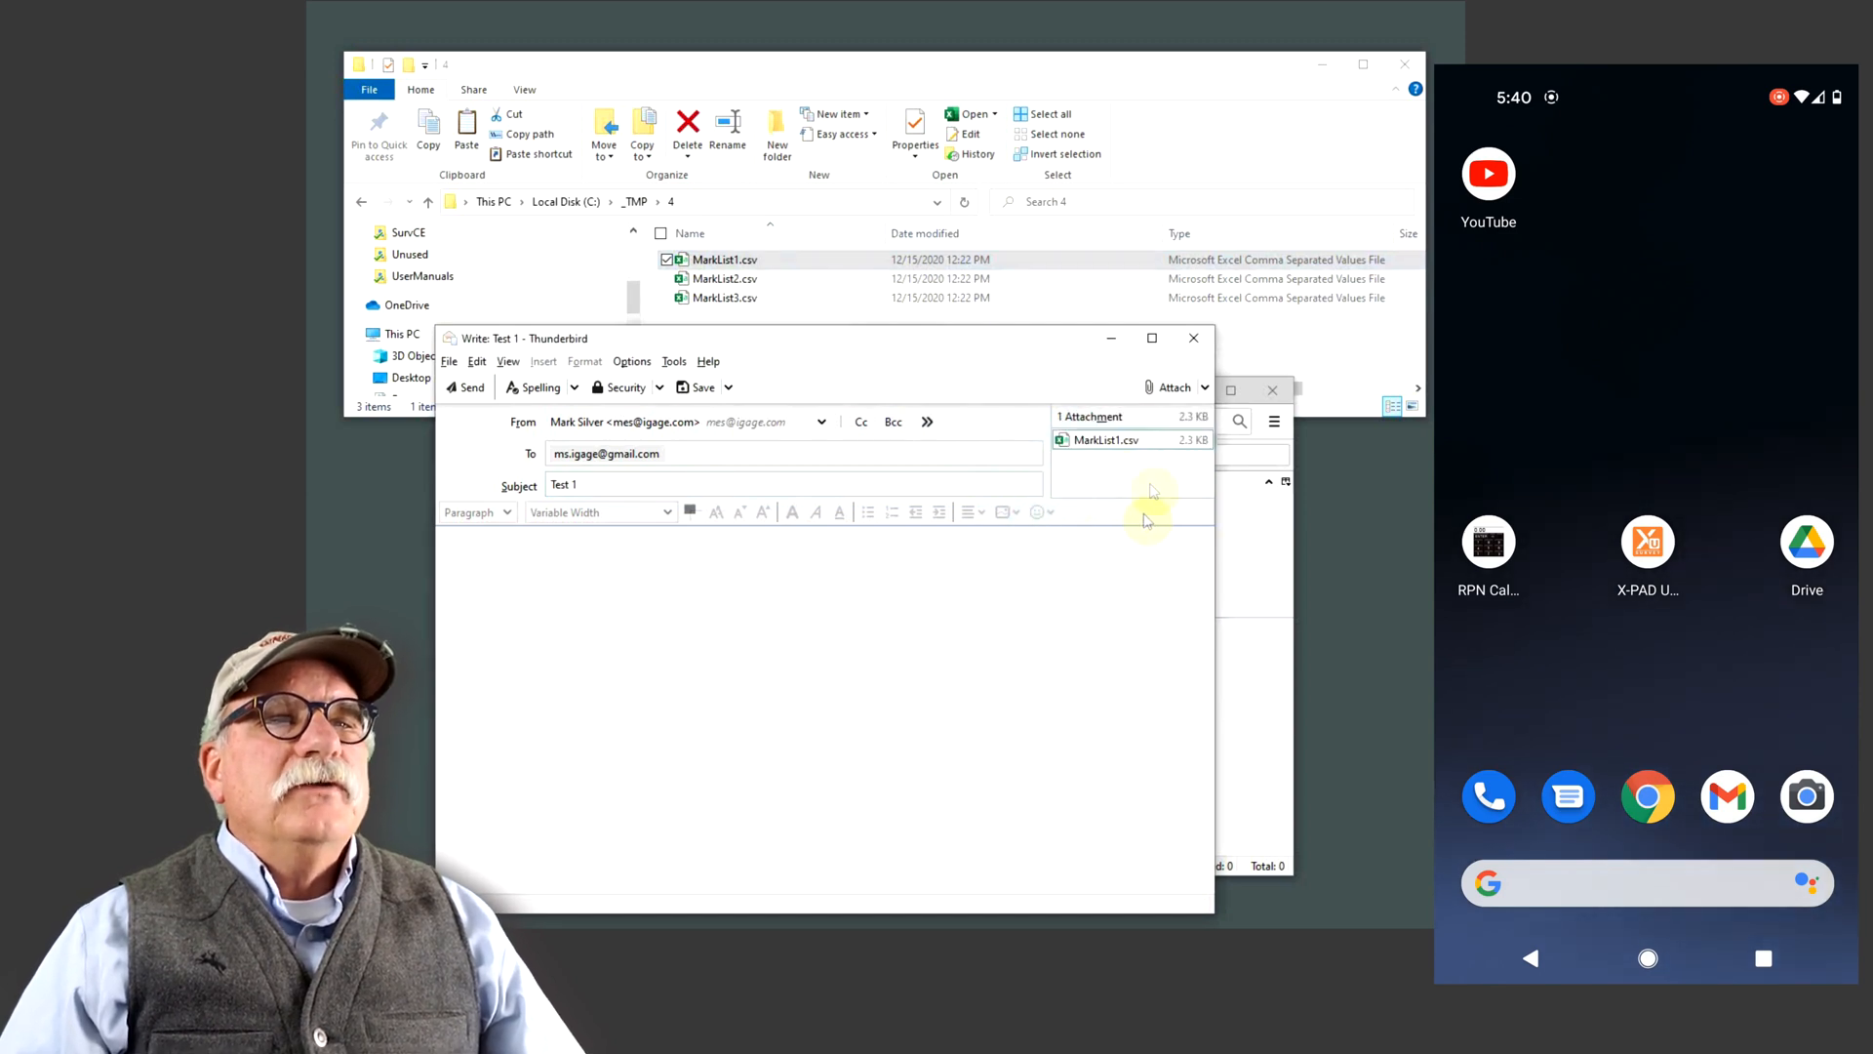
click(464, 387)
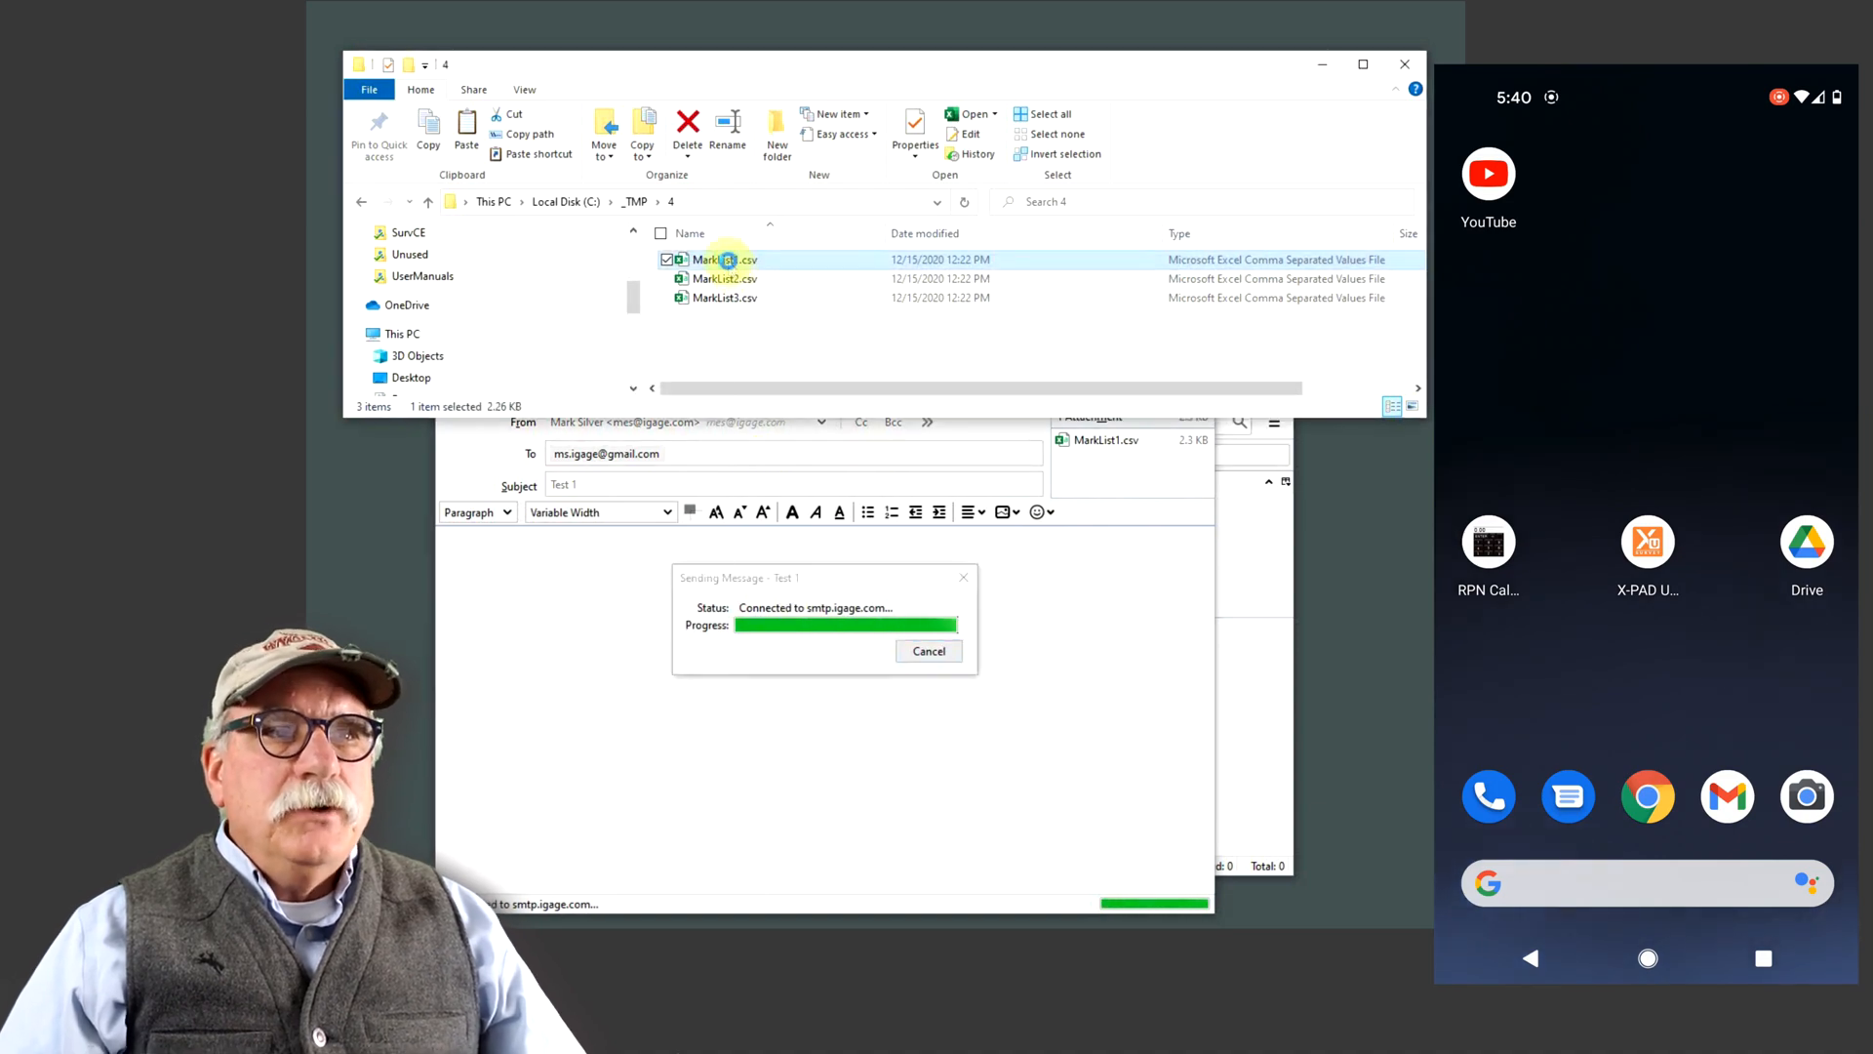
double_click(723, 259)
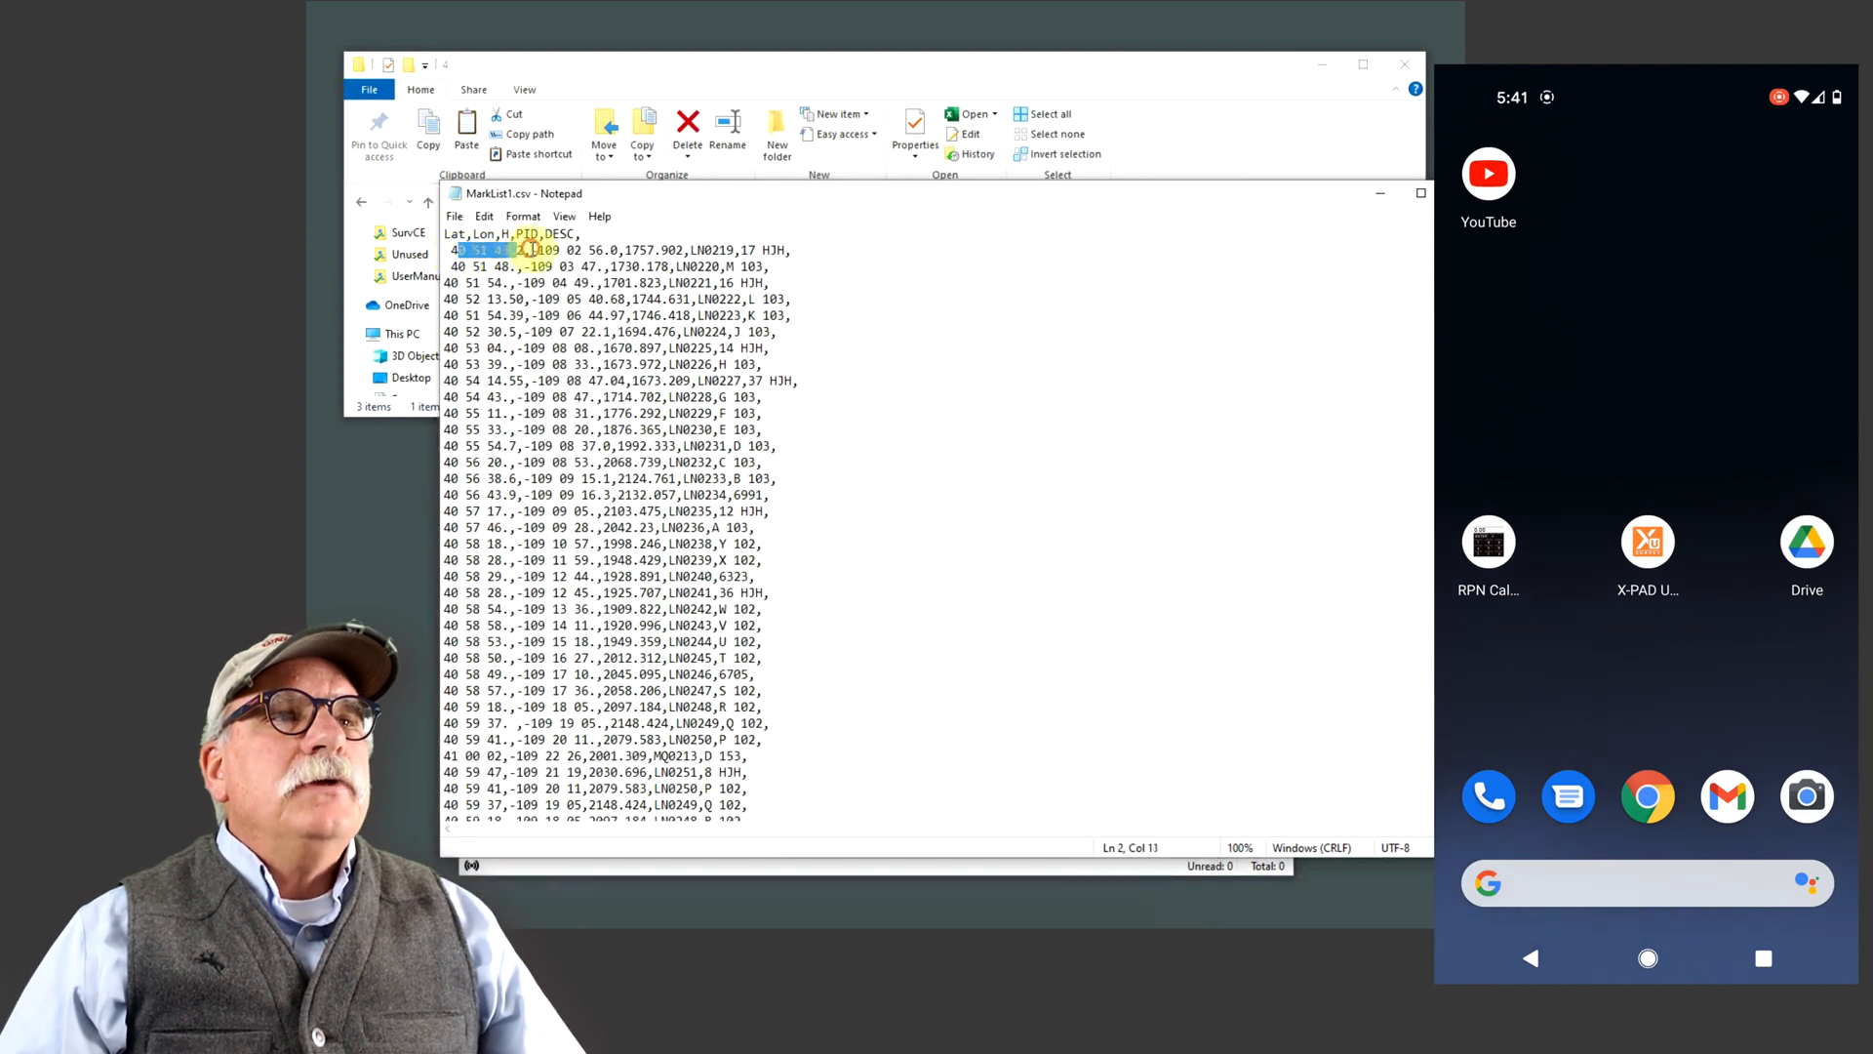
double_click(649, 250)
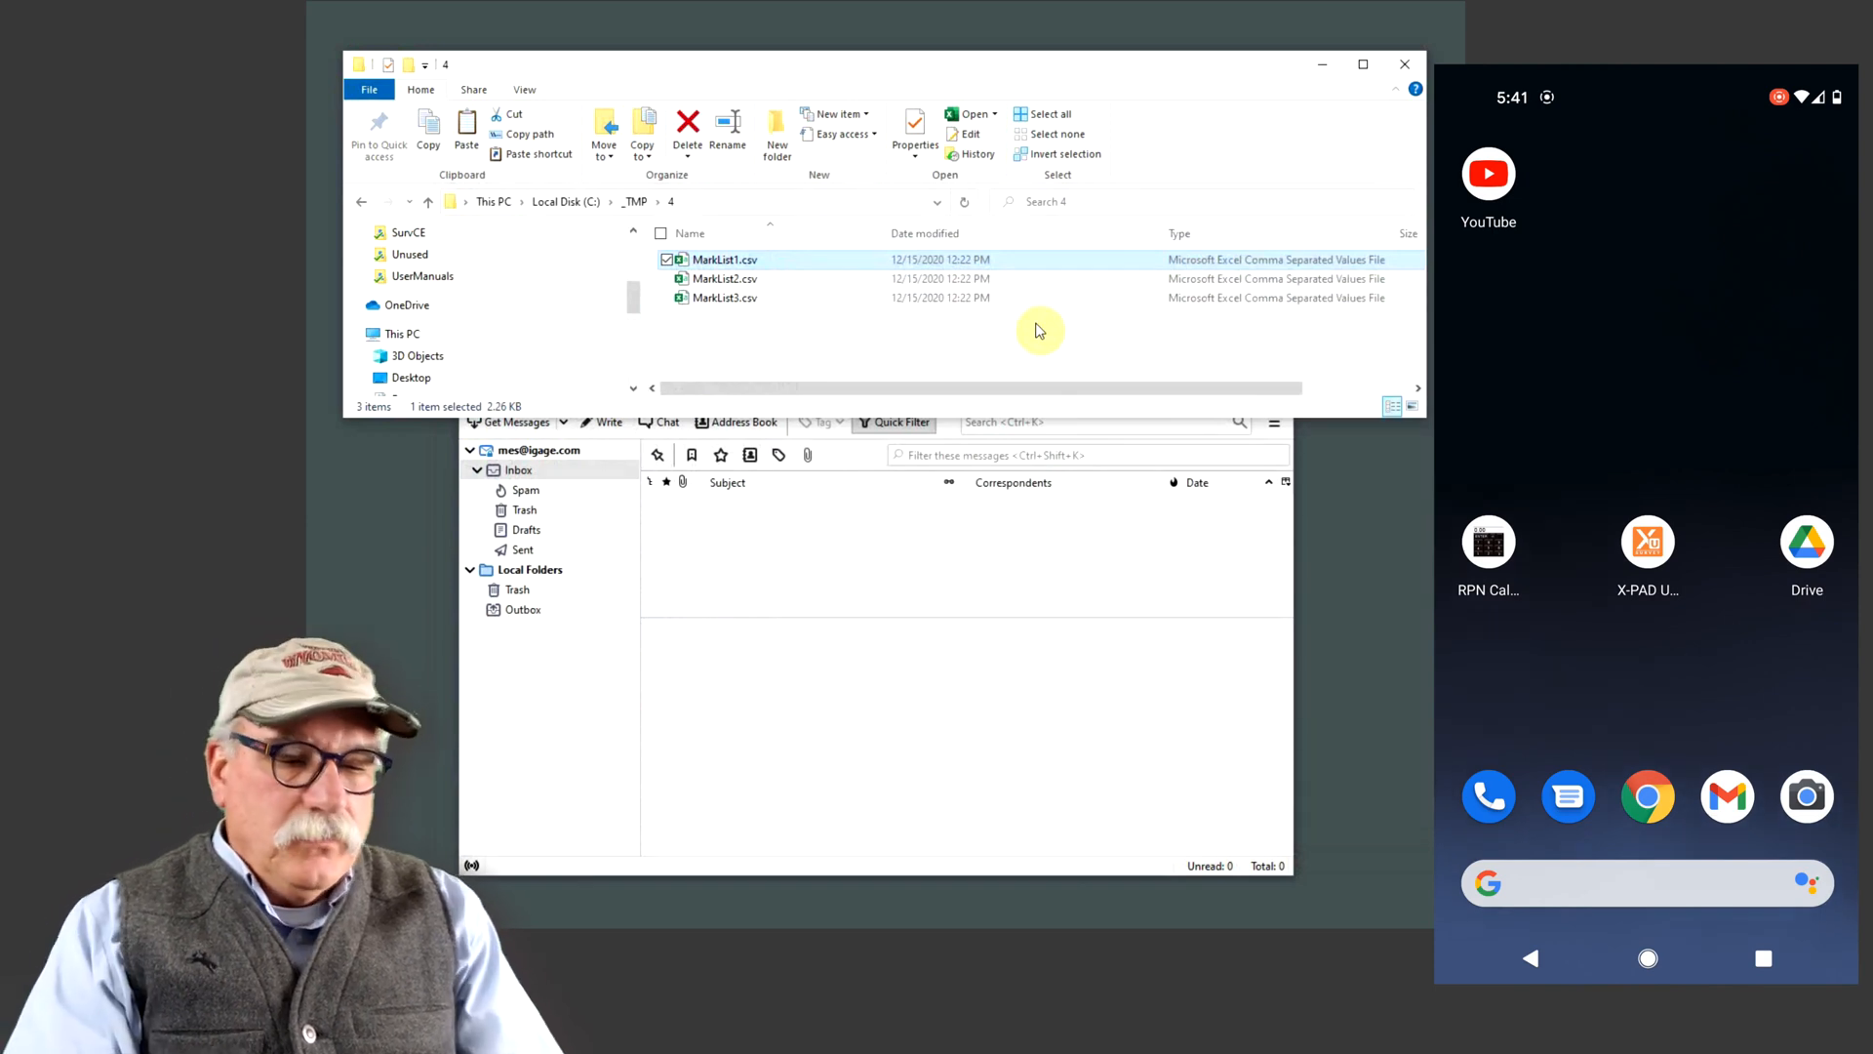
click(1726, 796)
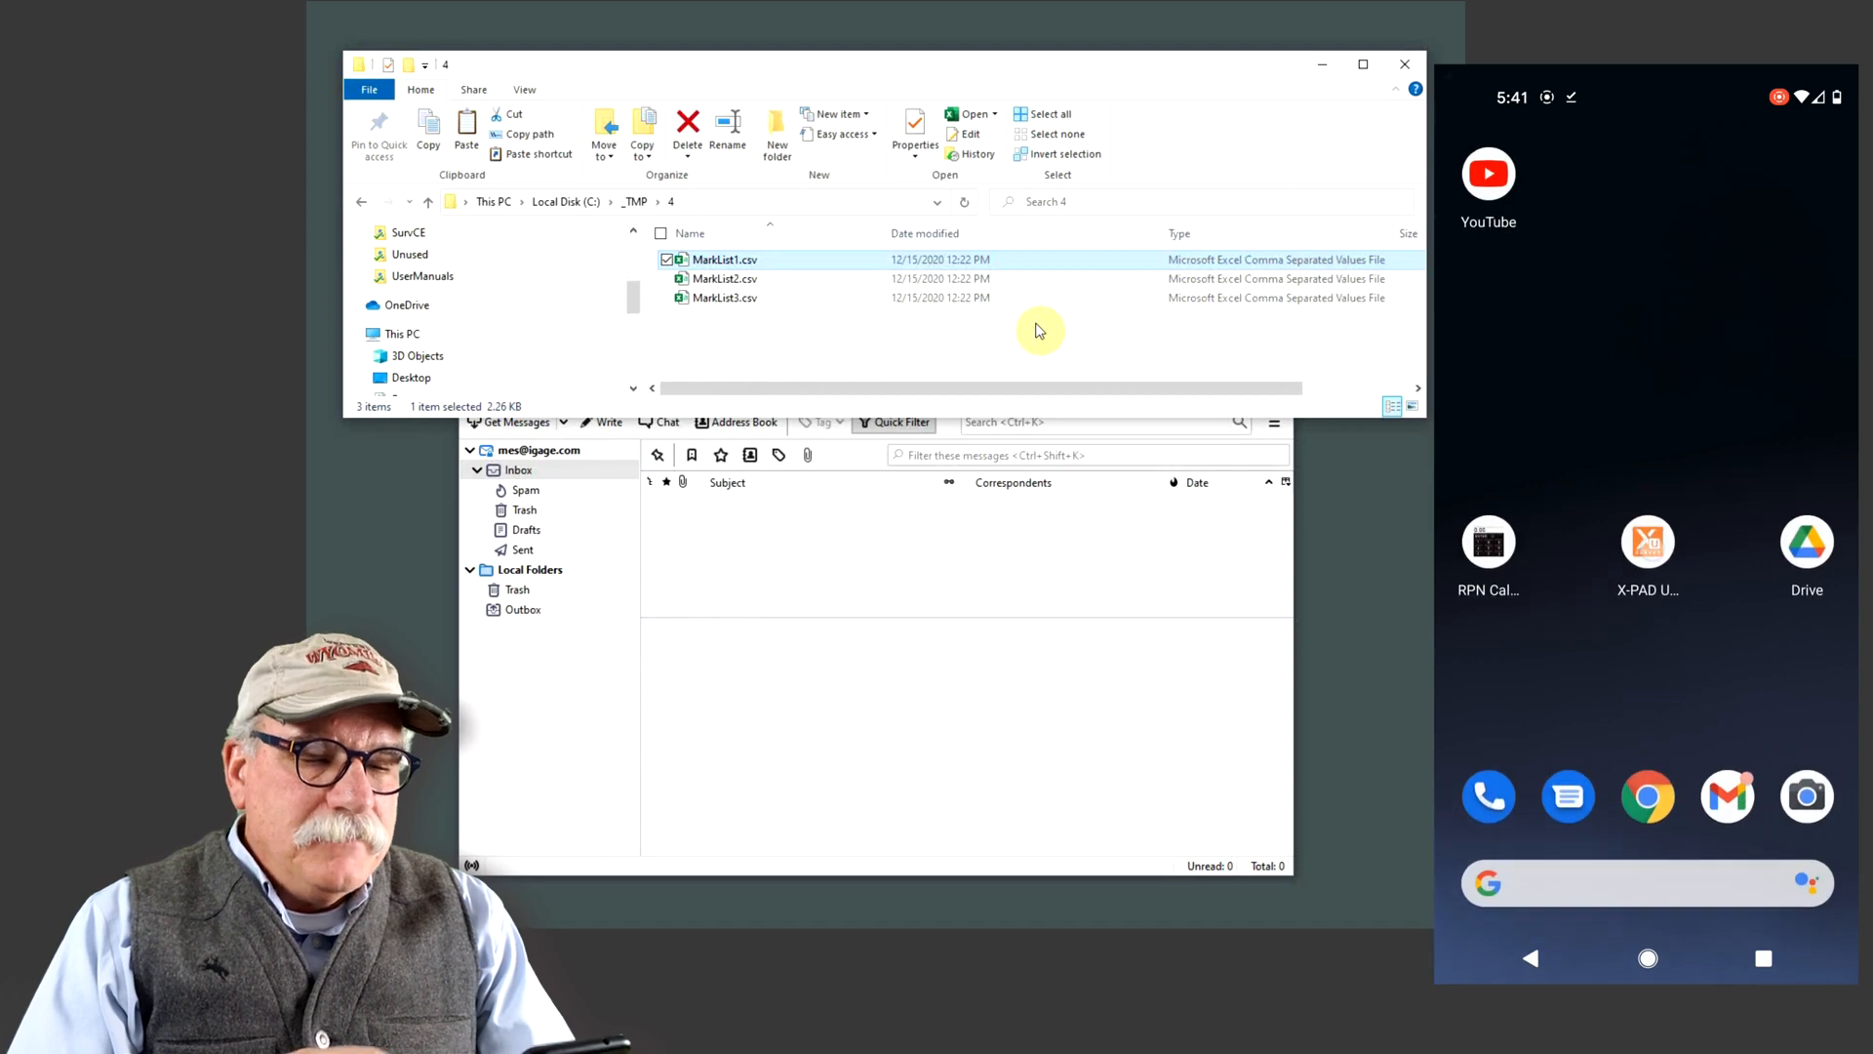
Launch X-PAD, accept a new job, and start importing the CSV from the Download folder
click(1647, 542)
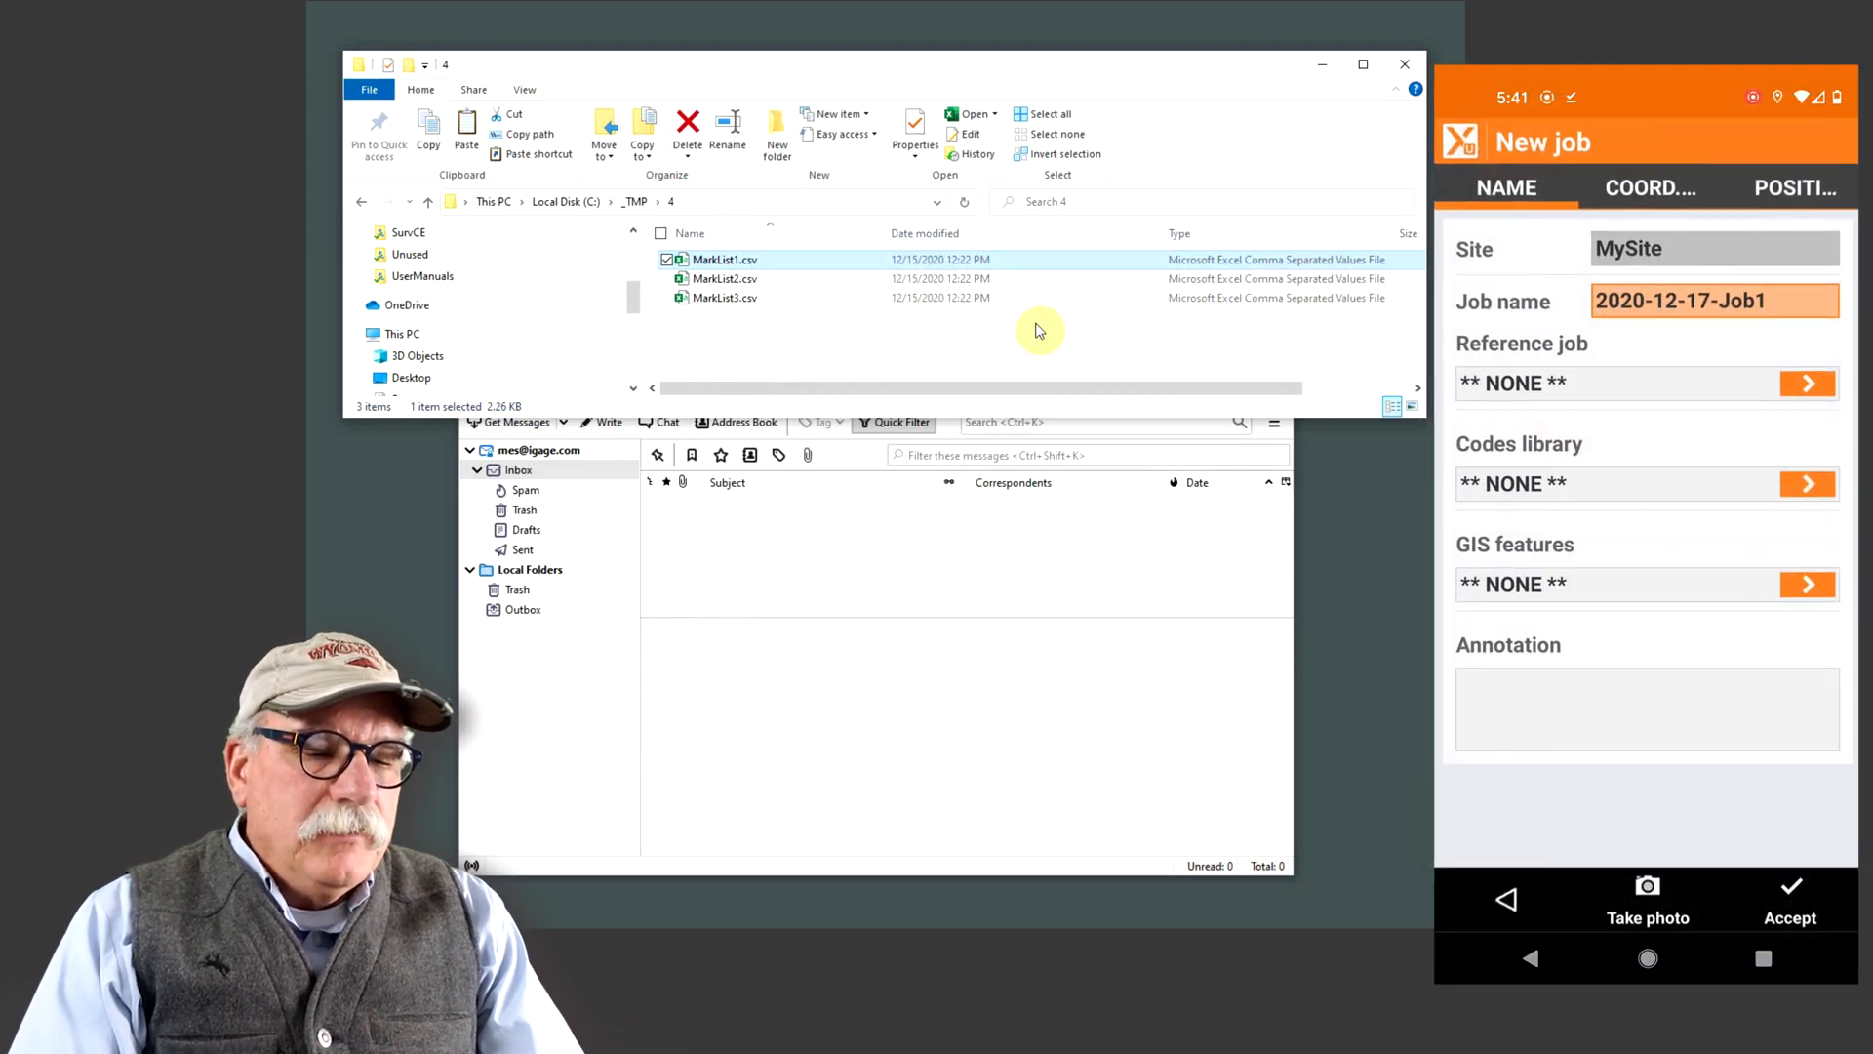
click(1714, 299)
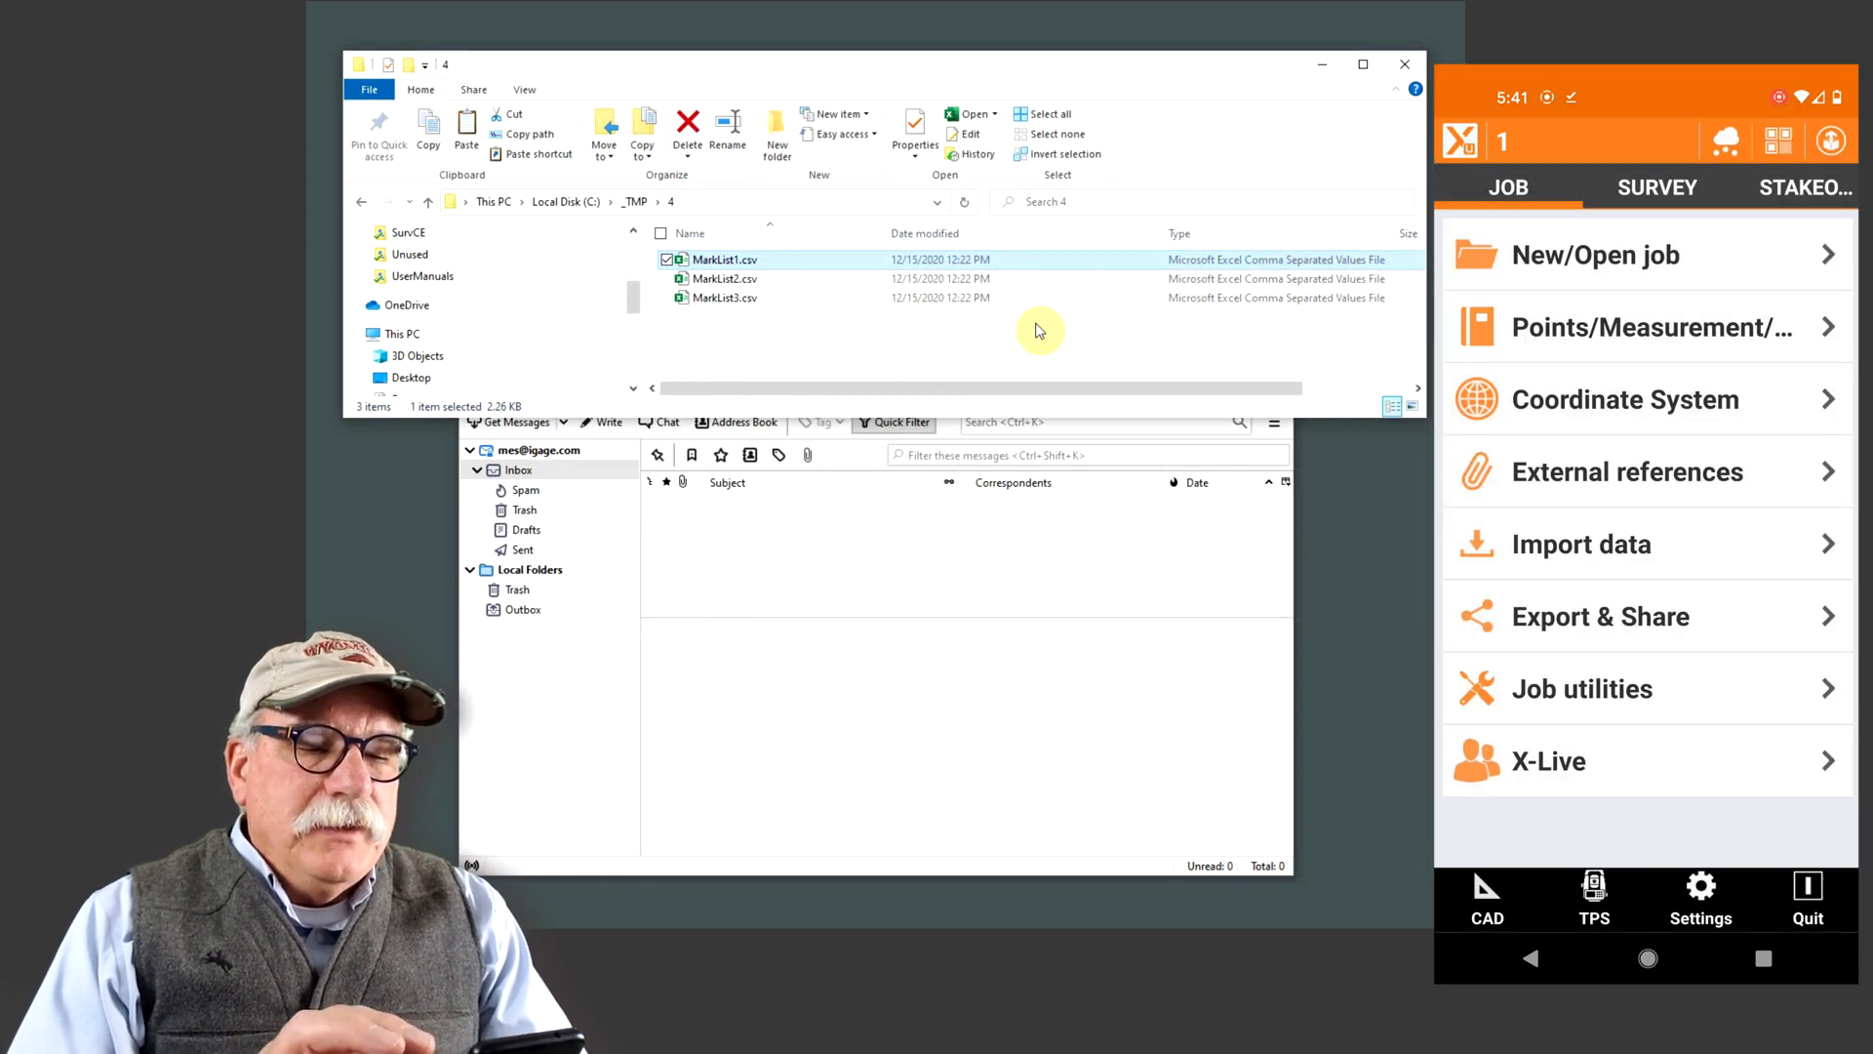
click(1581, 543)
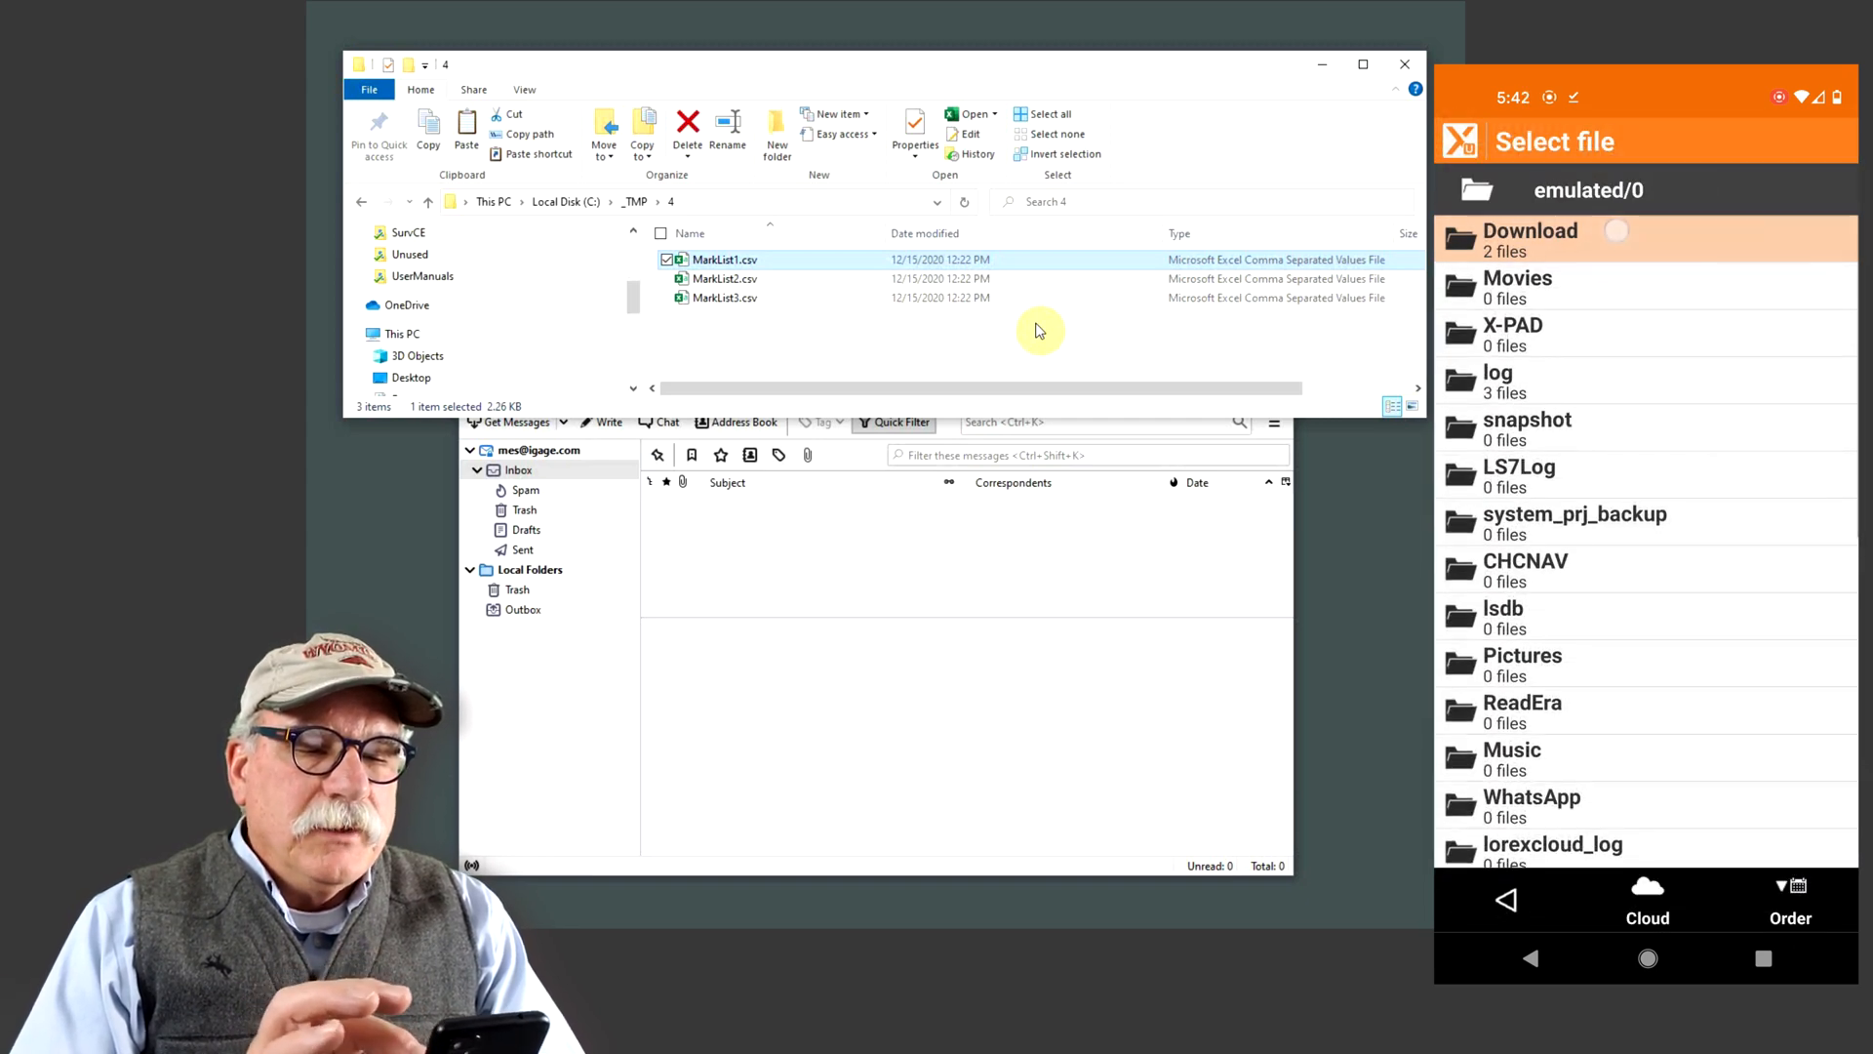
click(1529, 239)
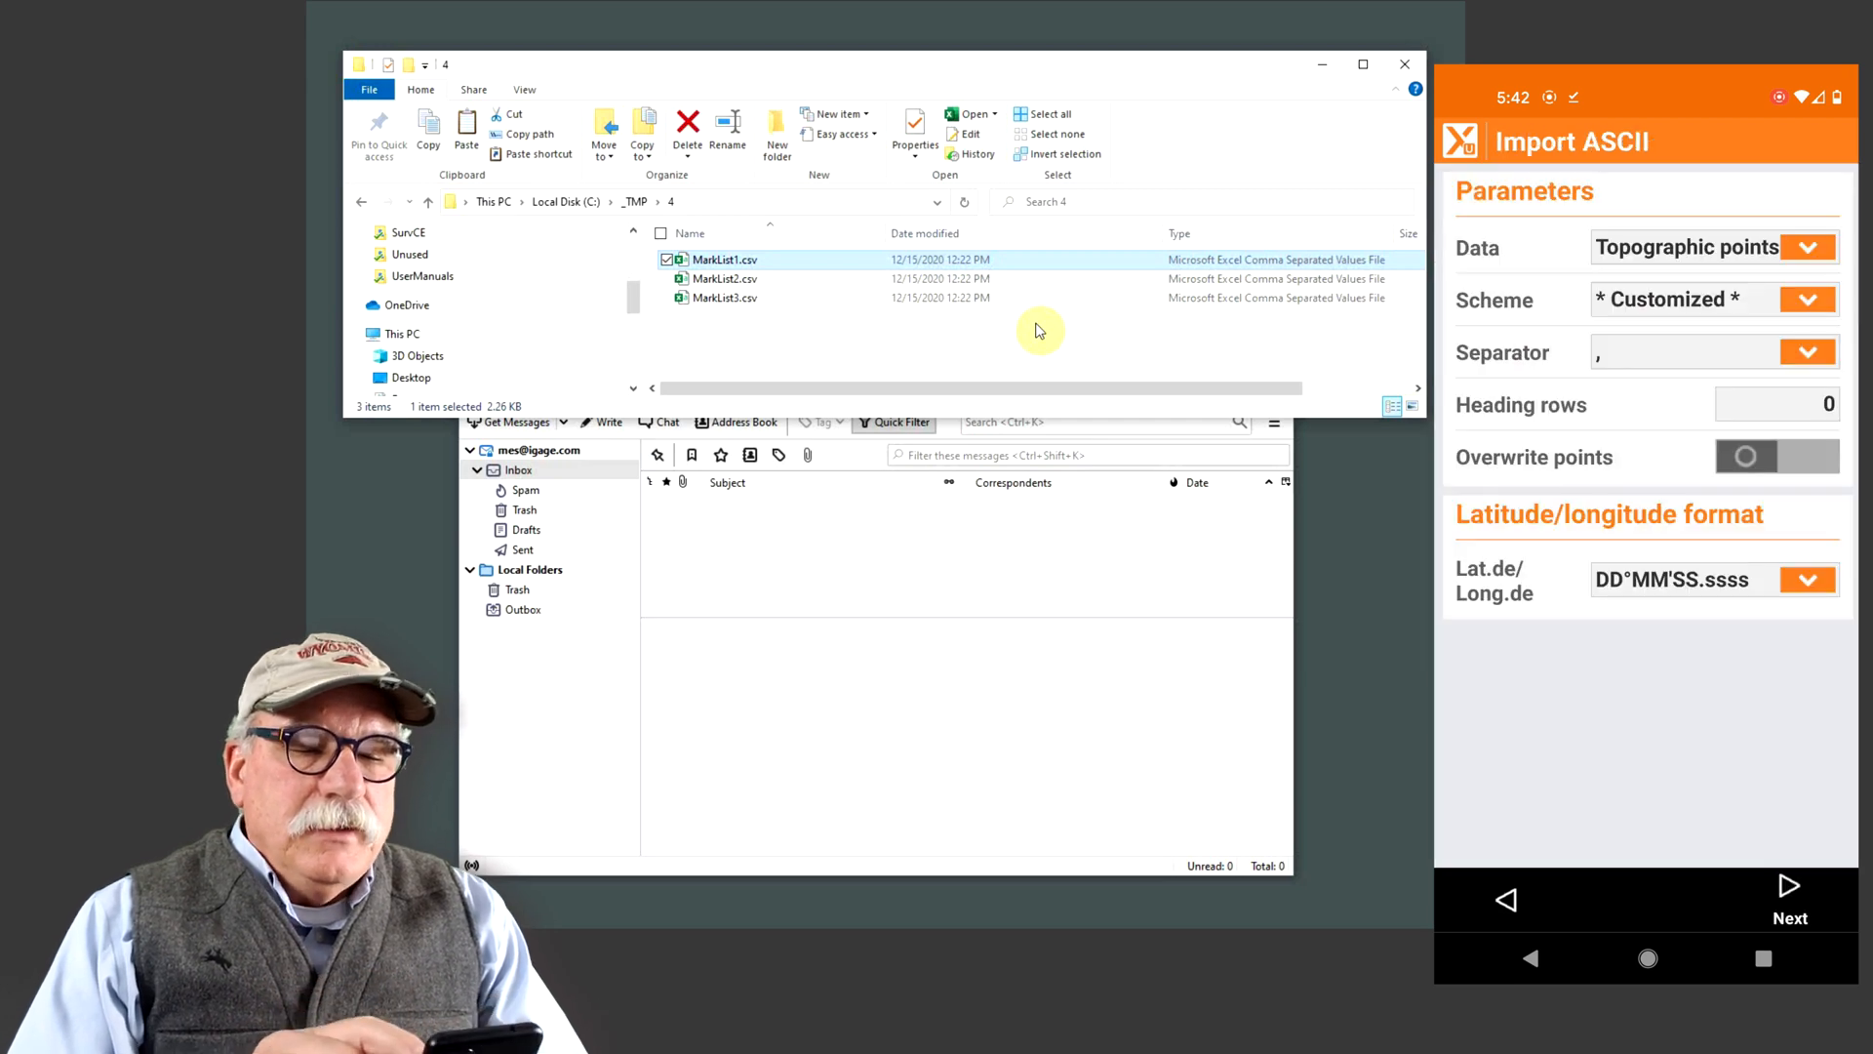
Map import fields to Latitude, Longitude, Elevation, Point name, Description, dropping Code and grid coordinates
click(1708, 298)
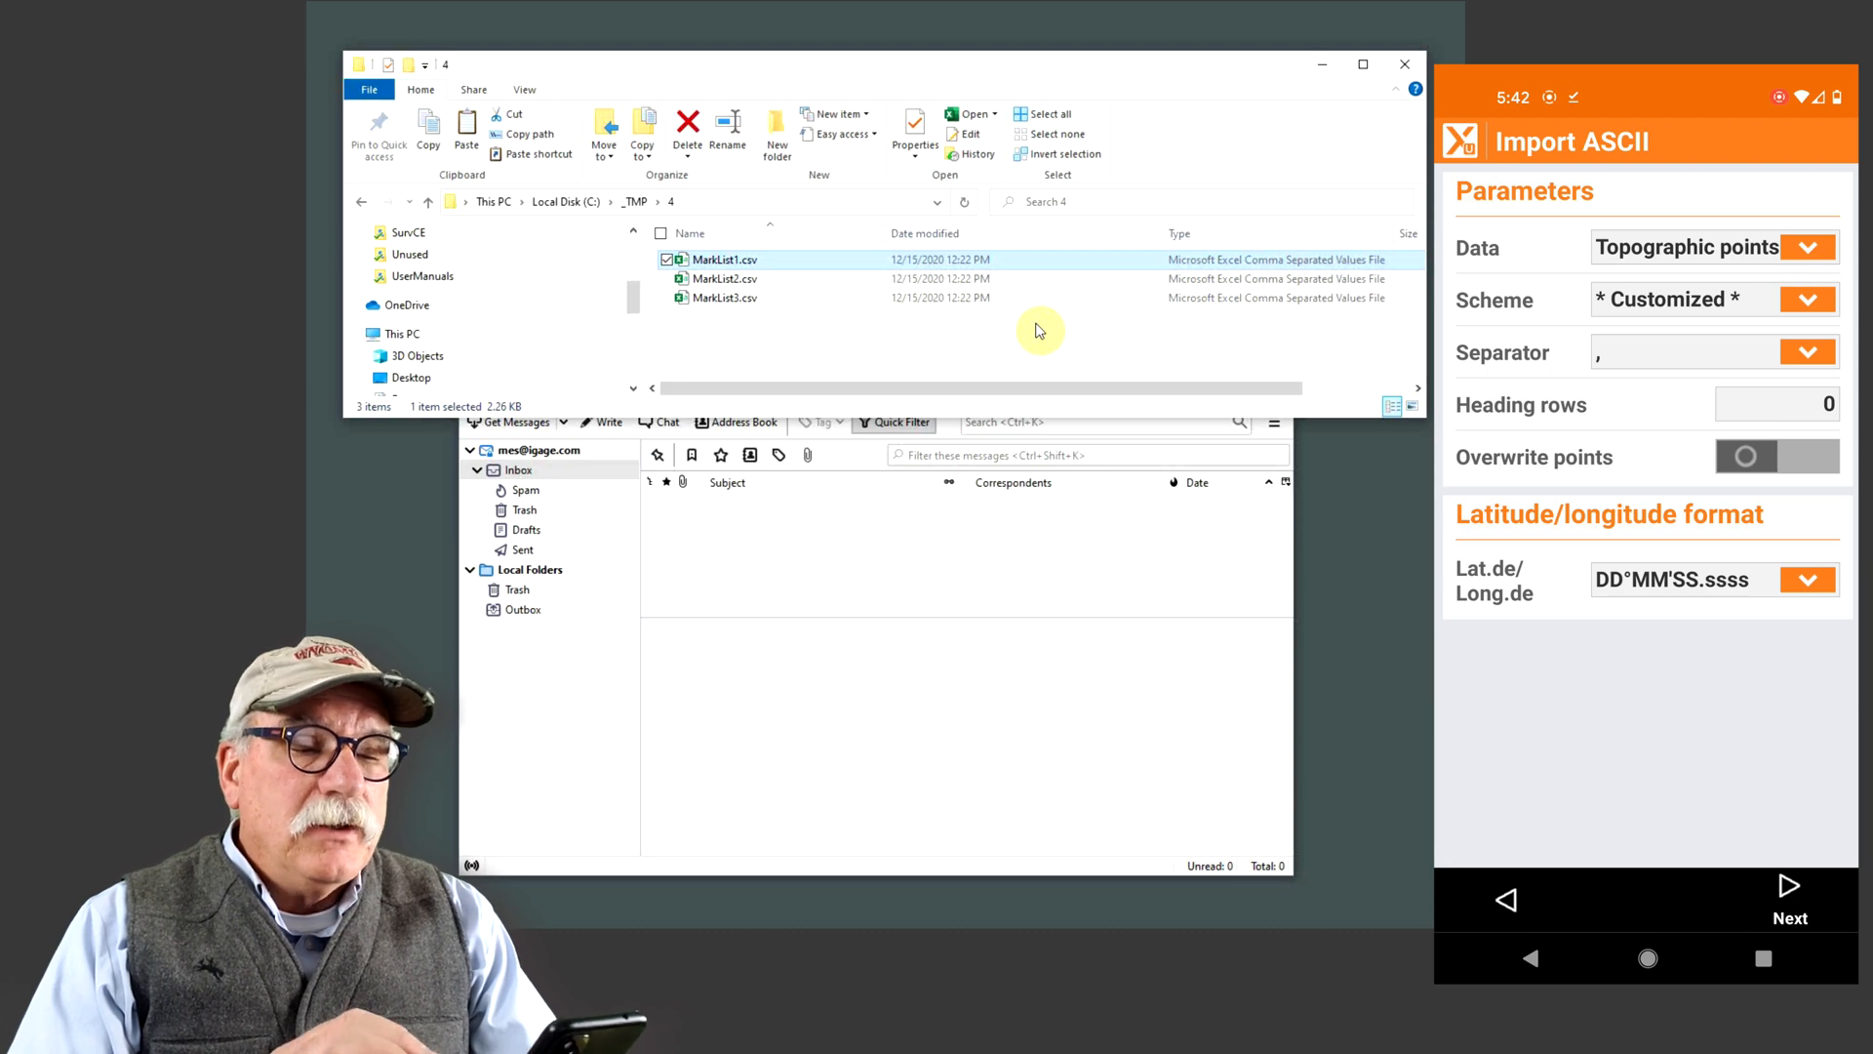
click(1788, 900)
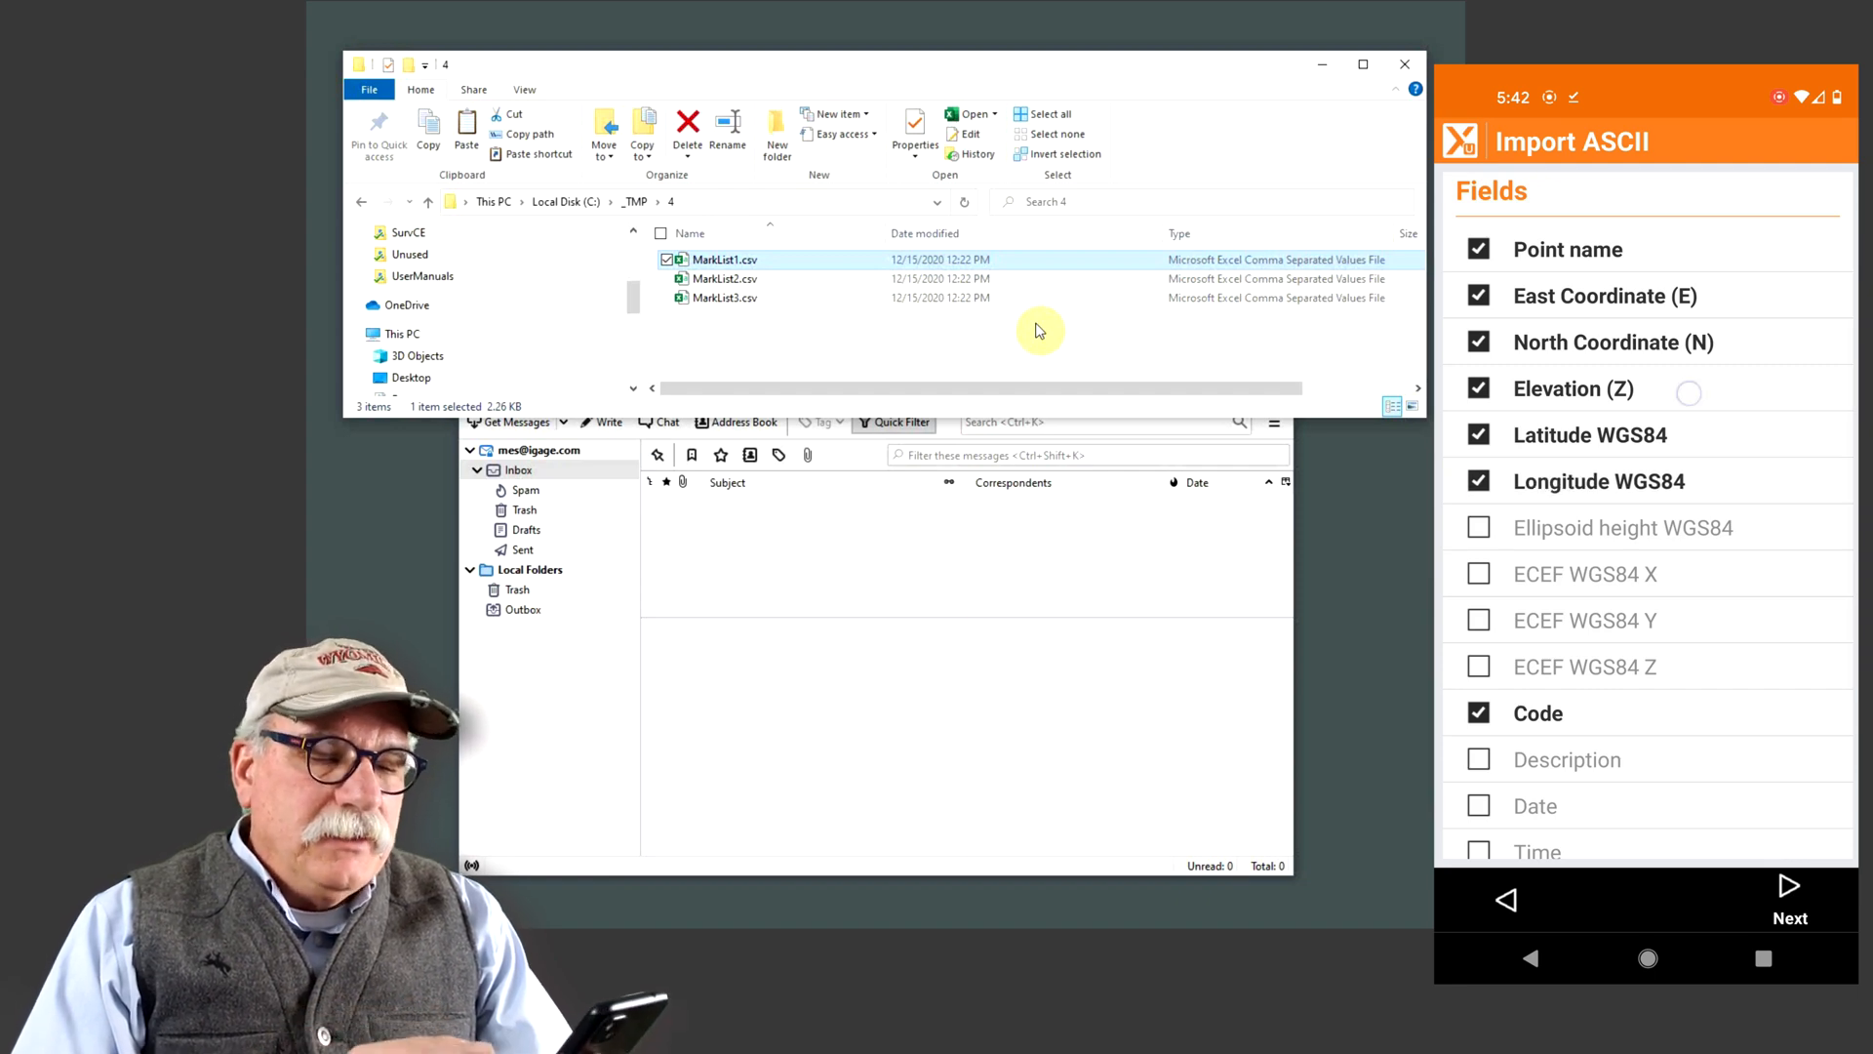
click(1572, 387)
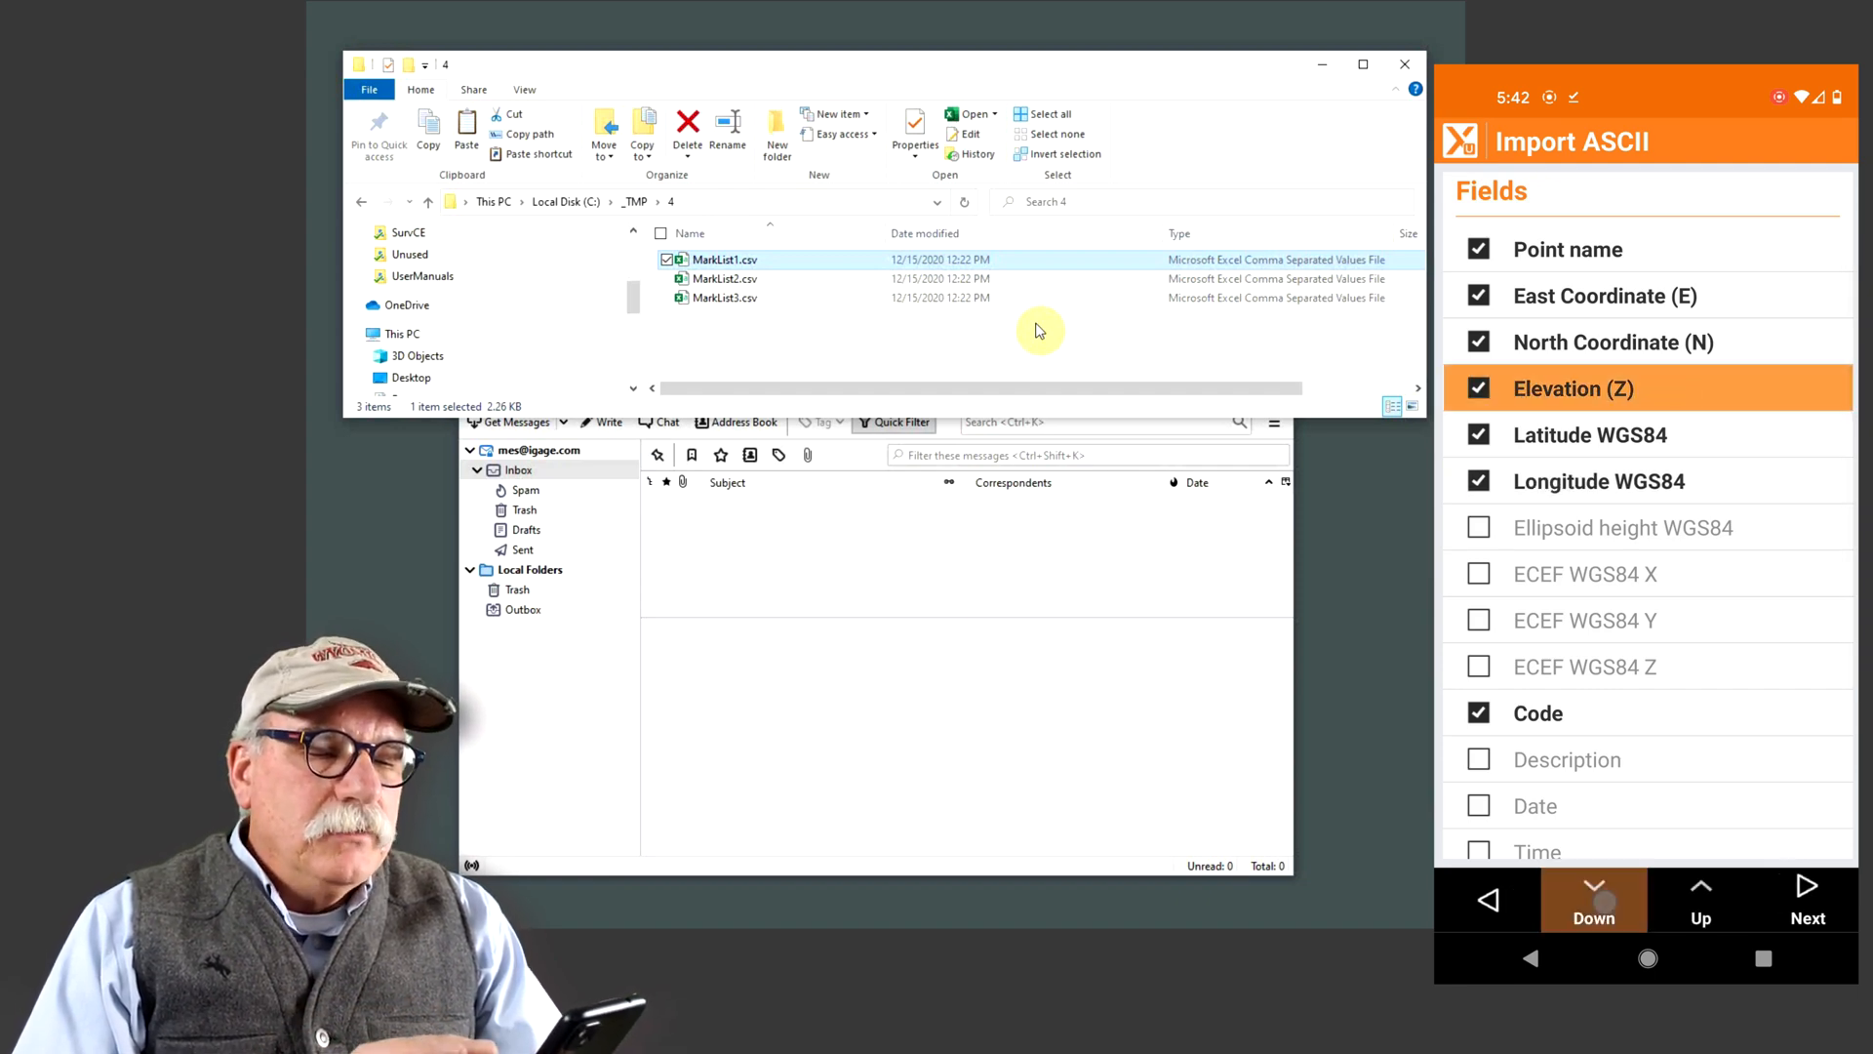
click(1593, 900)
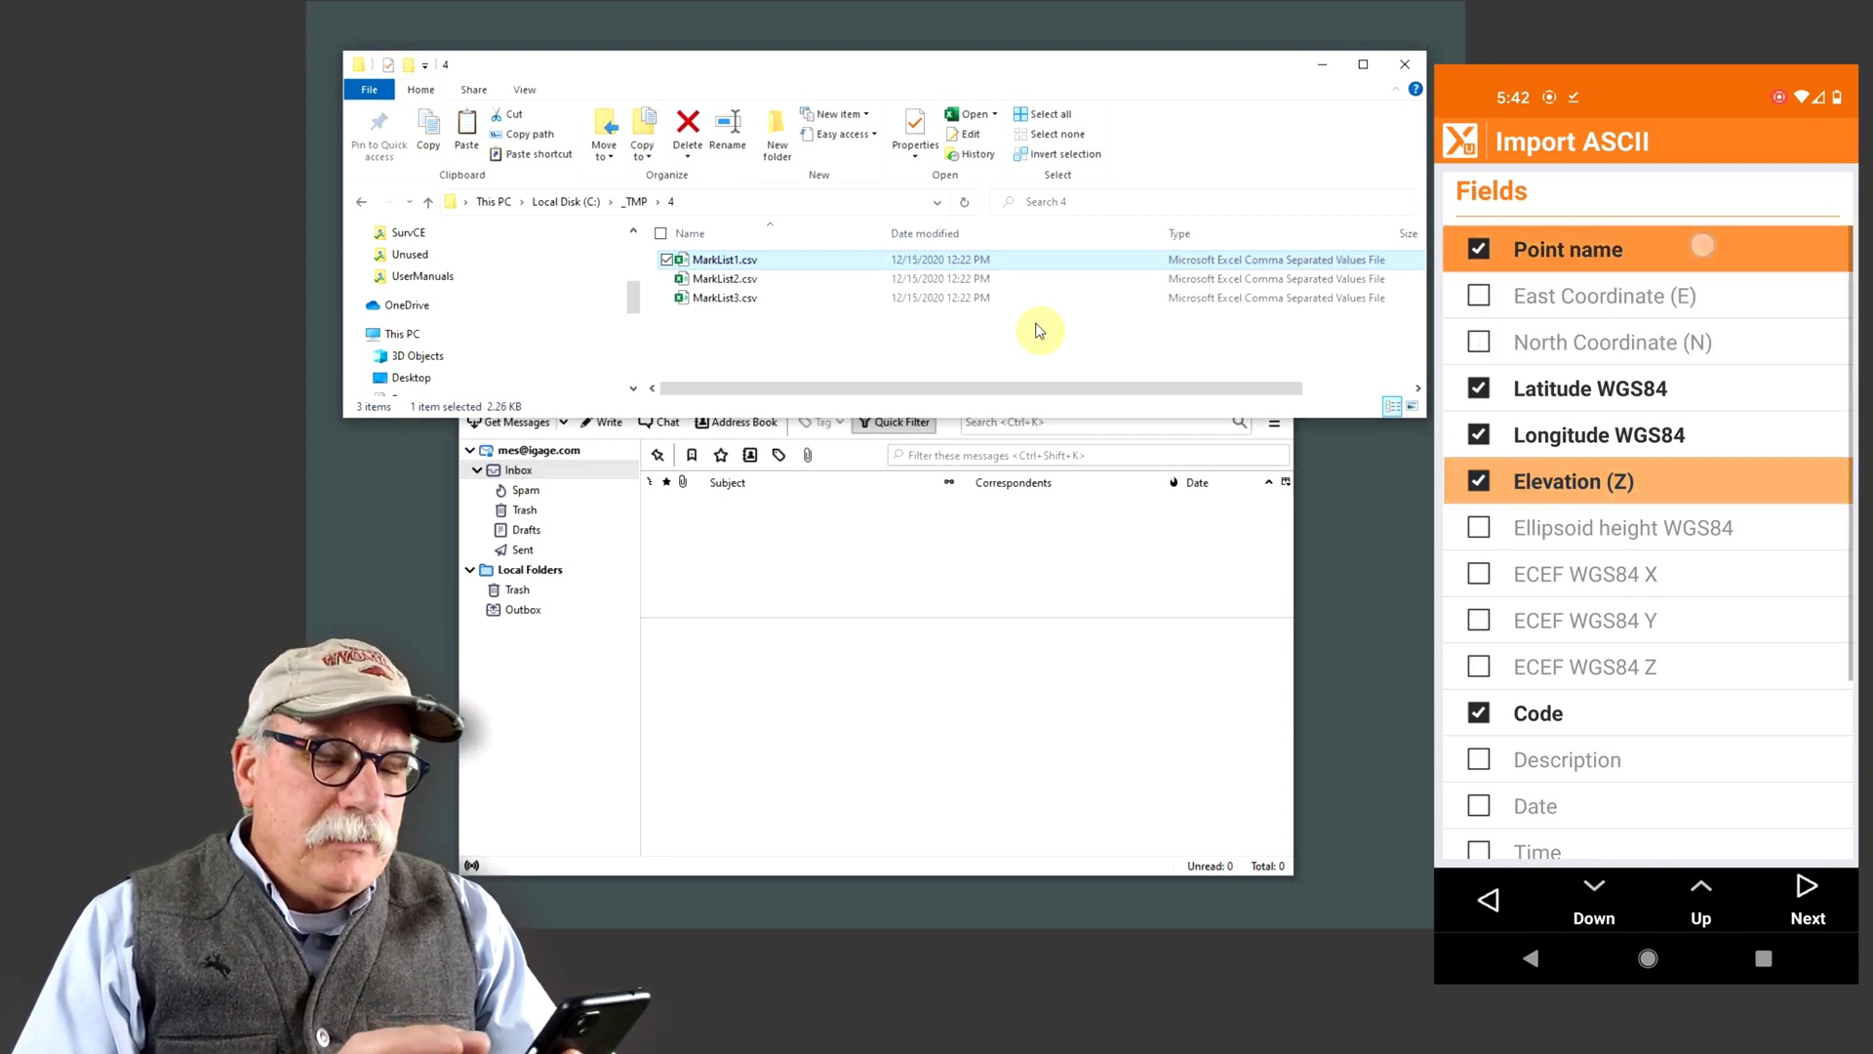
click(1593, 899)
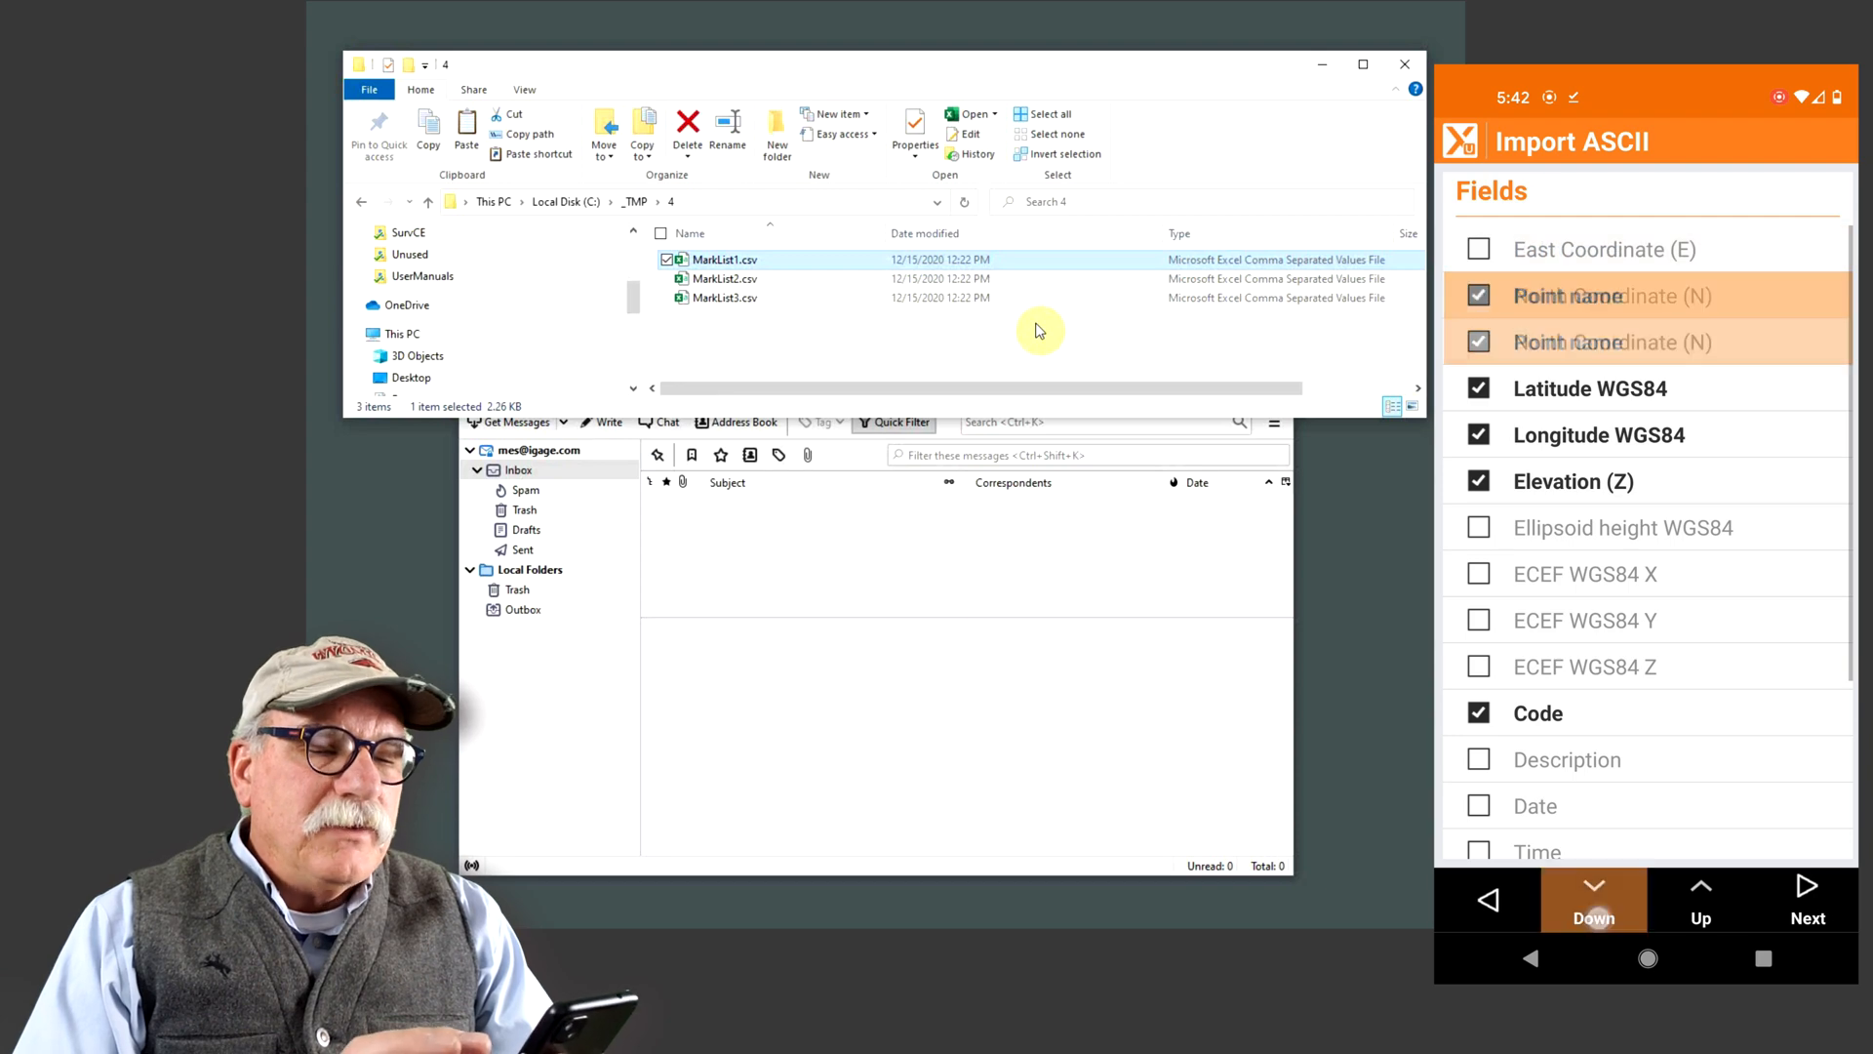
click(1593, 902)
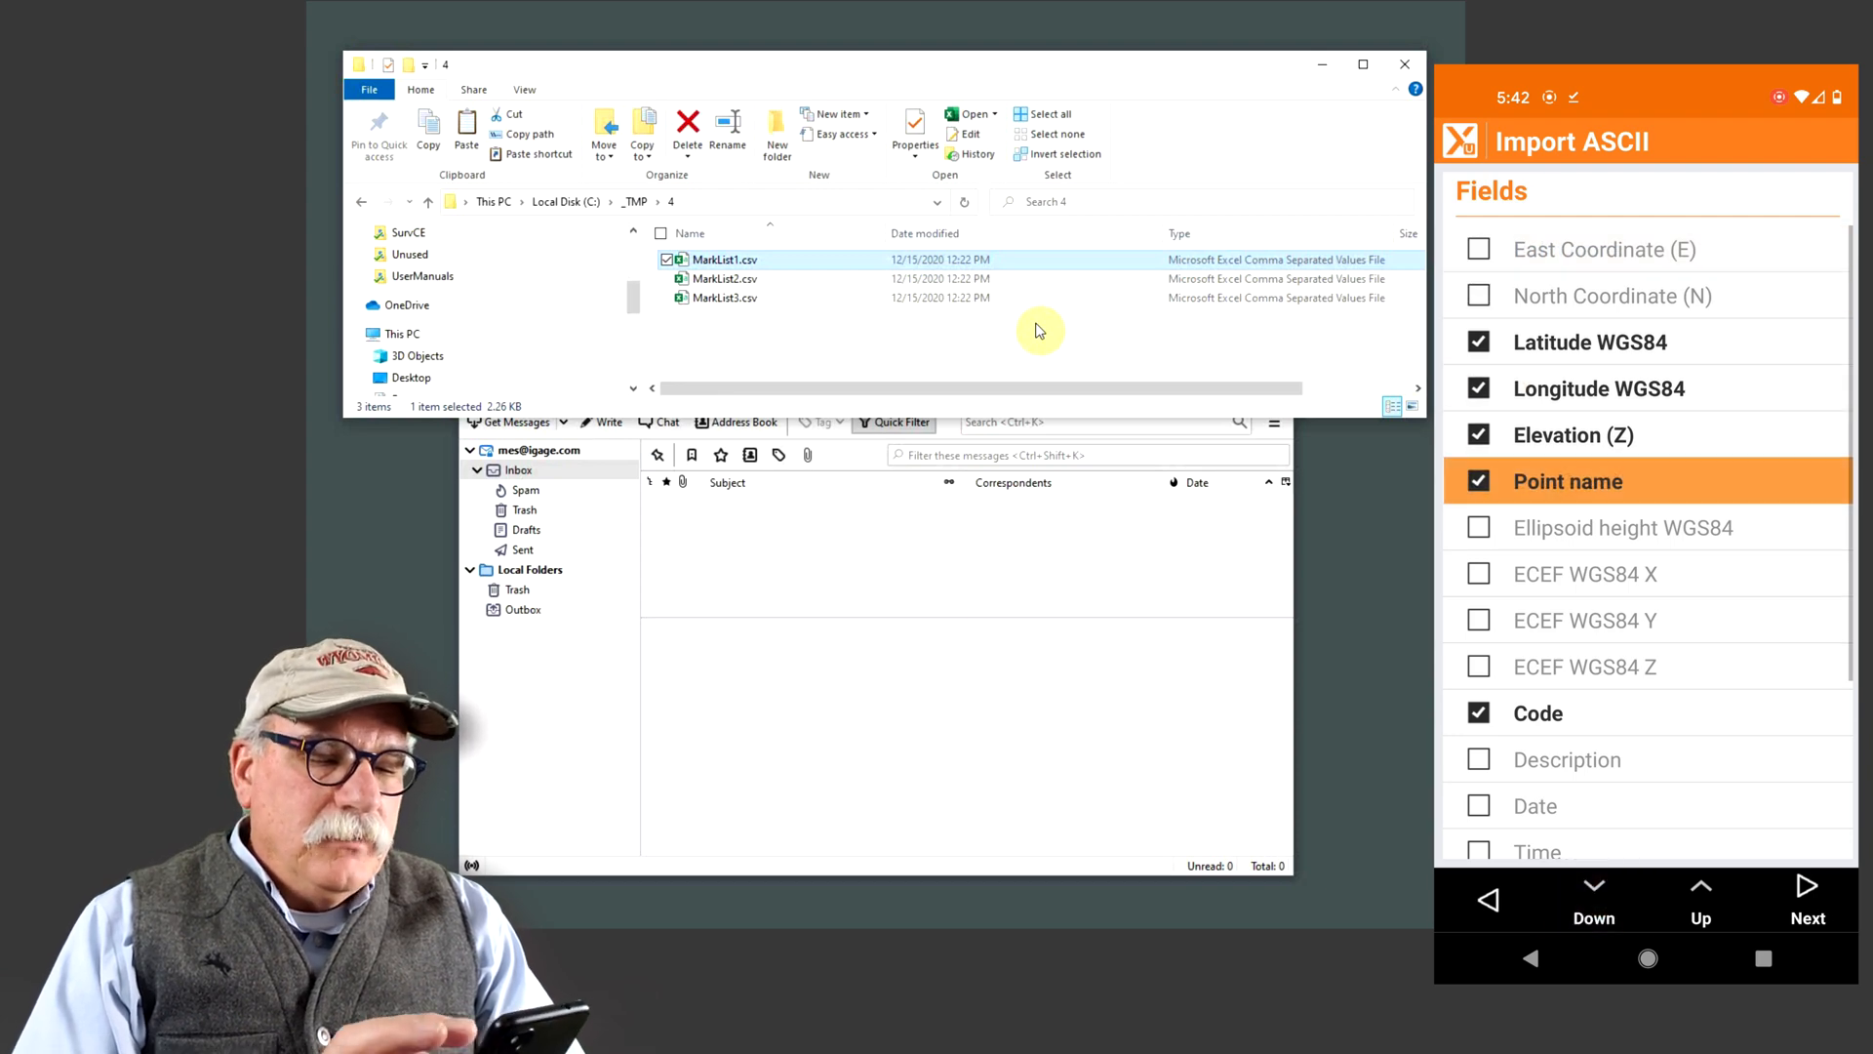
click(1592, 900)
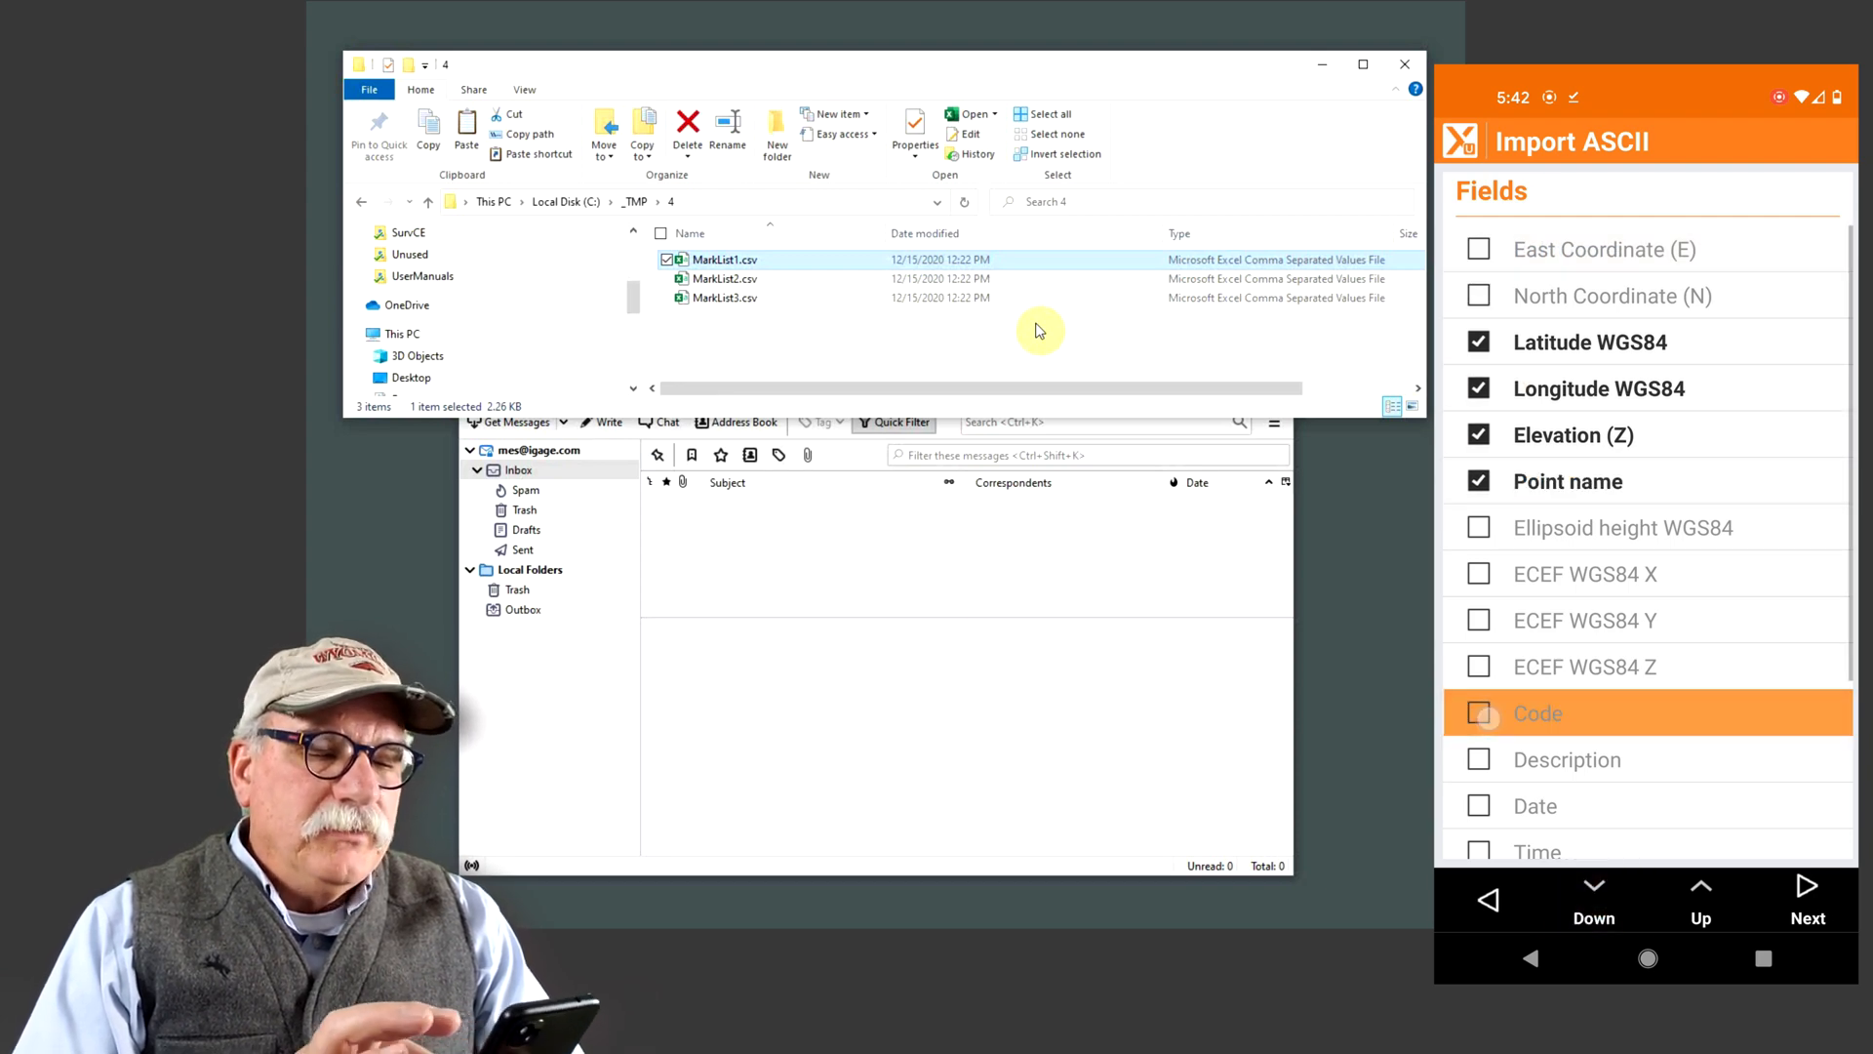
click(1478, 759)
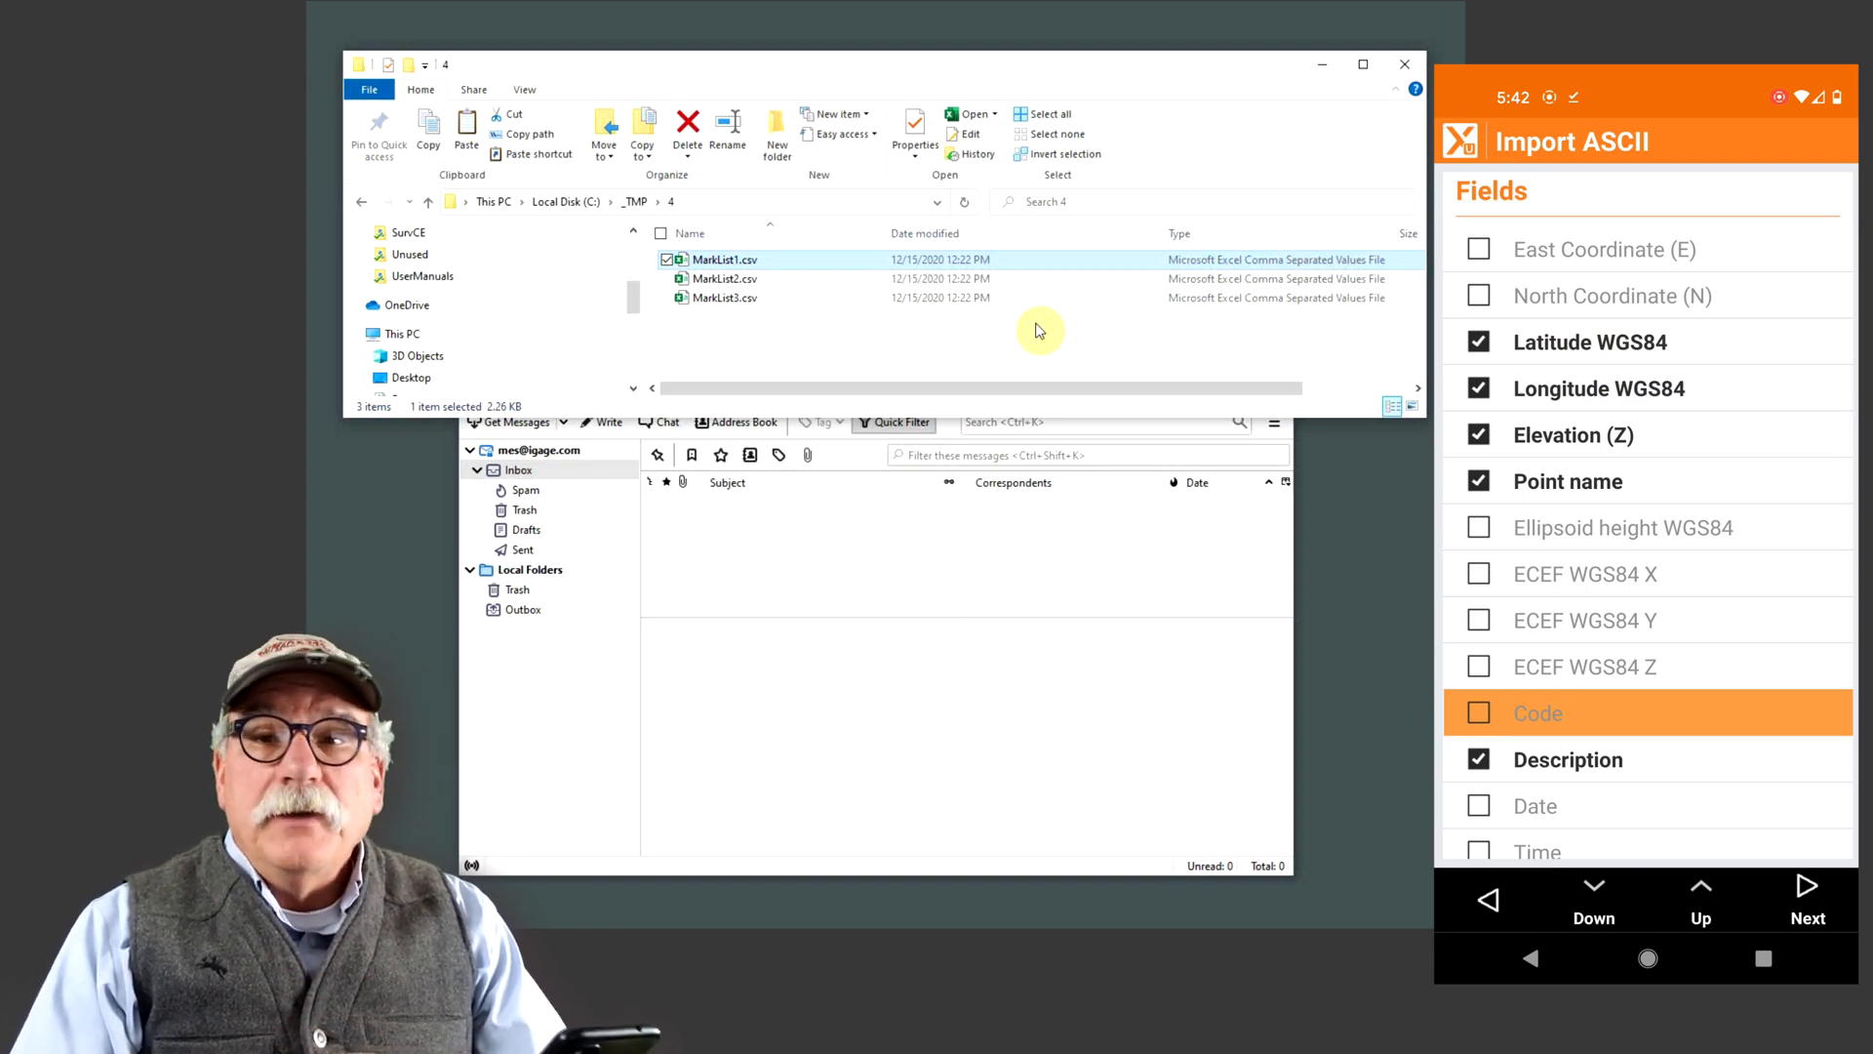
Review the import preview of the point coordinates
click(1808, 901)
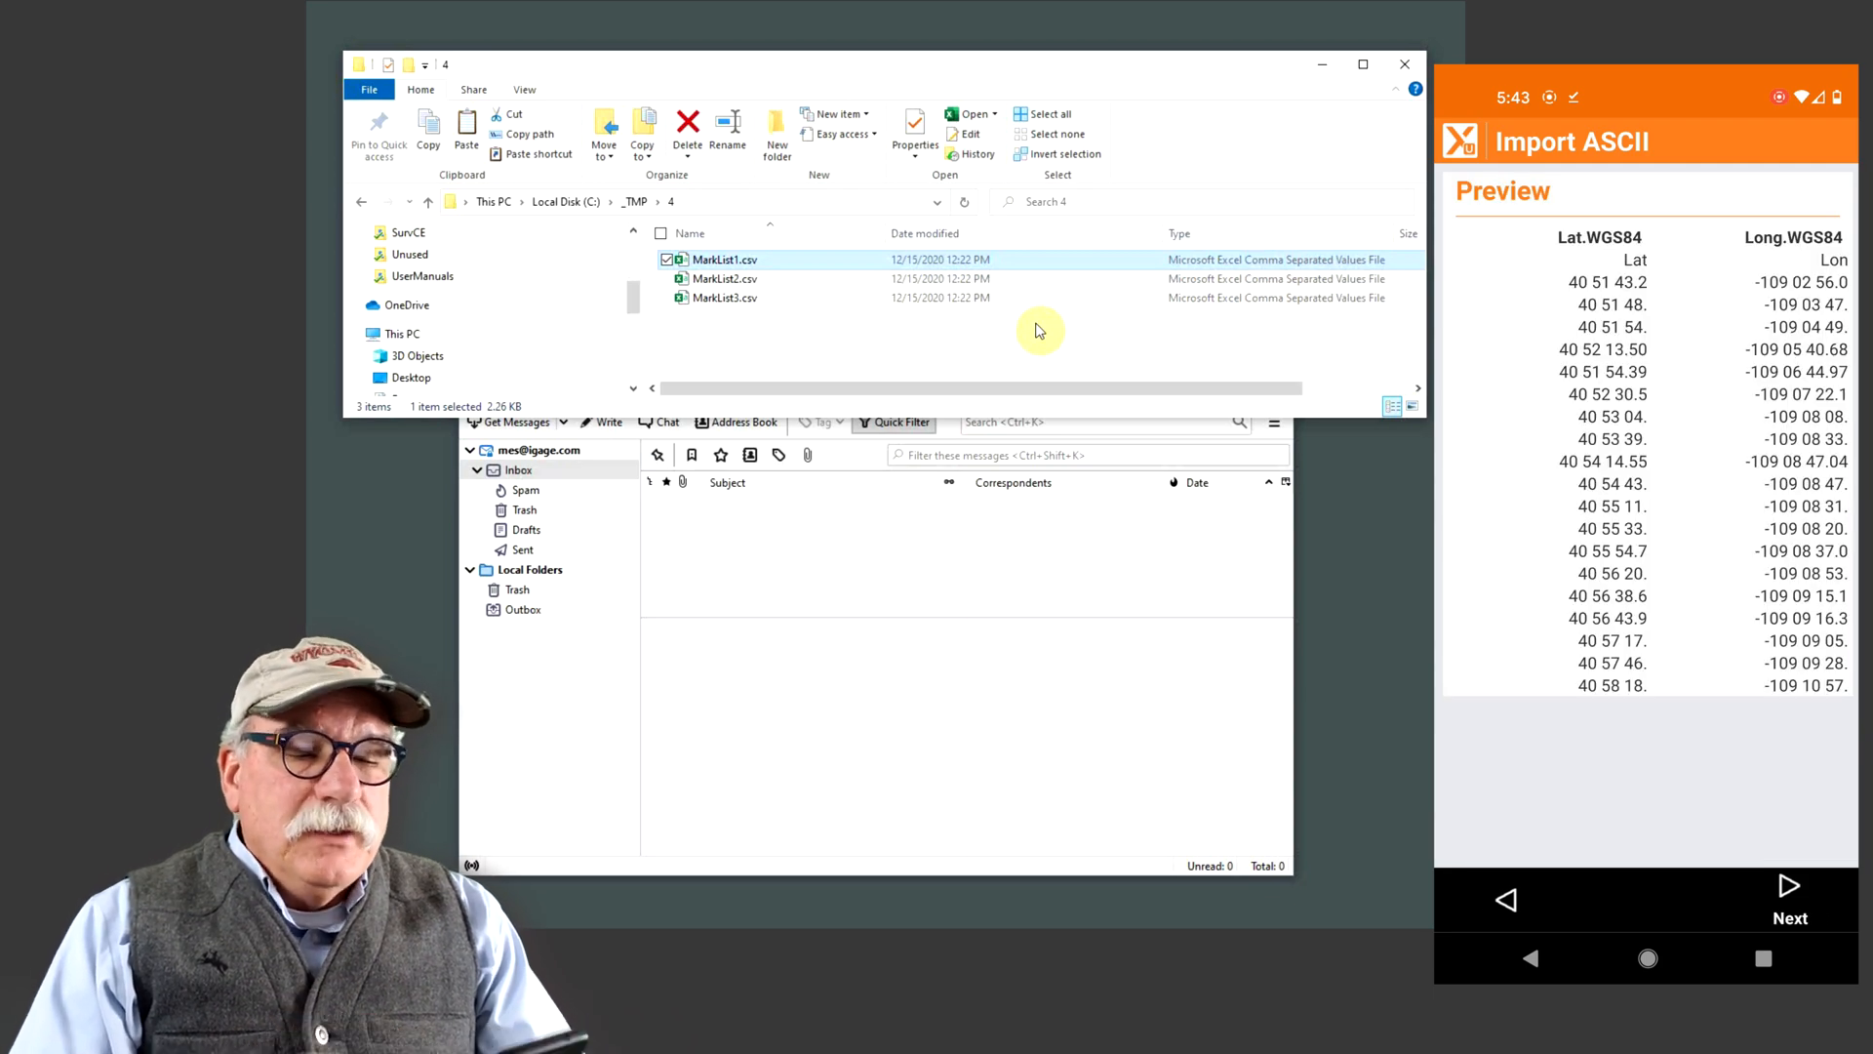
scroll(right, 3)
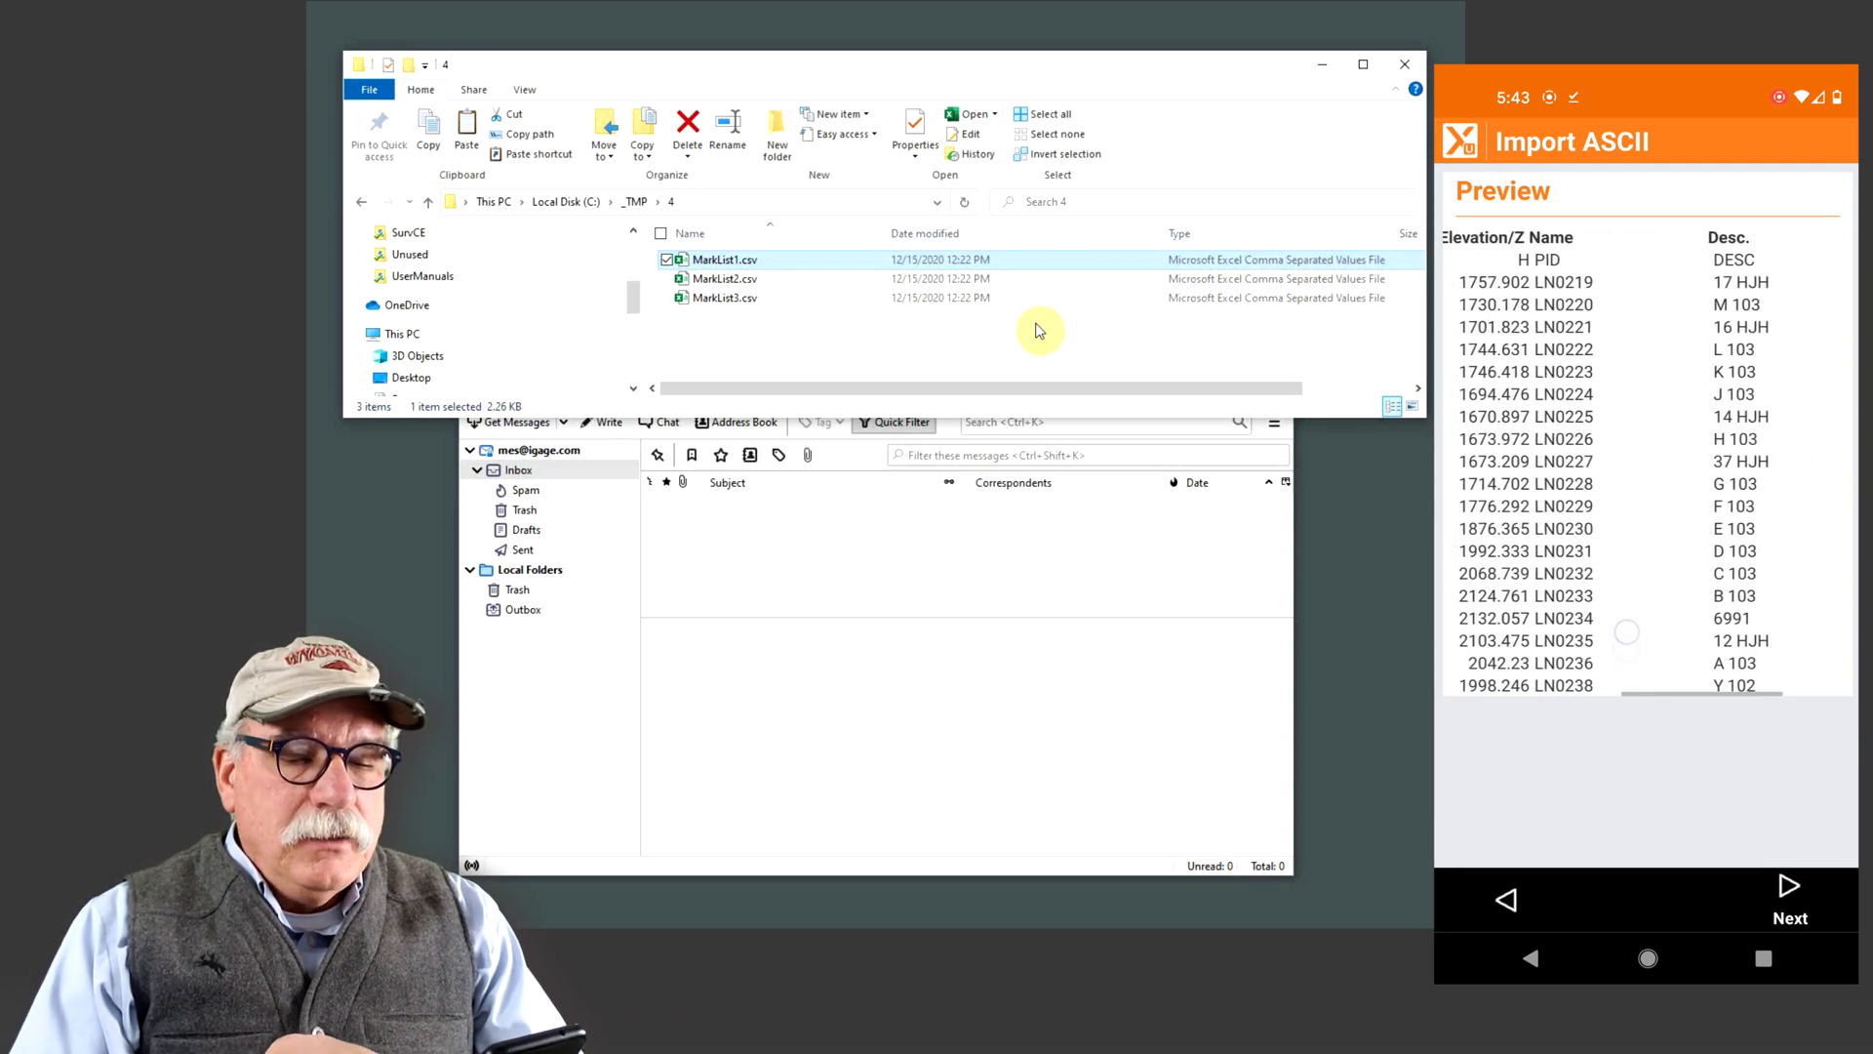
scroll(right, 3)
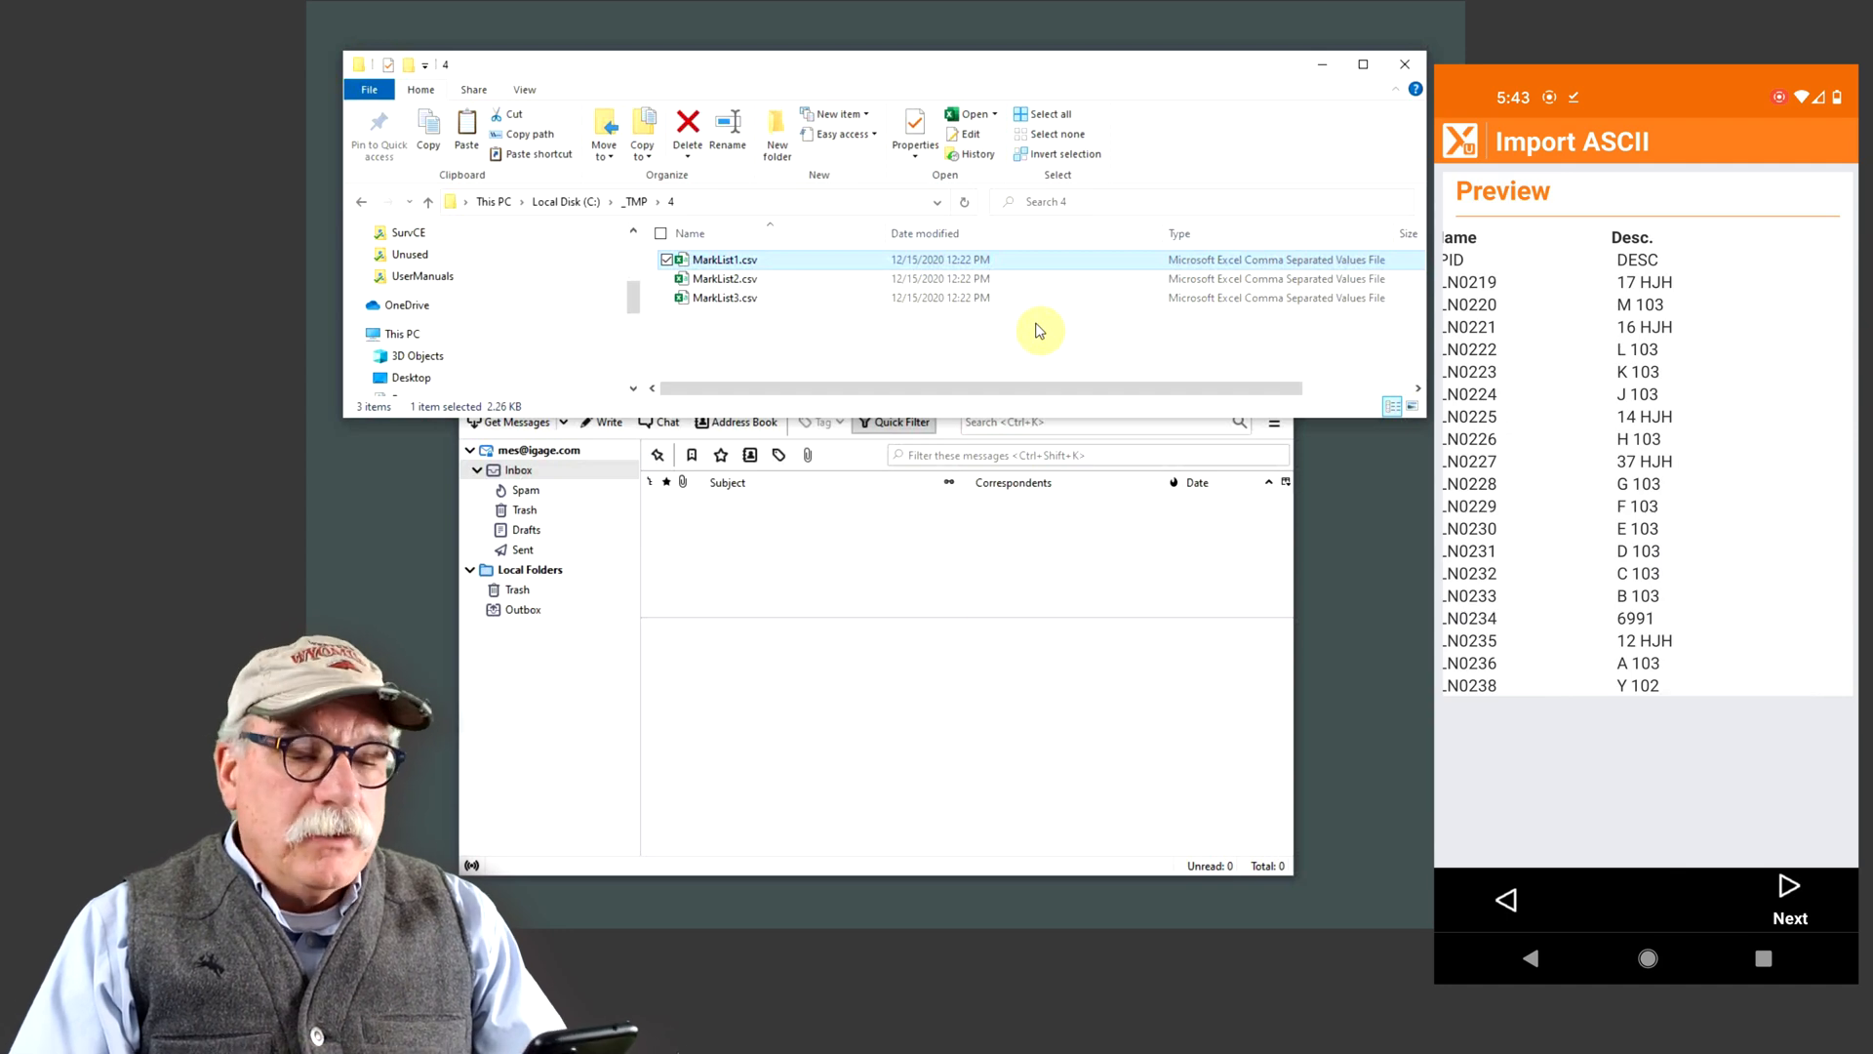
click(1788, 902)
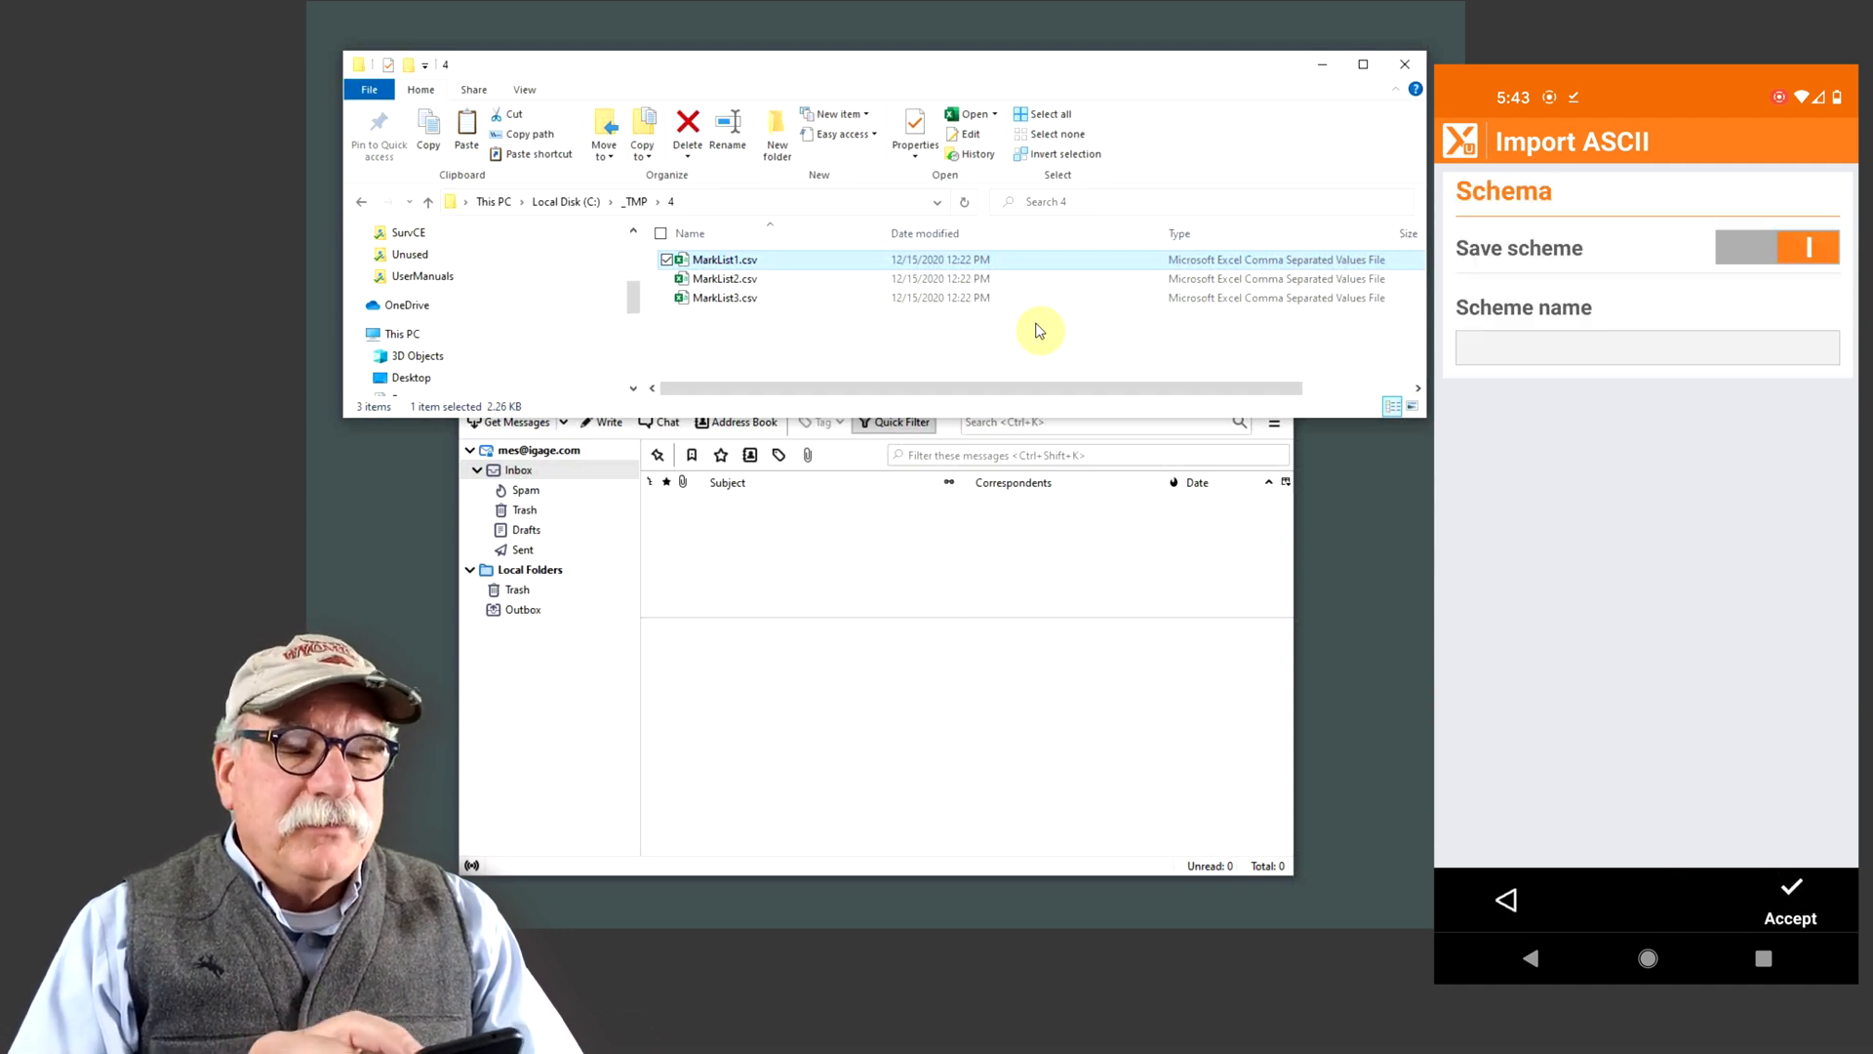
Save the import scheme as 'L,L,H,P,D' and run the import of 50 points
click(1644, 347)
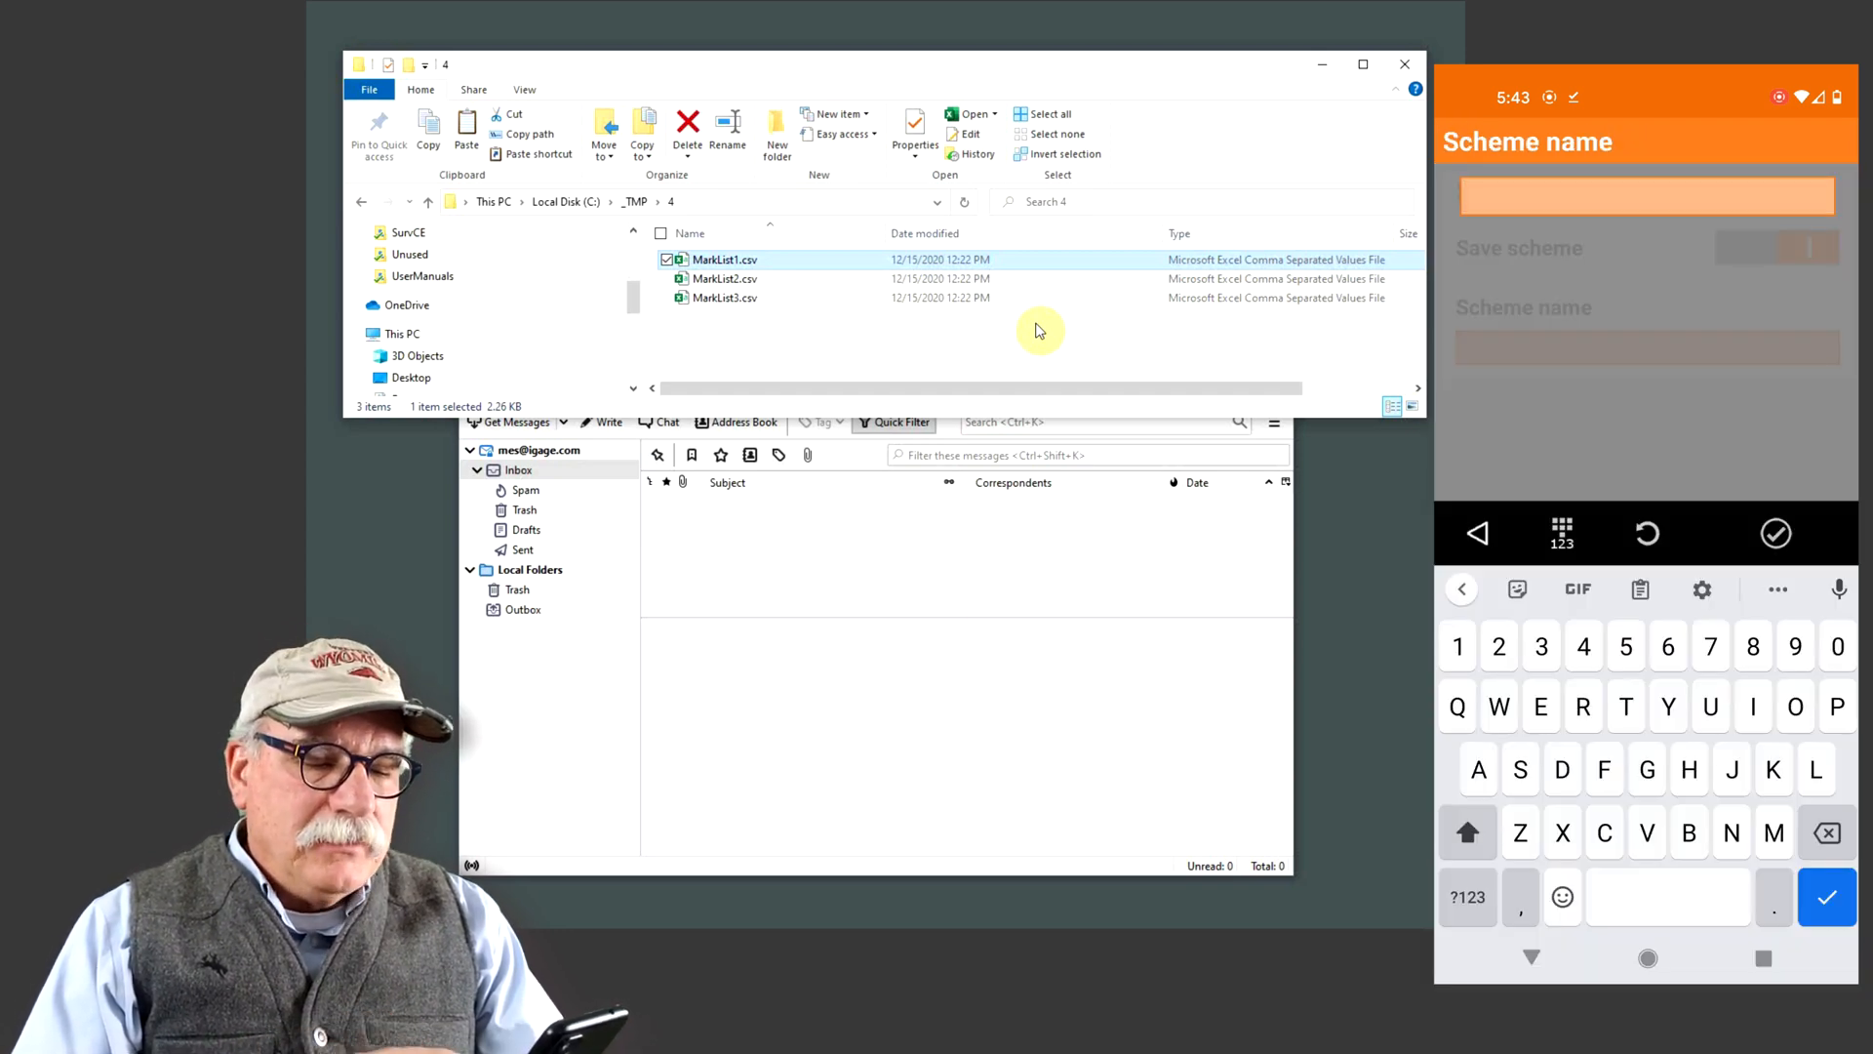
text(L,L)
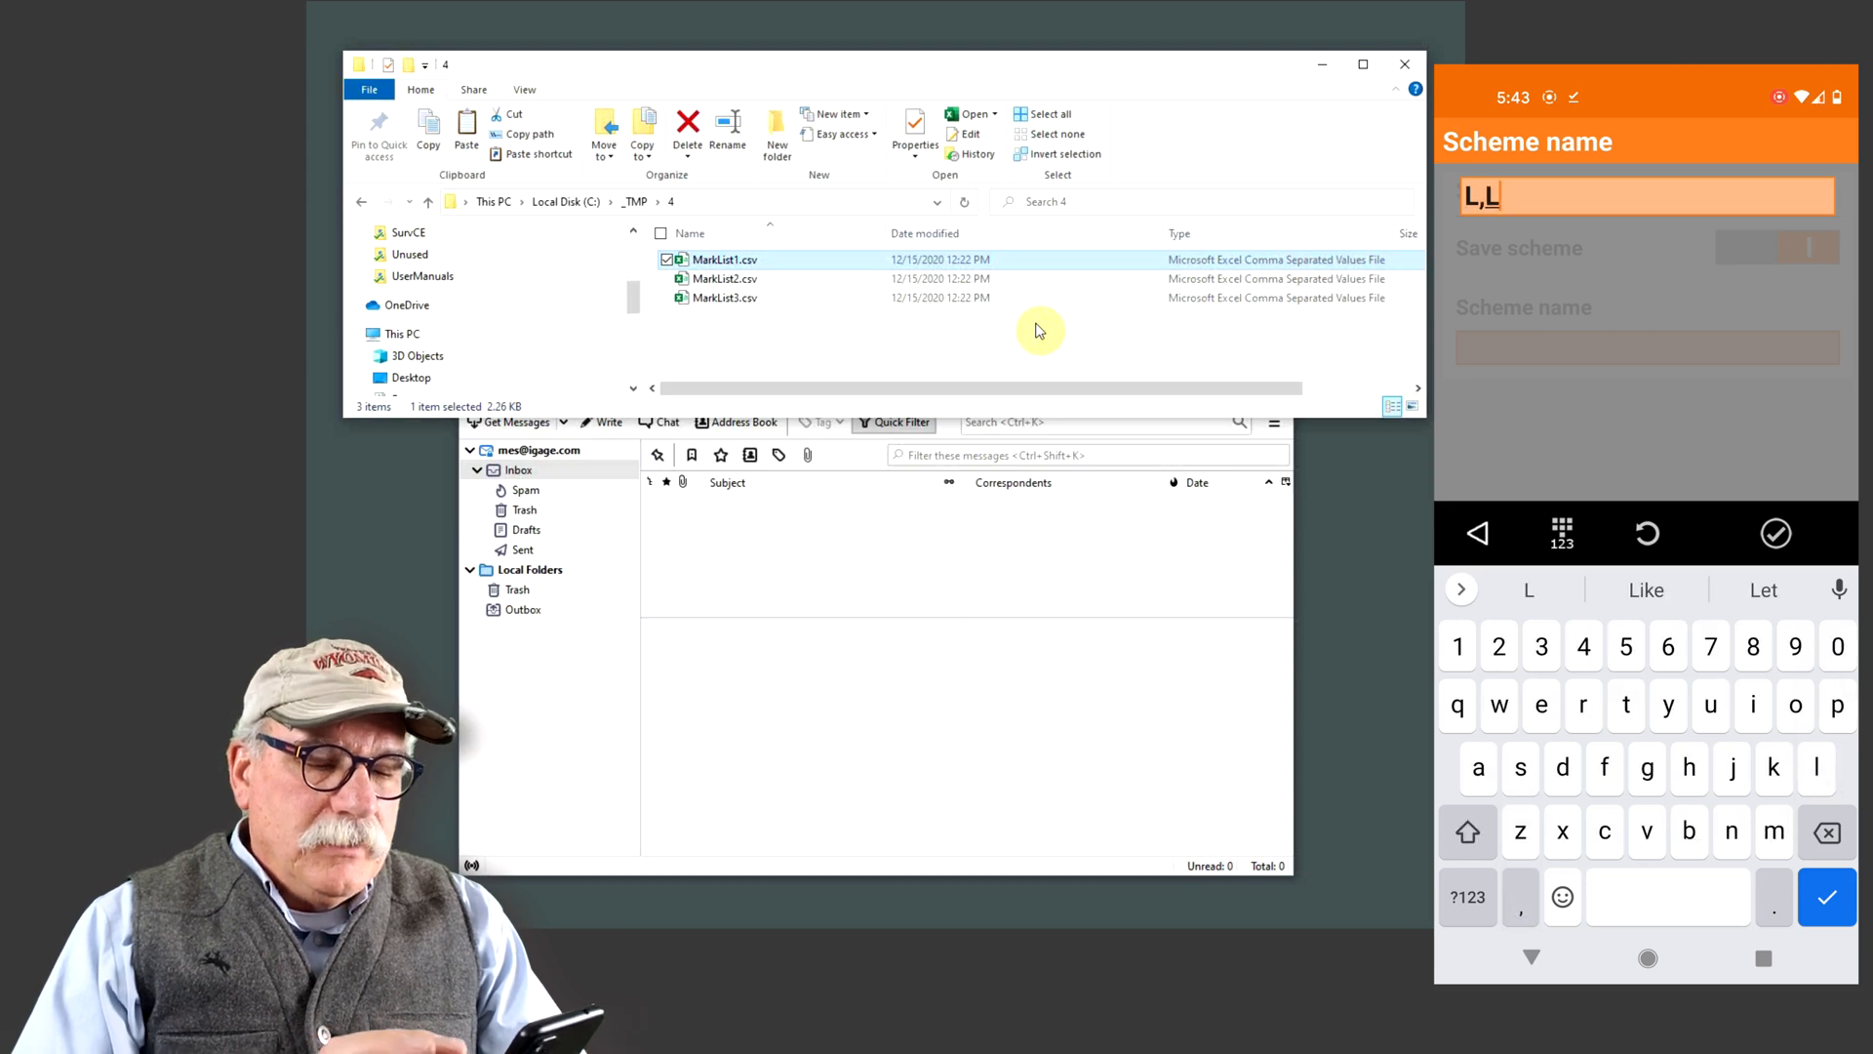
text(H,)
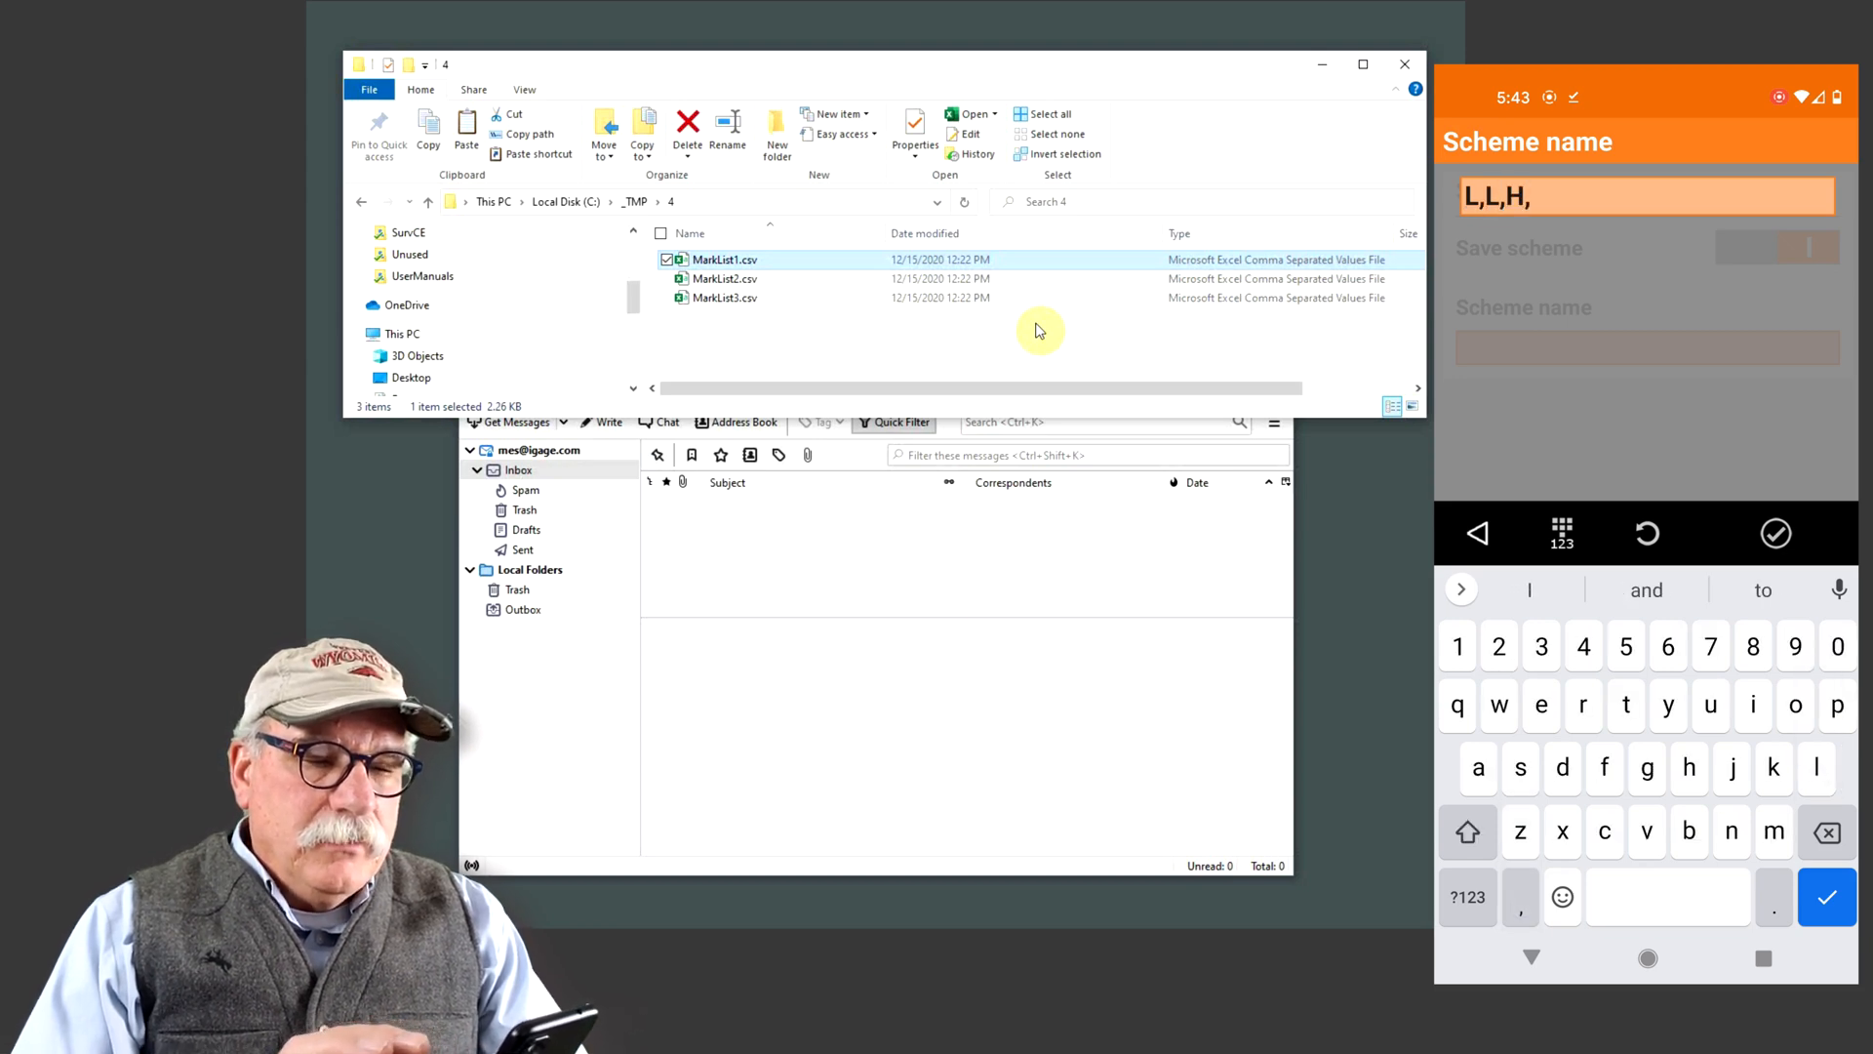
text(P)
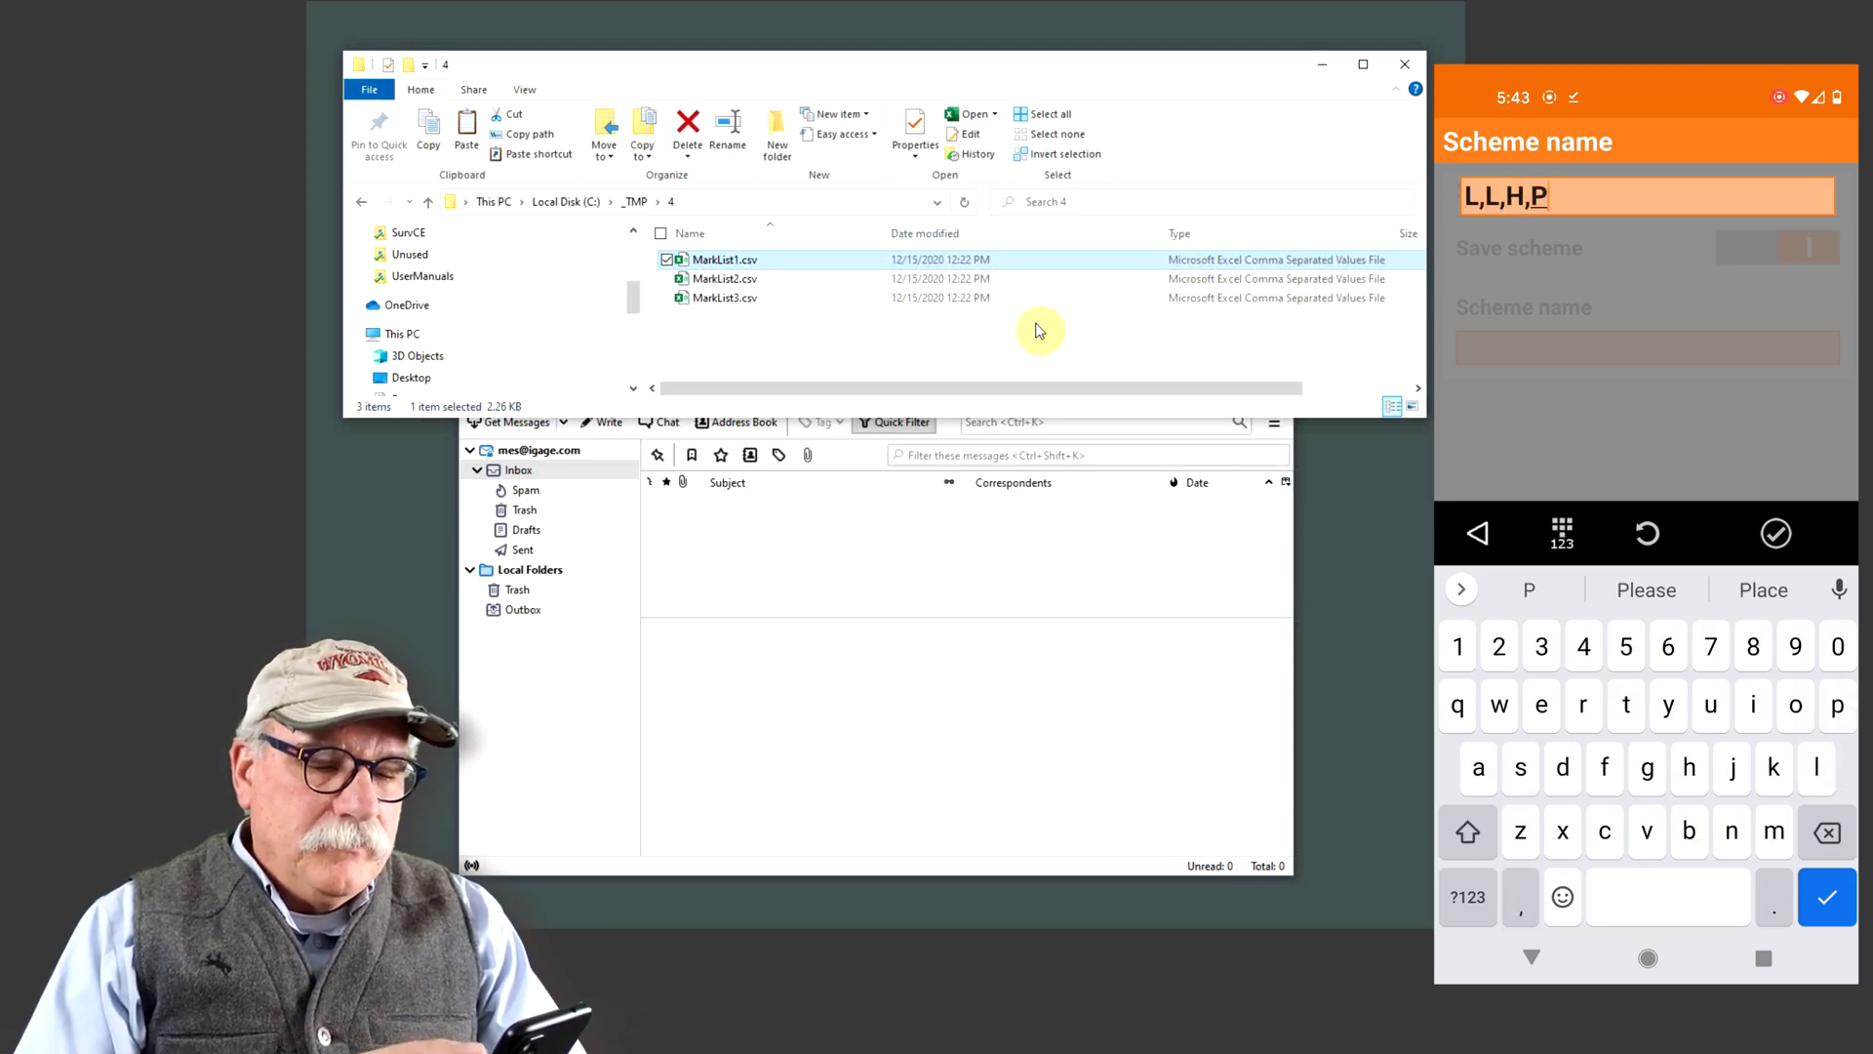
text(D)
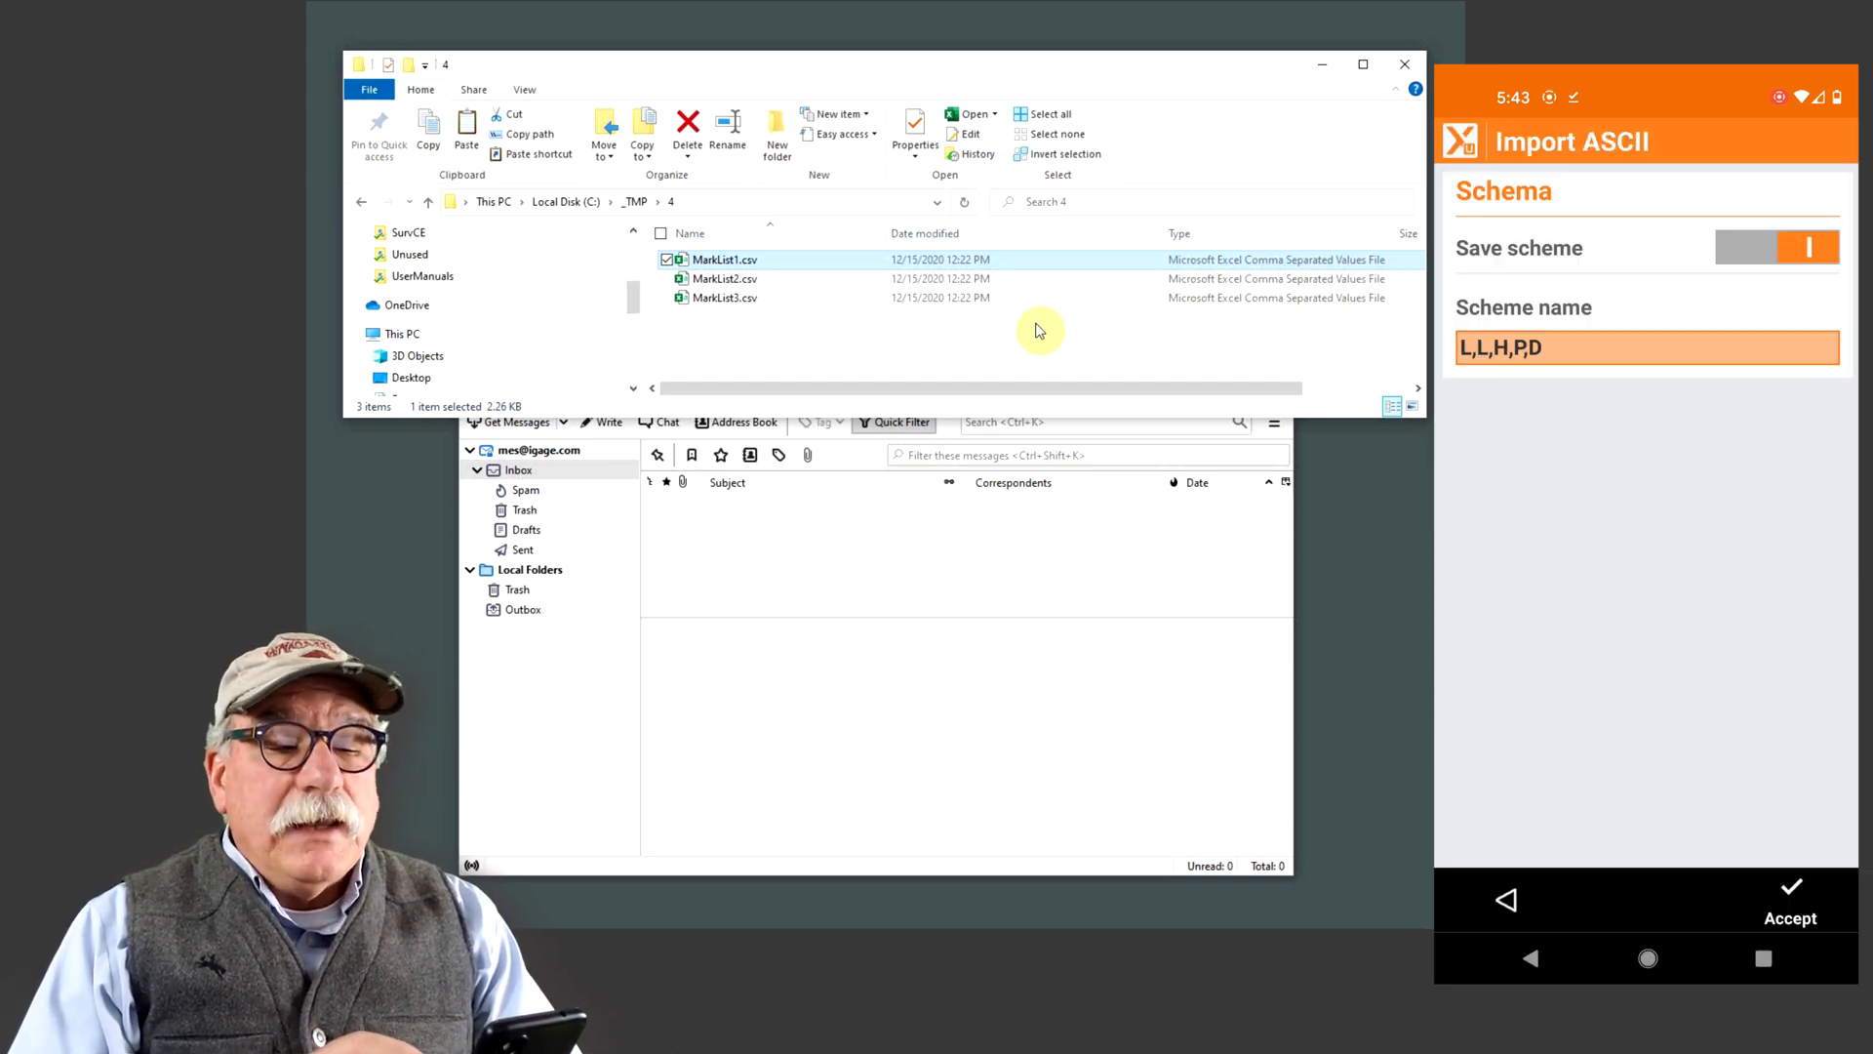
click(1789, 902)
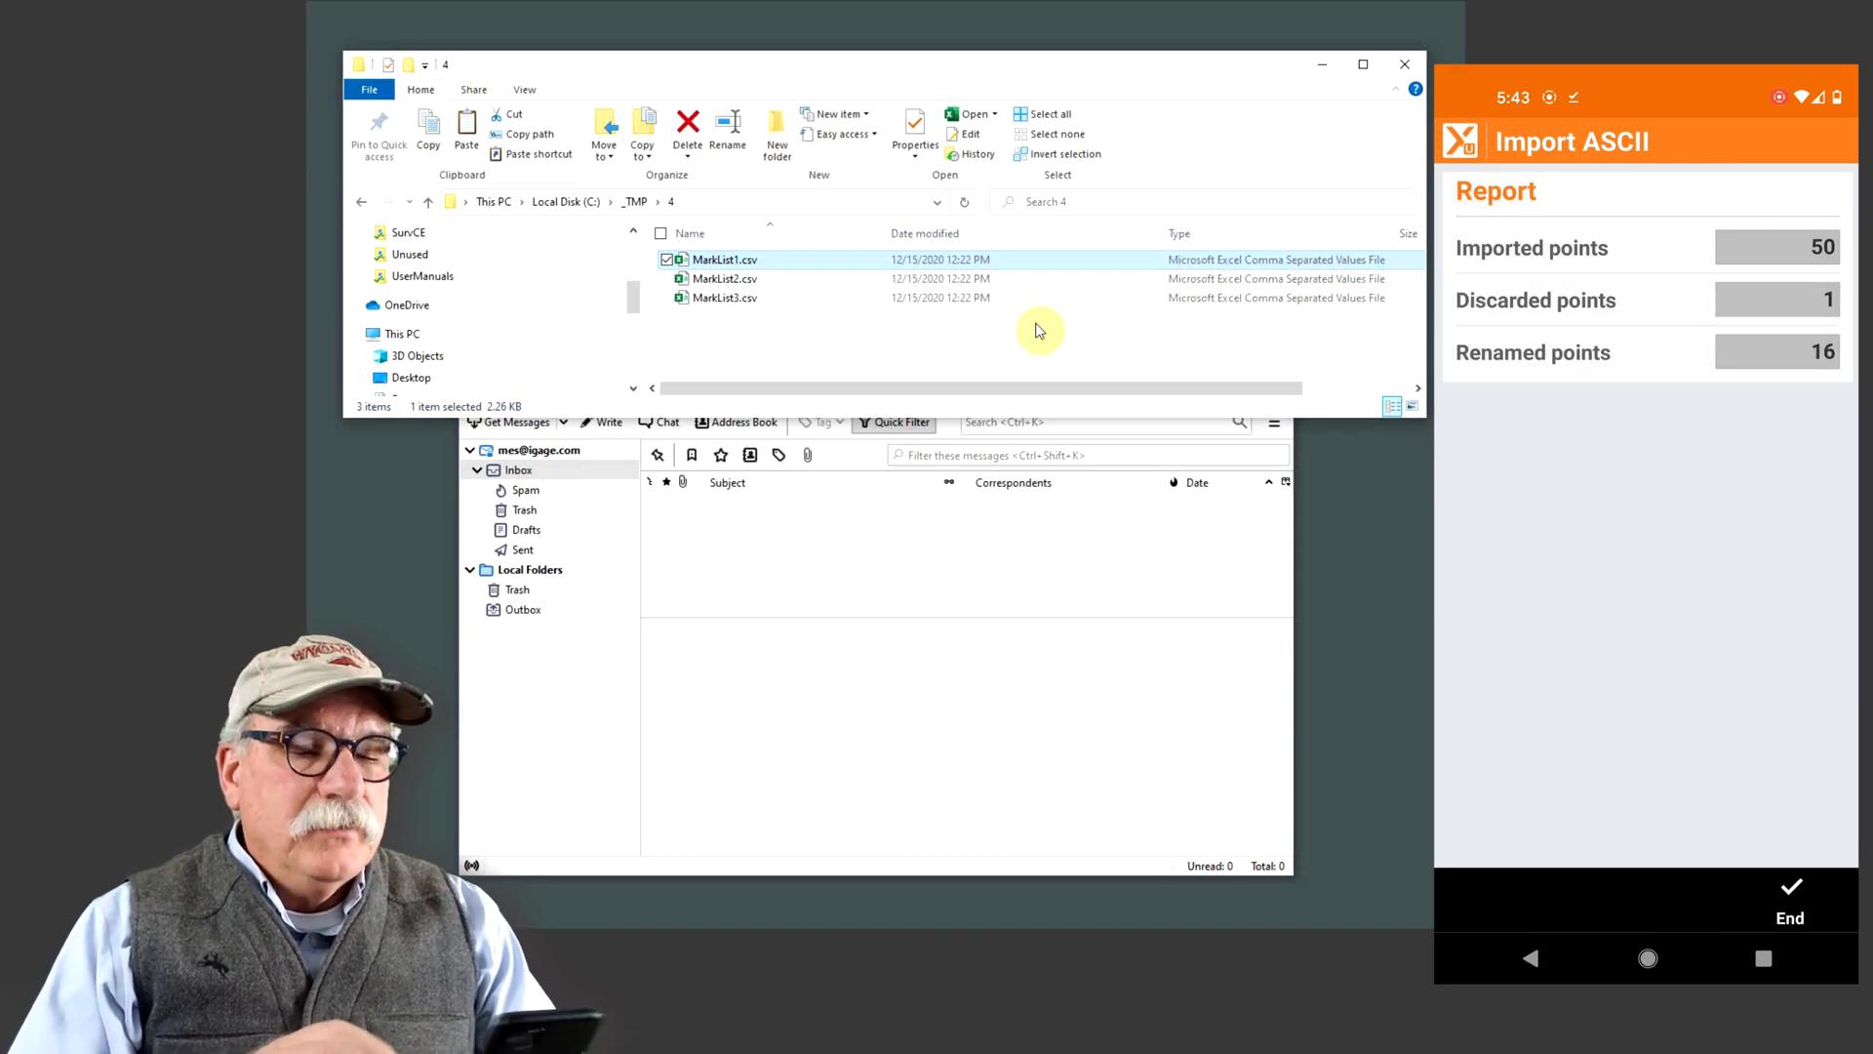
Close the import report and browse the 50 imported points, including renamed duplicates like LN0240_1
click(1506, 899)
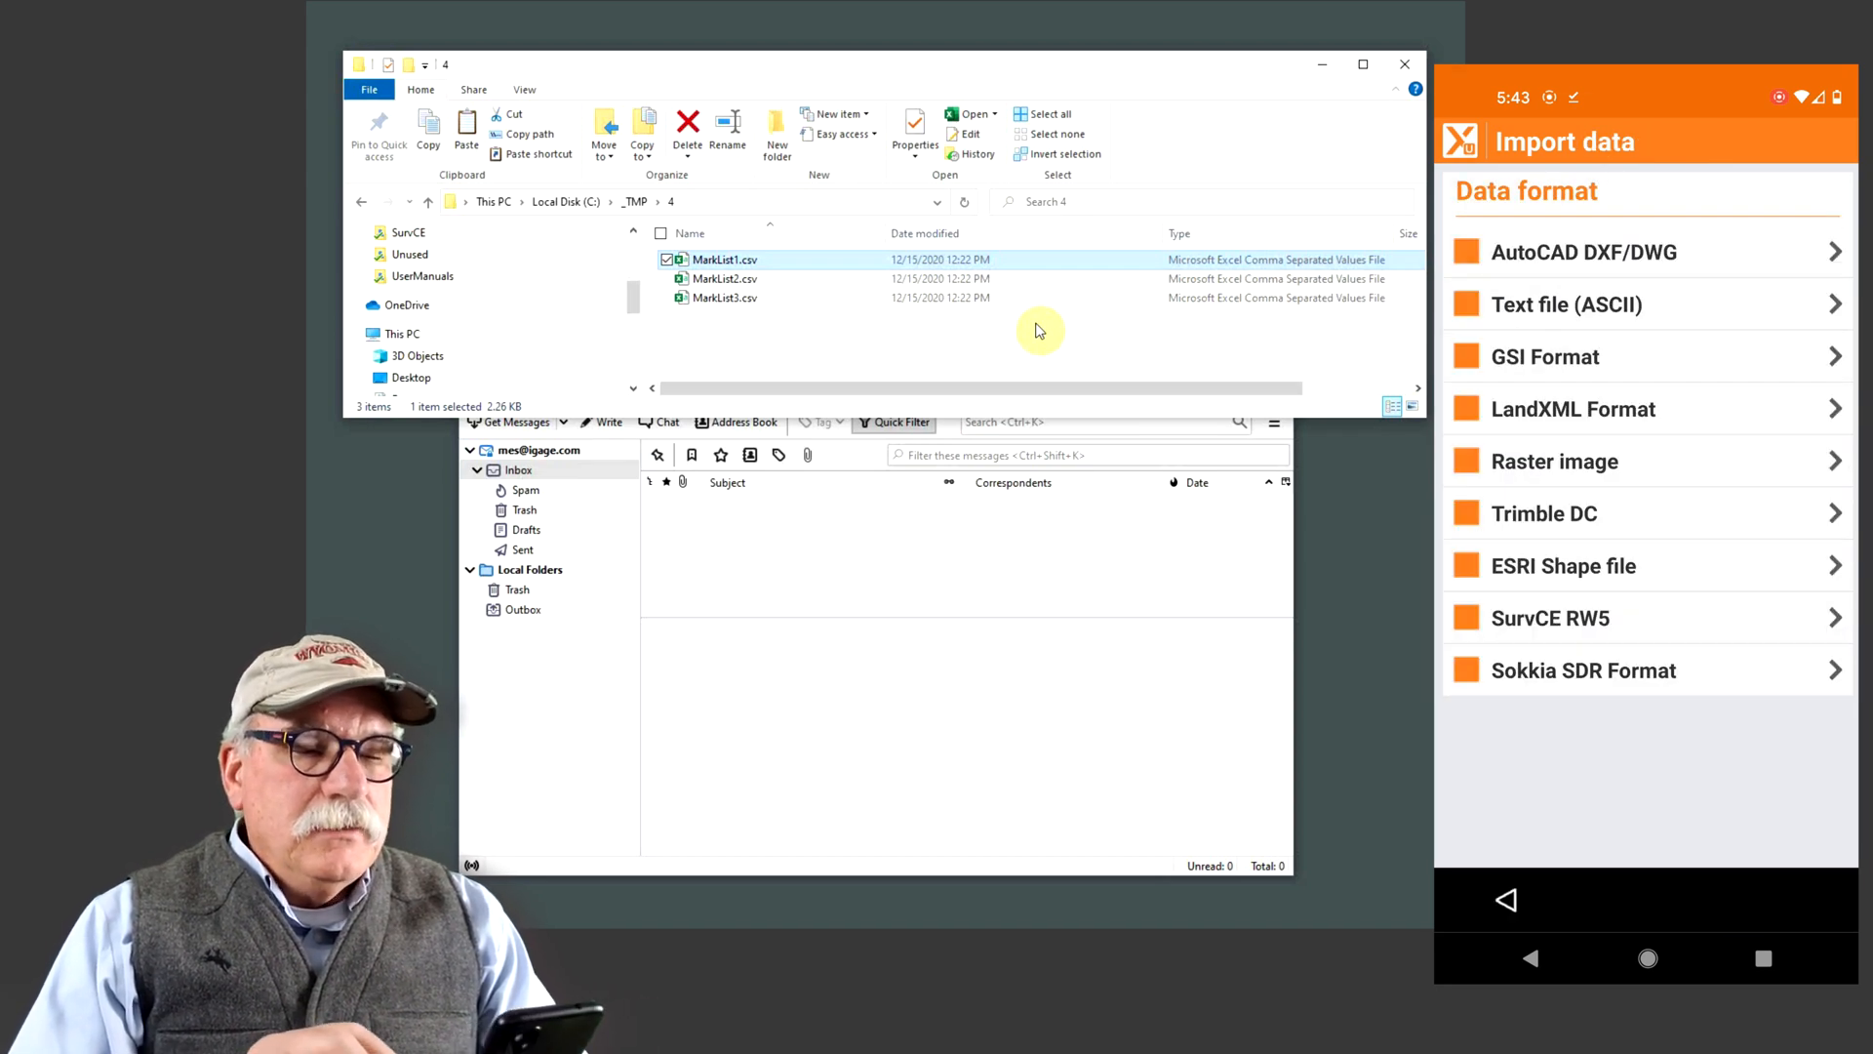
click(1506, 900)
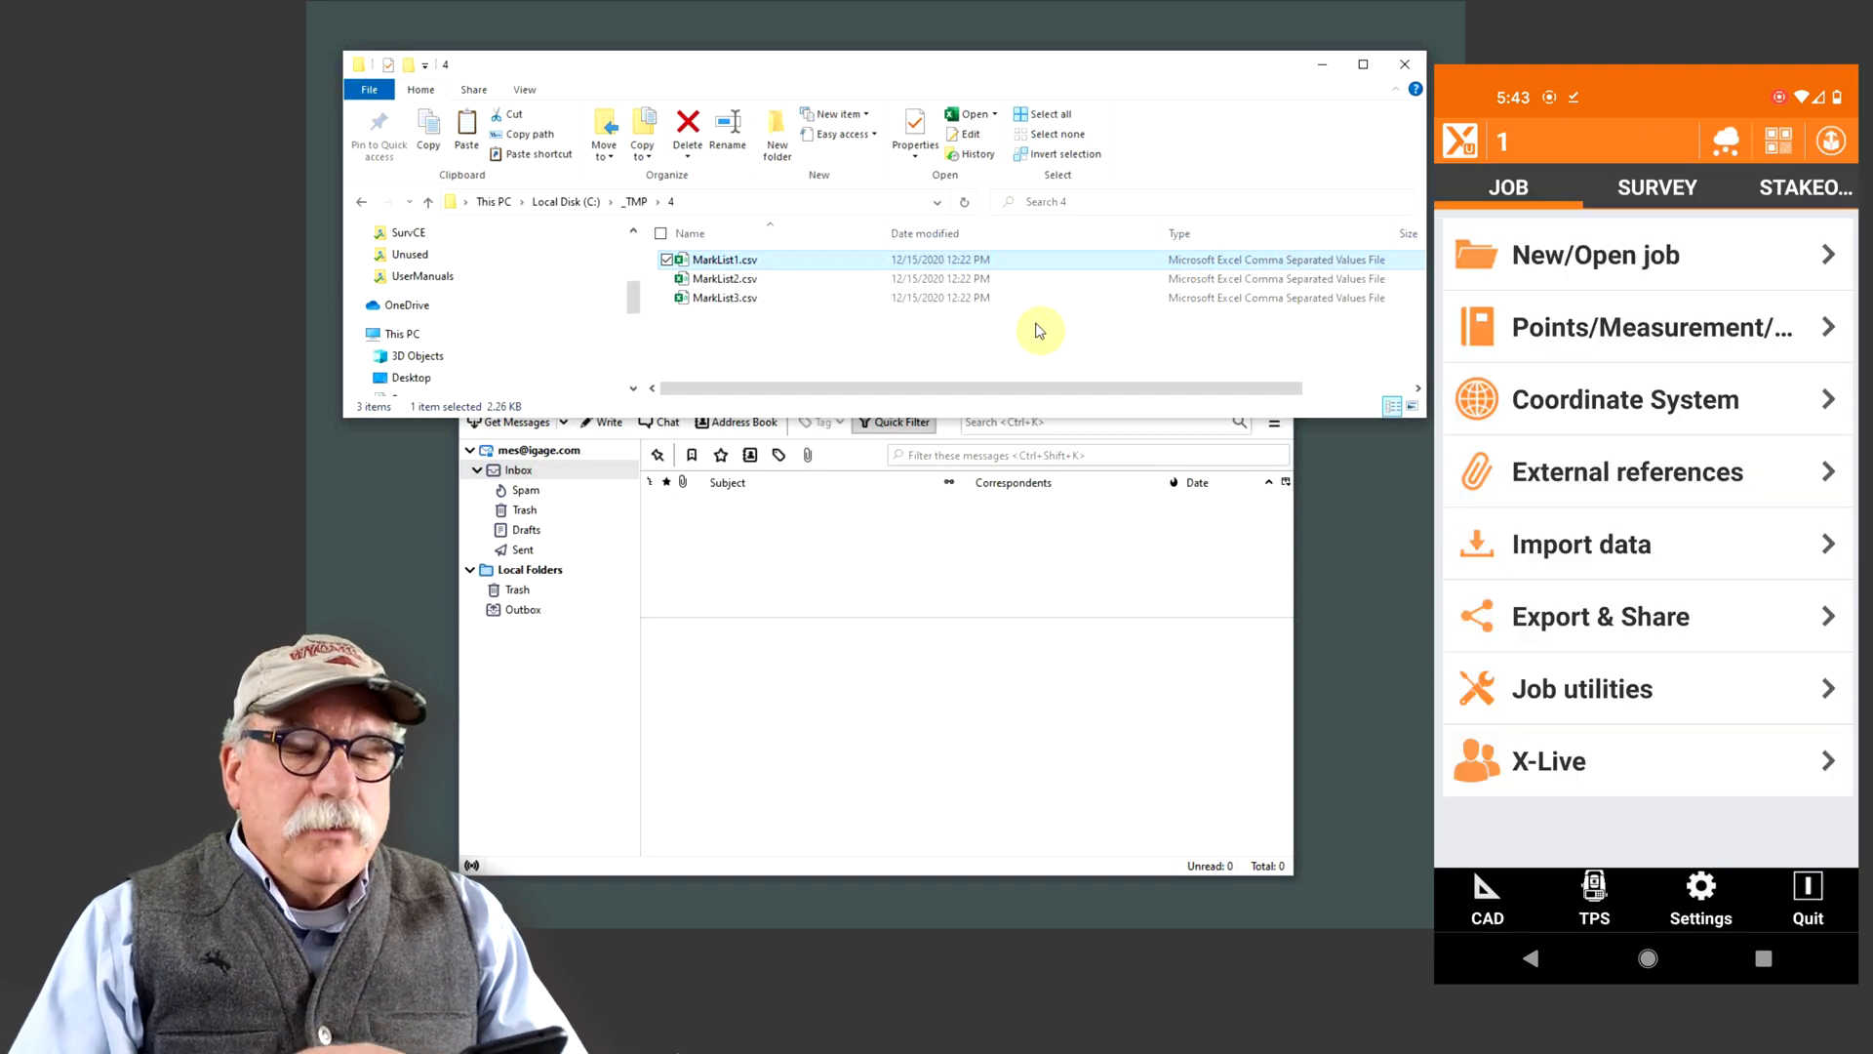
click(1646, 326)
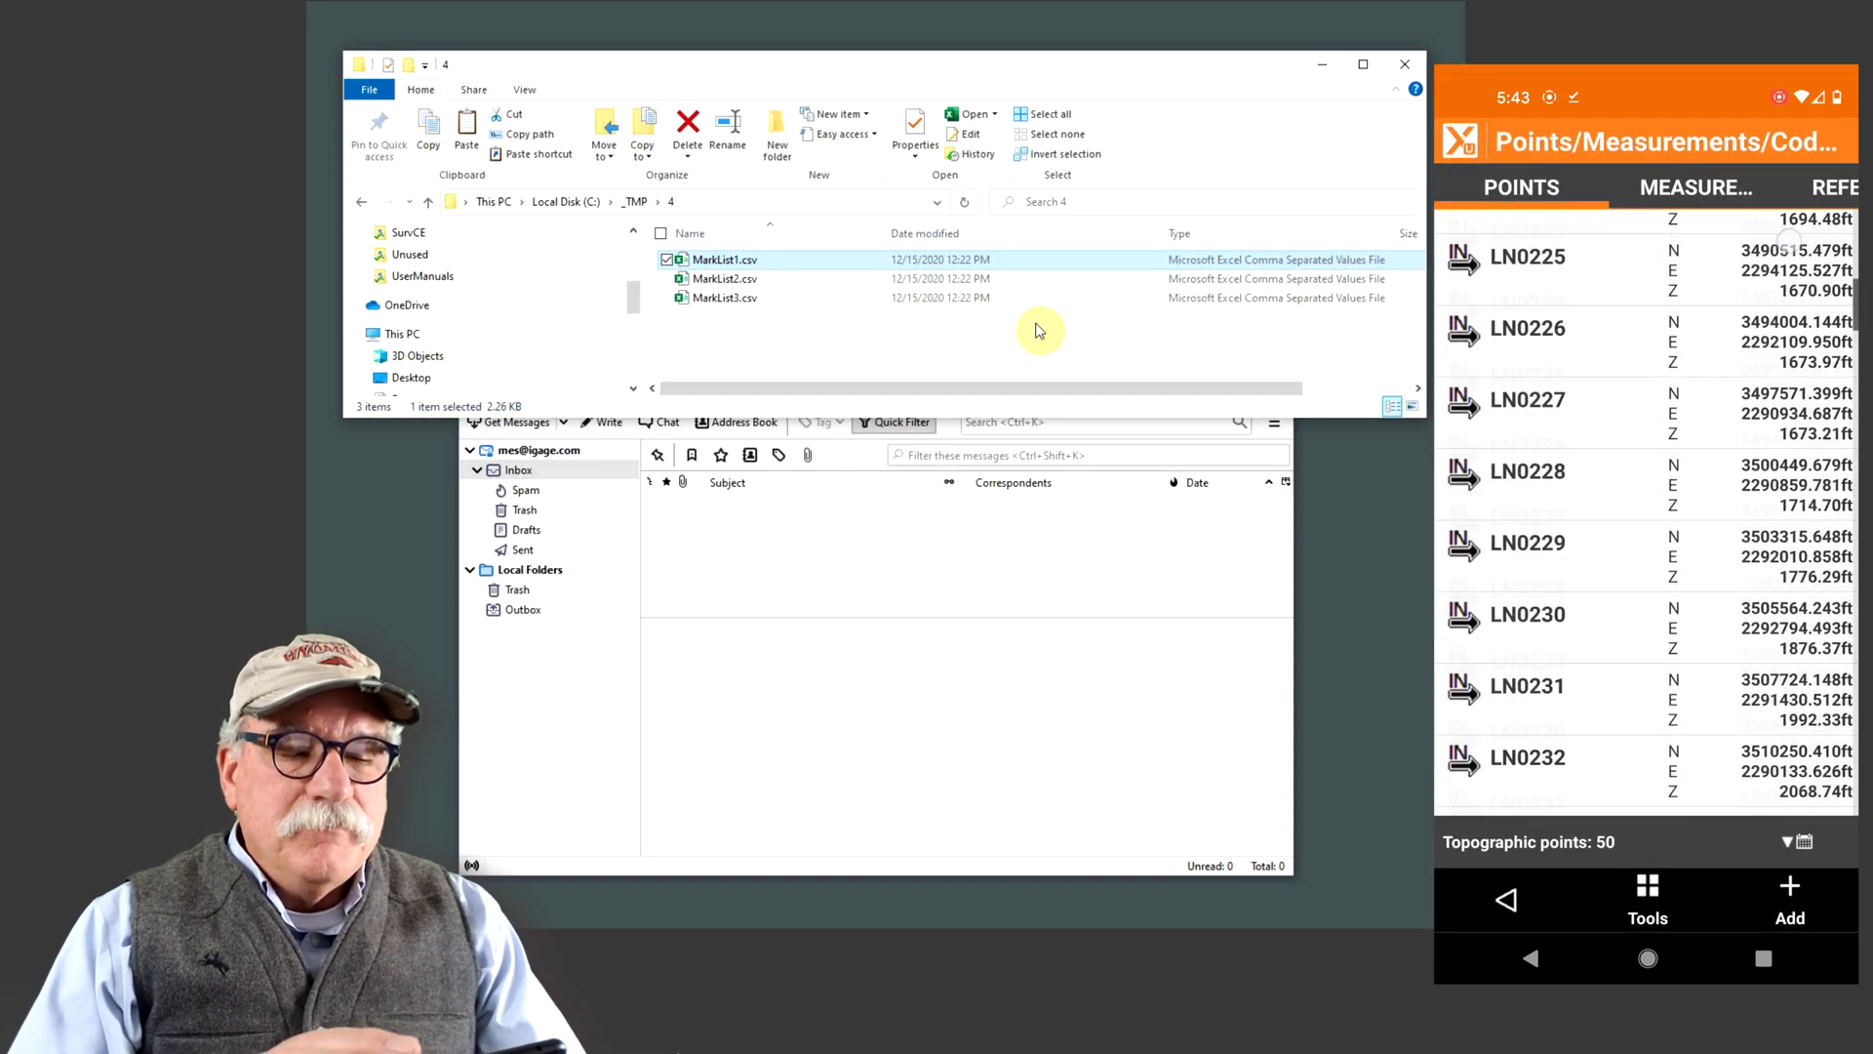
scroll(down, 3)
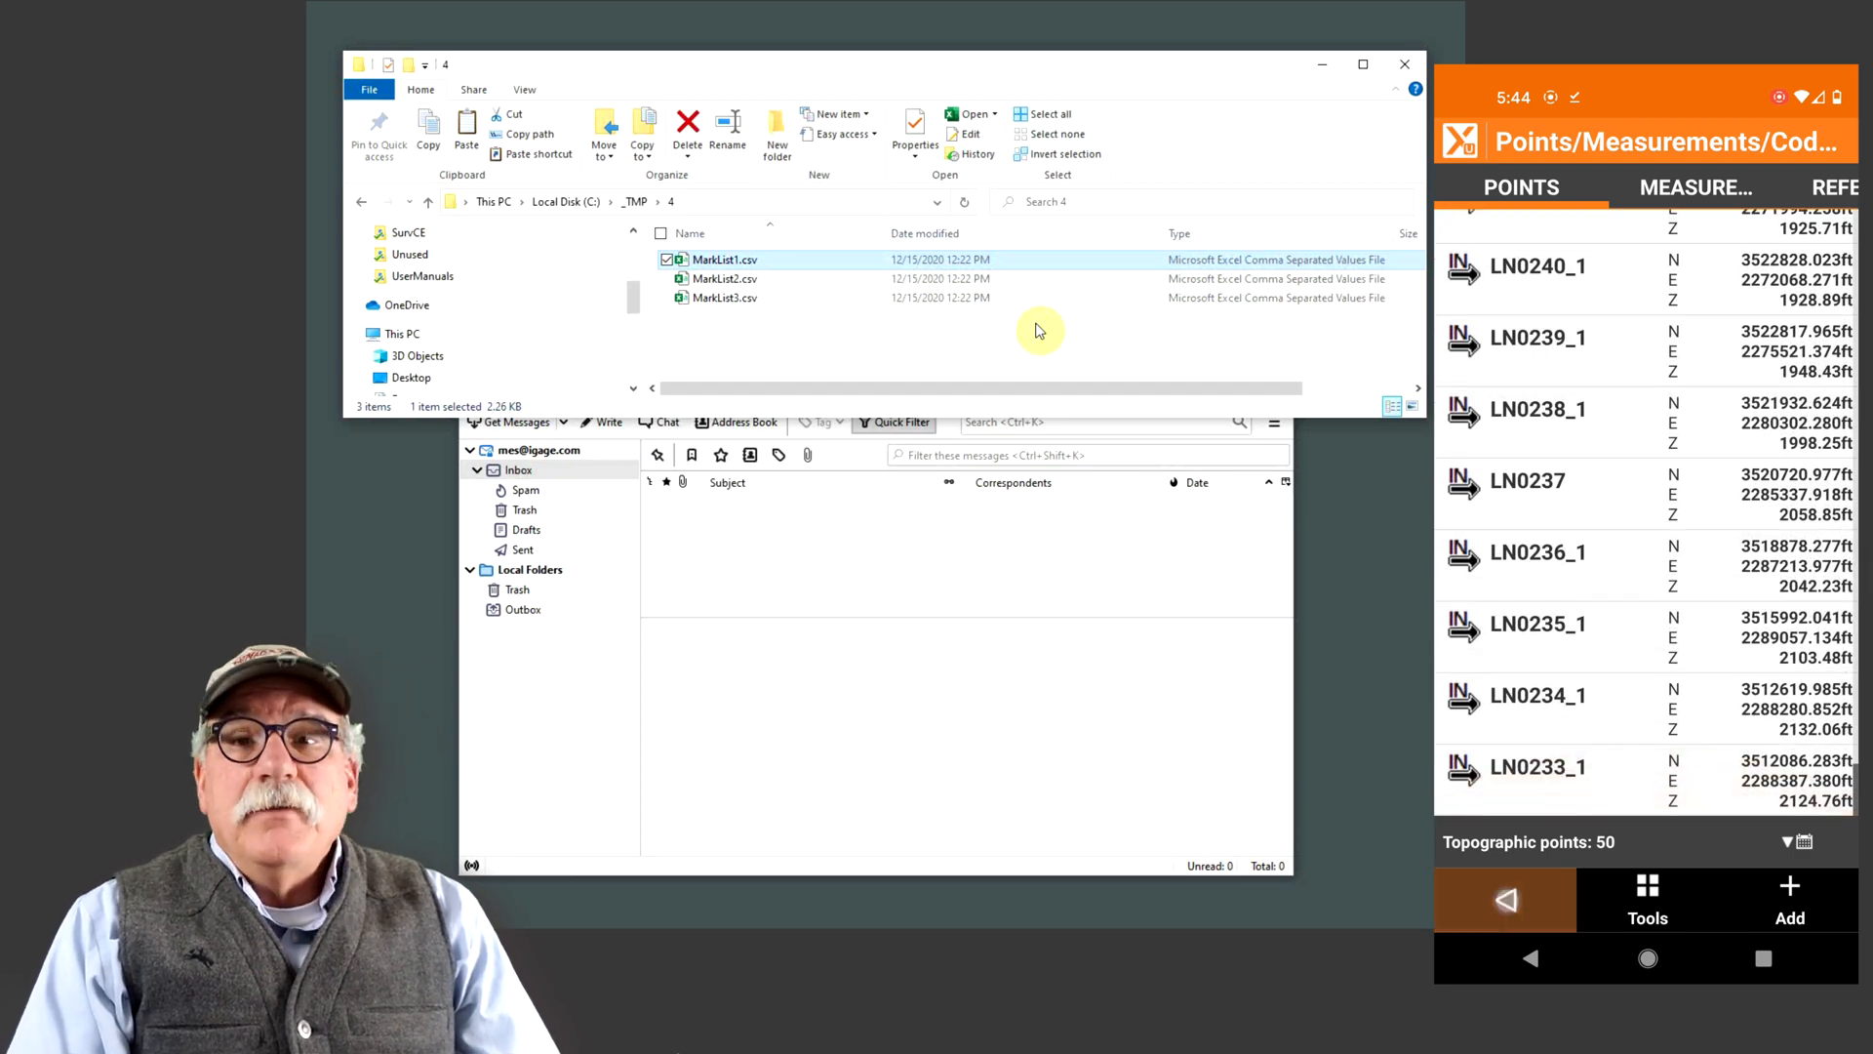
click(1504, 899)
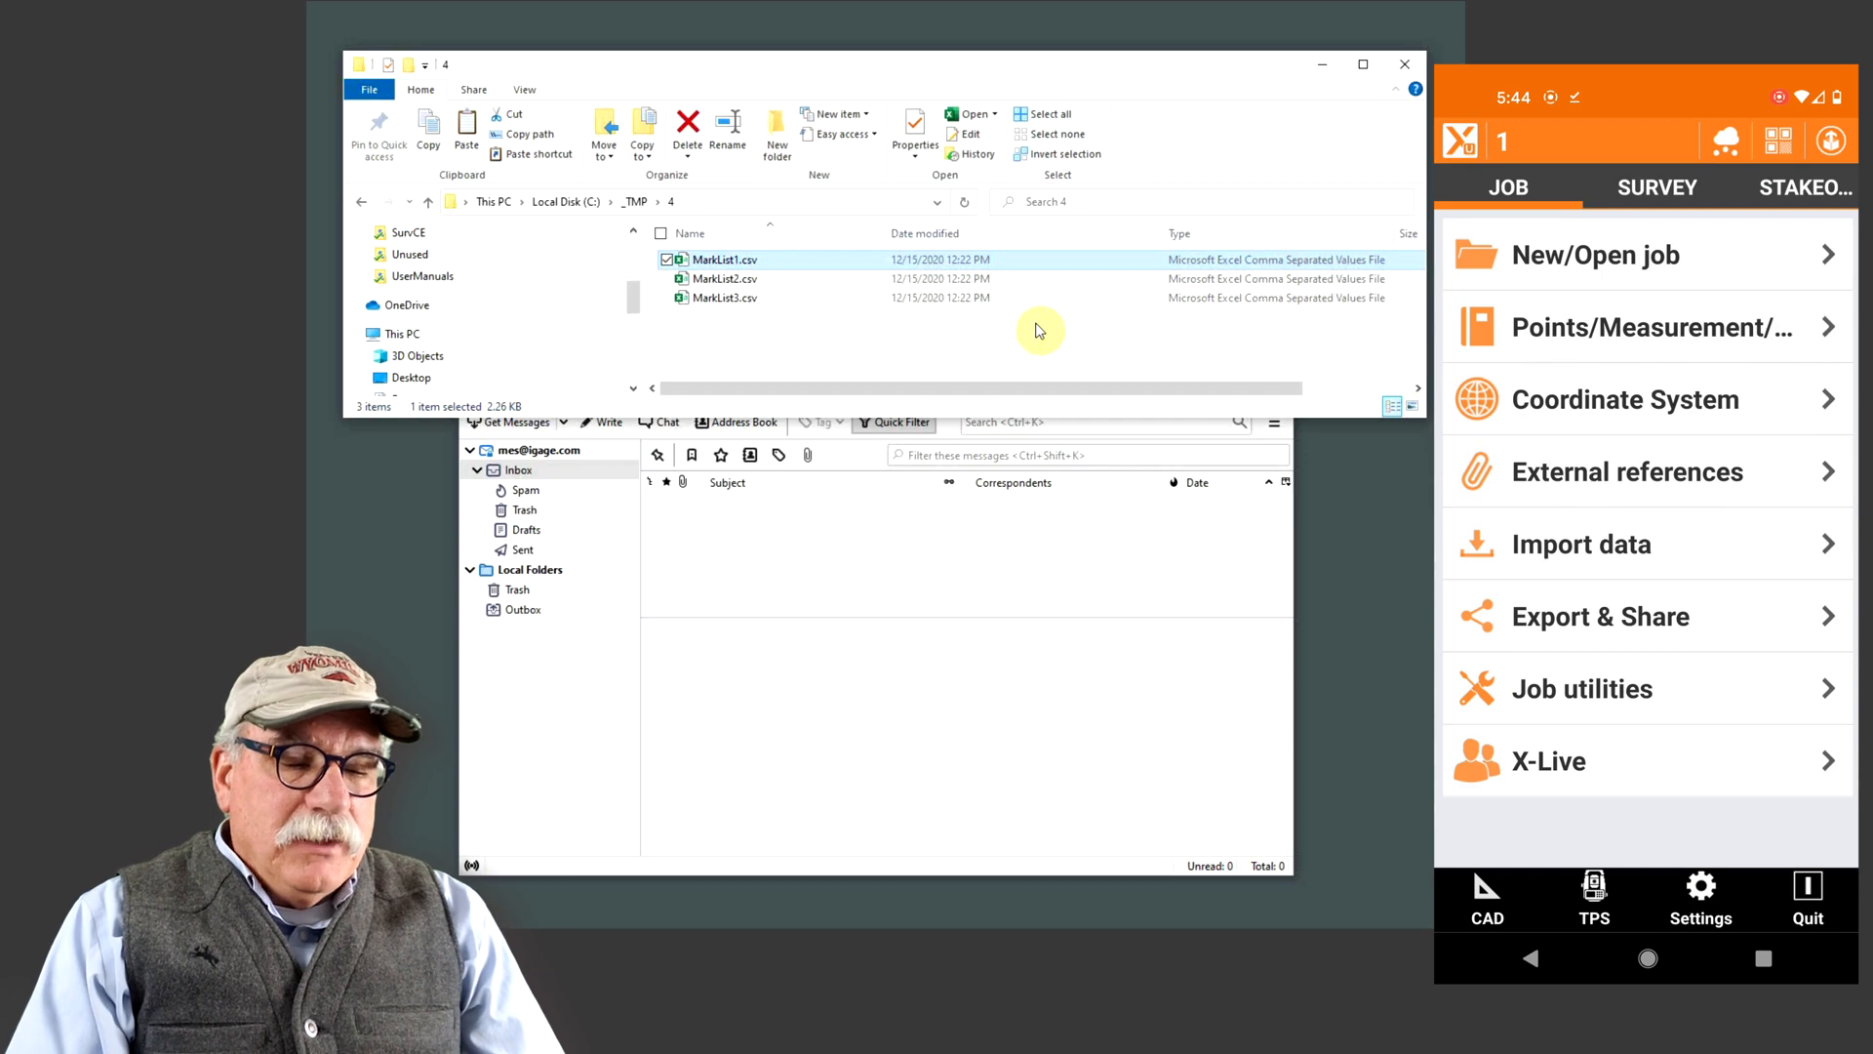
Export the 50 points to 1.txt with the P,N,E,Z,DESC scheme and share it via Gmail
click(1600, 615)
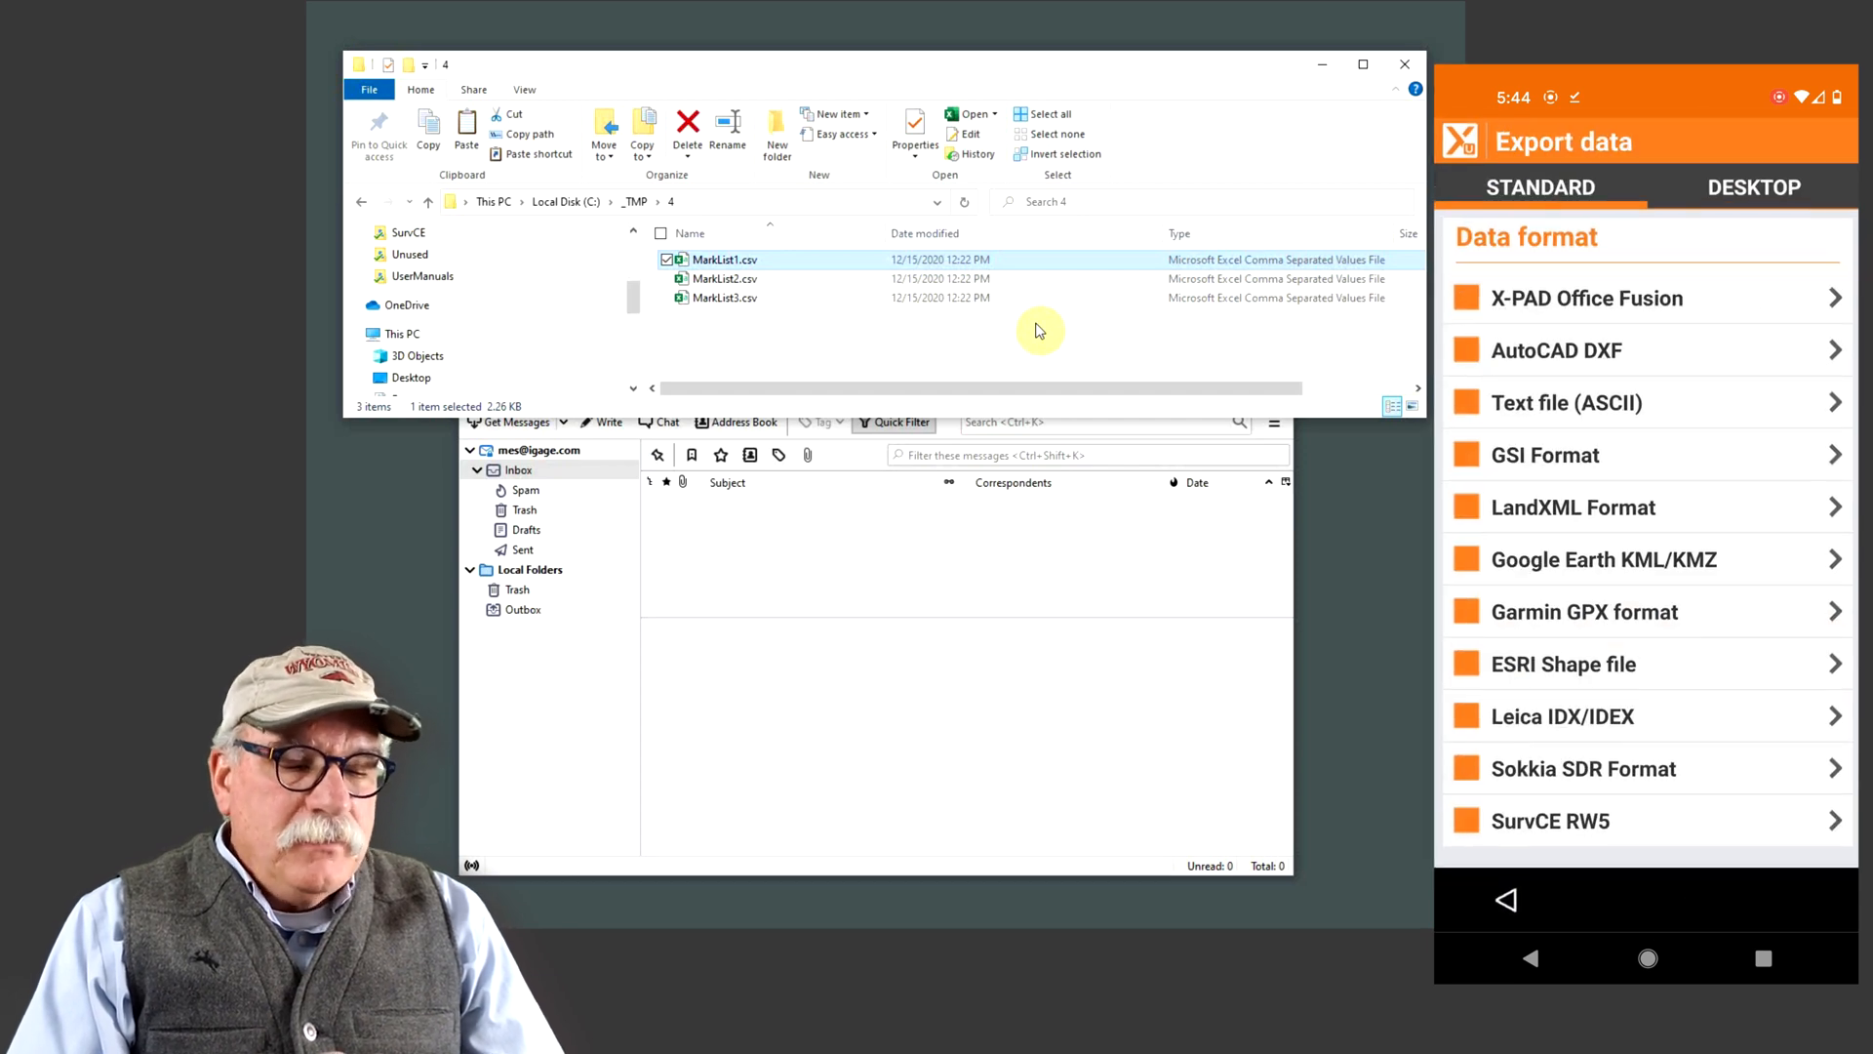
click(1565, 403)
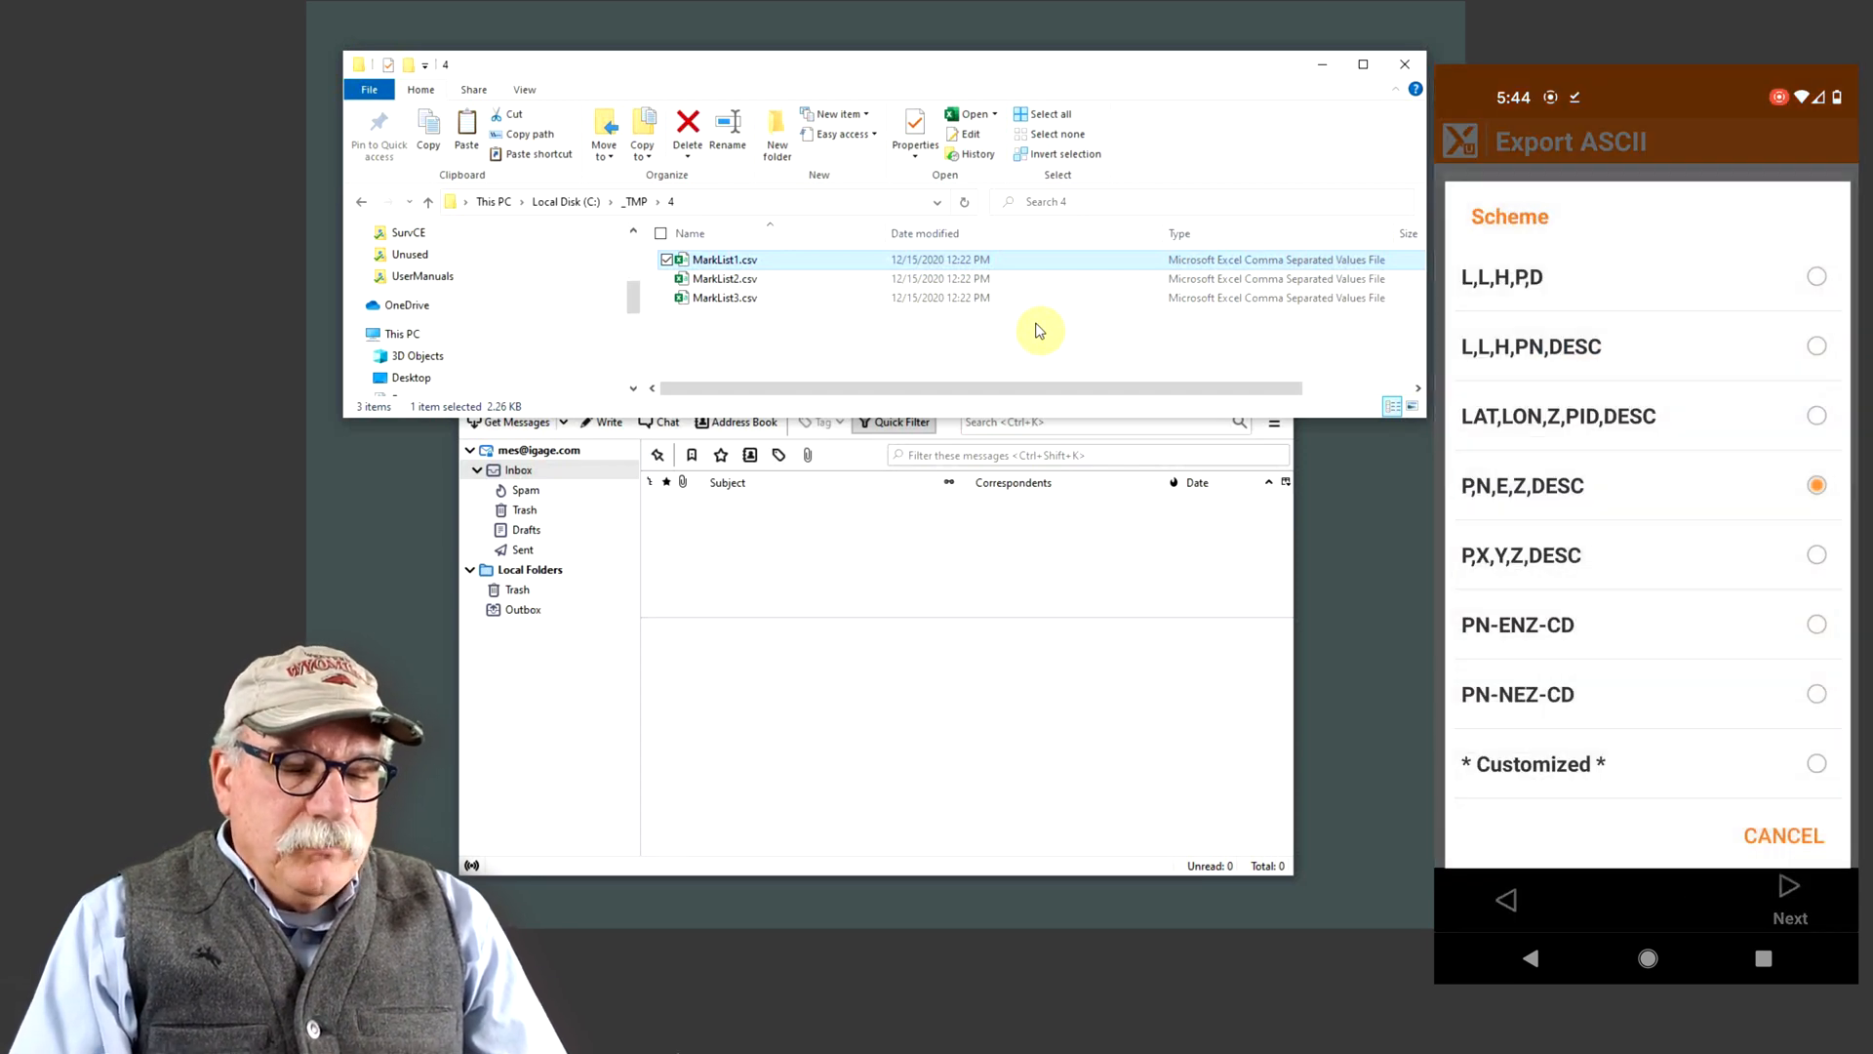
click(1788, 901)
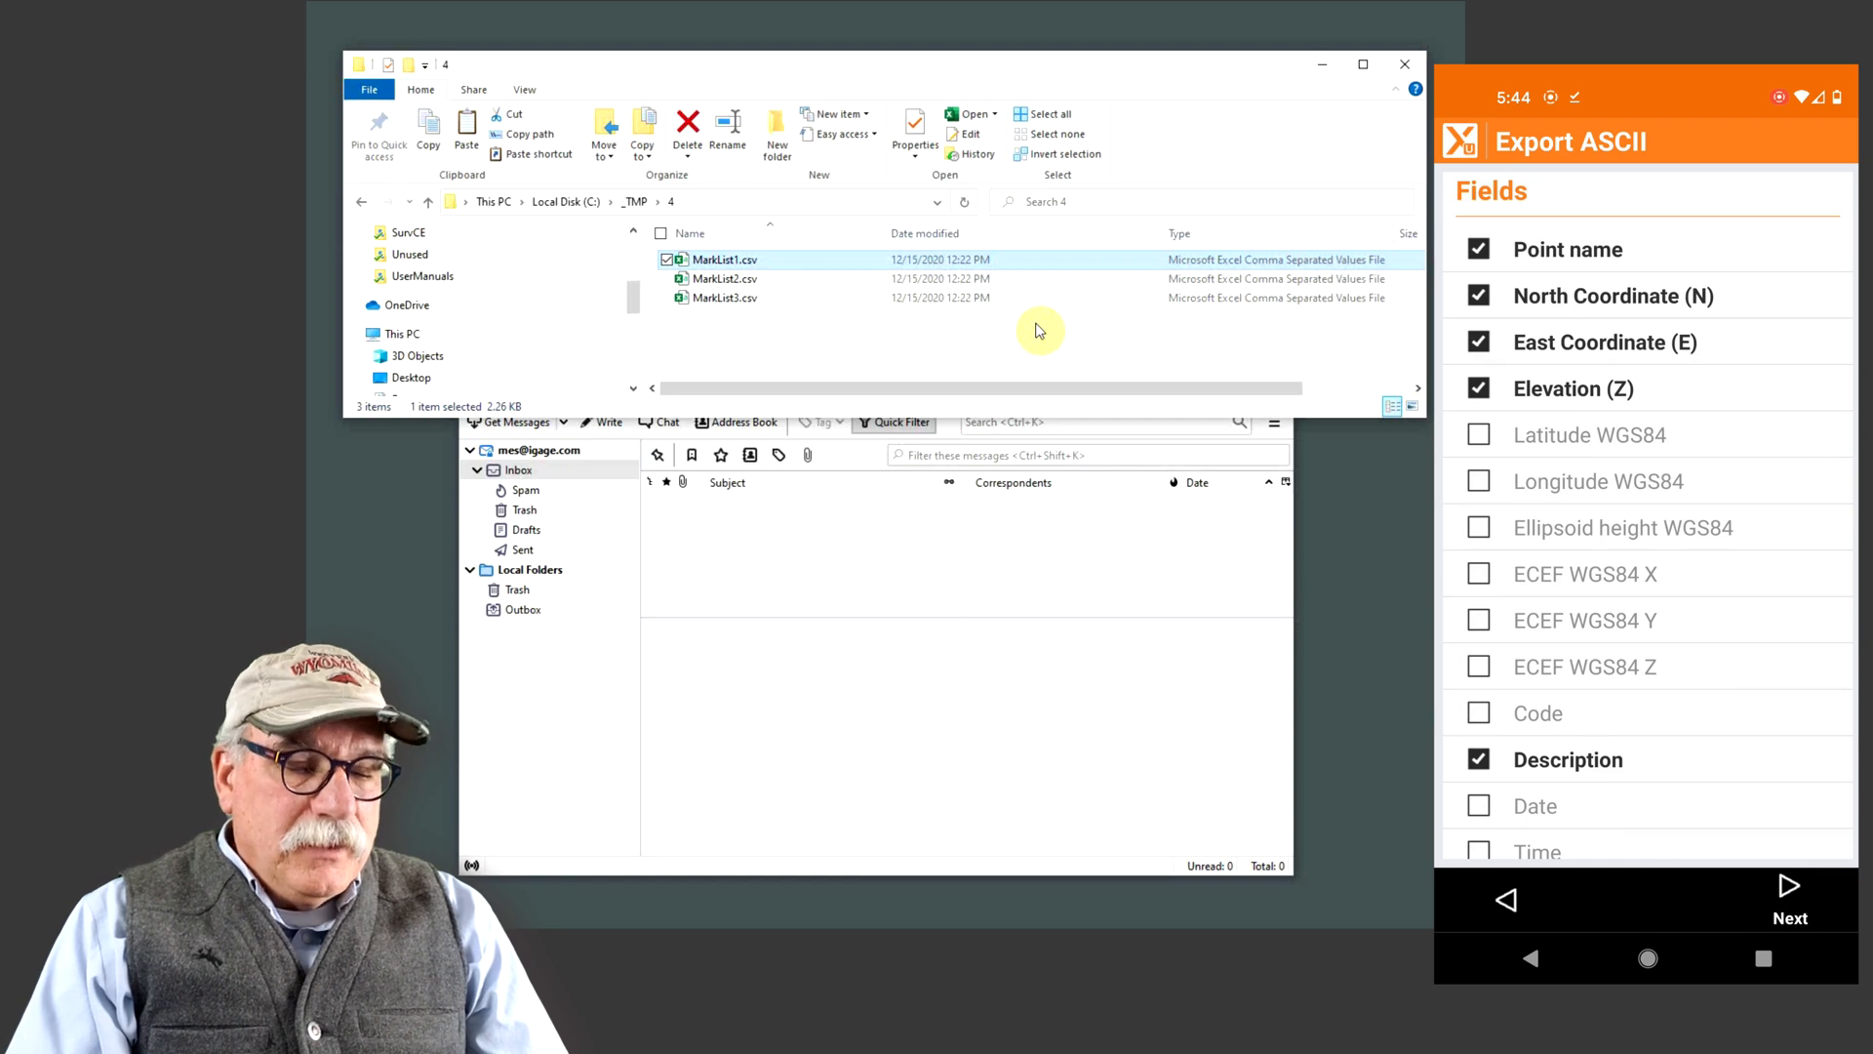
click(1788, 895)
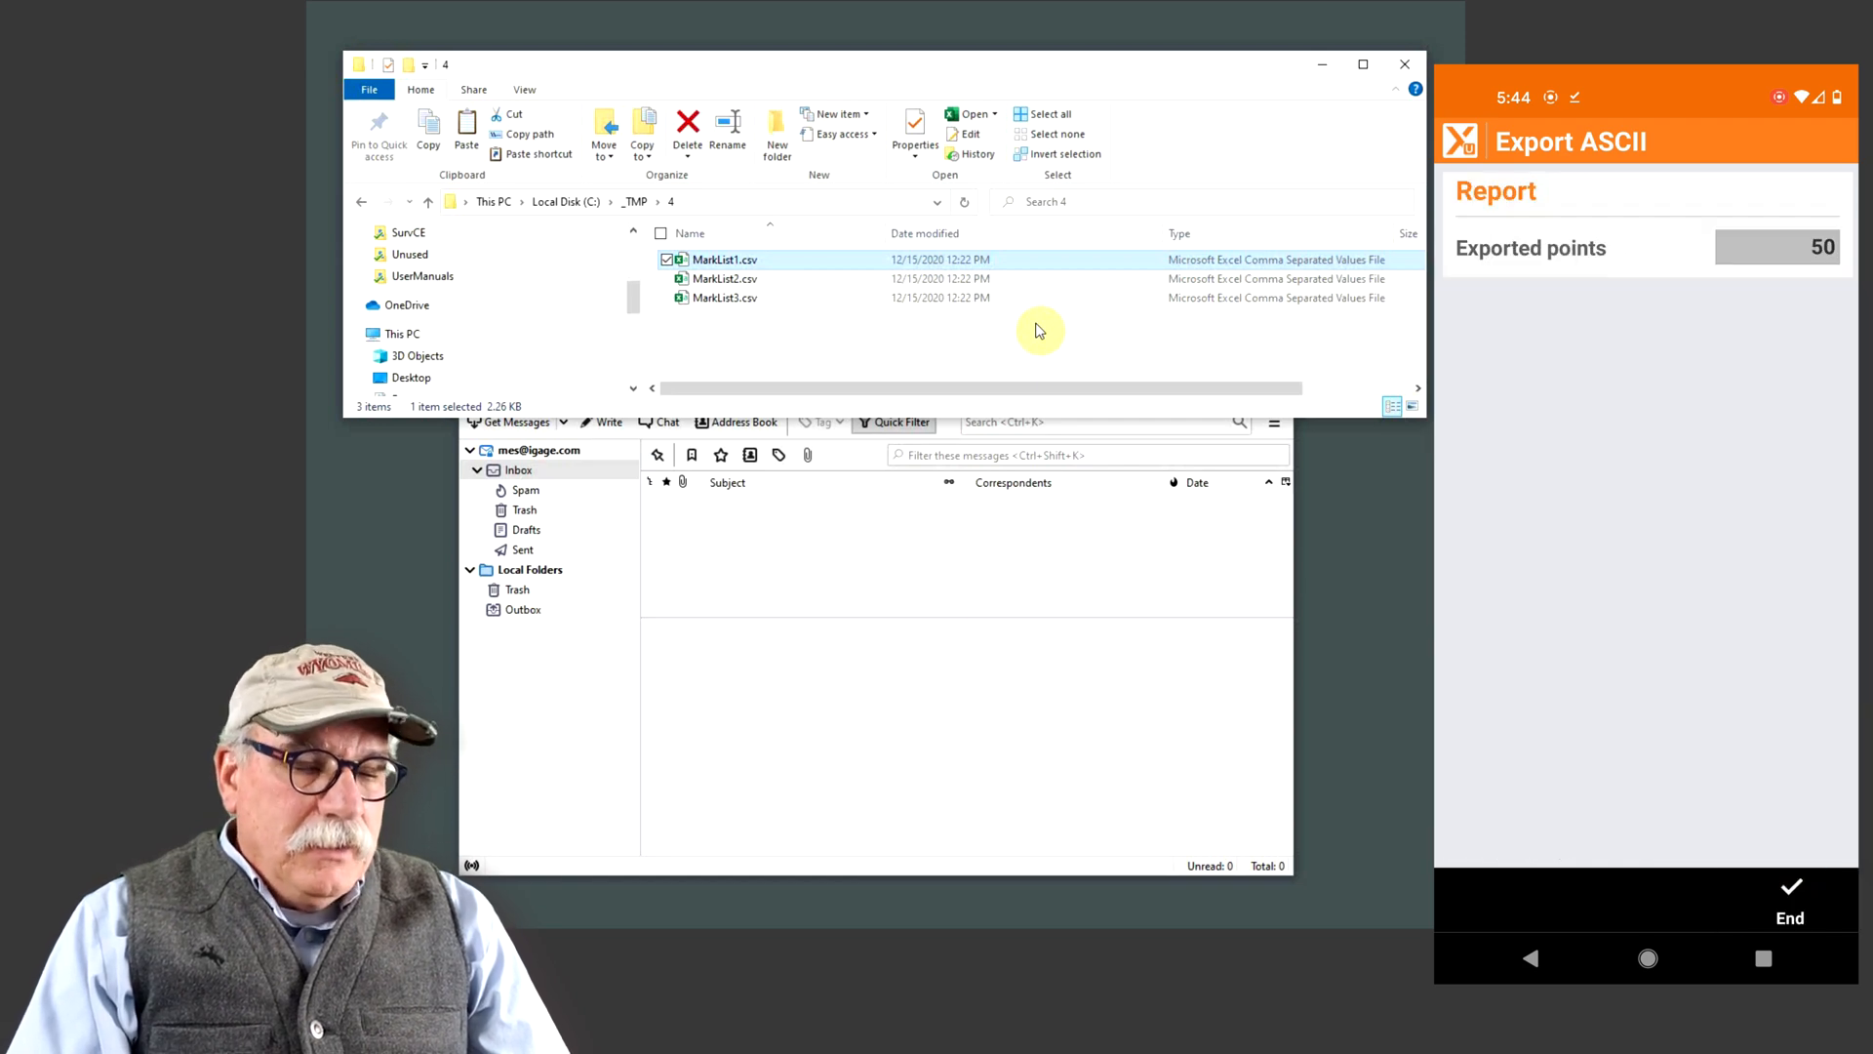
click(1789, 890)
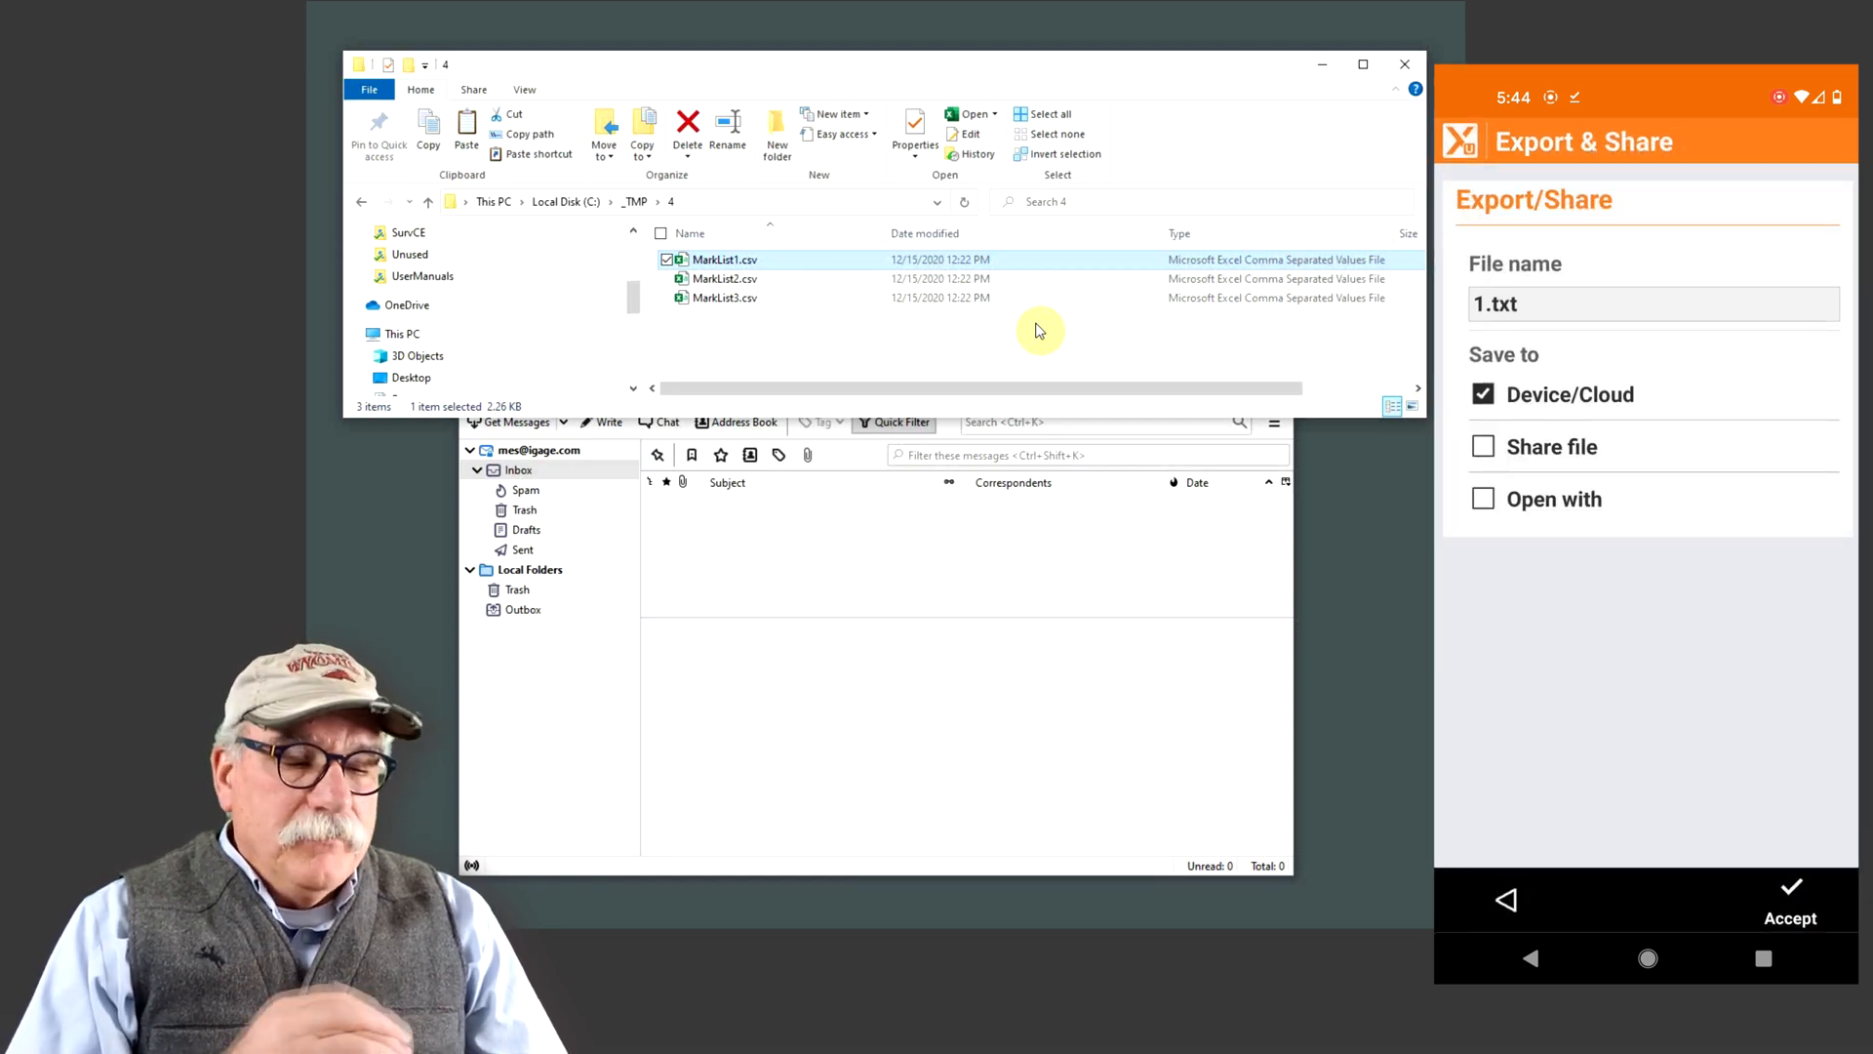
click(1484, 446)
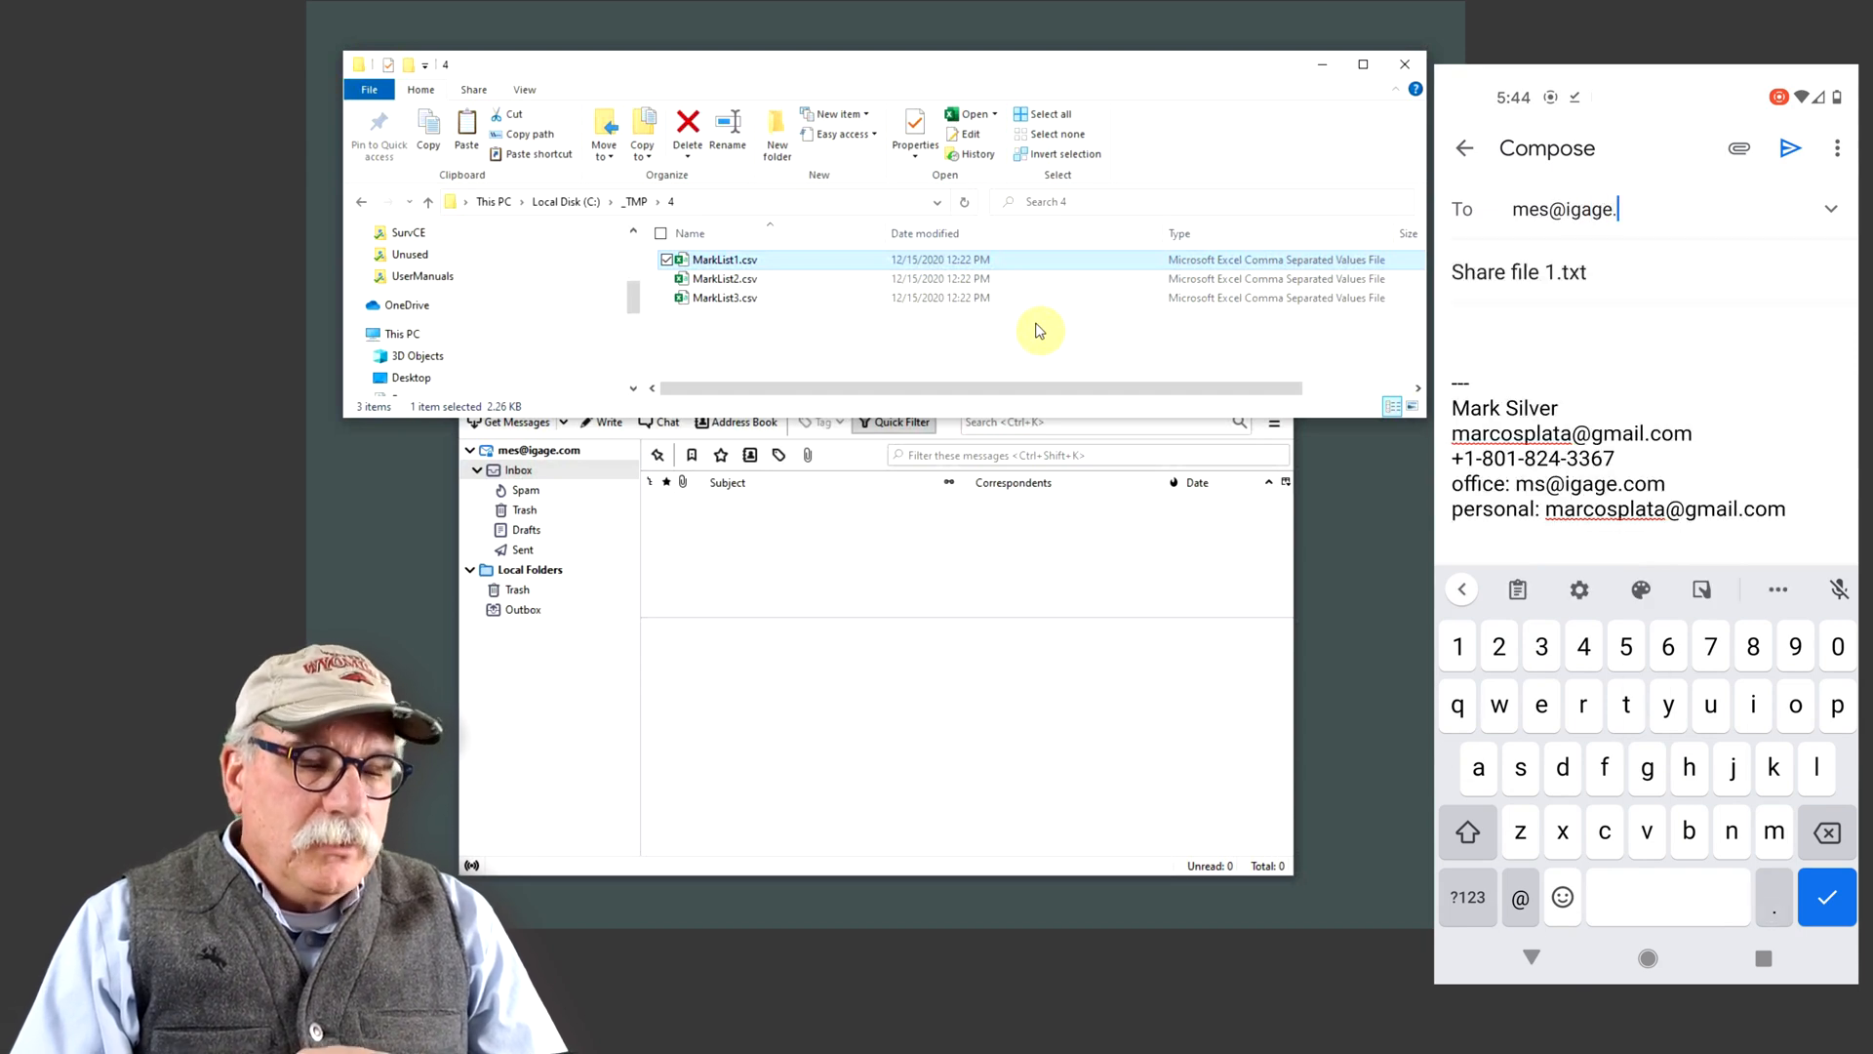
click(1789, 149)
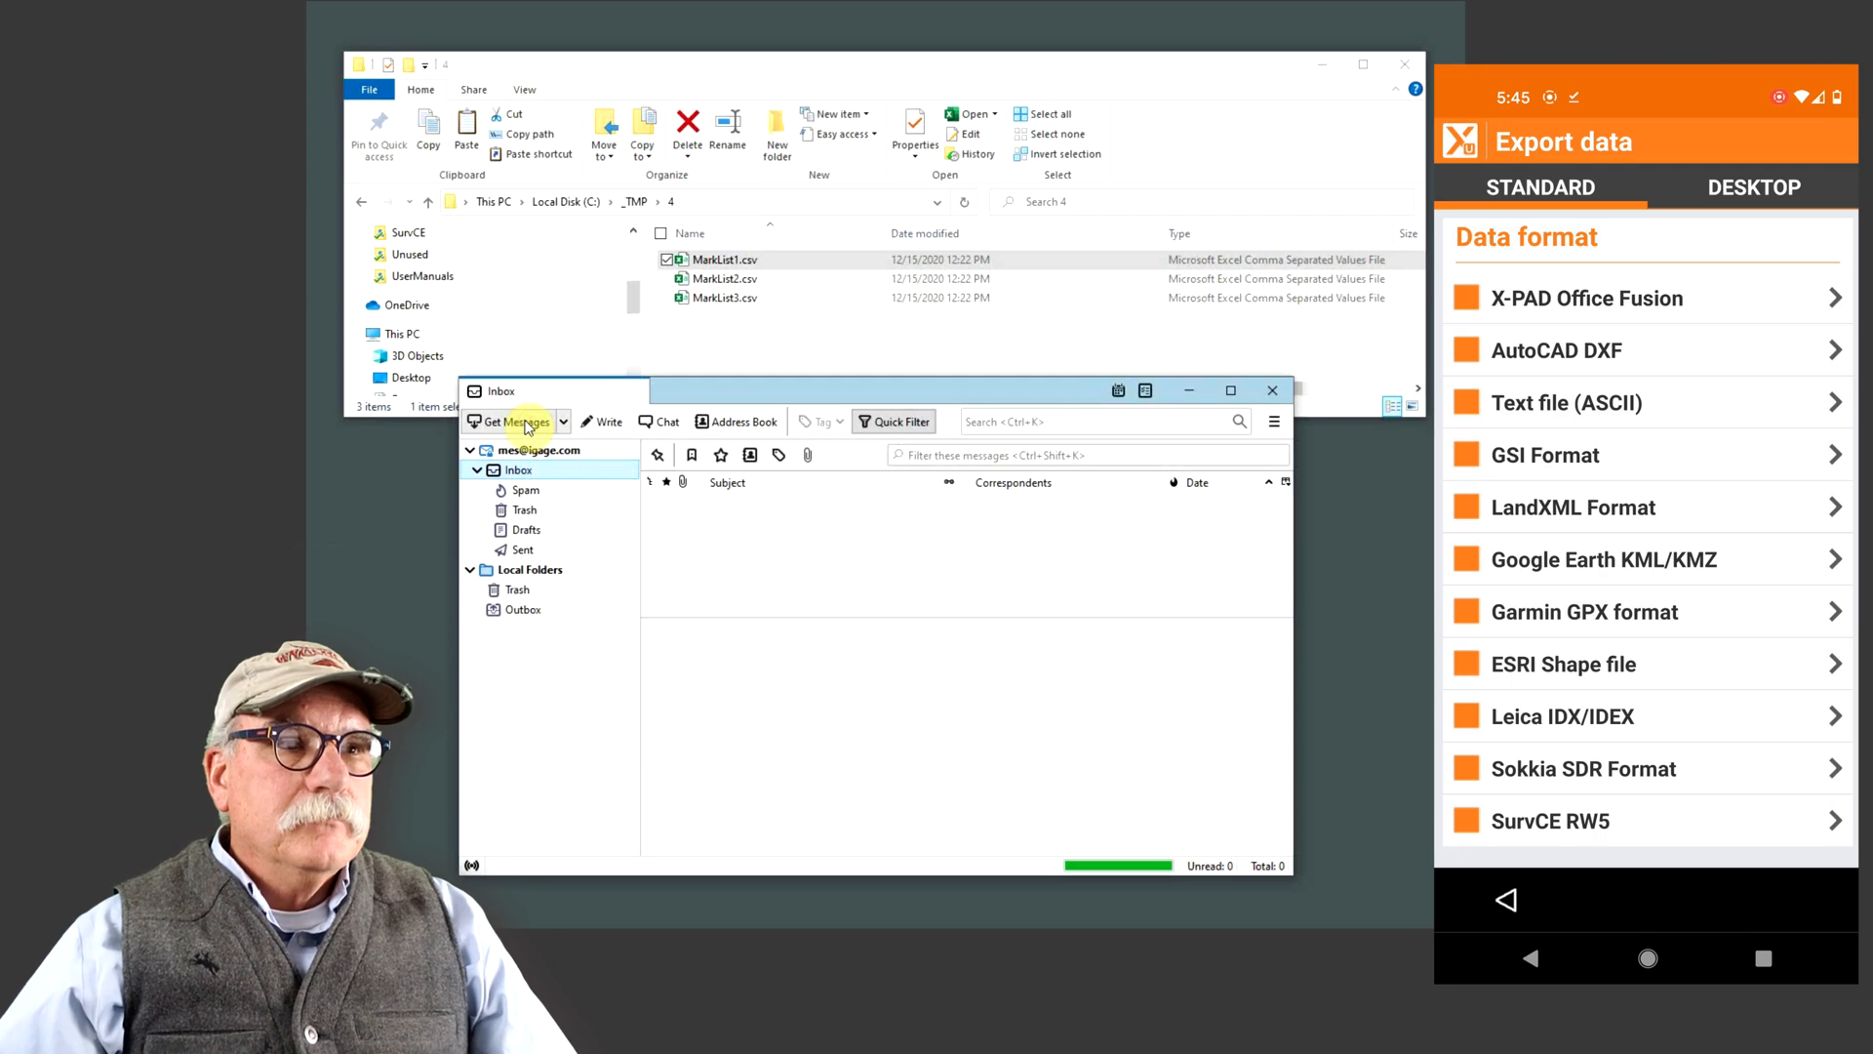
Fetch the emailed 1.txt in Thunderbird and view its Name,North,East,Elevation,Desc rows
click(514, 421)
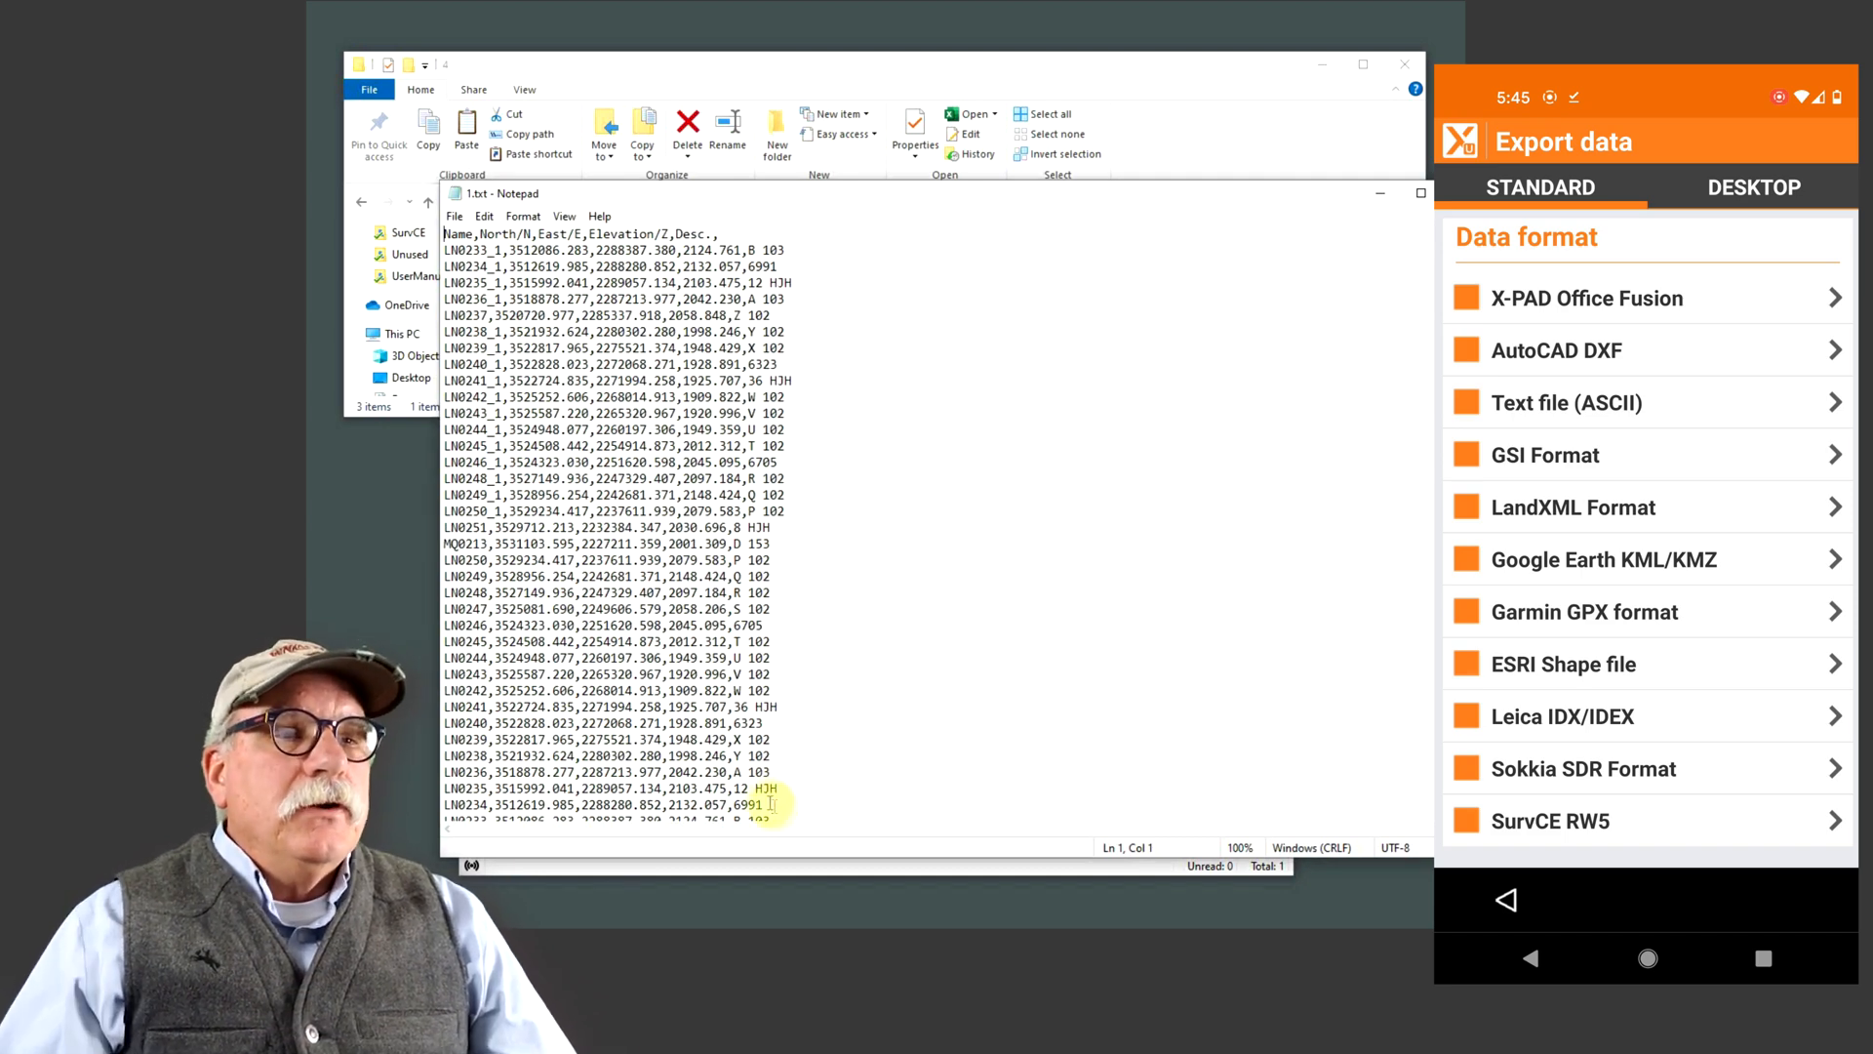
key(ctrl+a)
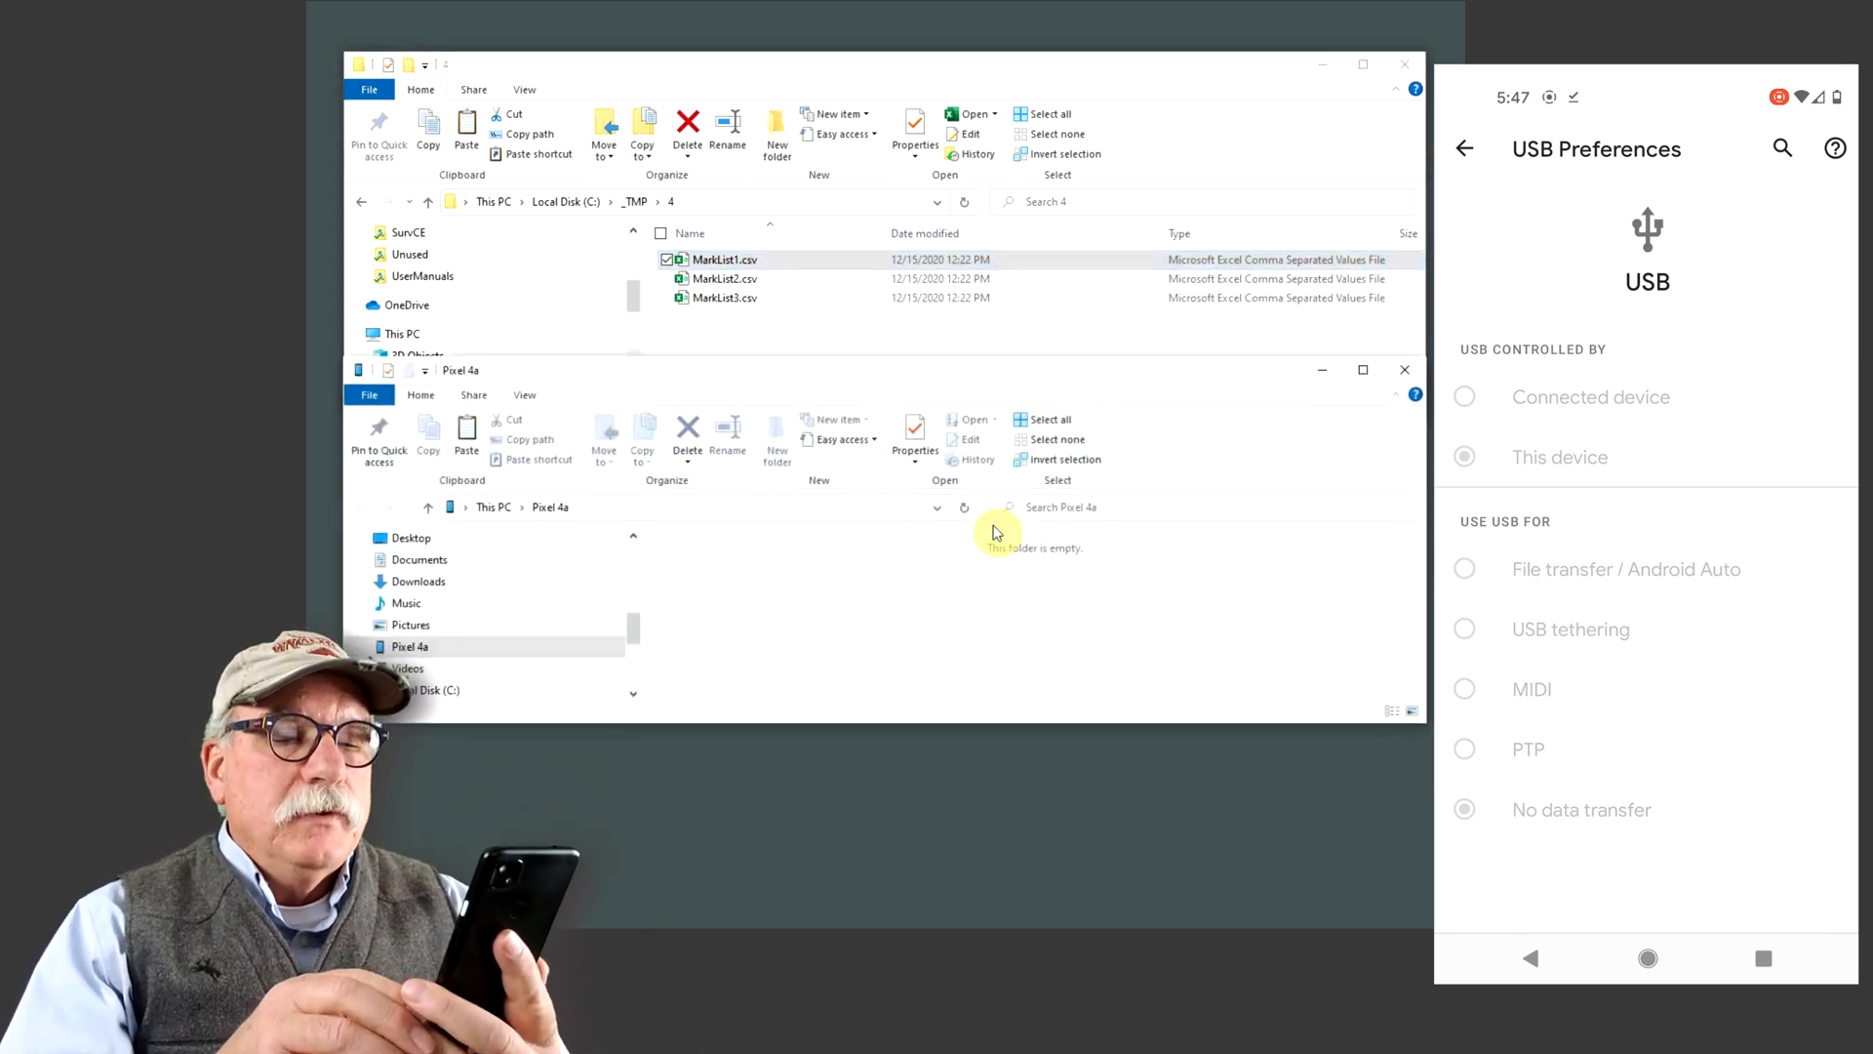
Copy MarkList2.csv into the Pixel 4a's Internal shared storage > Download folder
click(1464, 457)
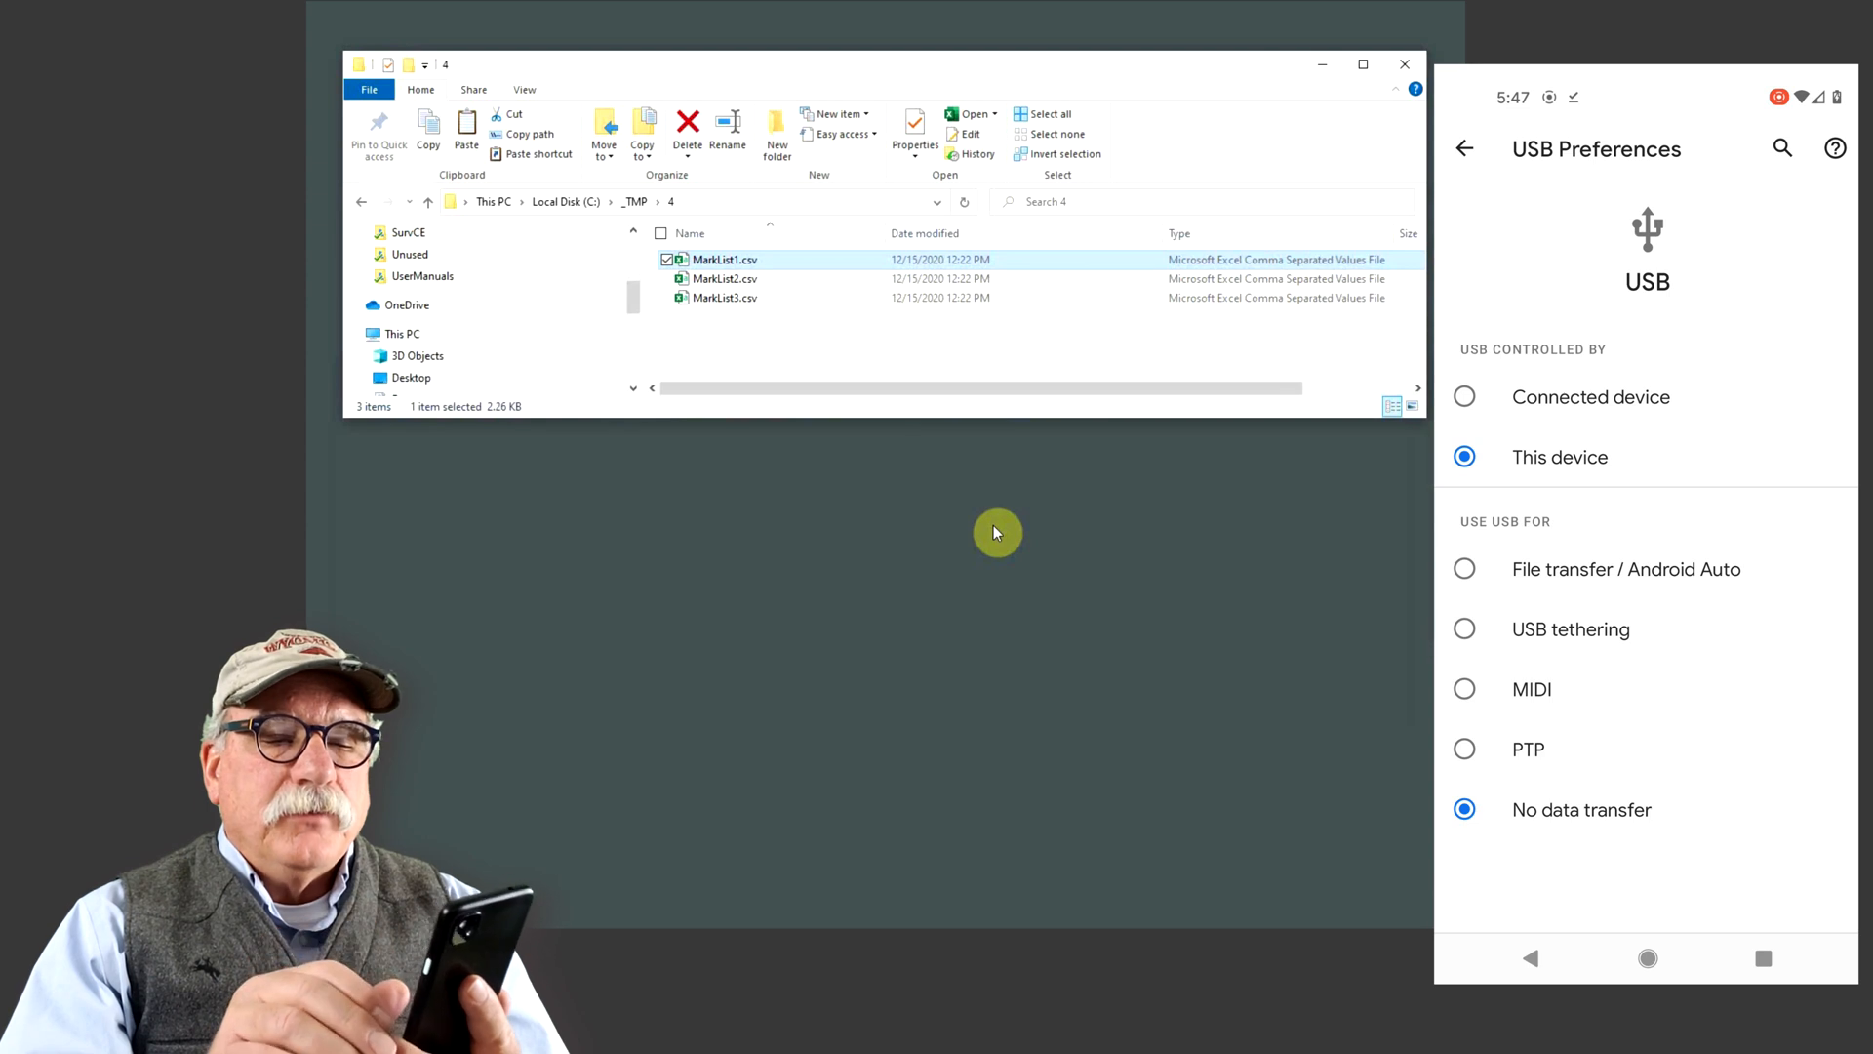
click(1463, 569)
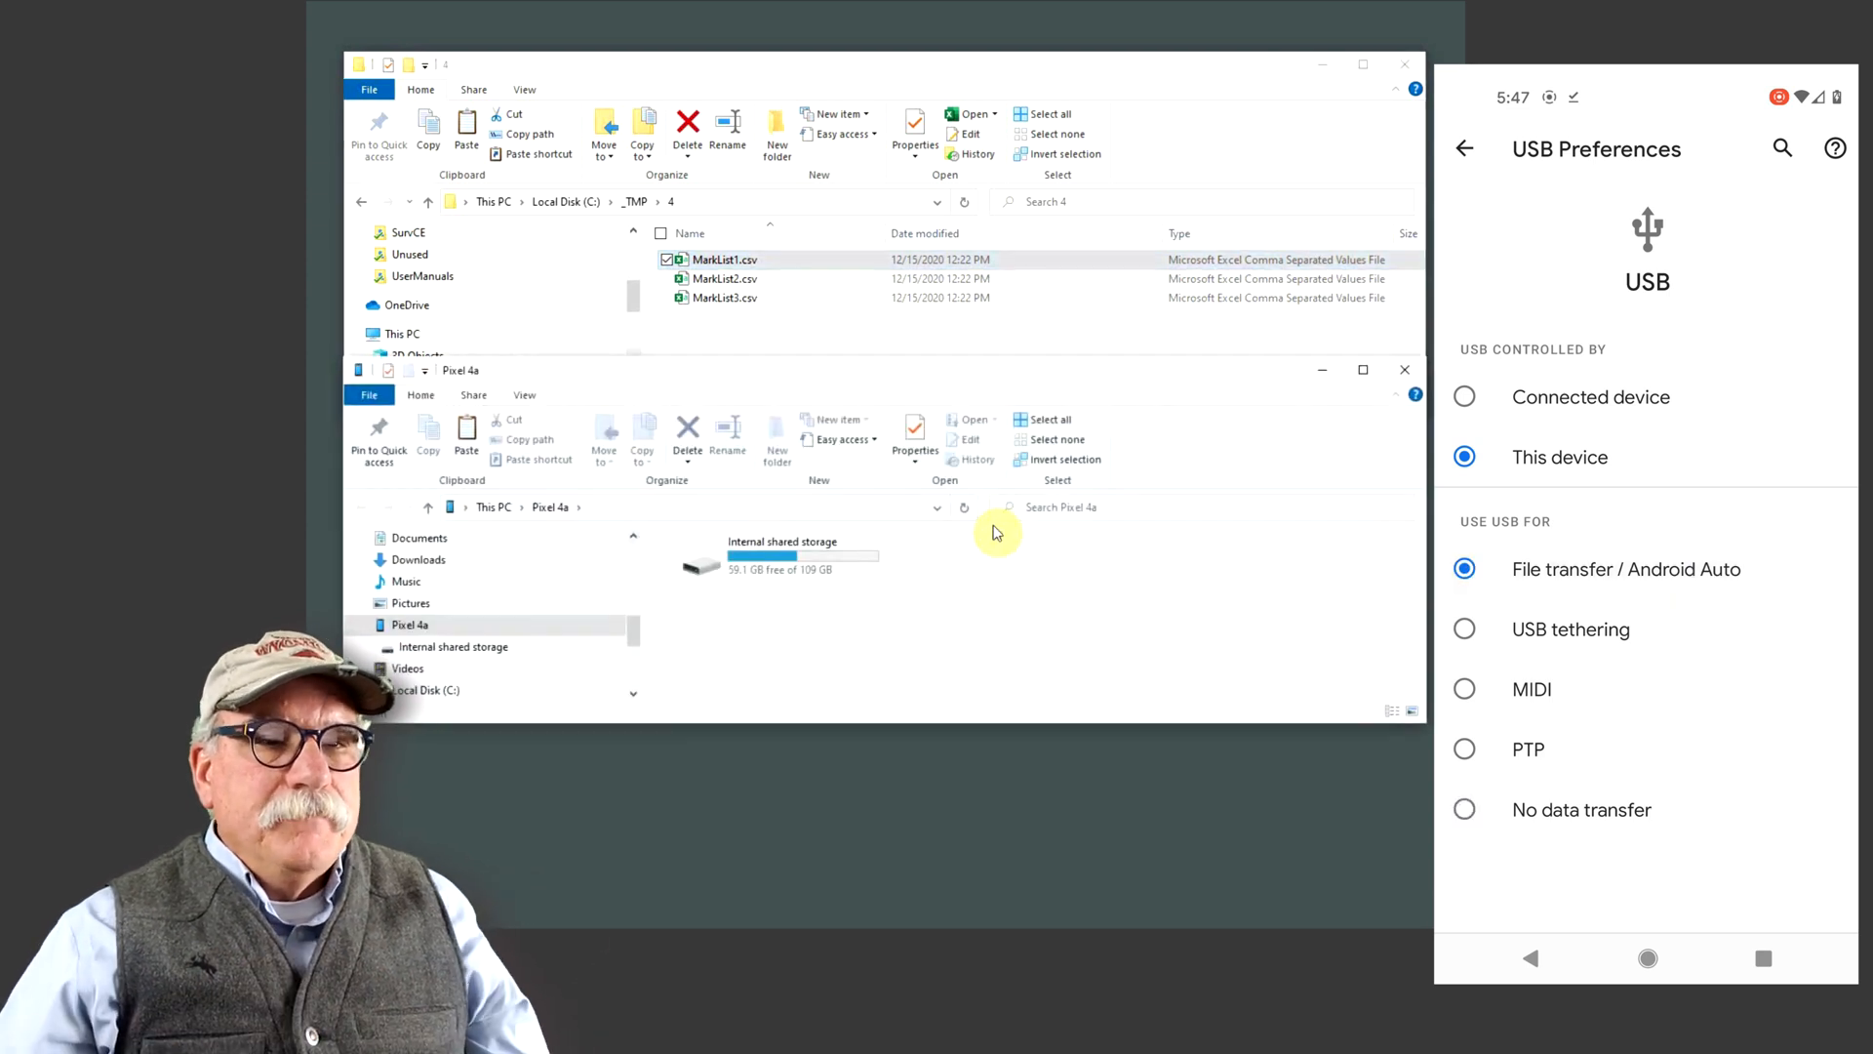
click(782, 558)
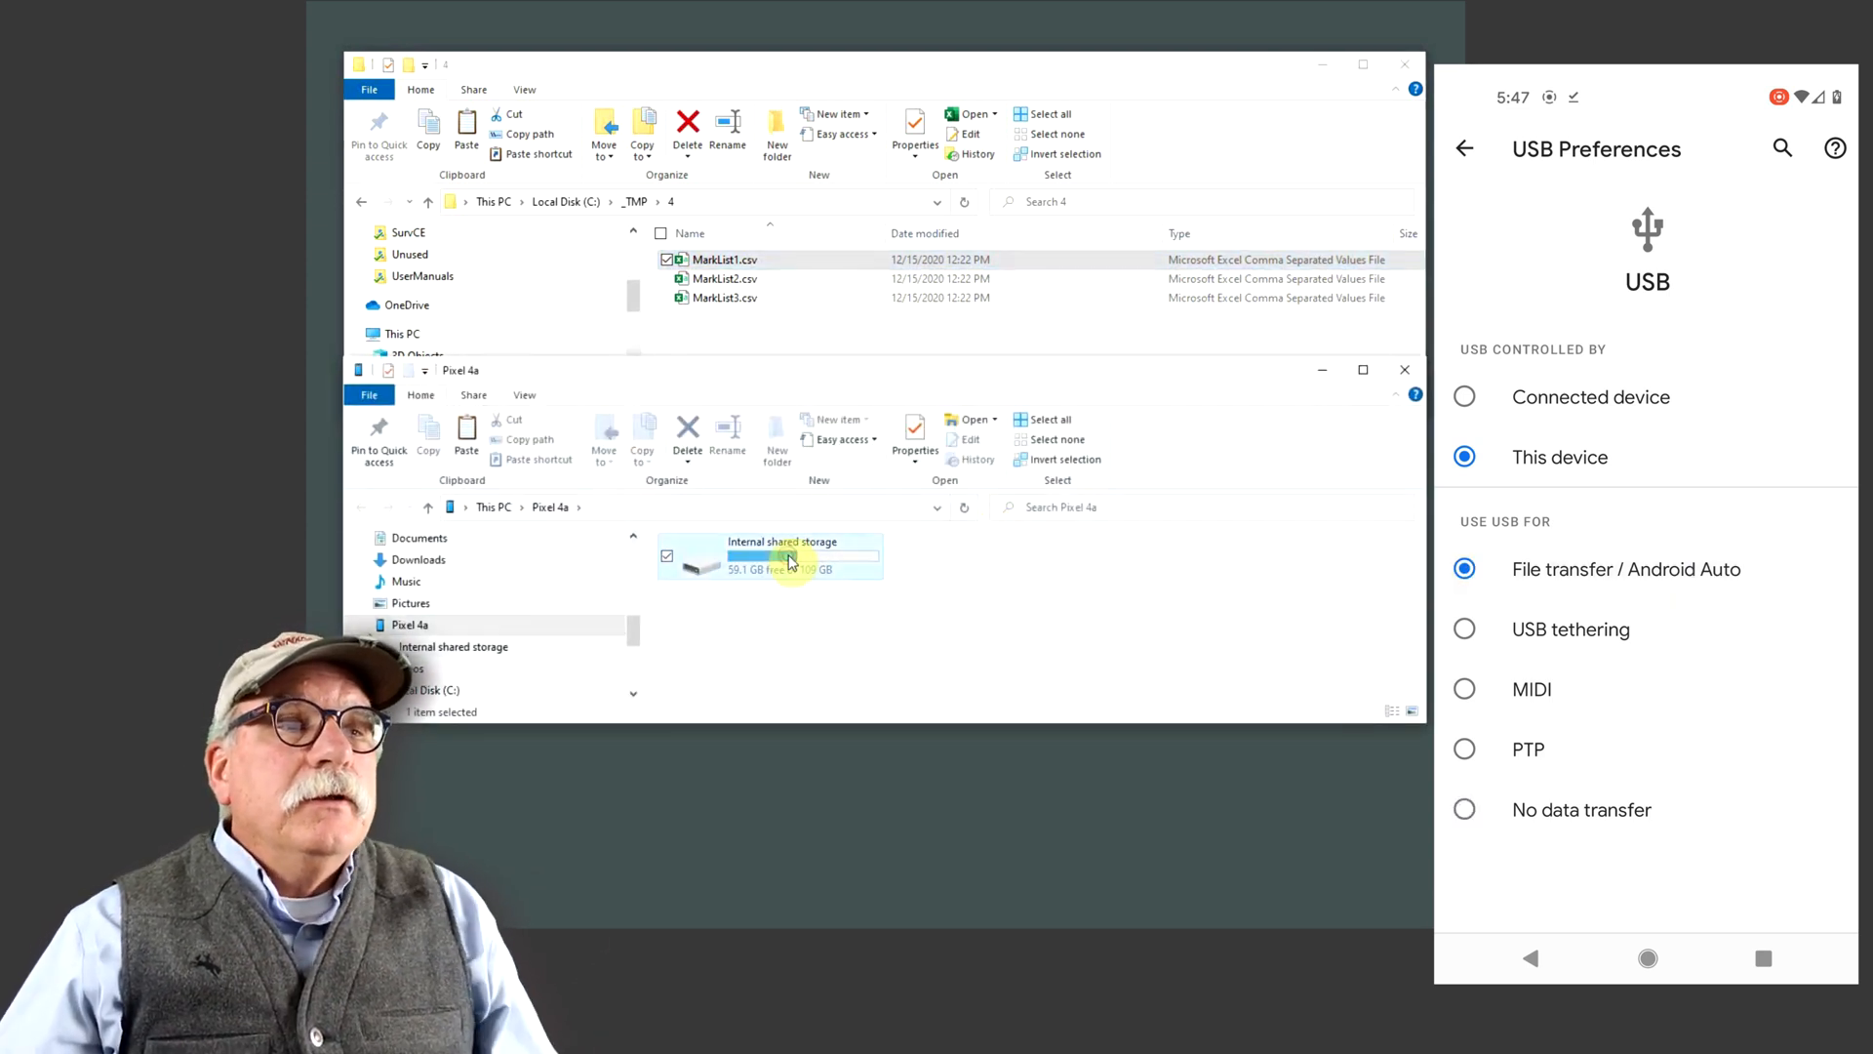
double_click(783, 555)
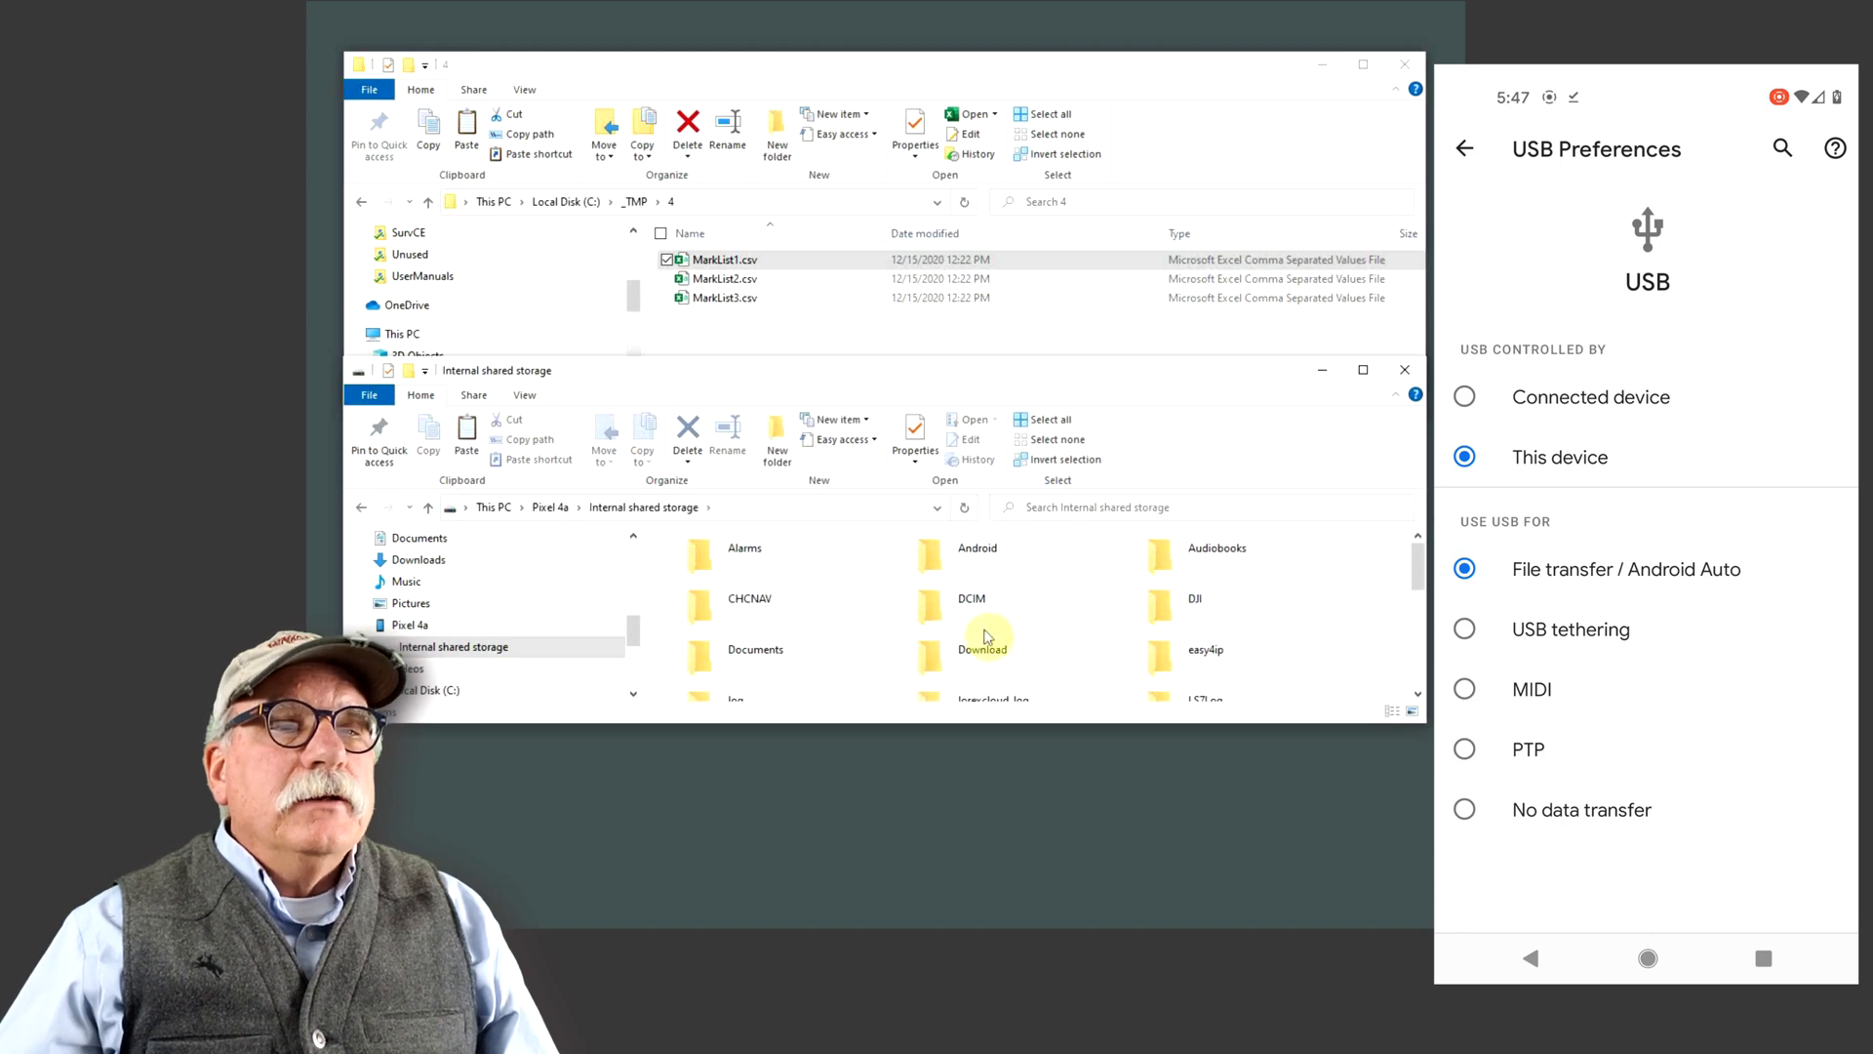
double_click(982, 626)
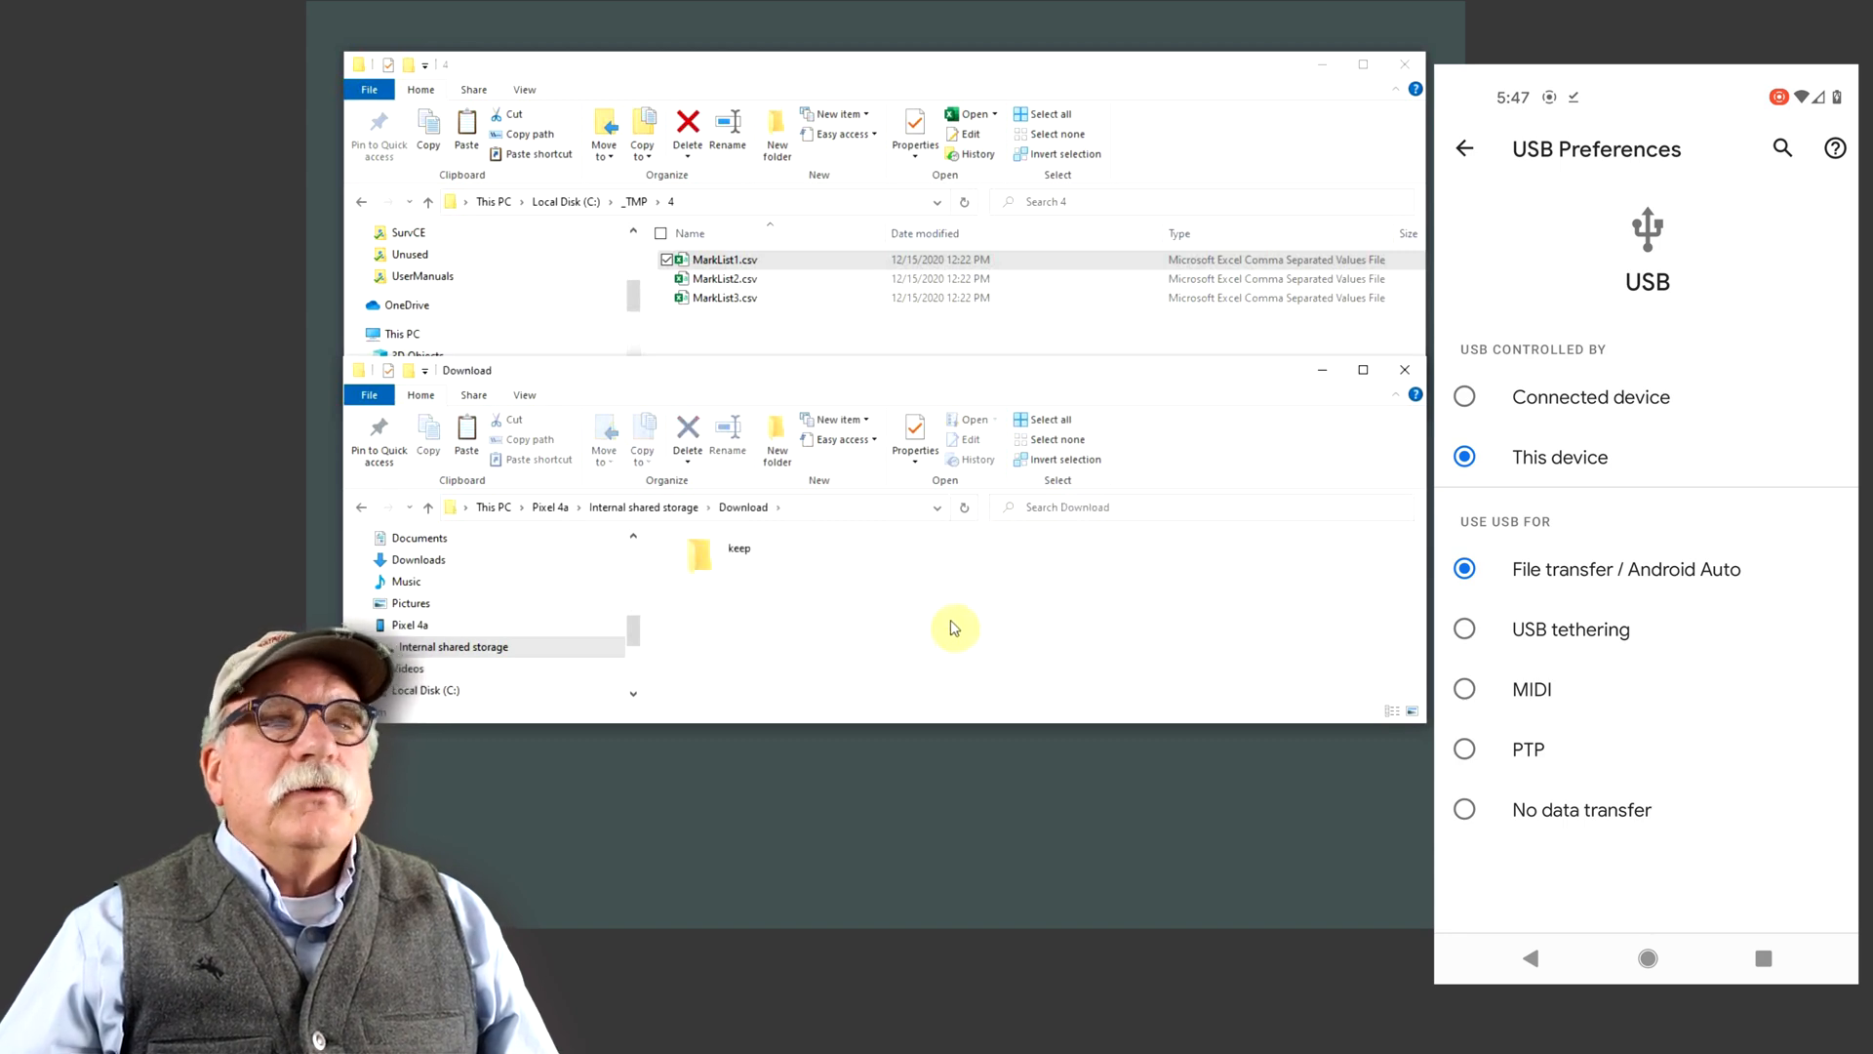
click(723, 278)
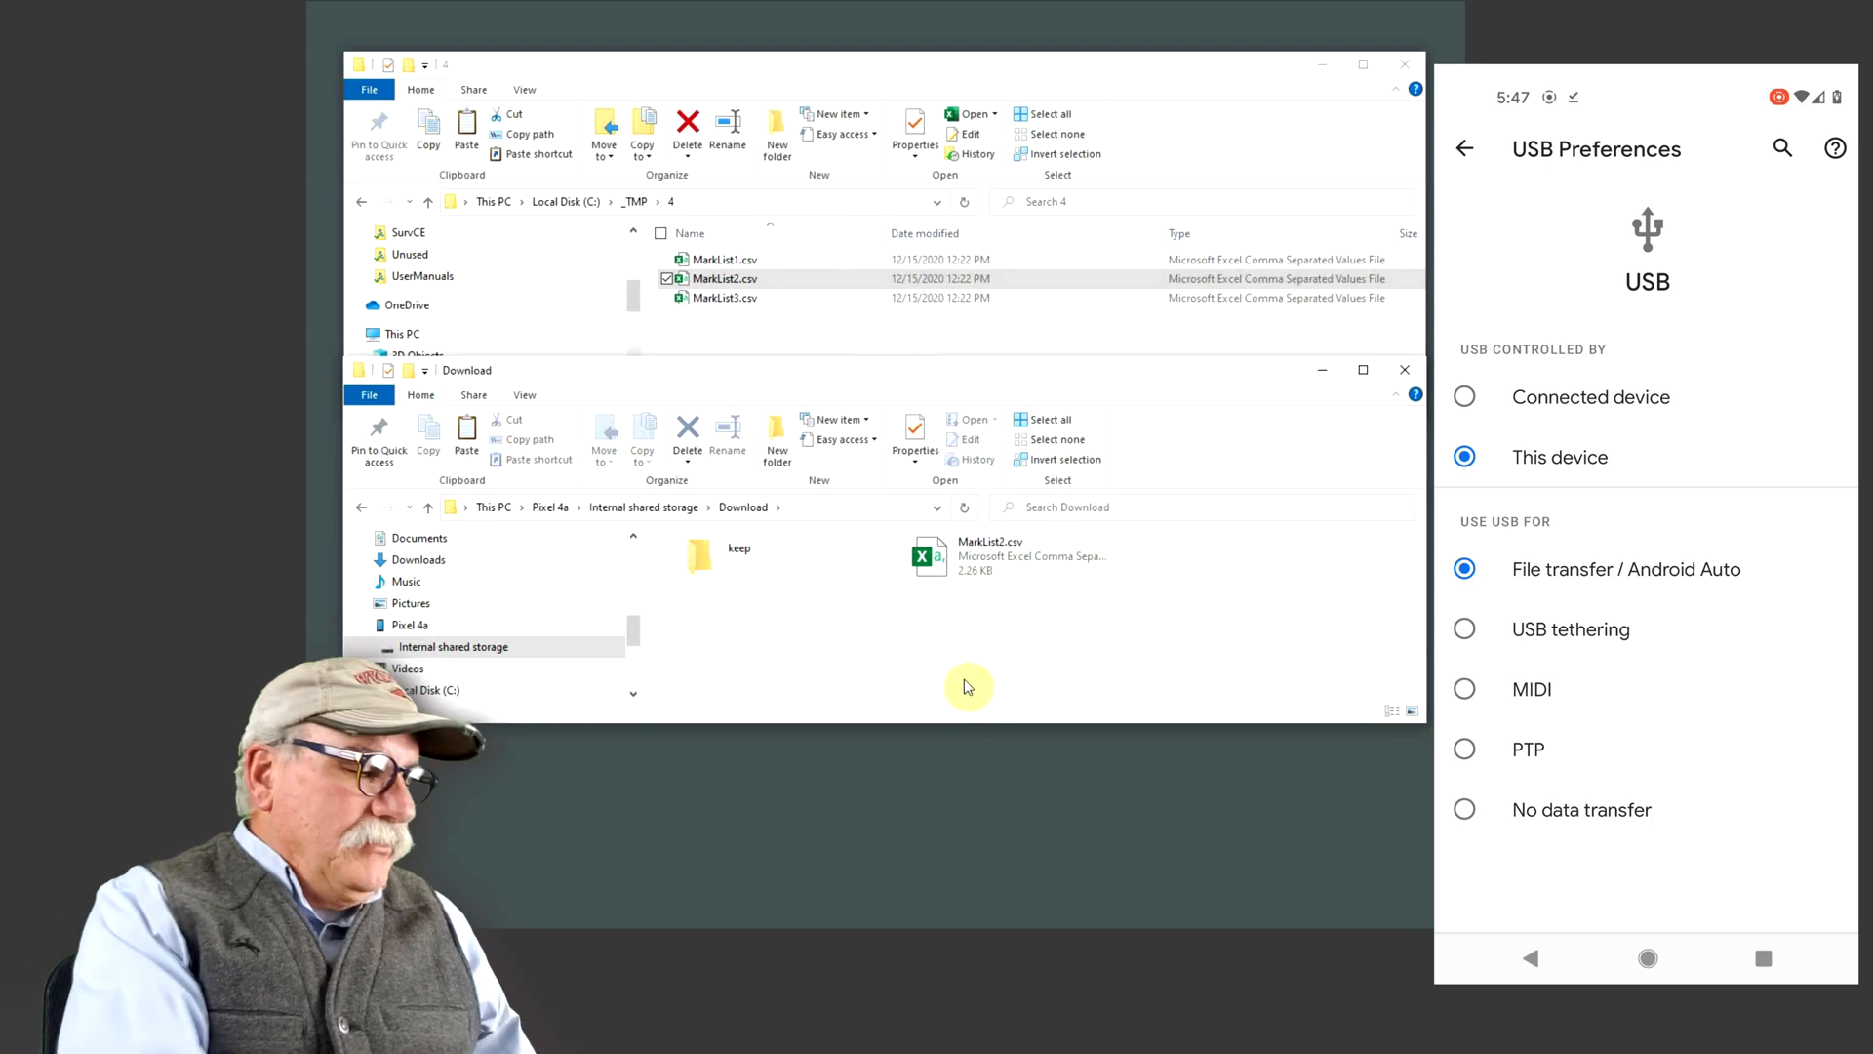
click(1405, 369)
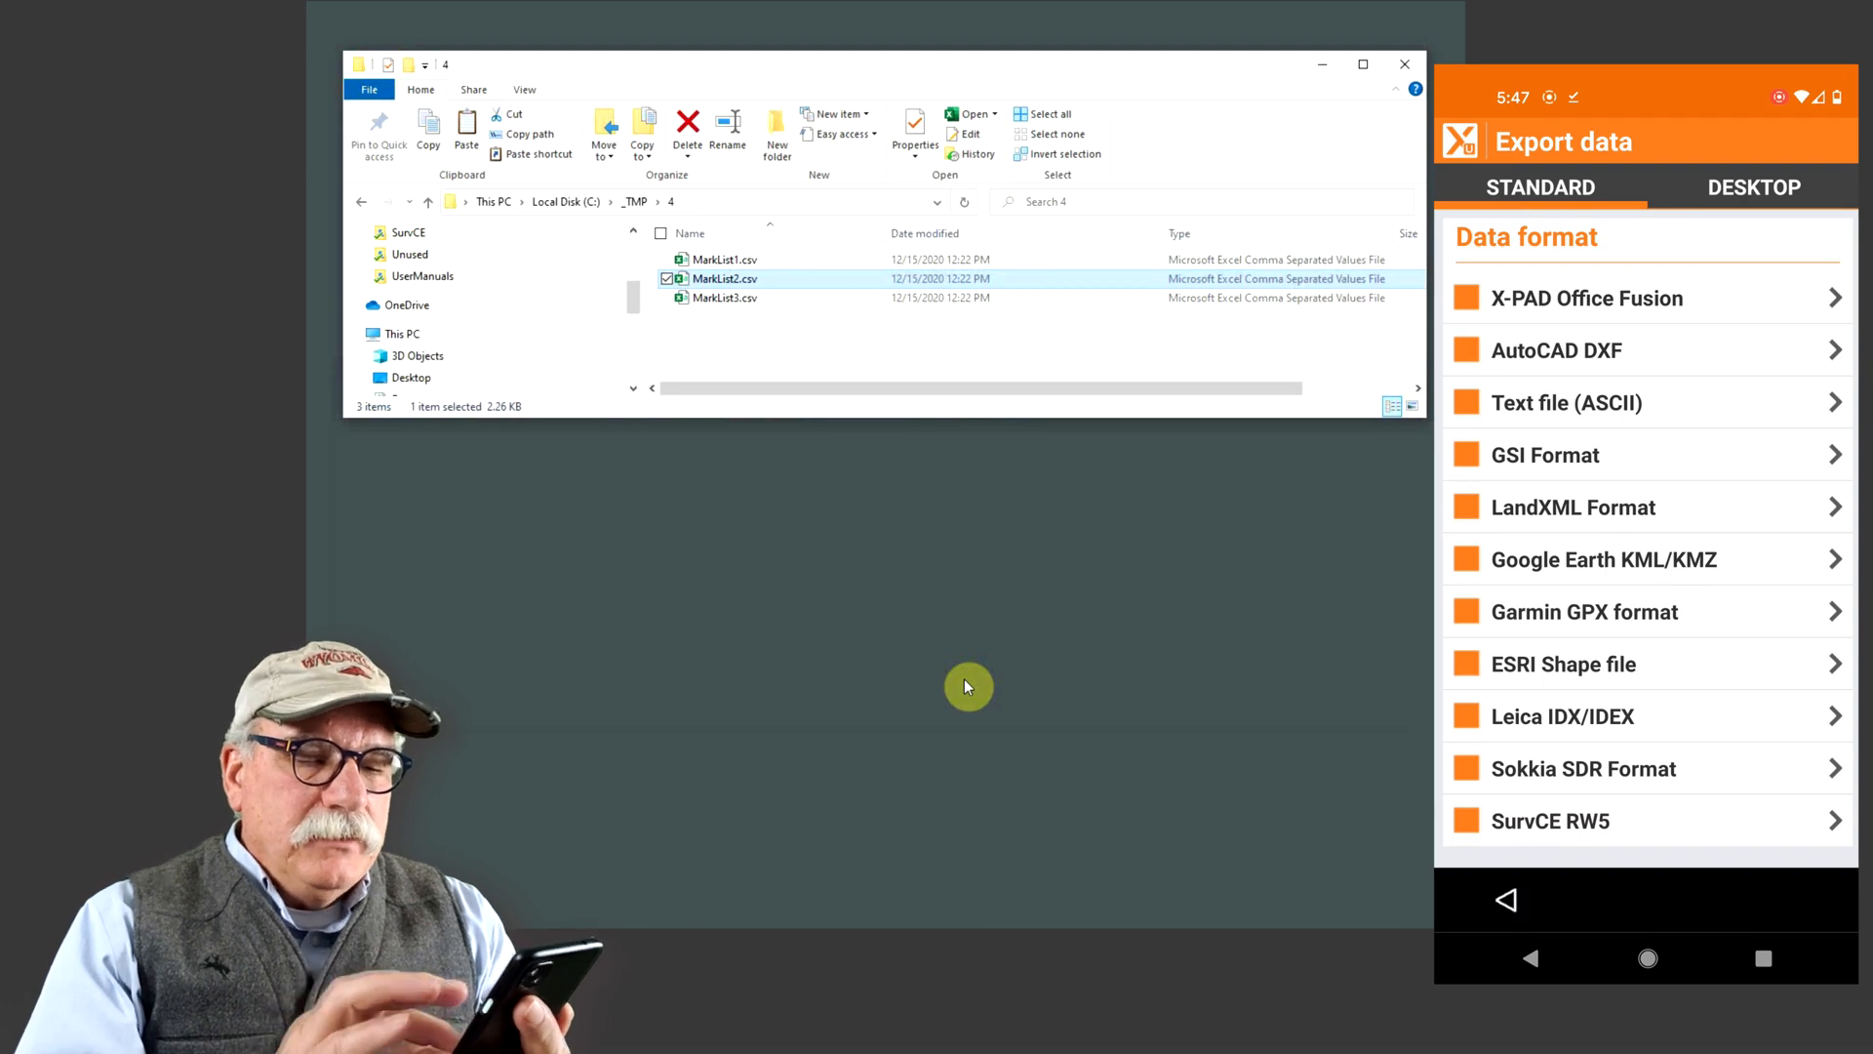
Create and confirm a new job in X-PAD
click(1506, 899)
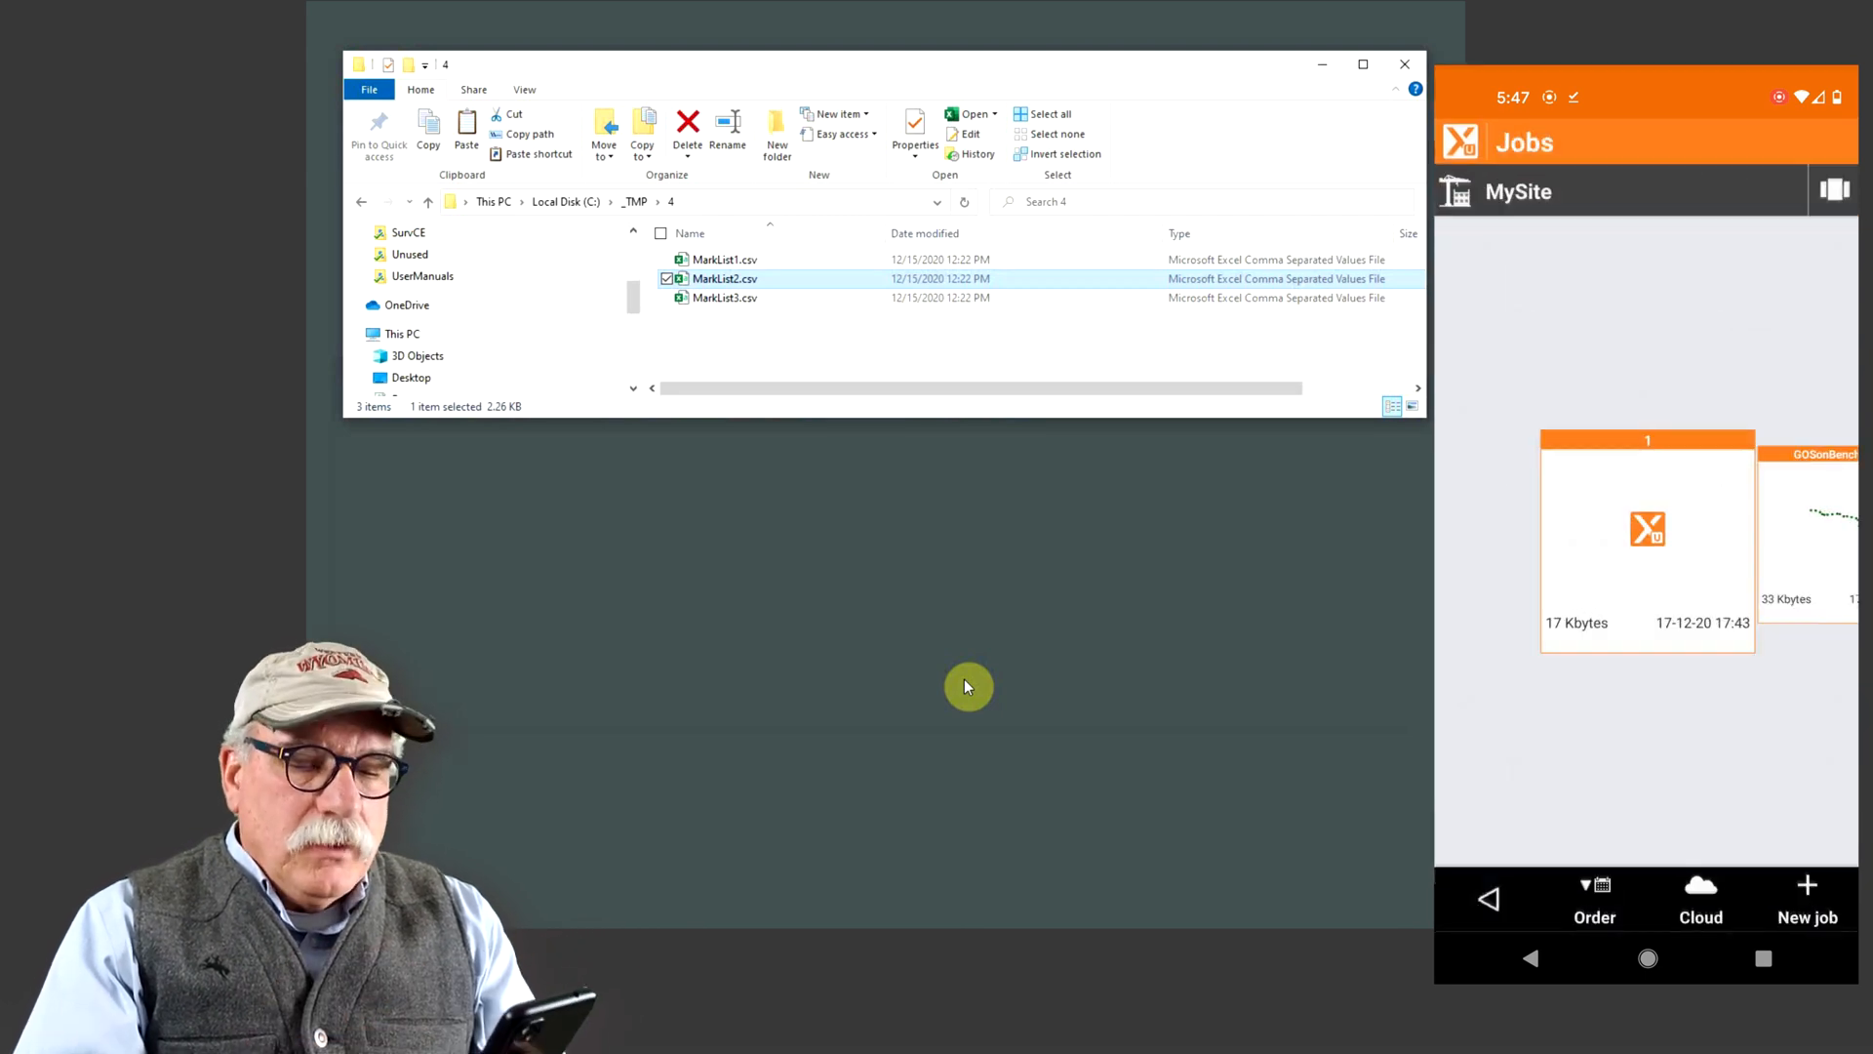
click(1806, 899)
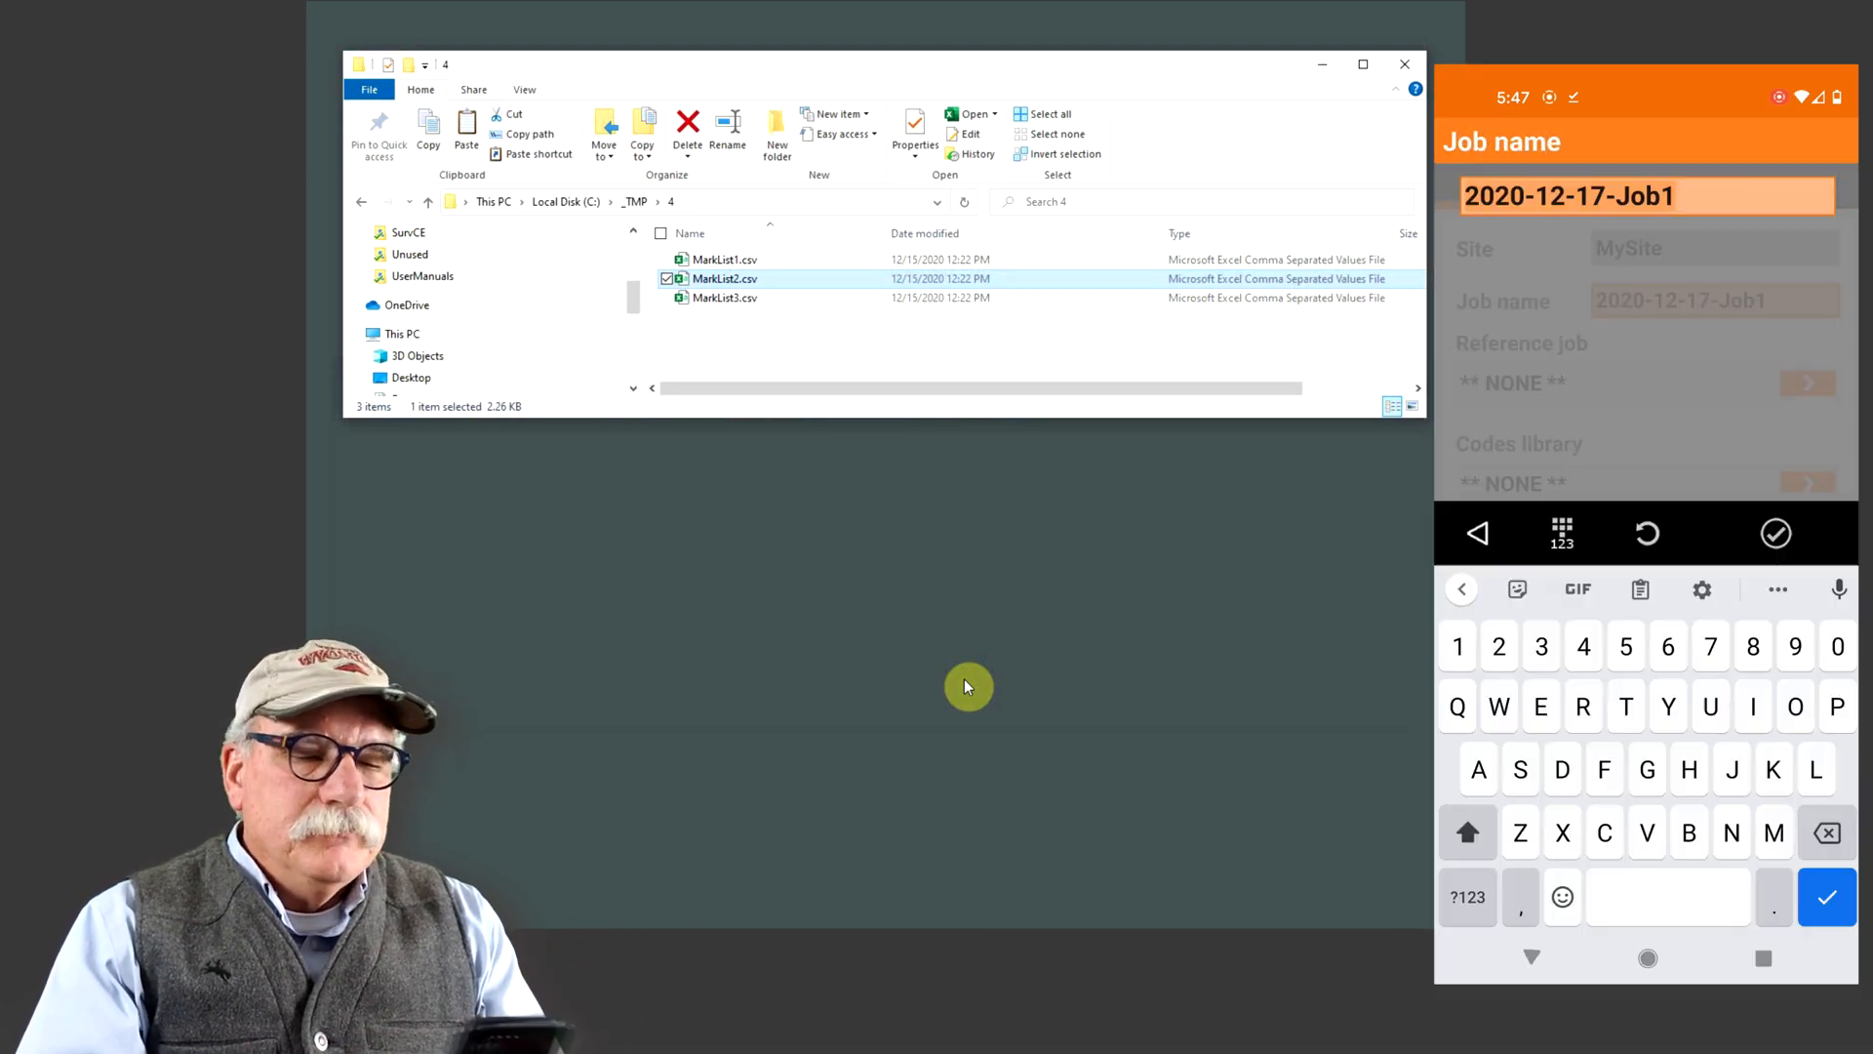
click(1777, 534)
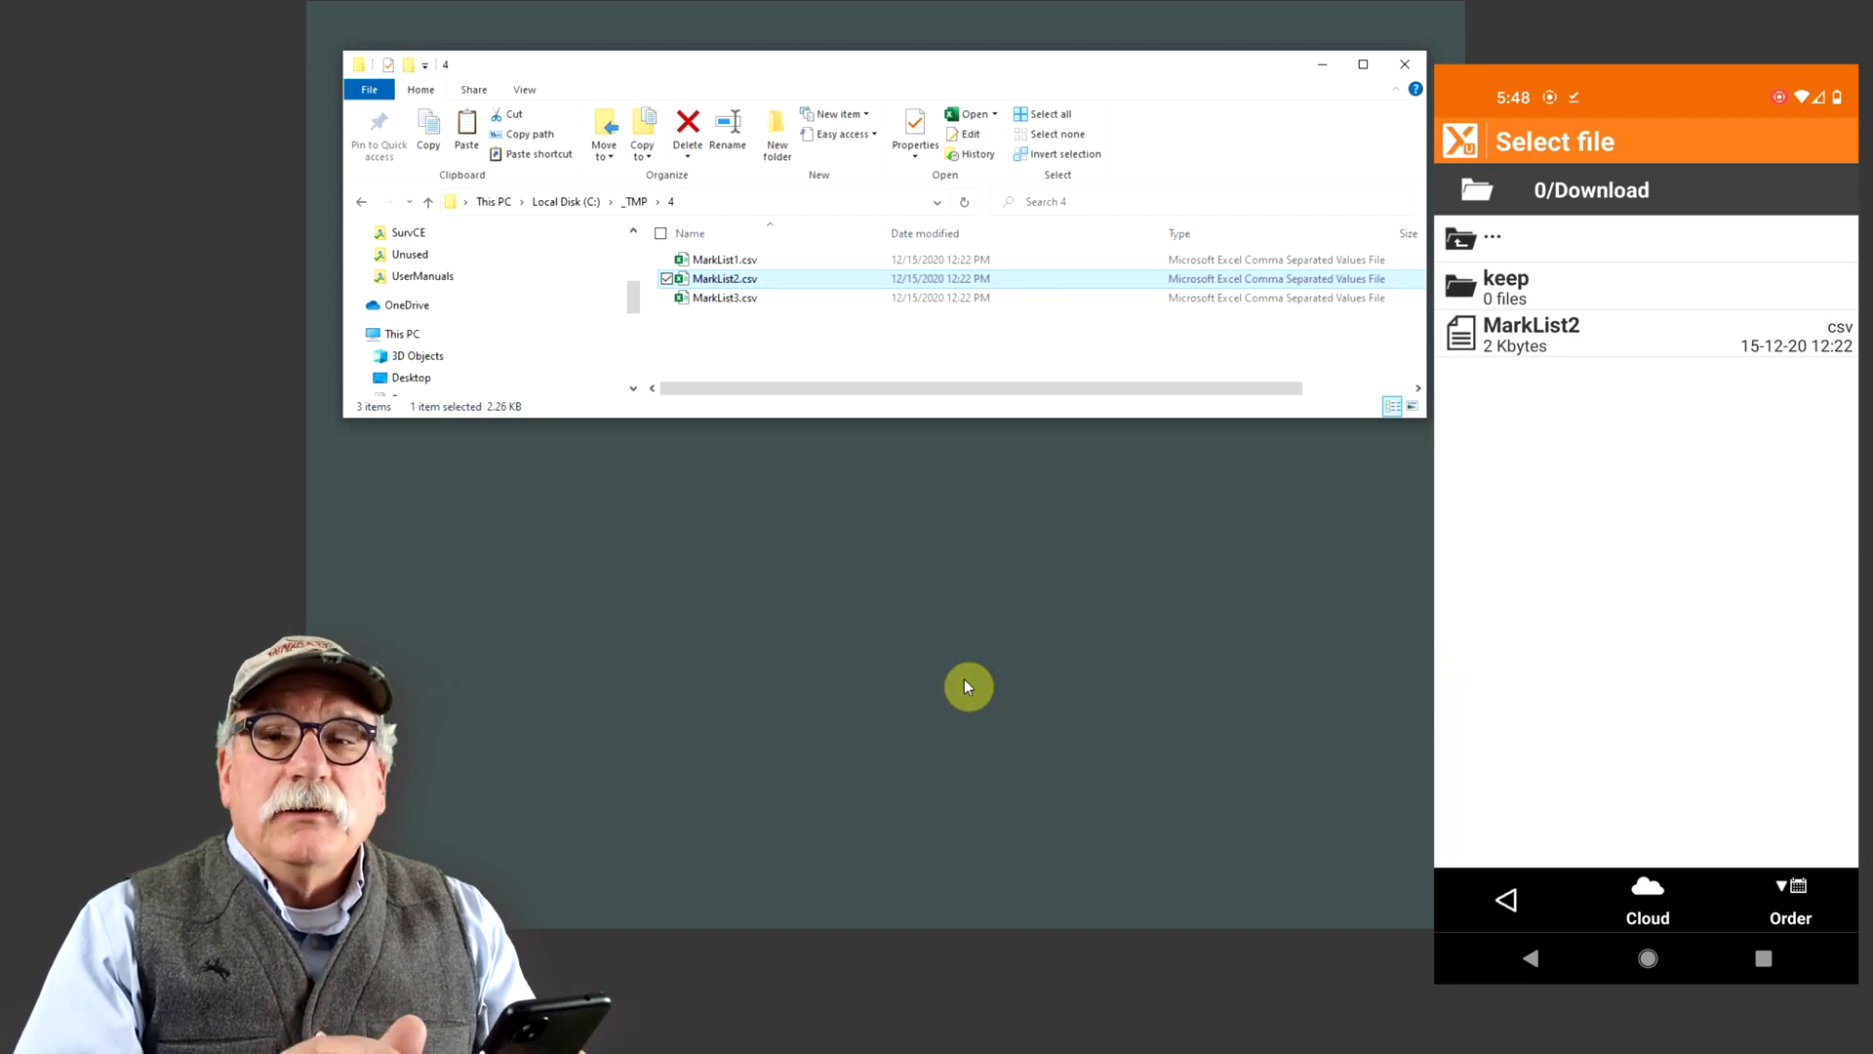
Import MarkList2.csv from Download: 50 points imported, 1 discarded, 16 renamed
click(1530, 335)
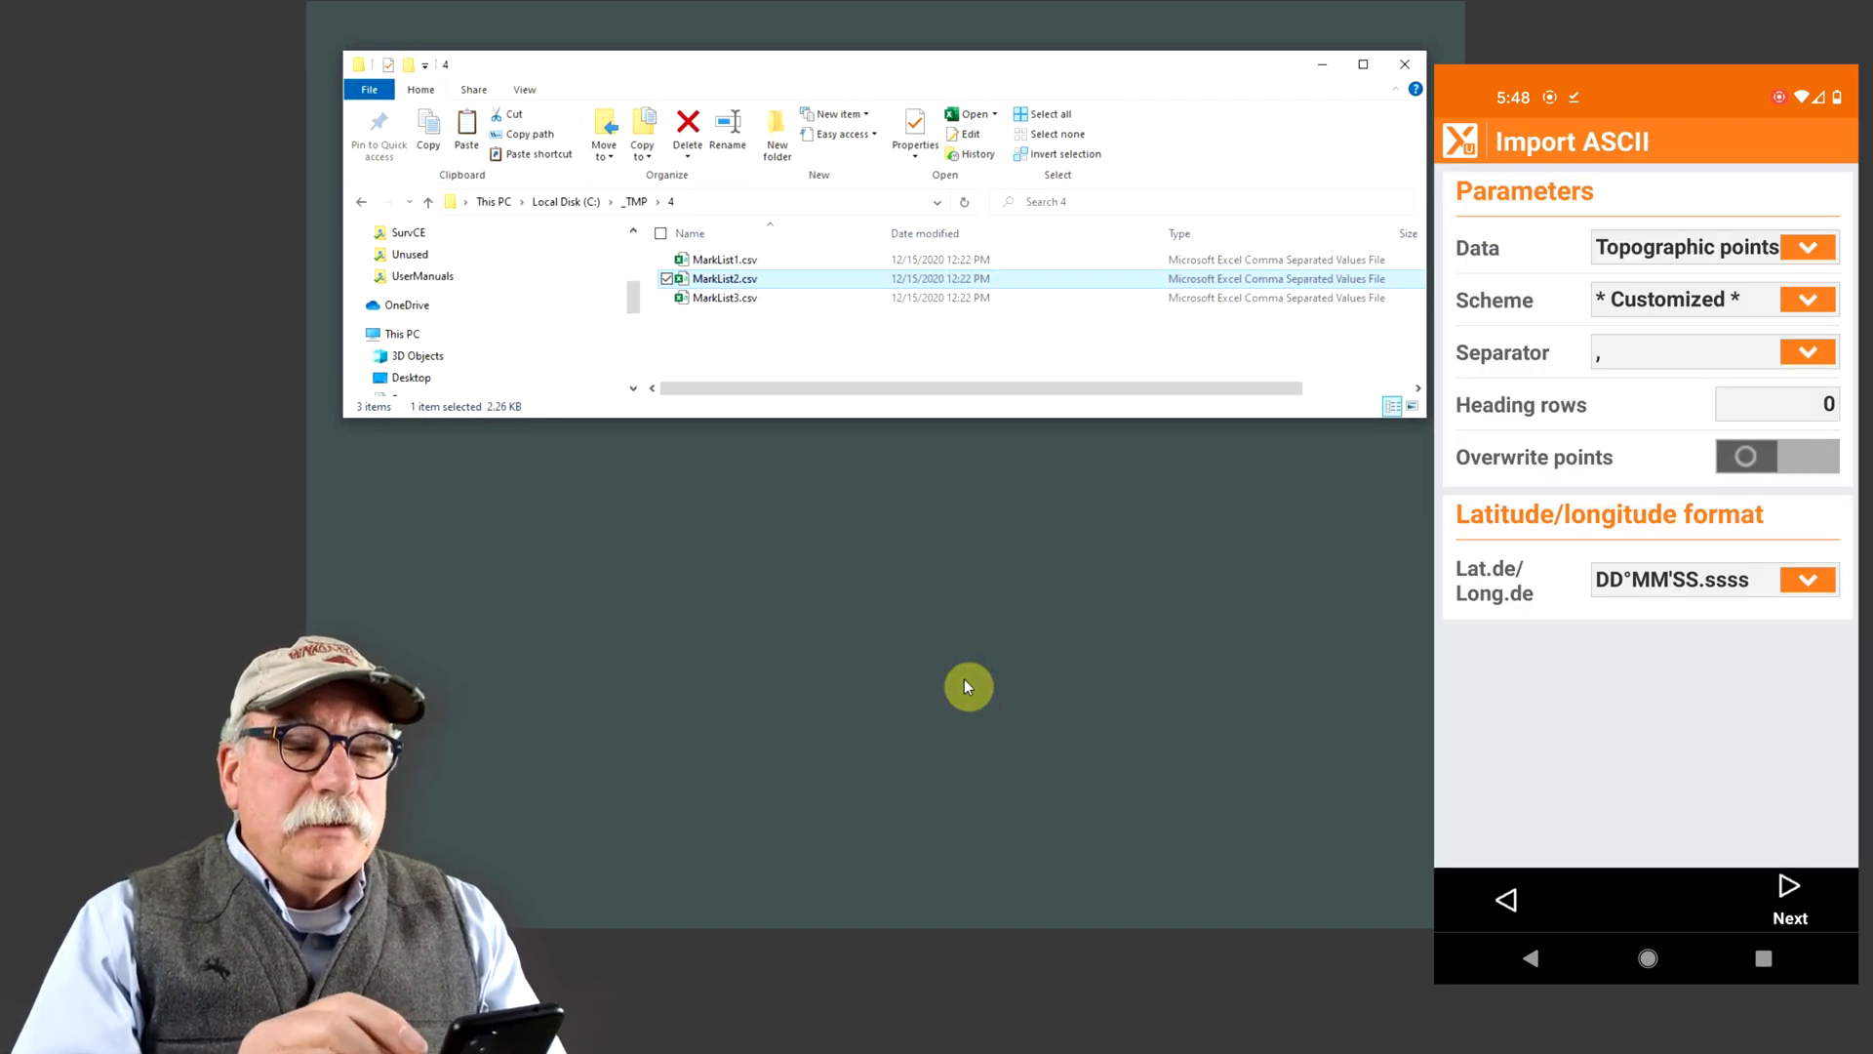
click(1808, 299)
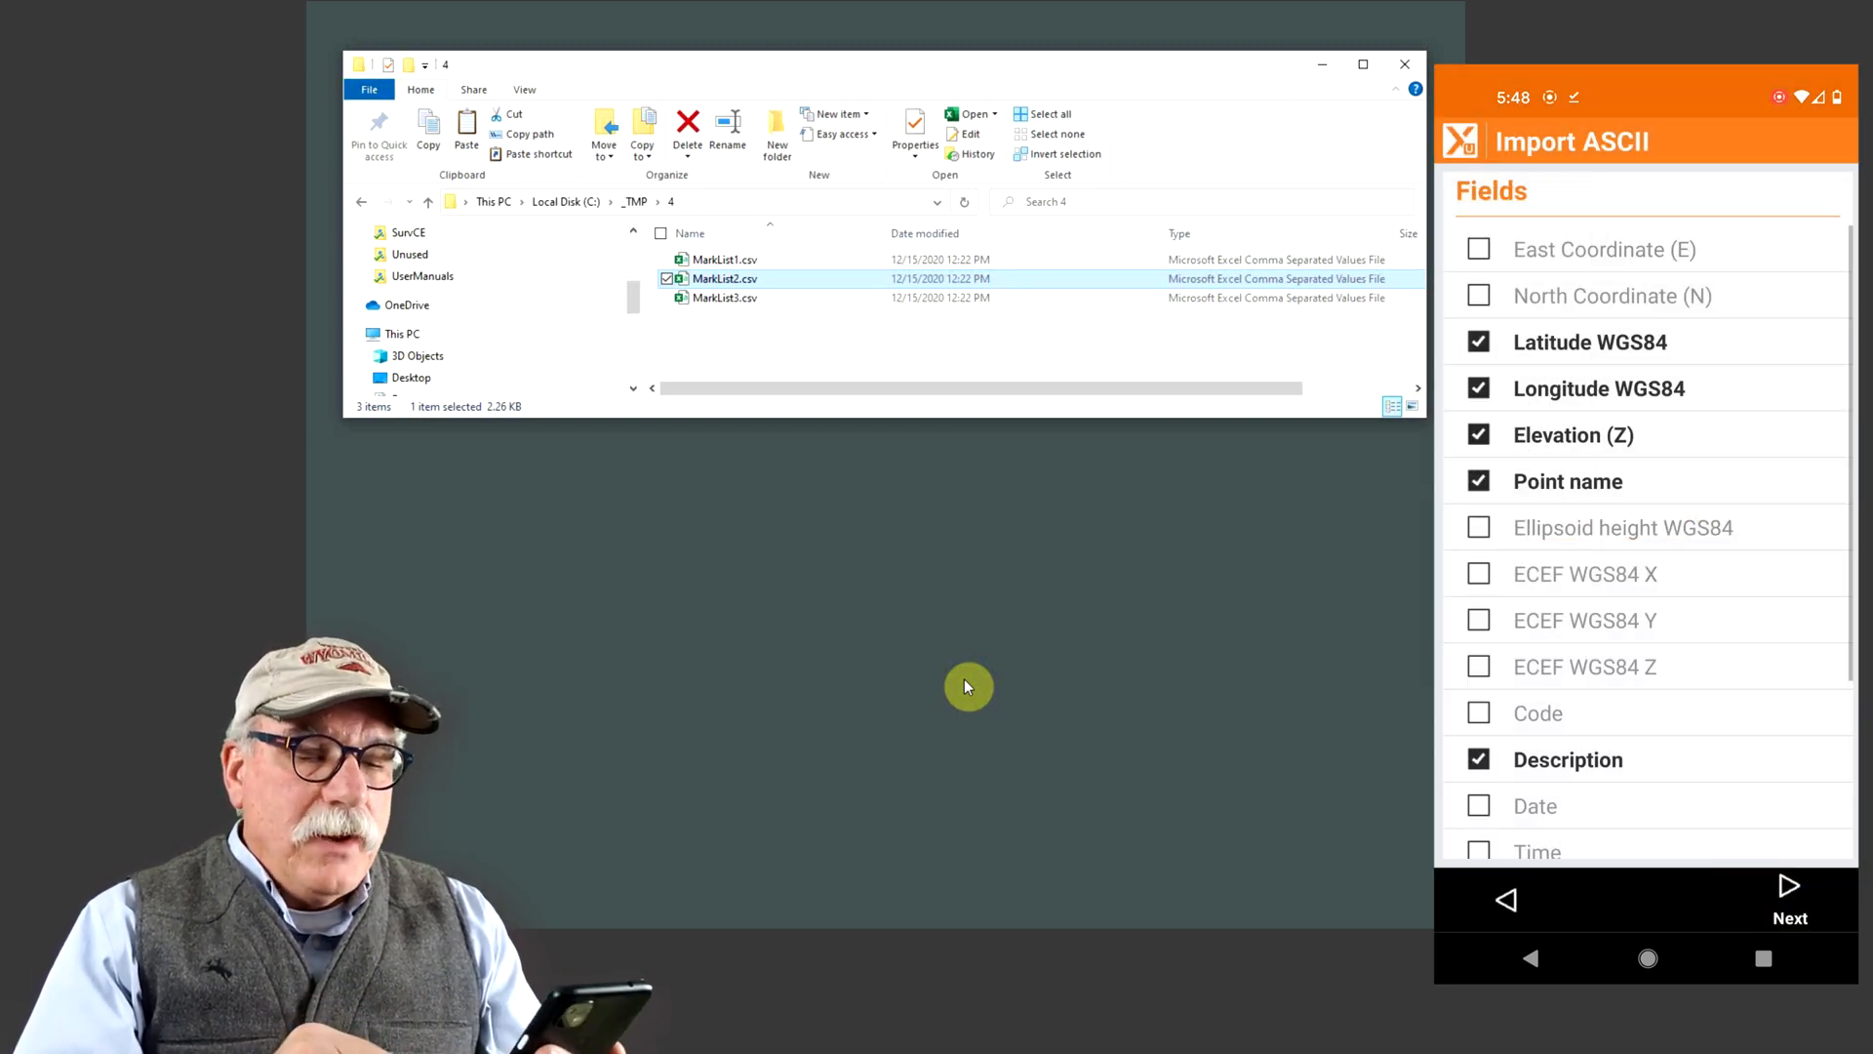
click(1787, 902)
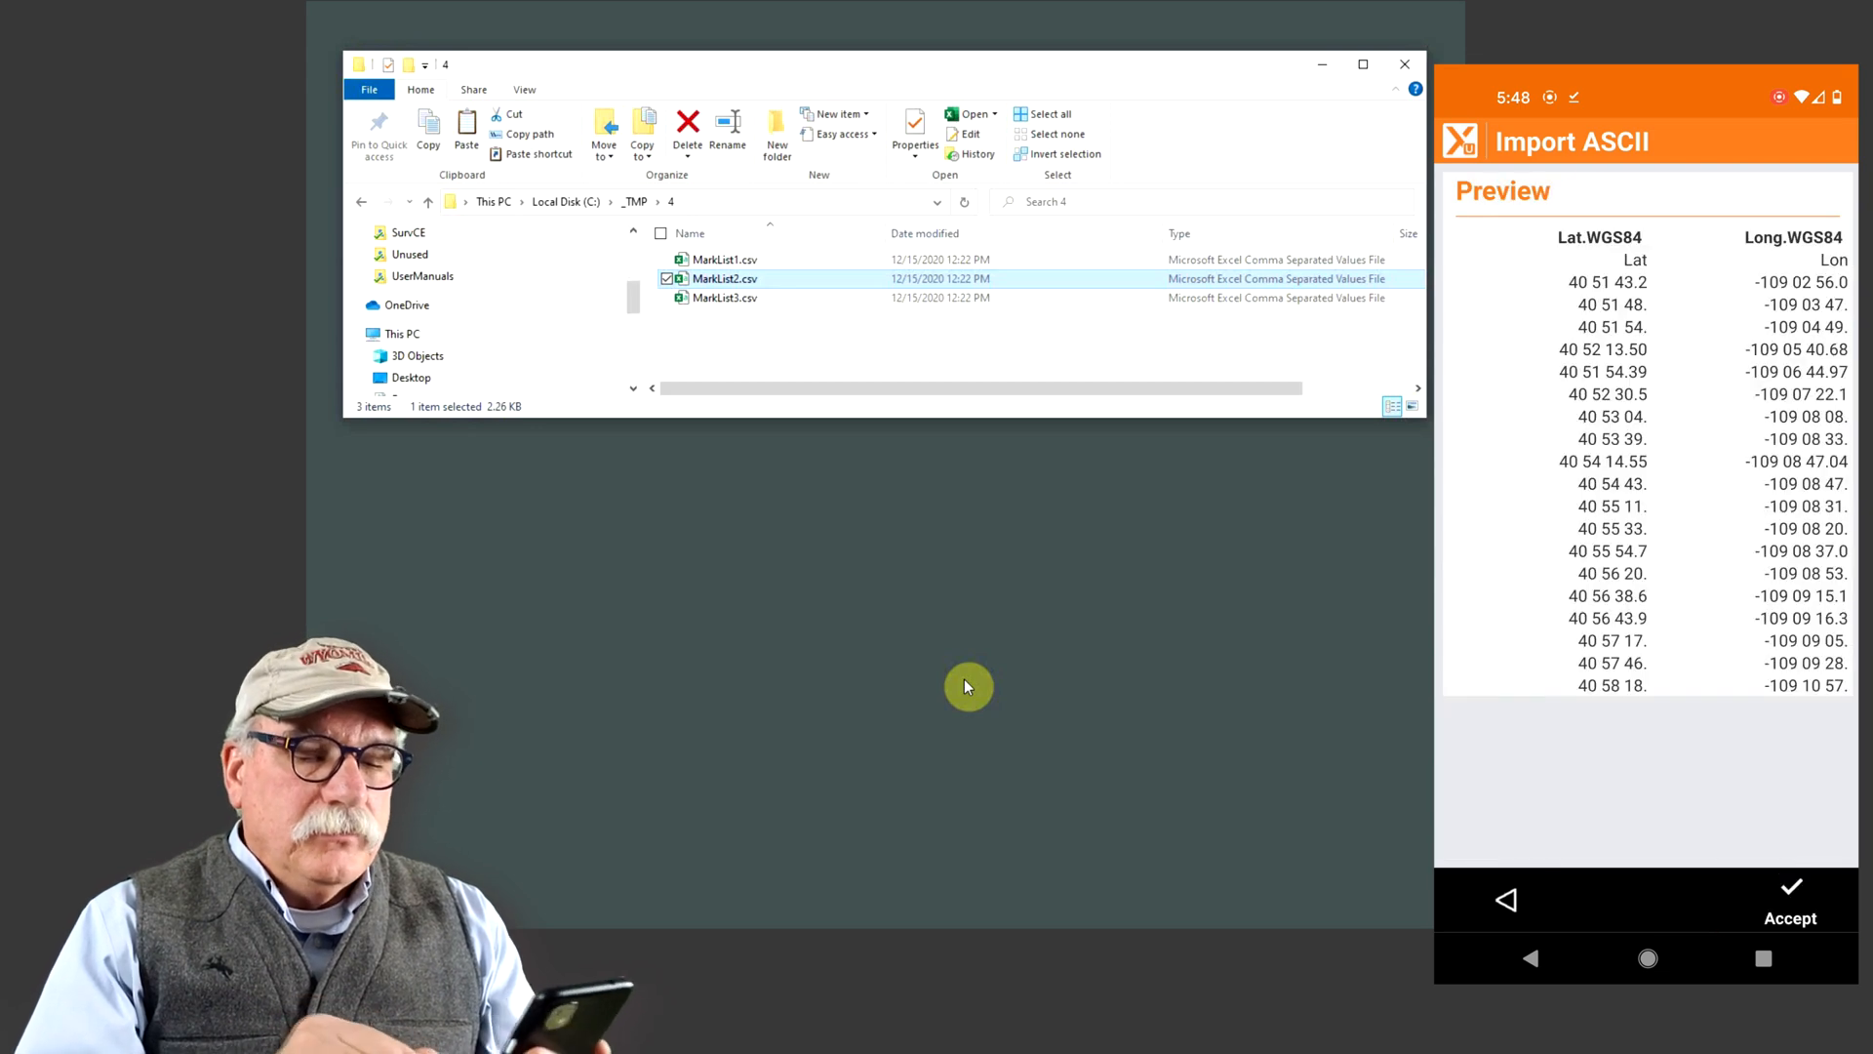
click(1789, 895)
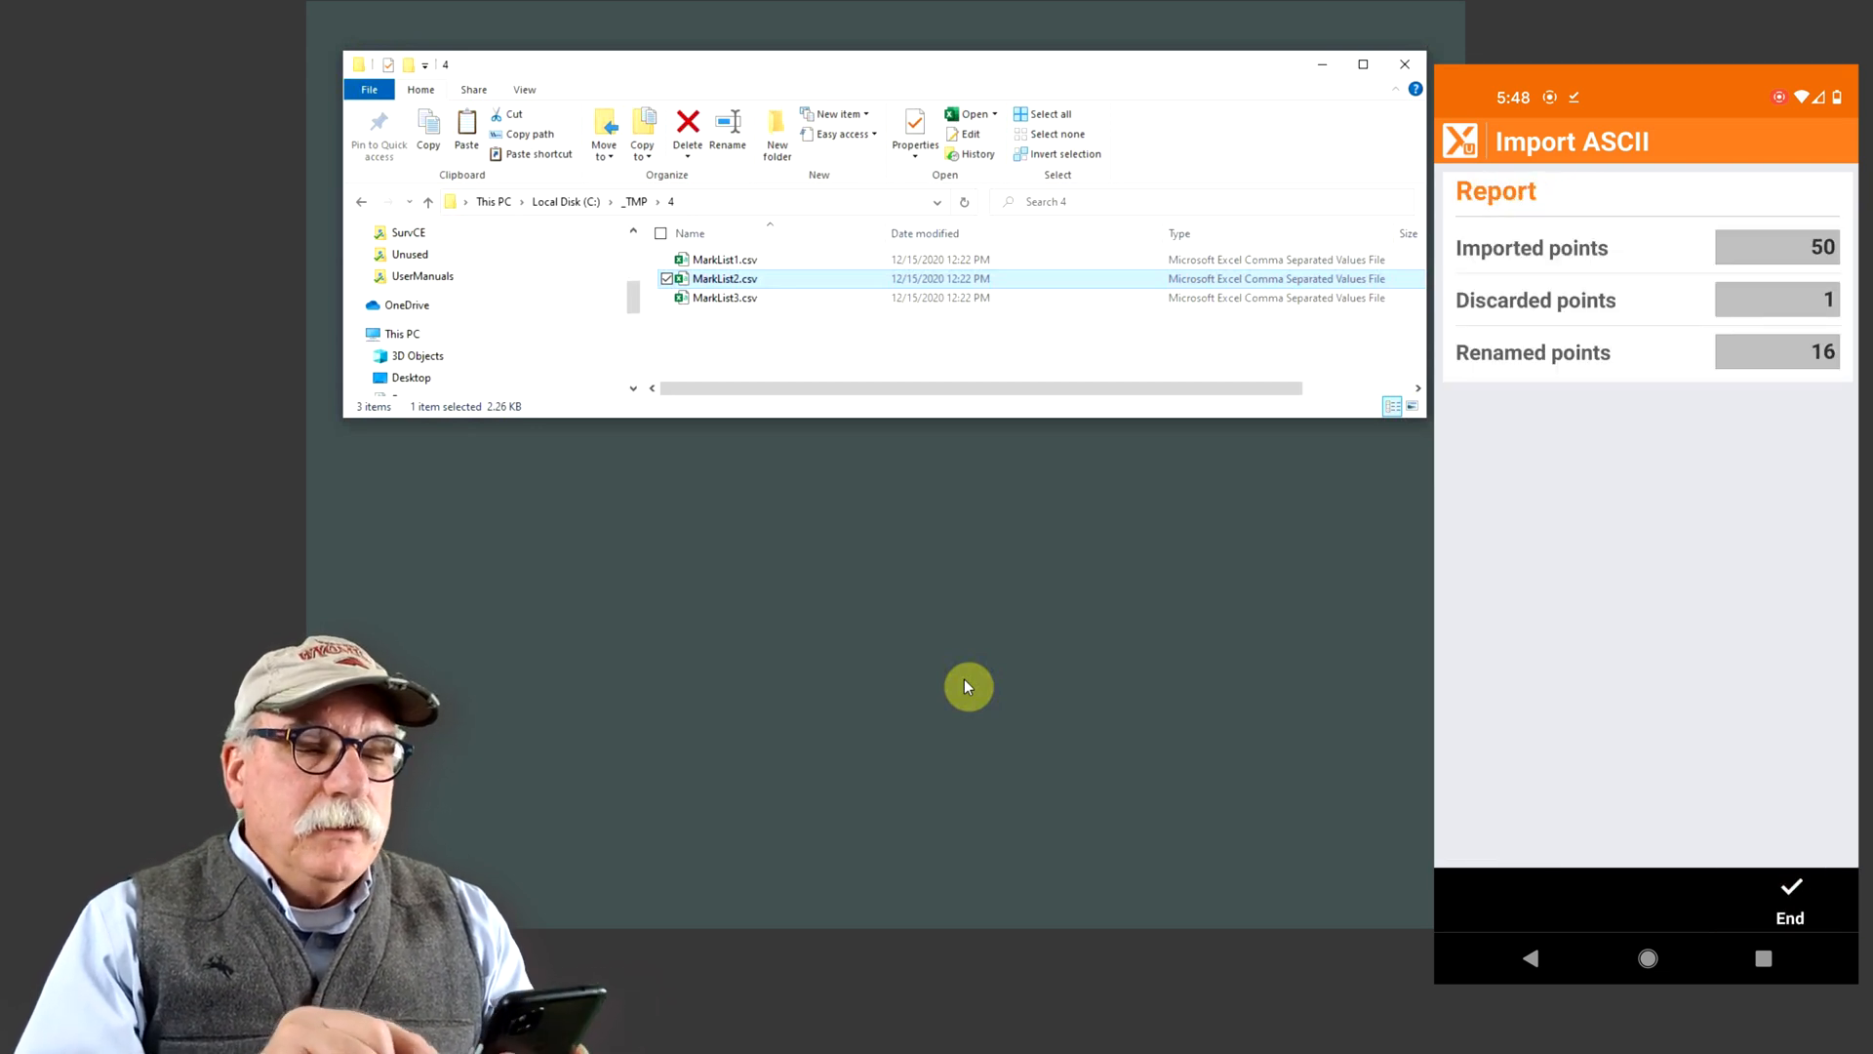
click(1788, 901)
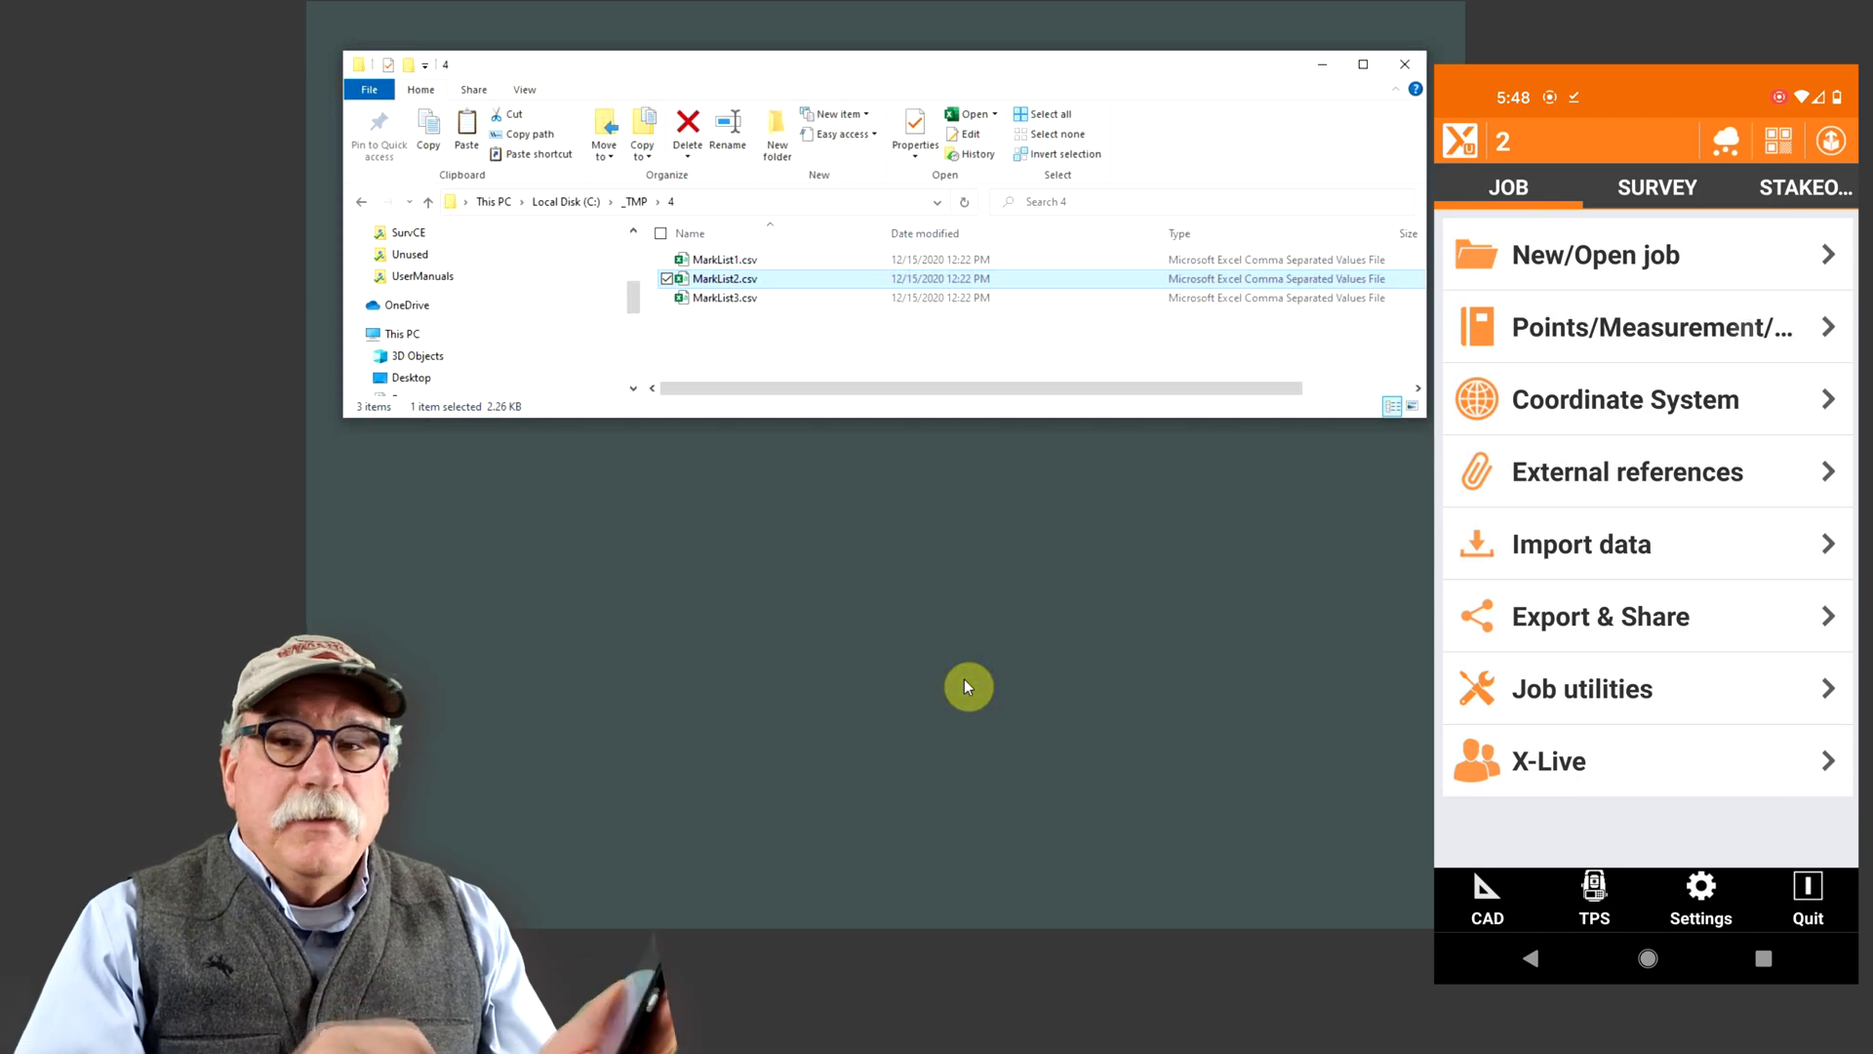
click(1646, 326)
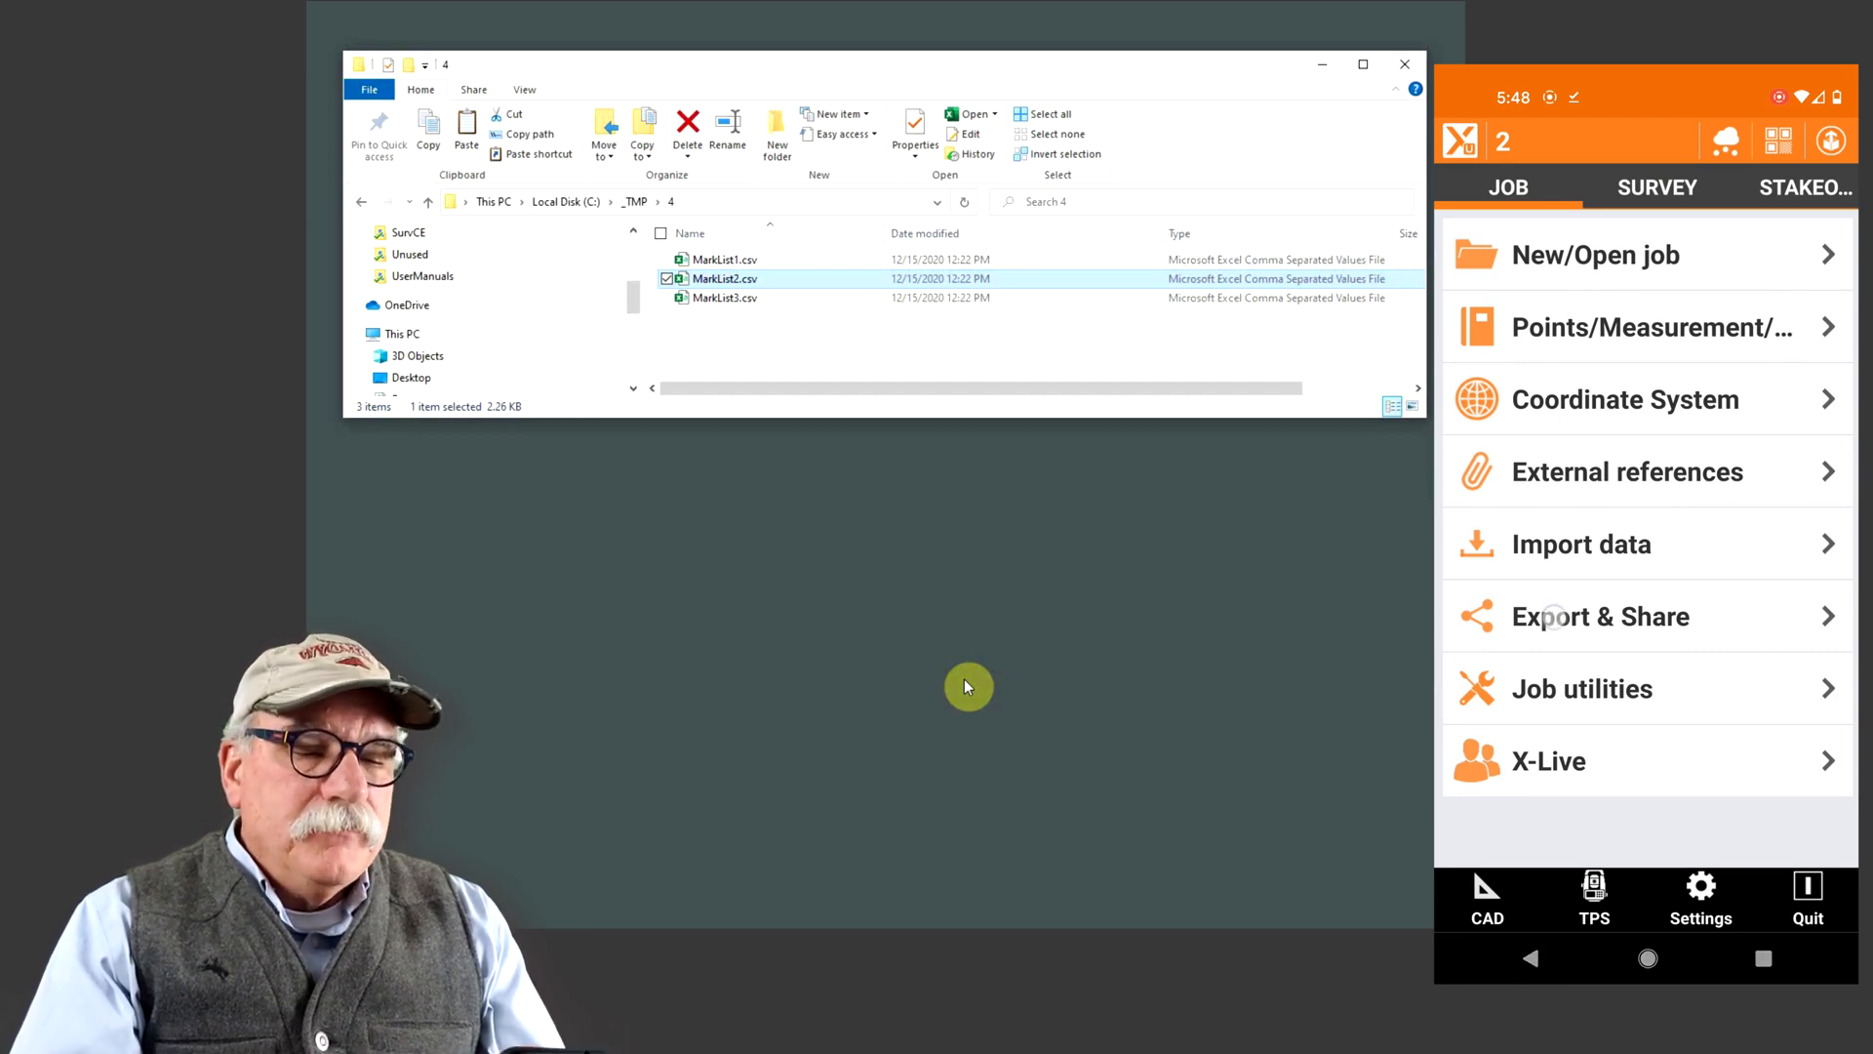
Export the job's 50 points as text file '2' into the phone's 0/Download folder
click(1601, 616)
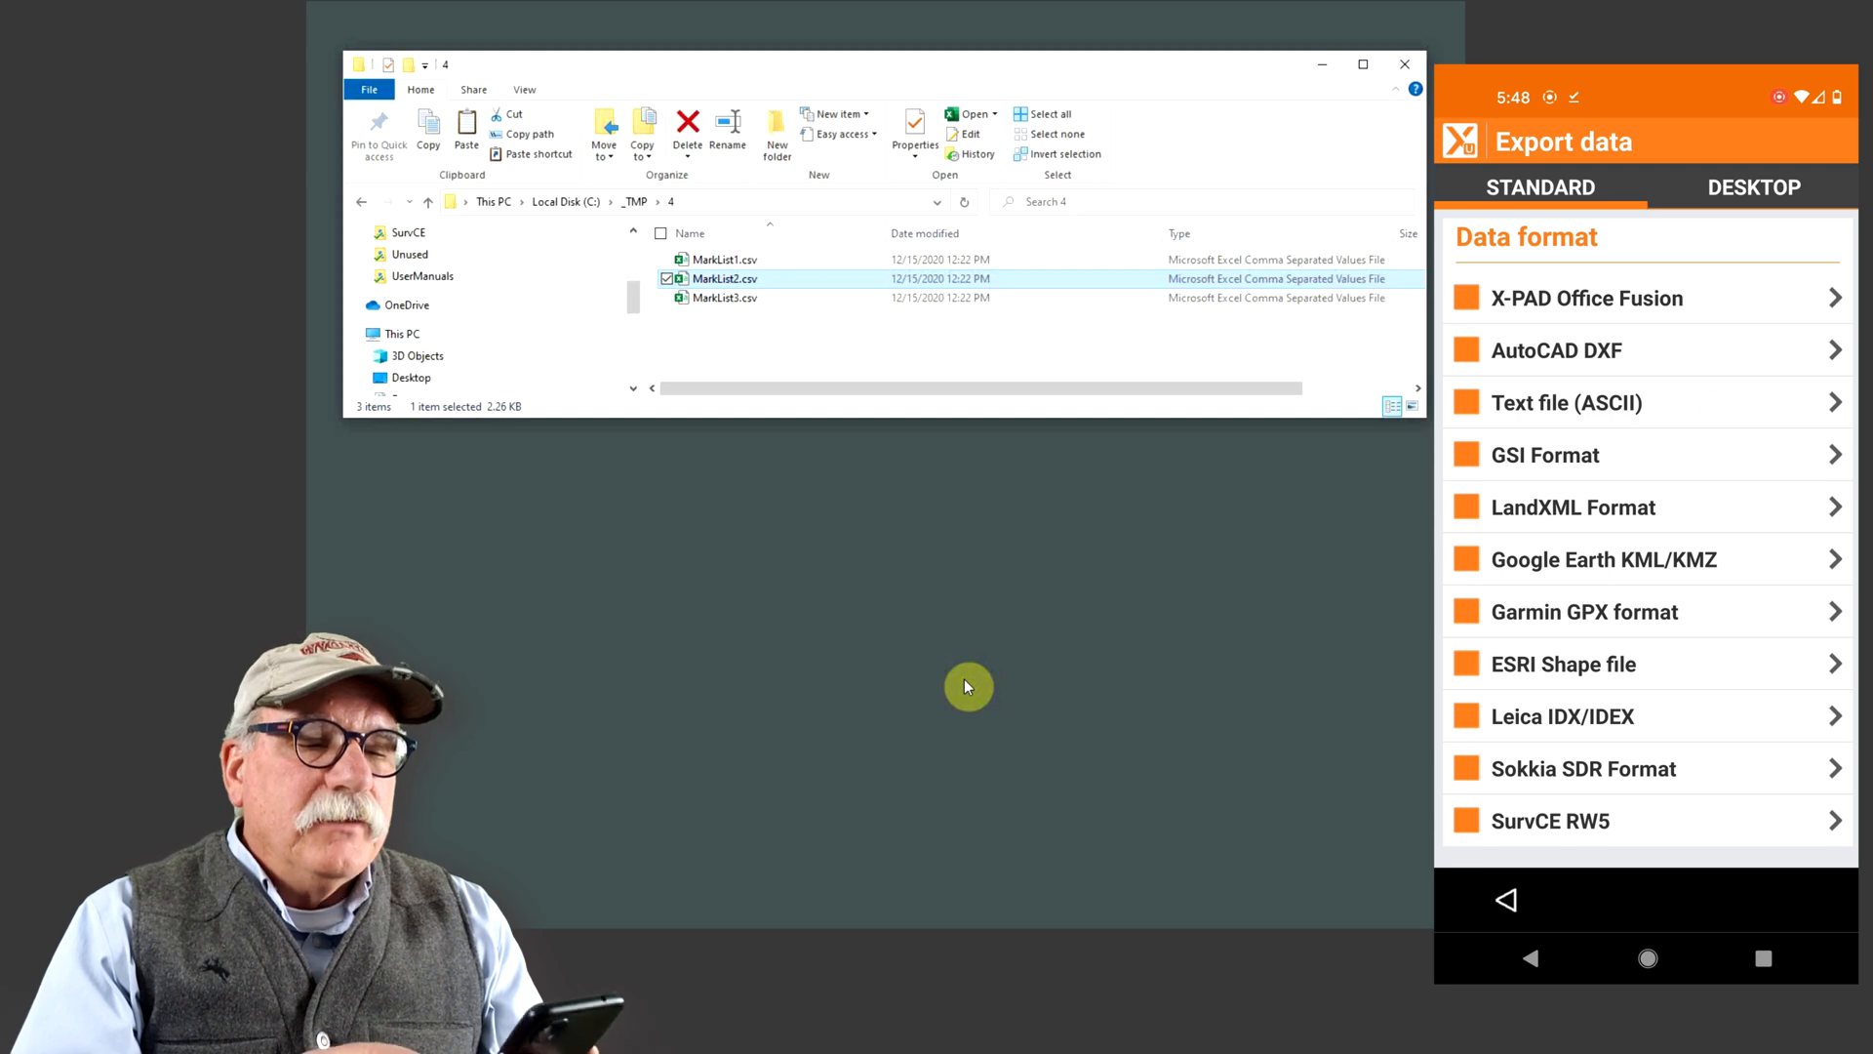
click(1568, 403)
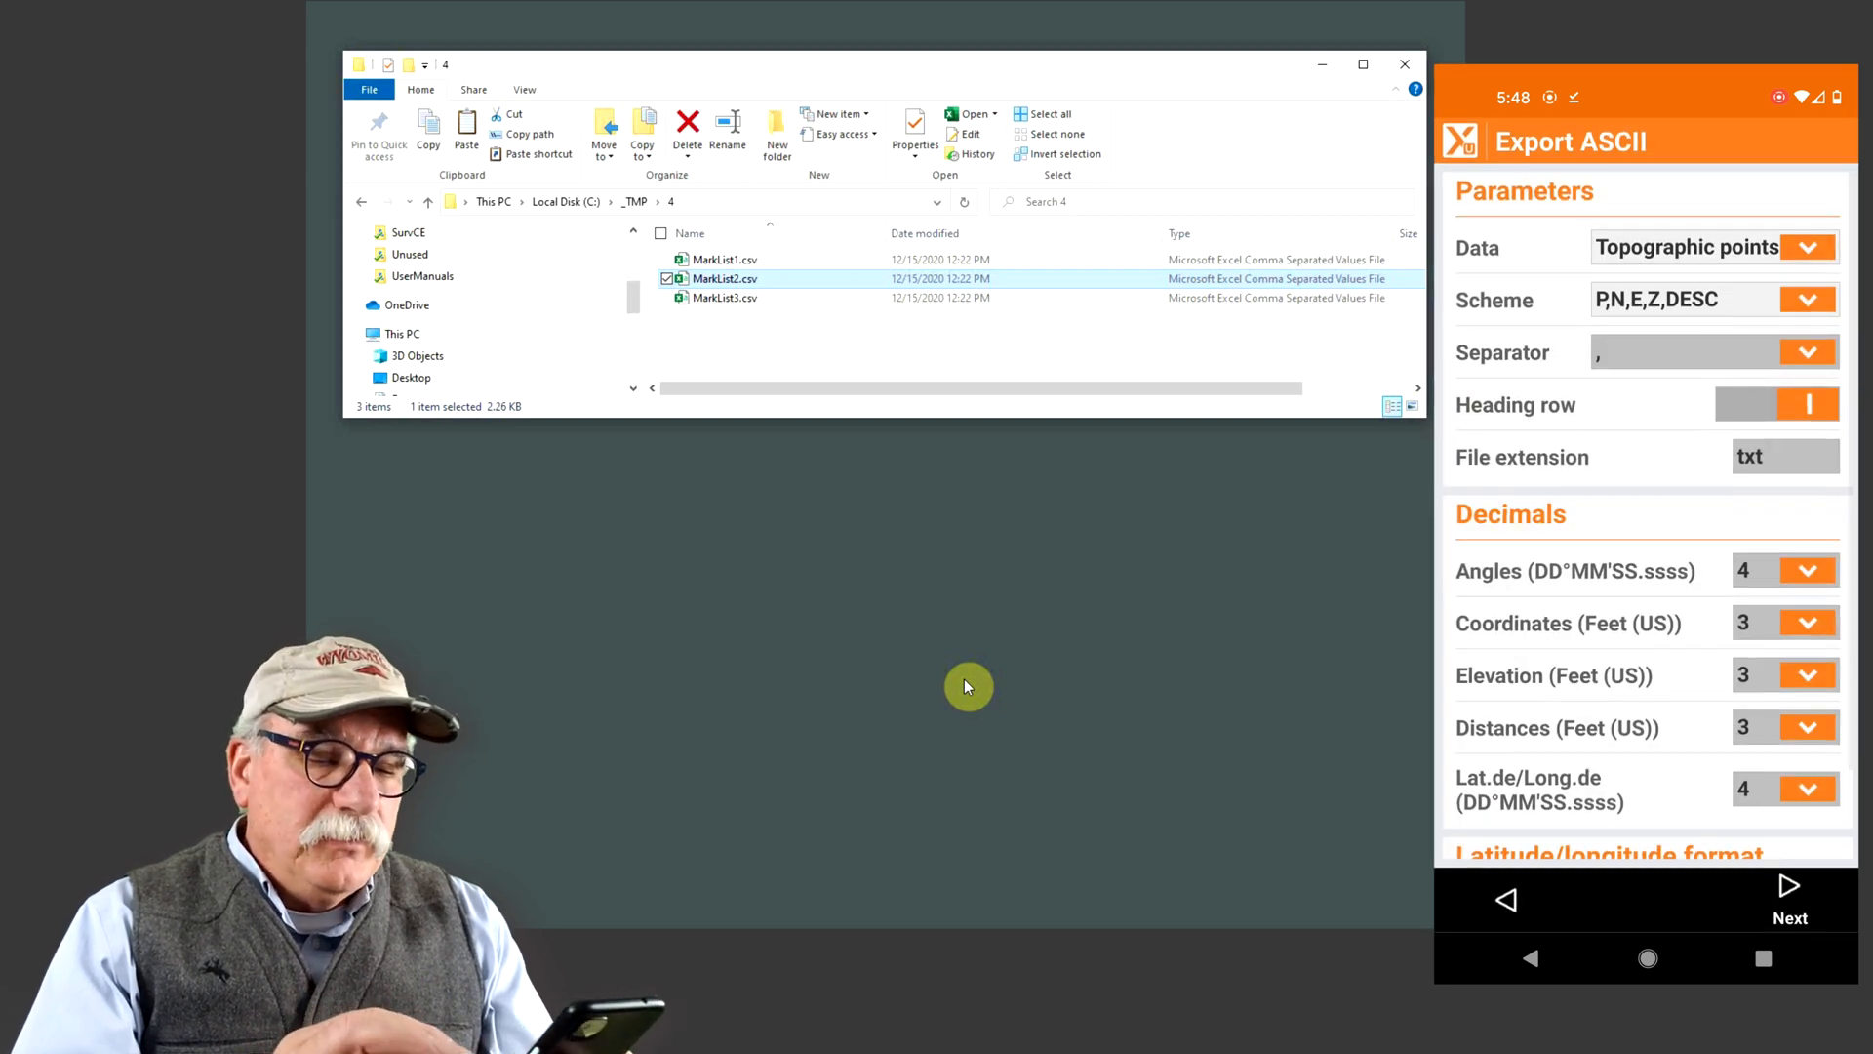
click(1788, 896)
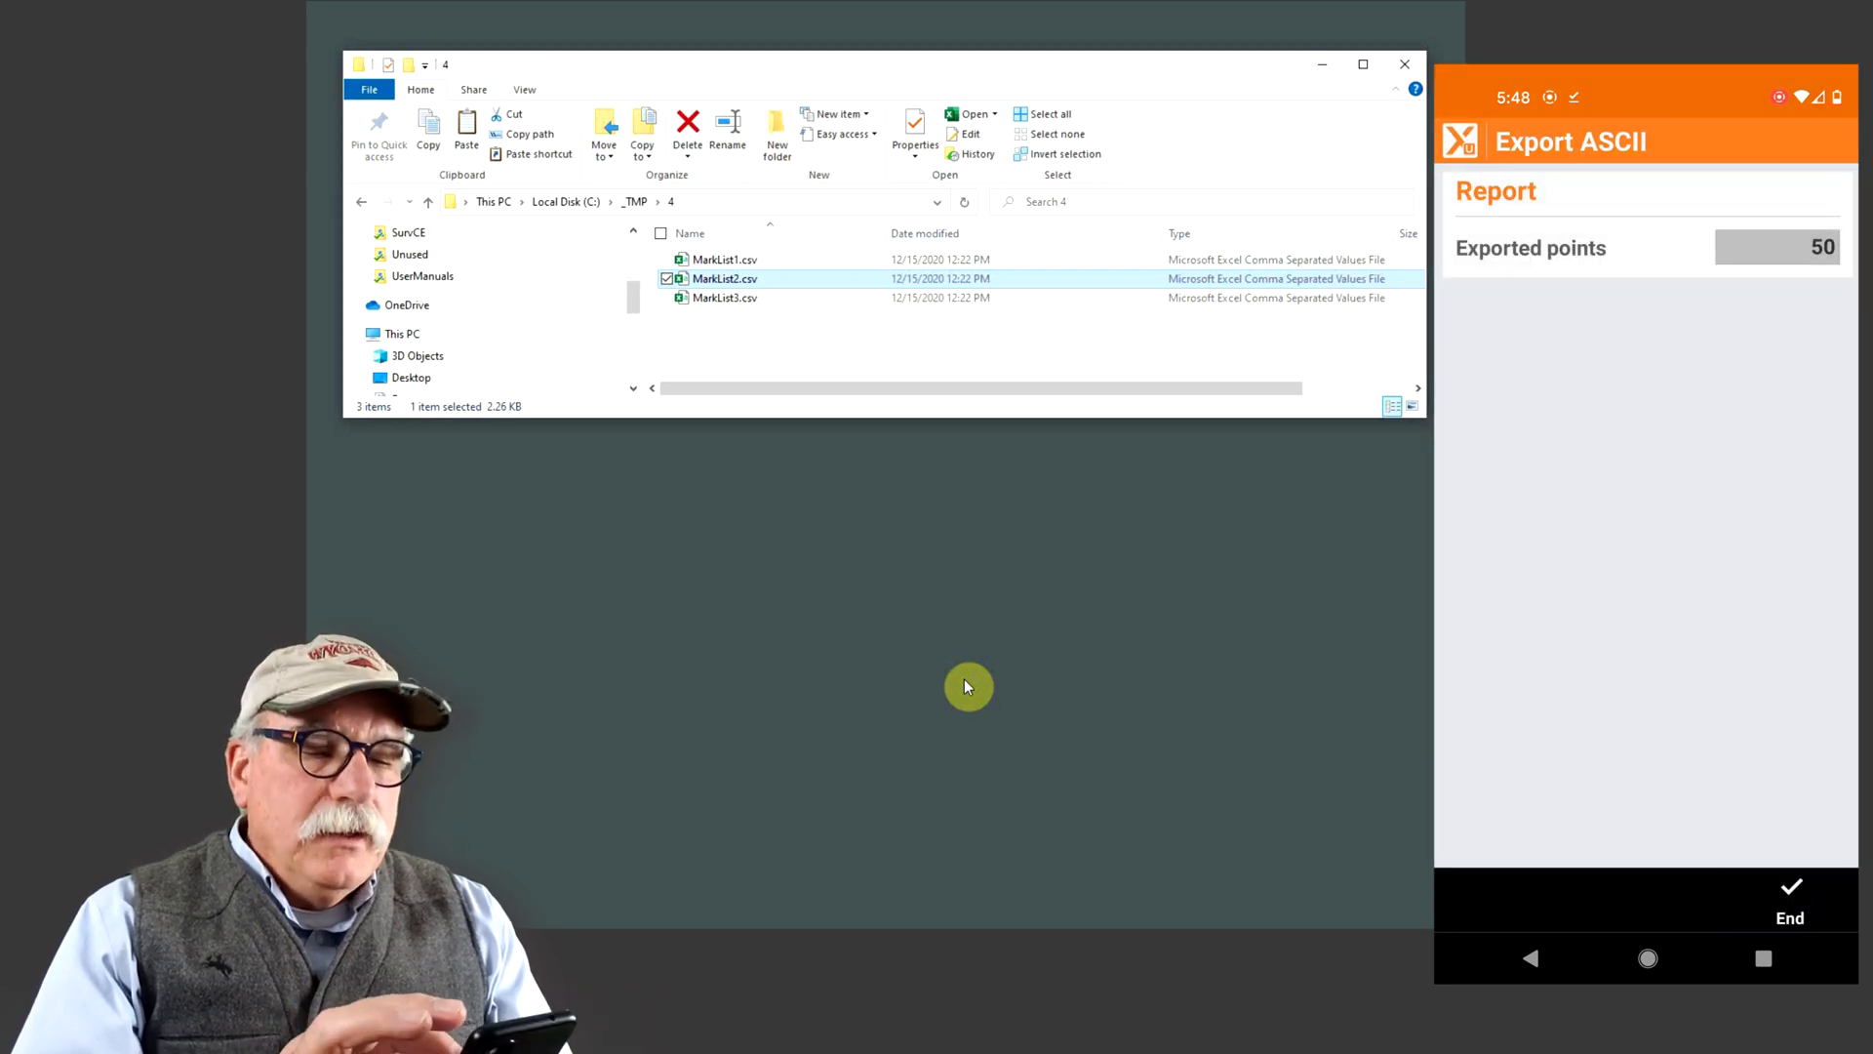
click(1788, 896)
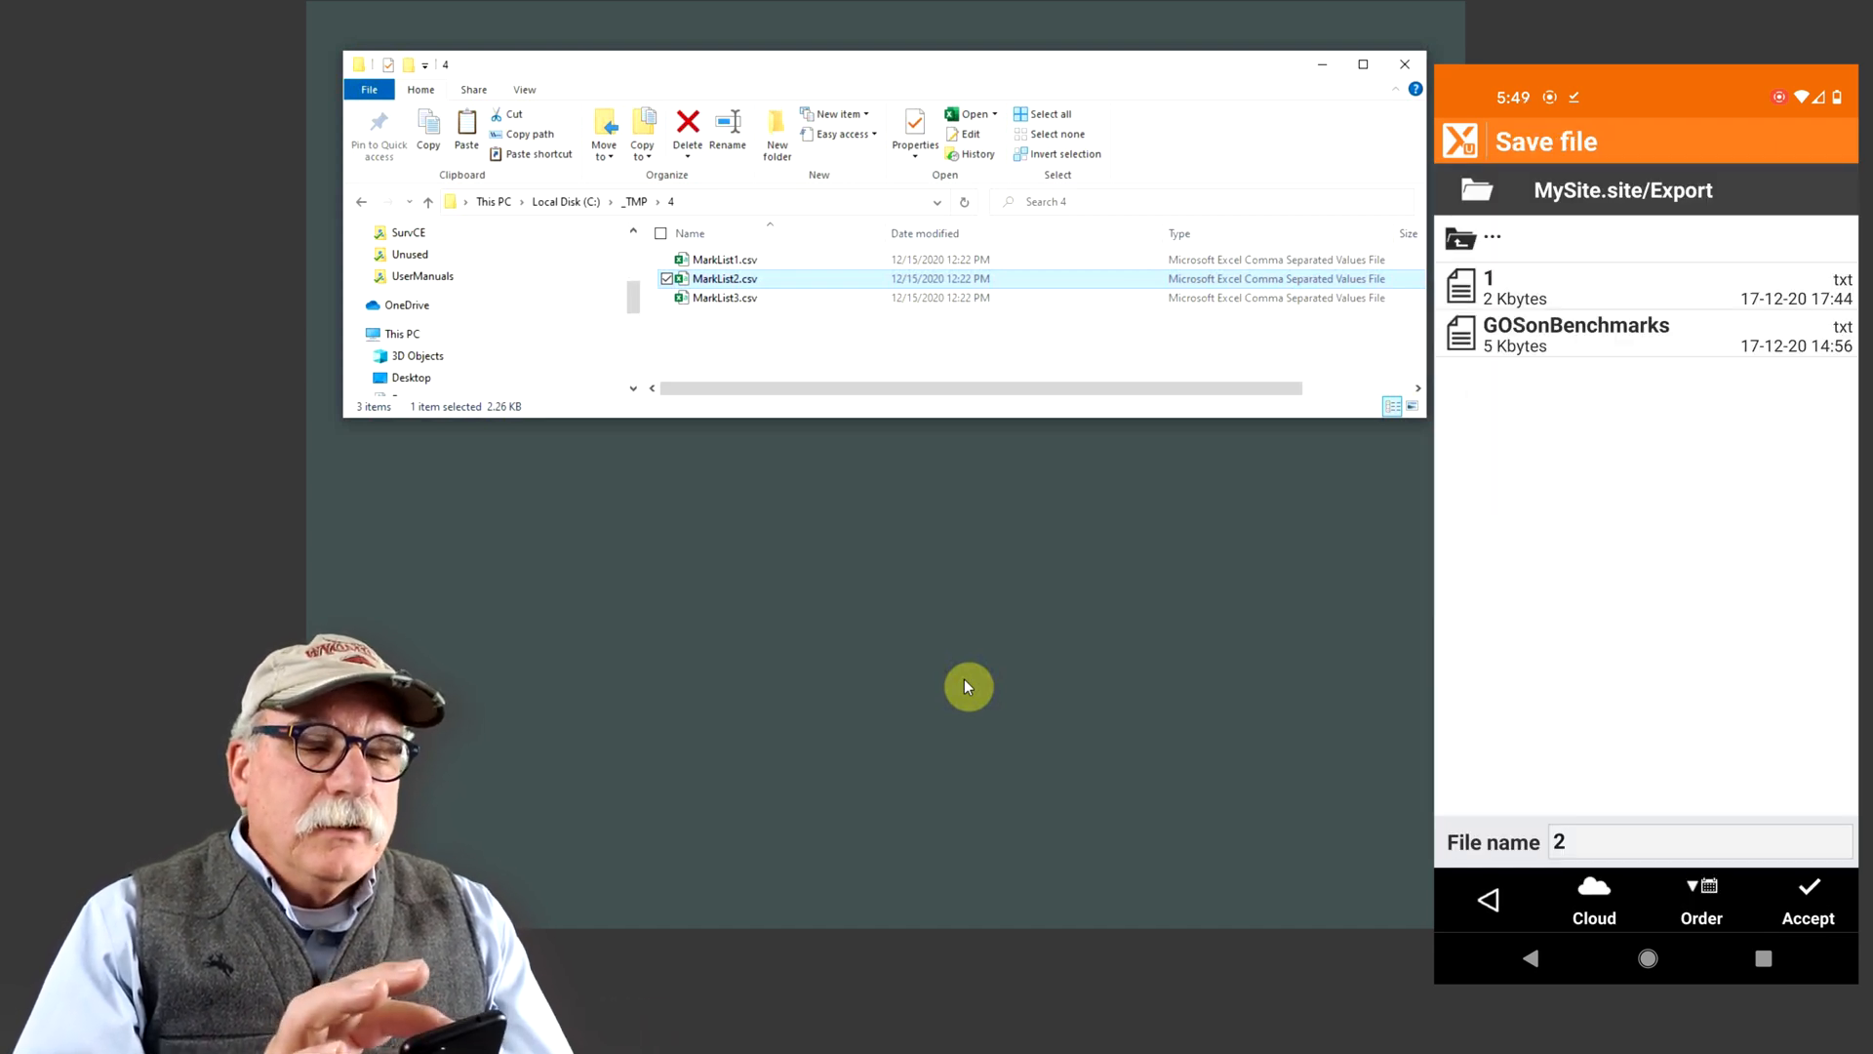
click(1492, 236)
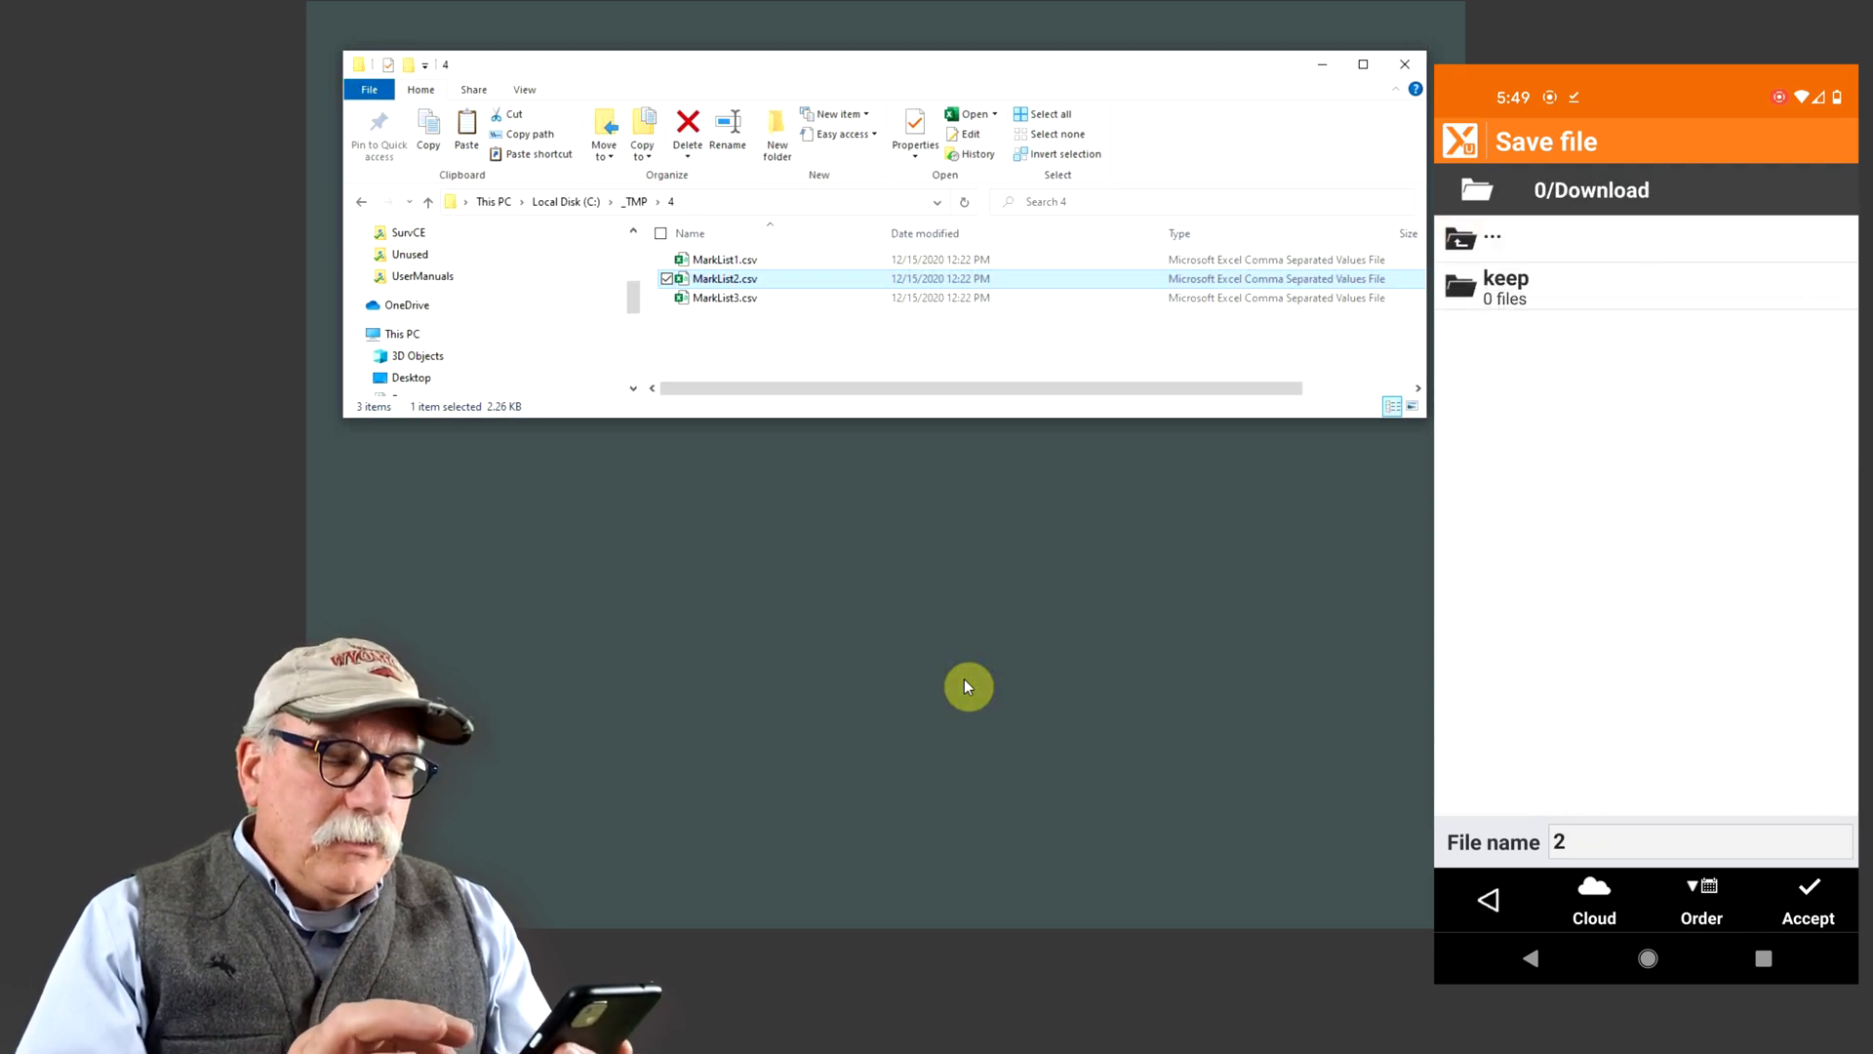
click(1697, 841)
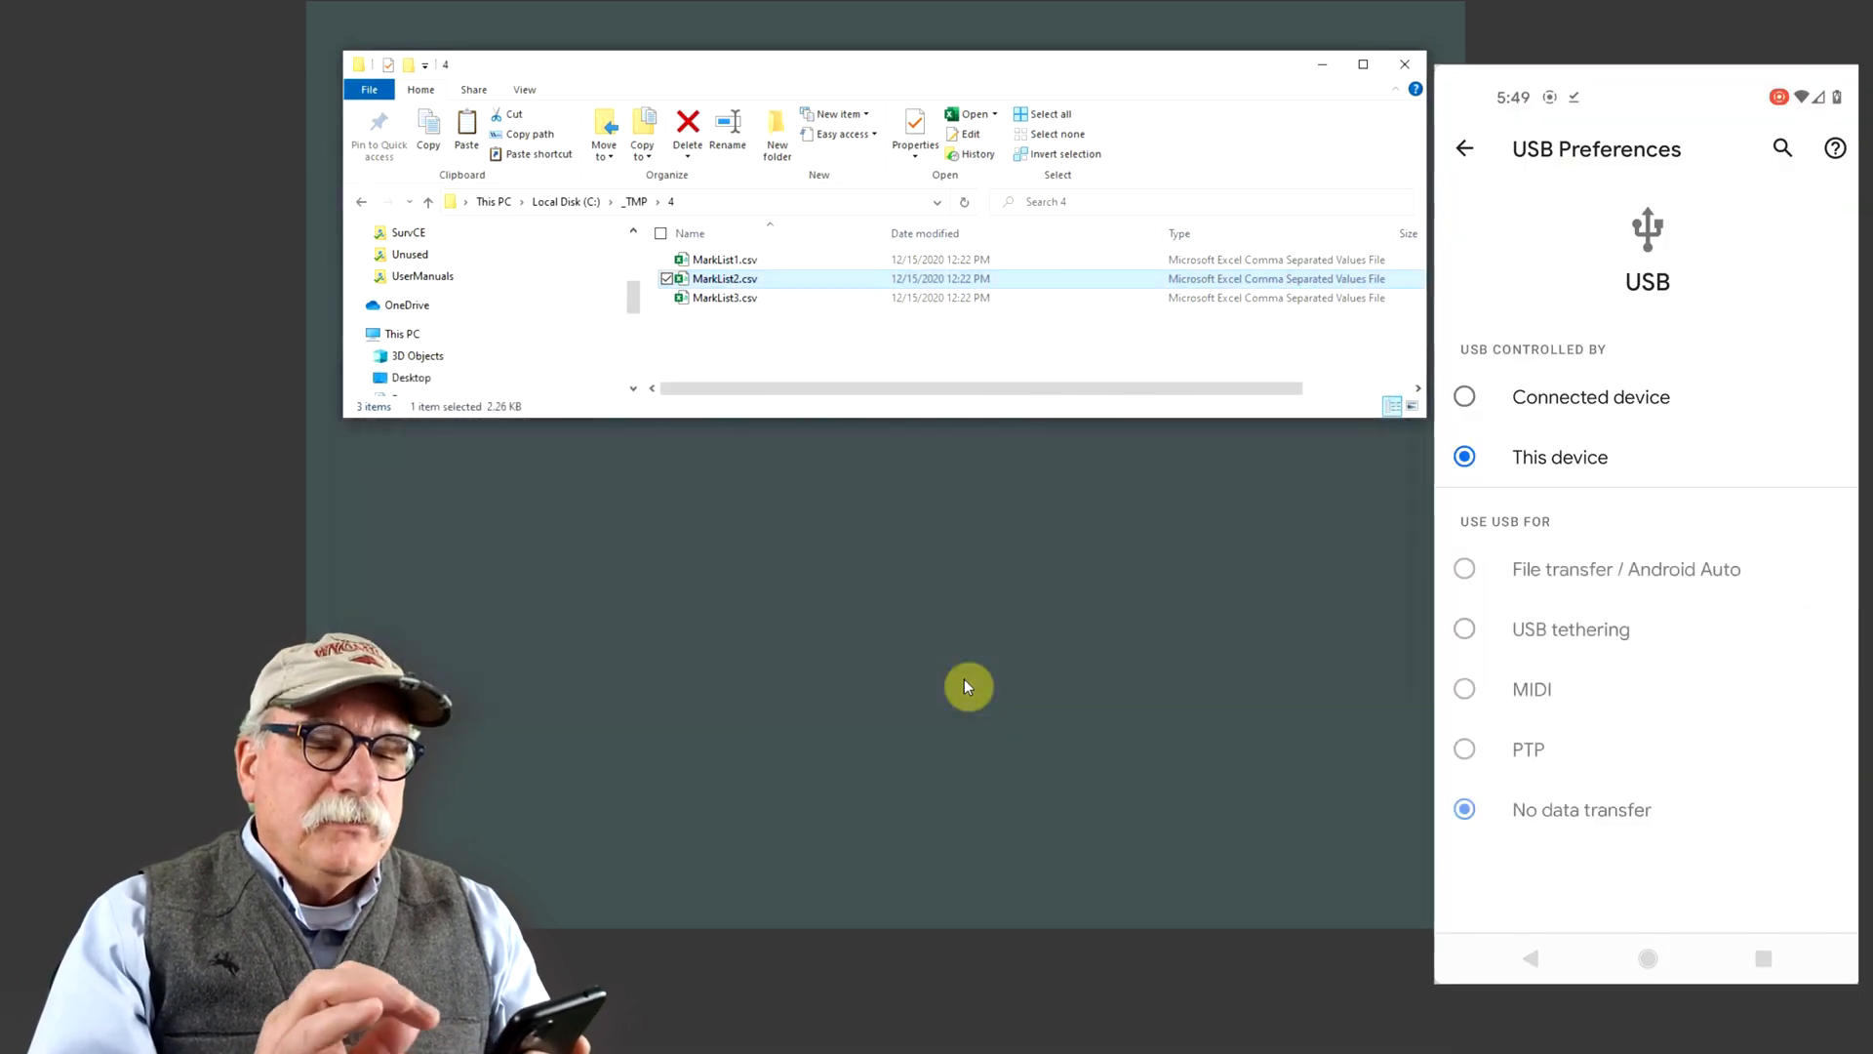
Enable USB file transfer, copy 2out.txt from Pixel 4a Download into C:\_TMP\4, and open it
click(1463, 569)
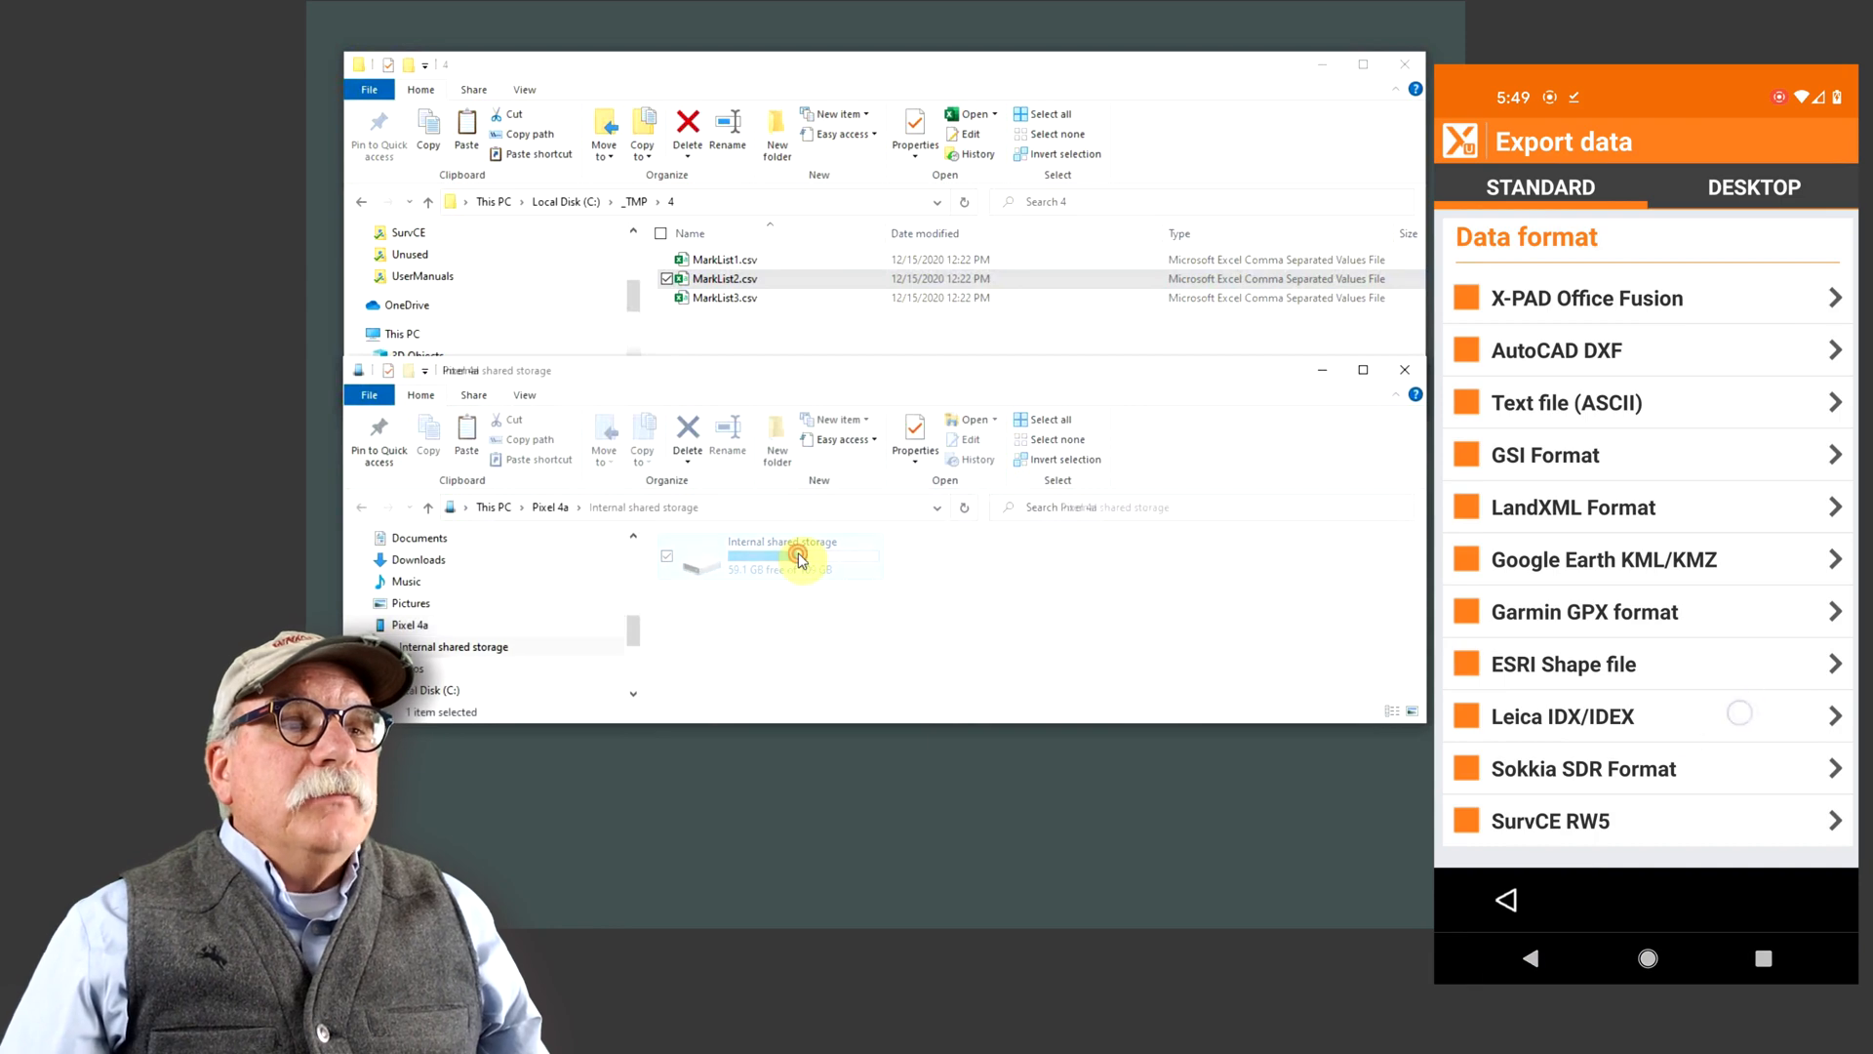
double_click(782, 555)
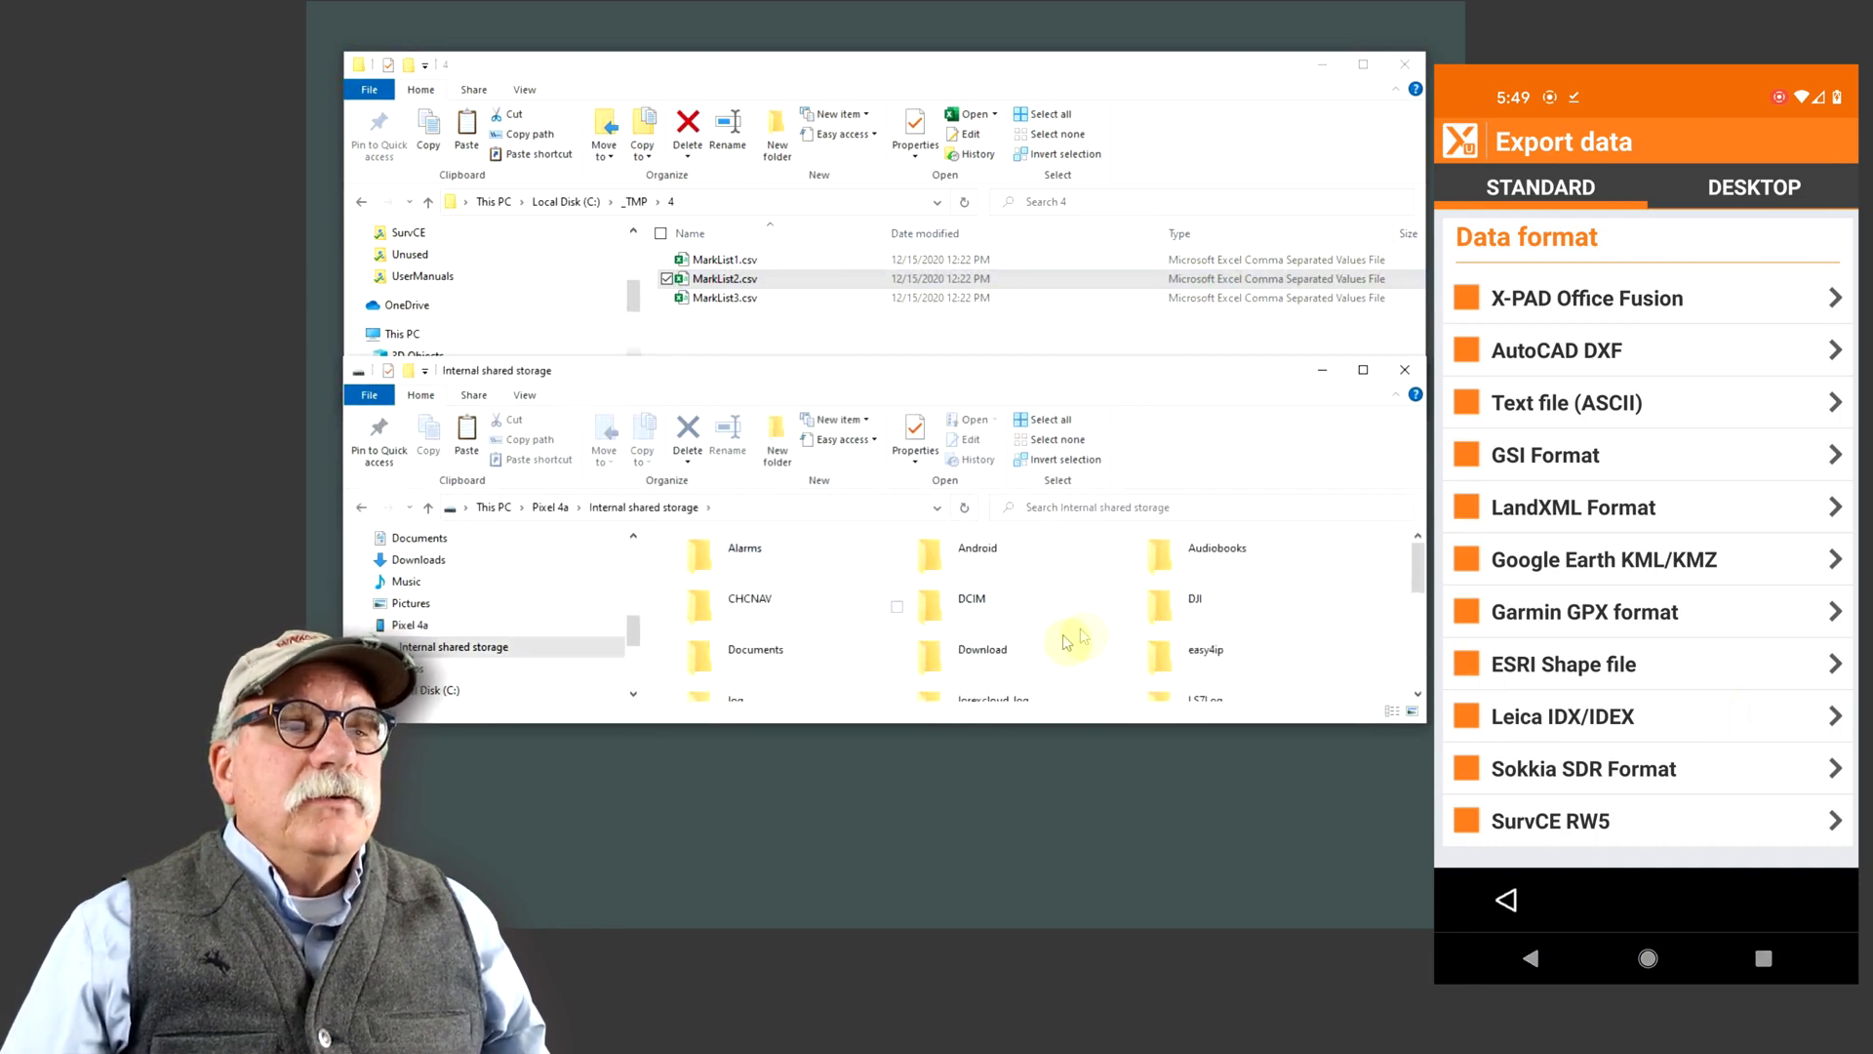
double_click(982, 648)
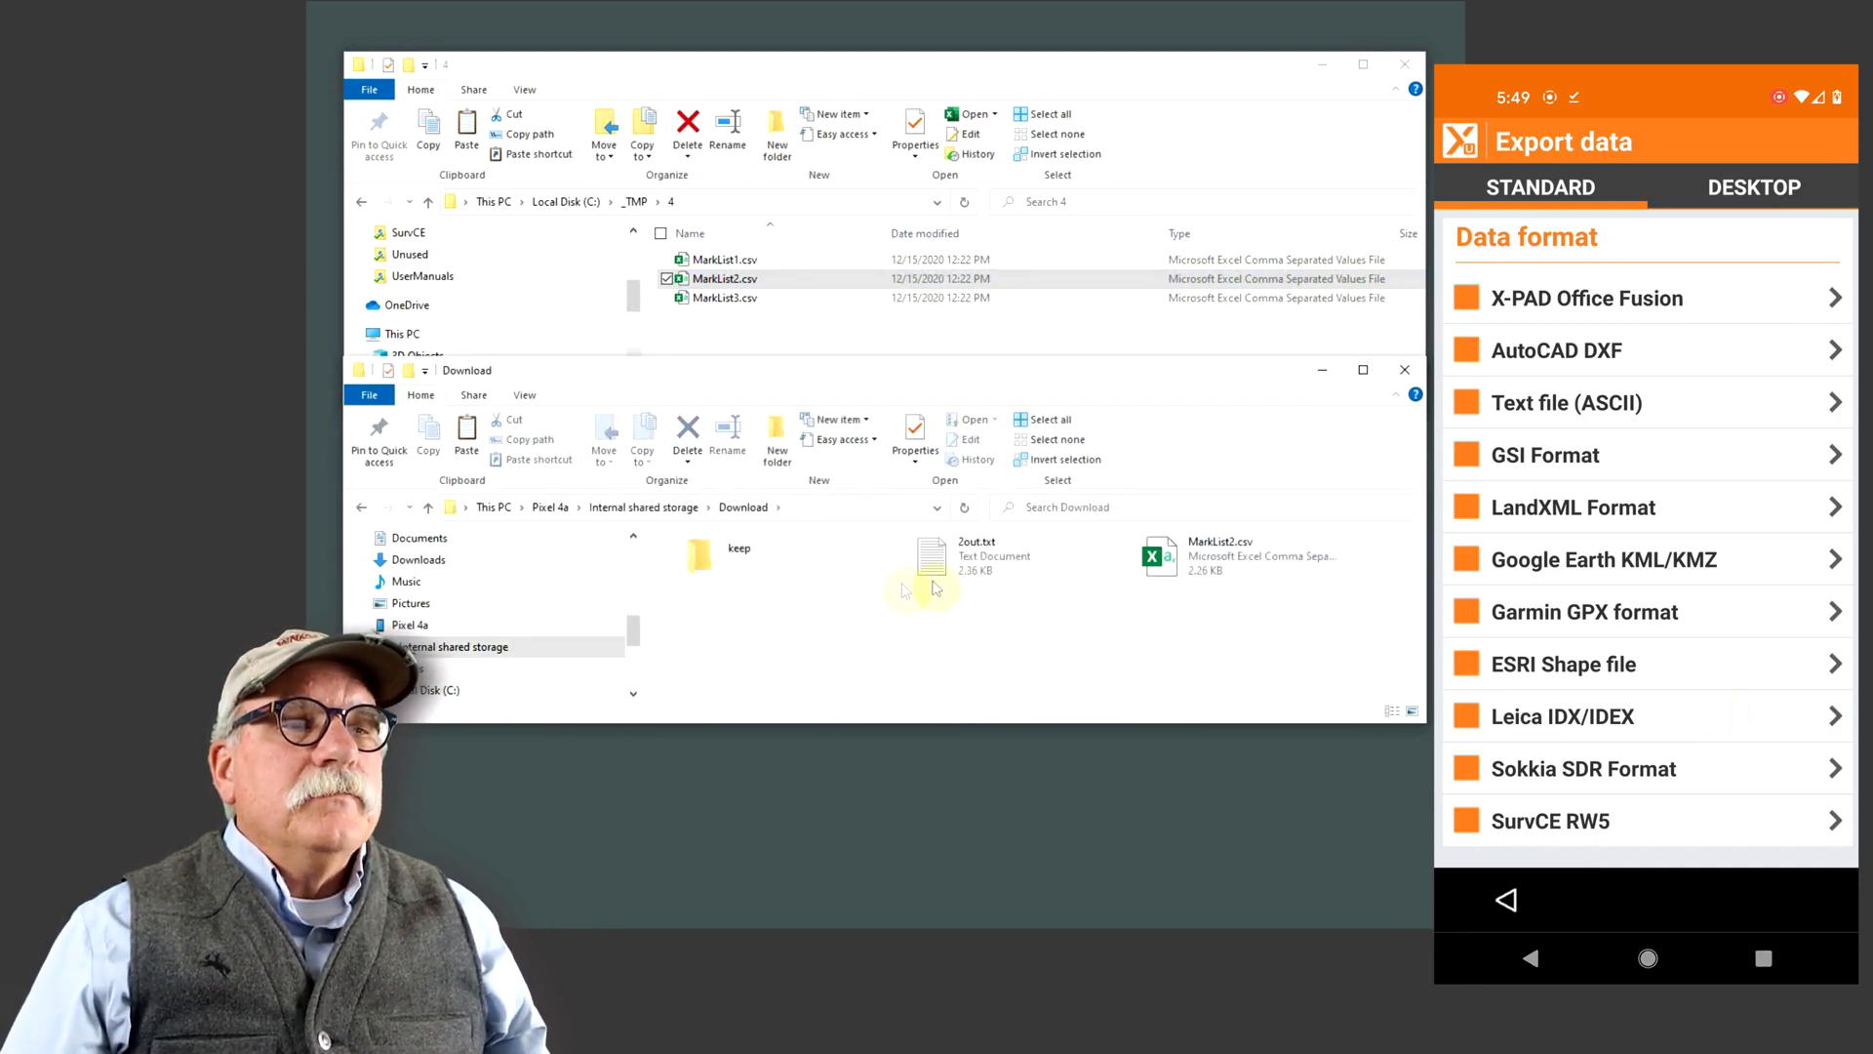
click(976, 555)
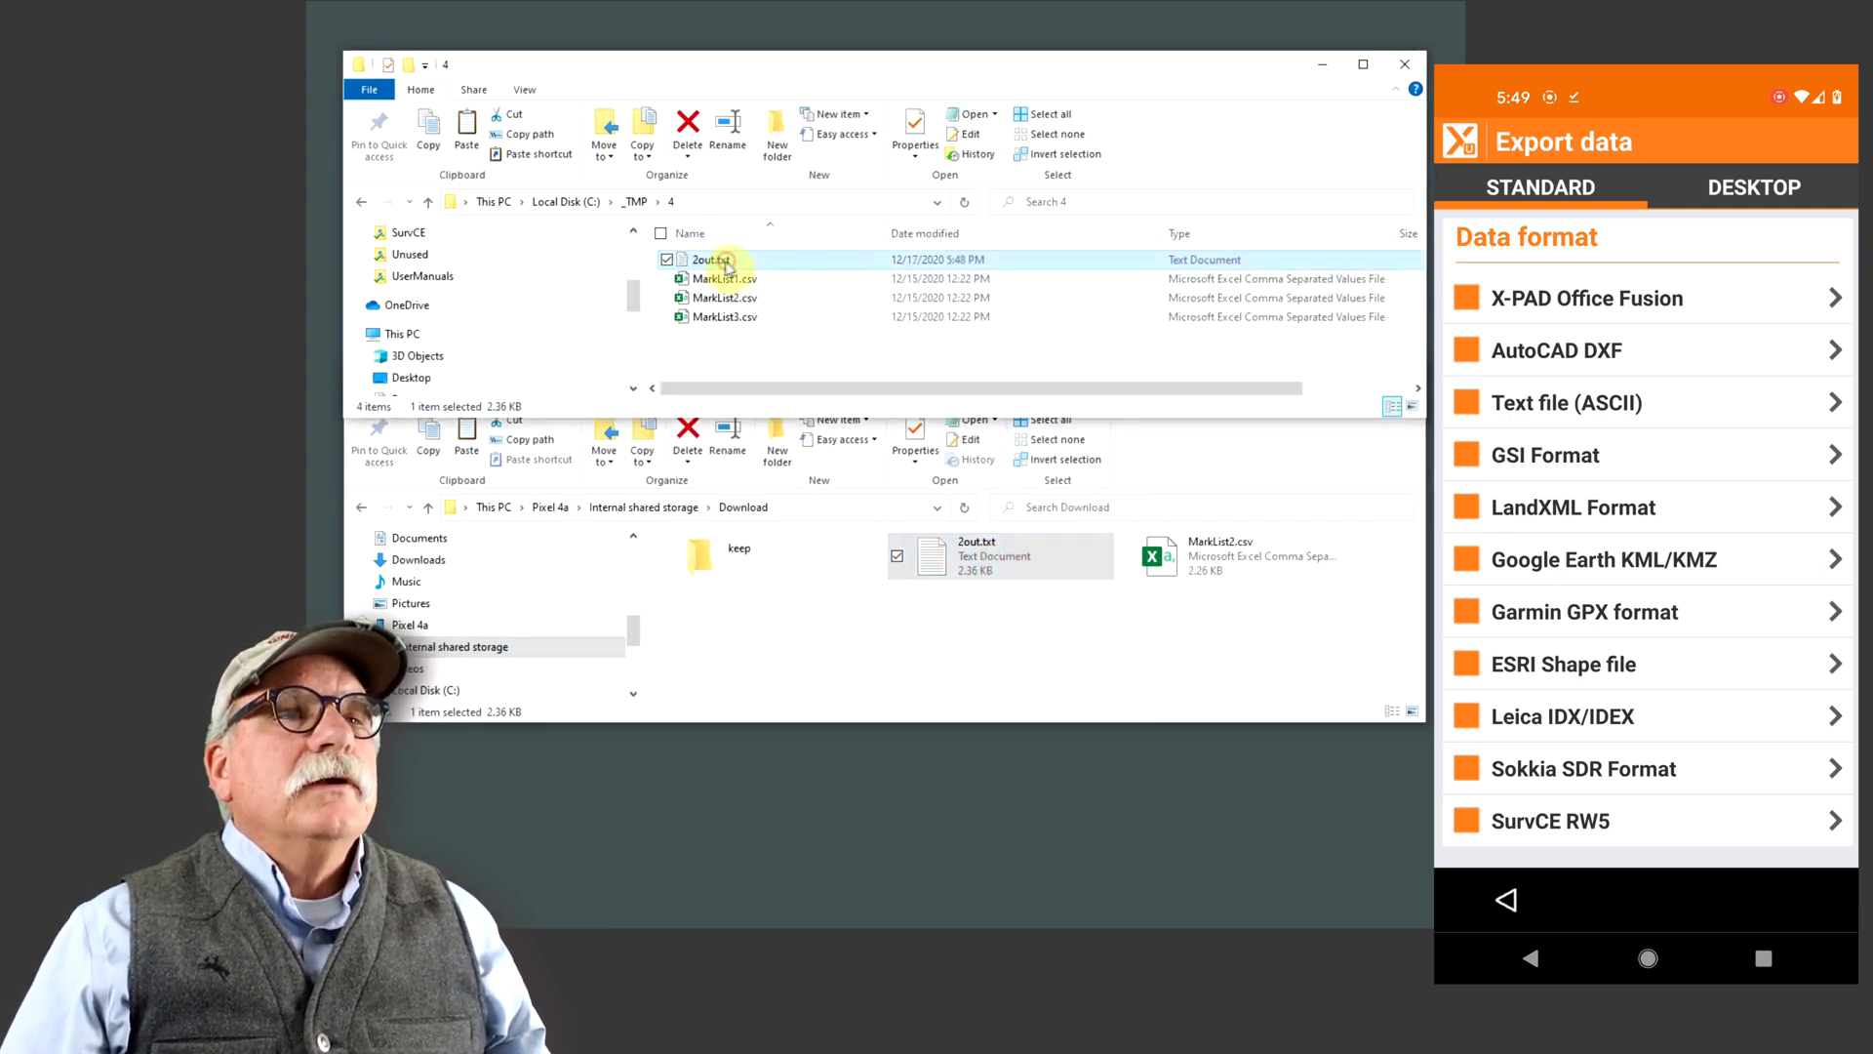
double_click(712, 260)
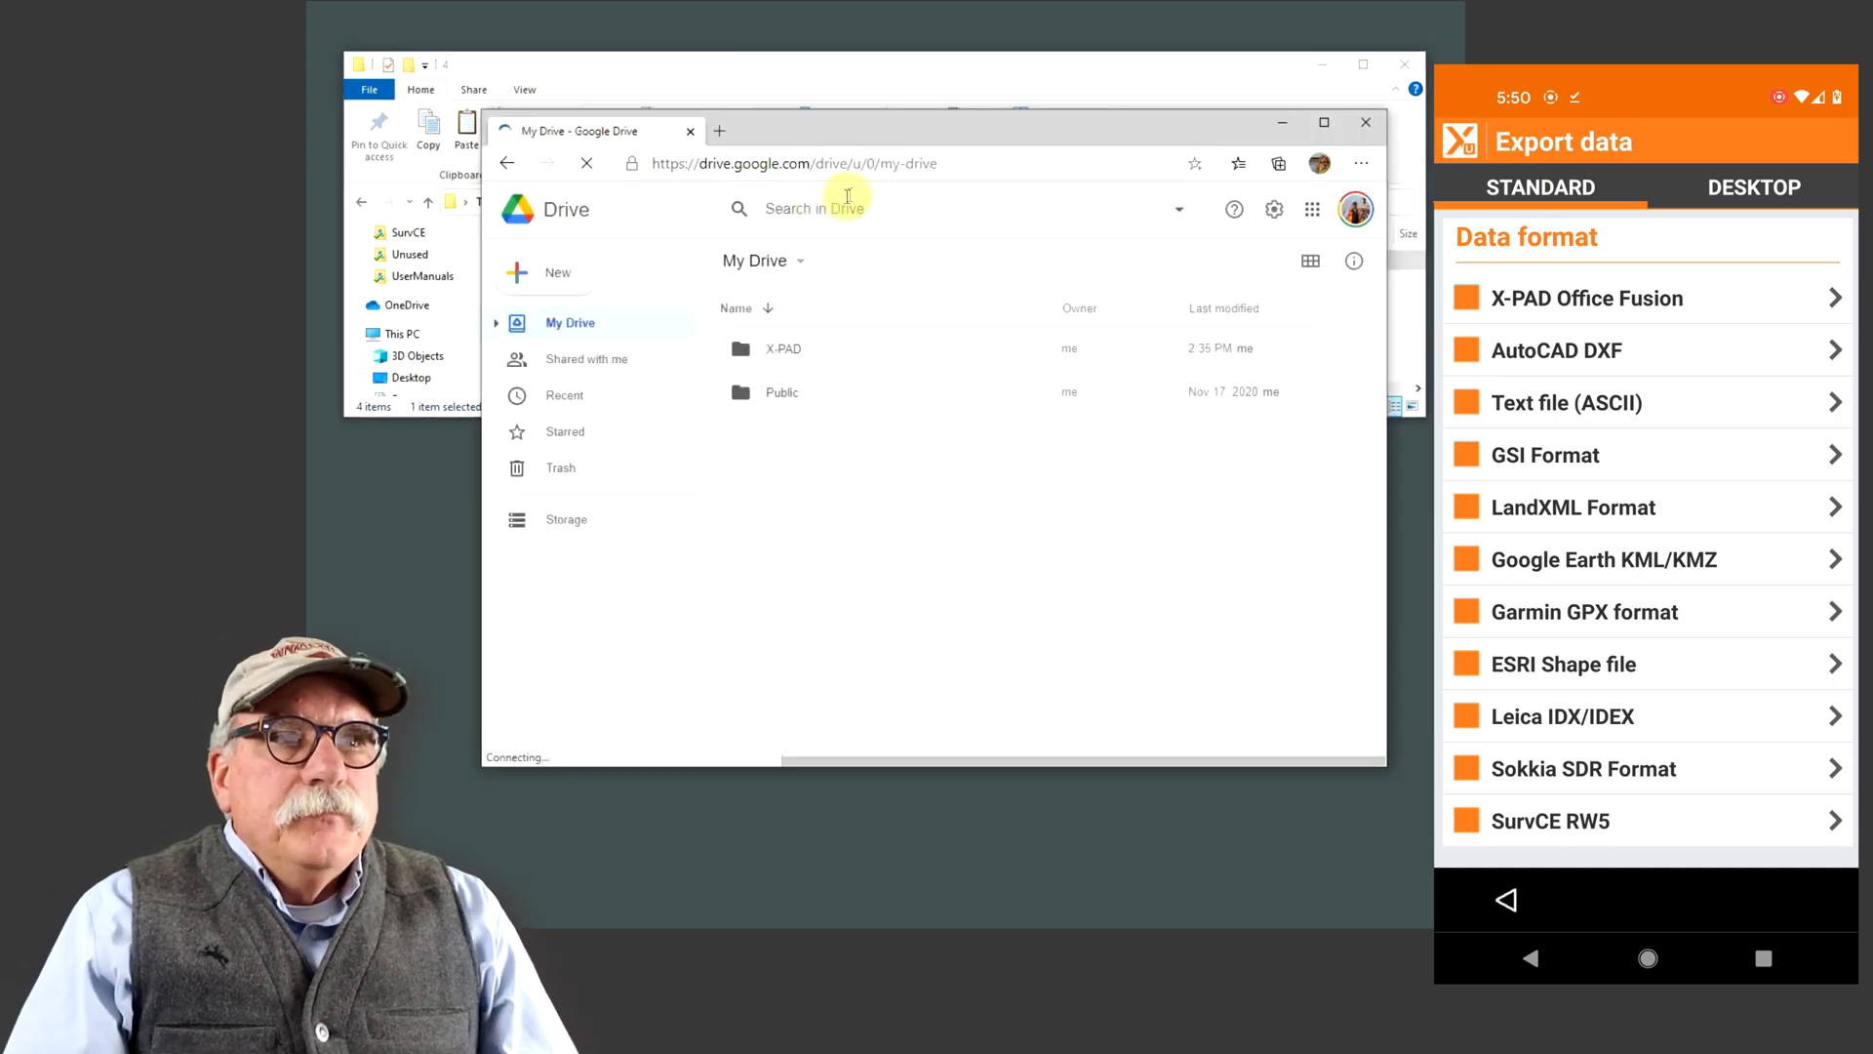
mouse_move(760, 130)
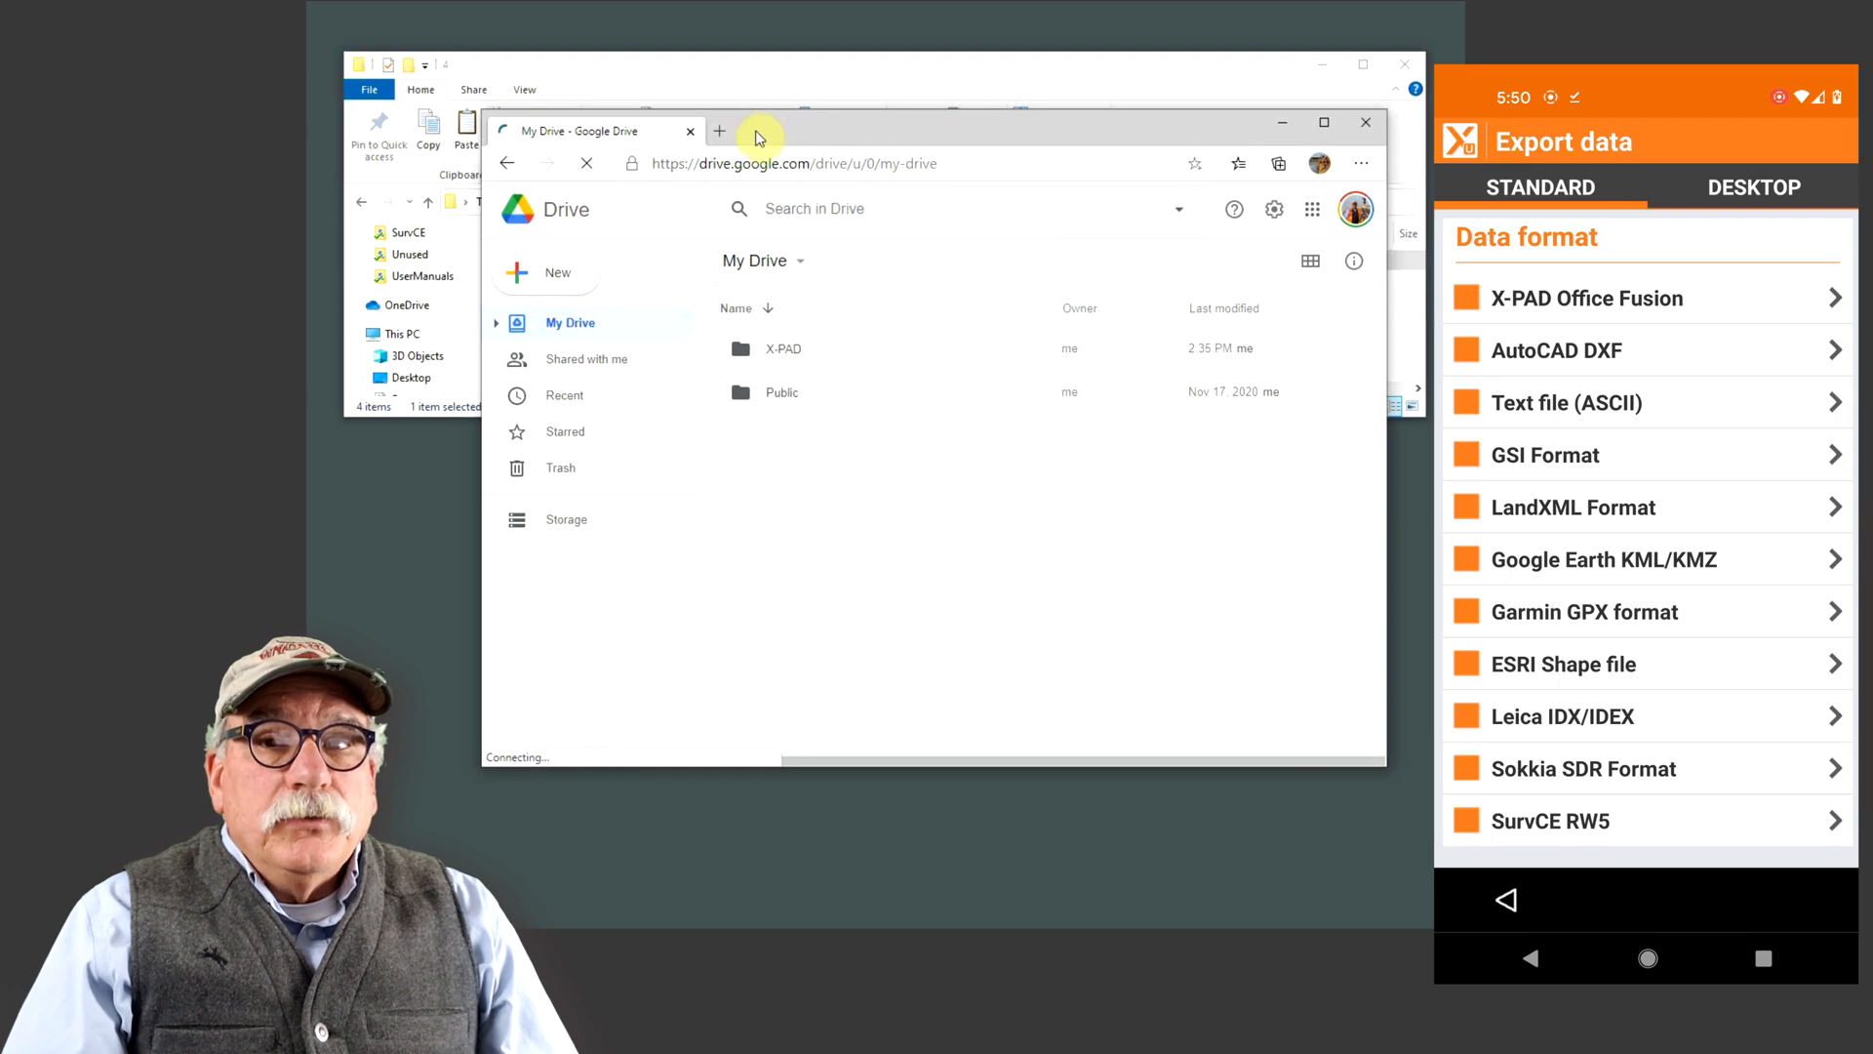
mouse_move(661, 288)
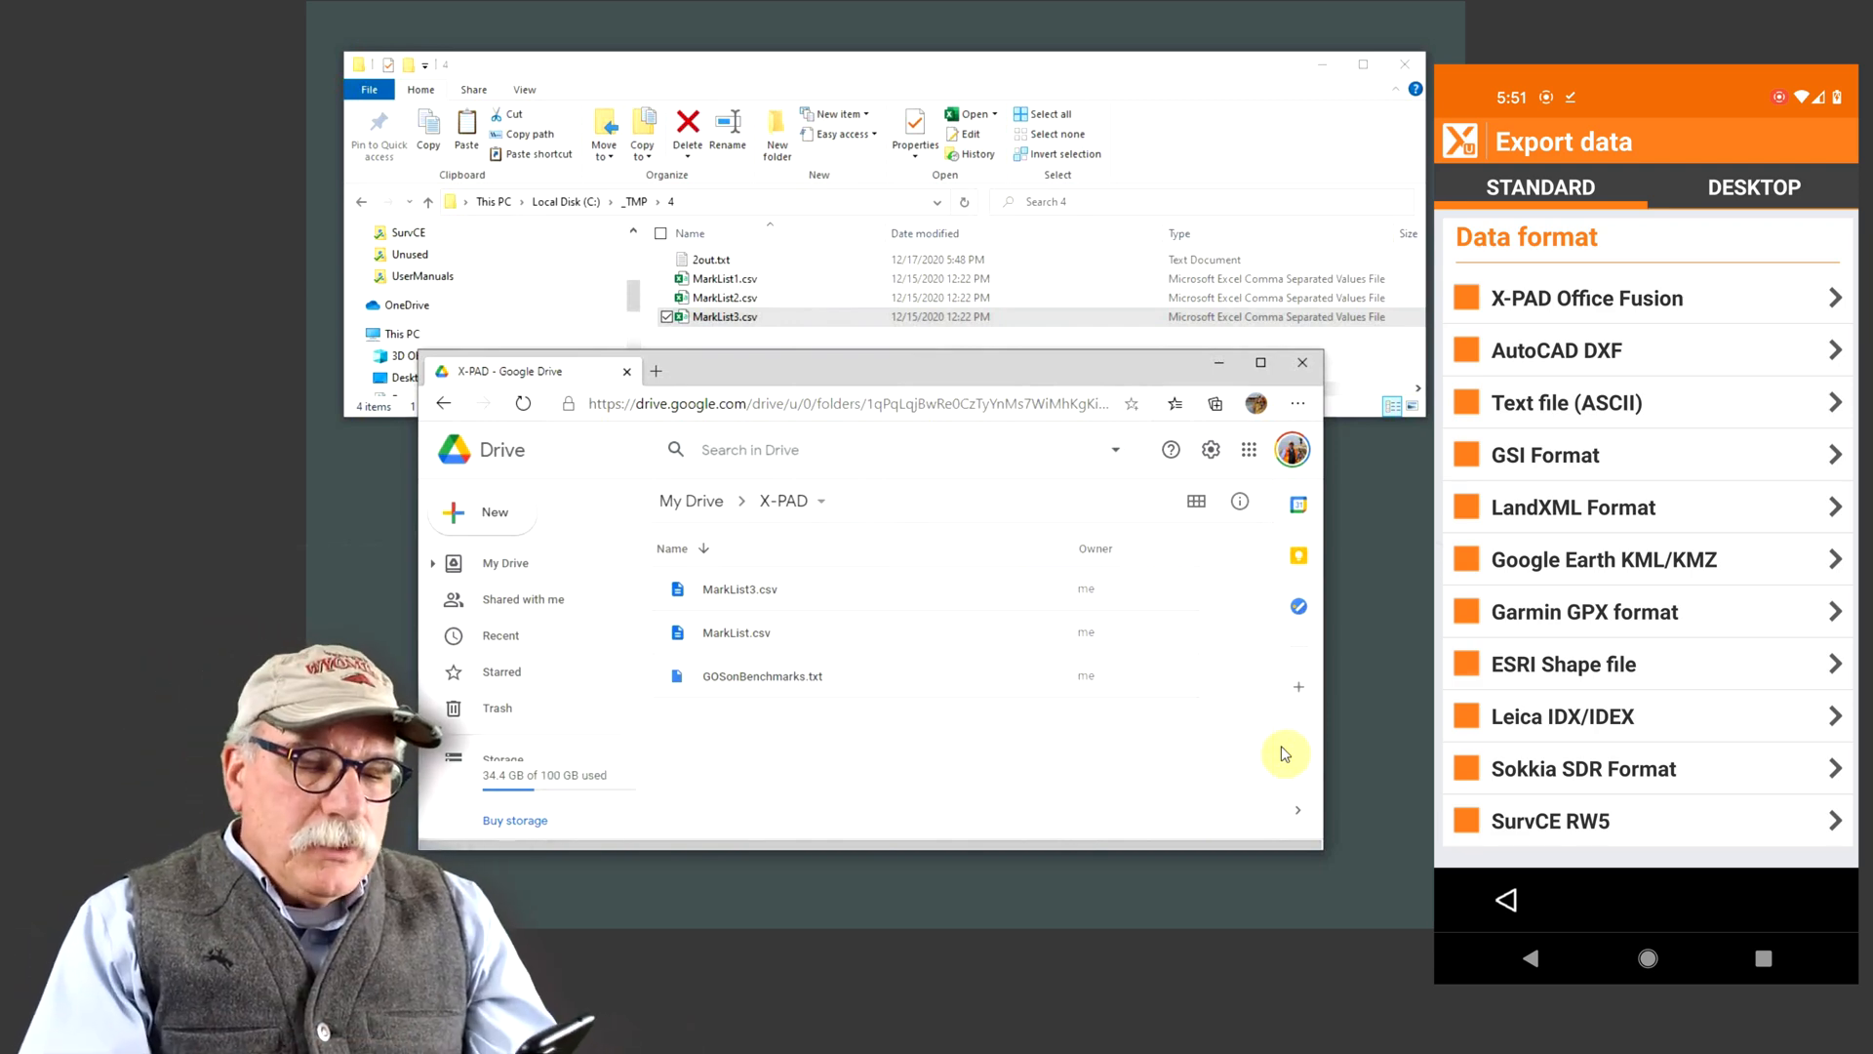
Connect the job to Google Drive cloud storage, choosing the account and granting access
click(1506, 900)
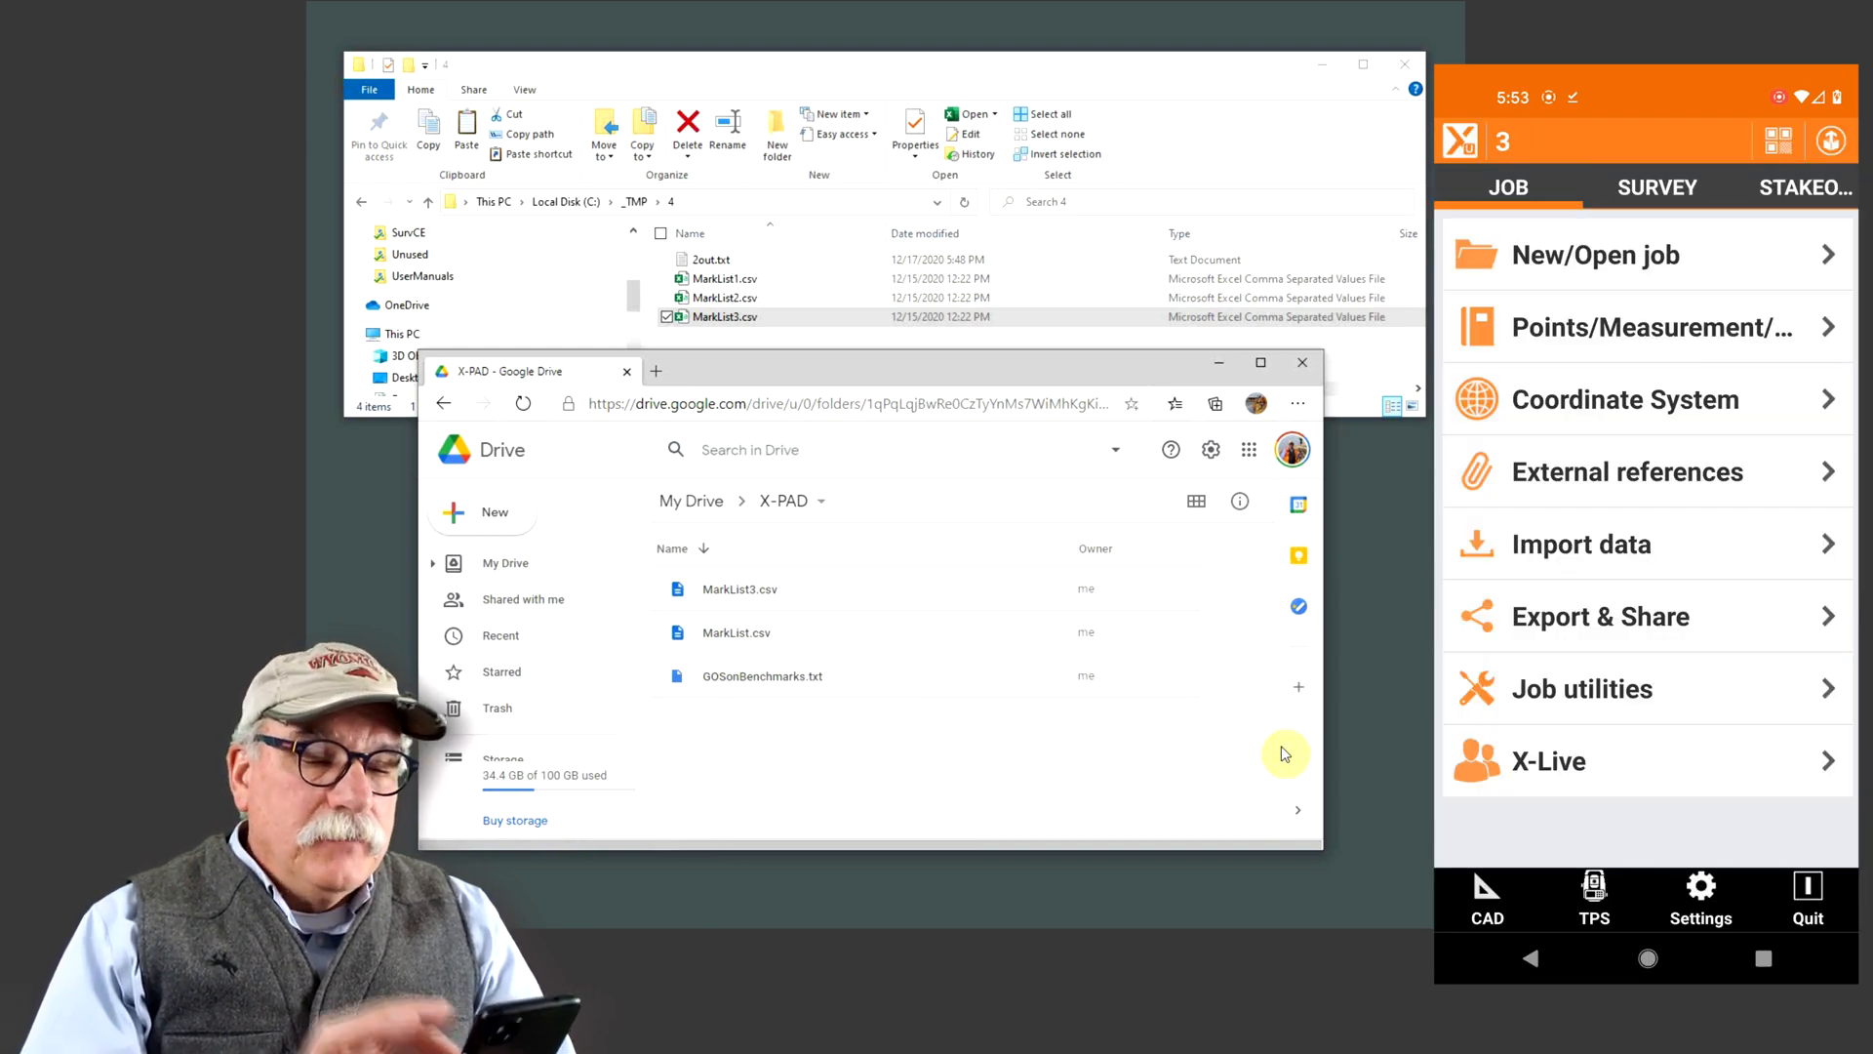
click(1579, 543)
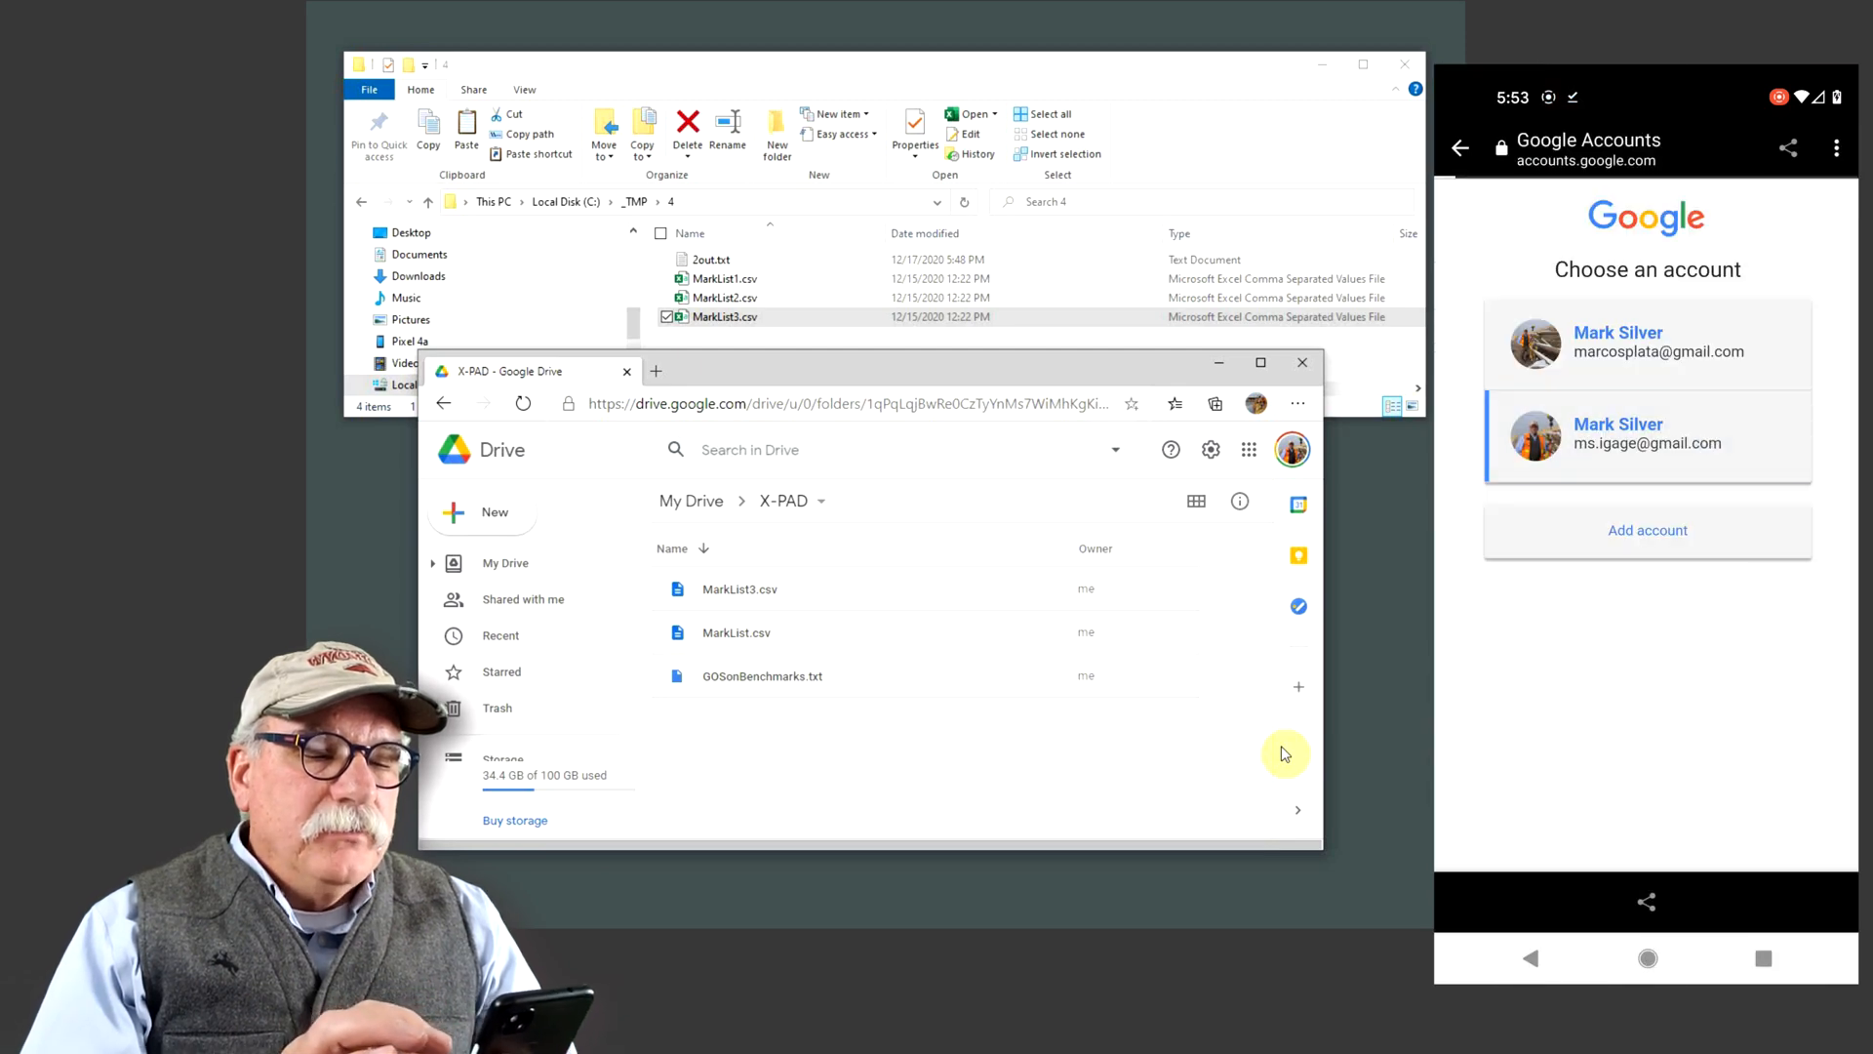
click(1646, 437)
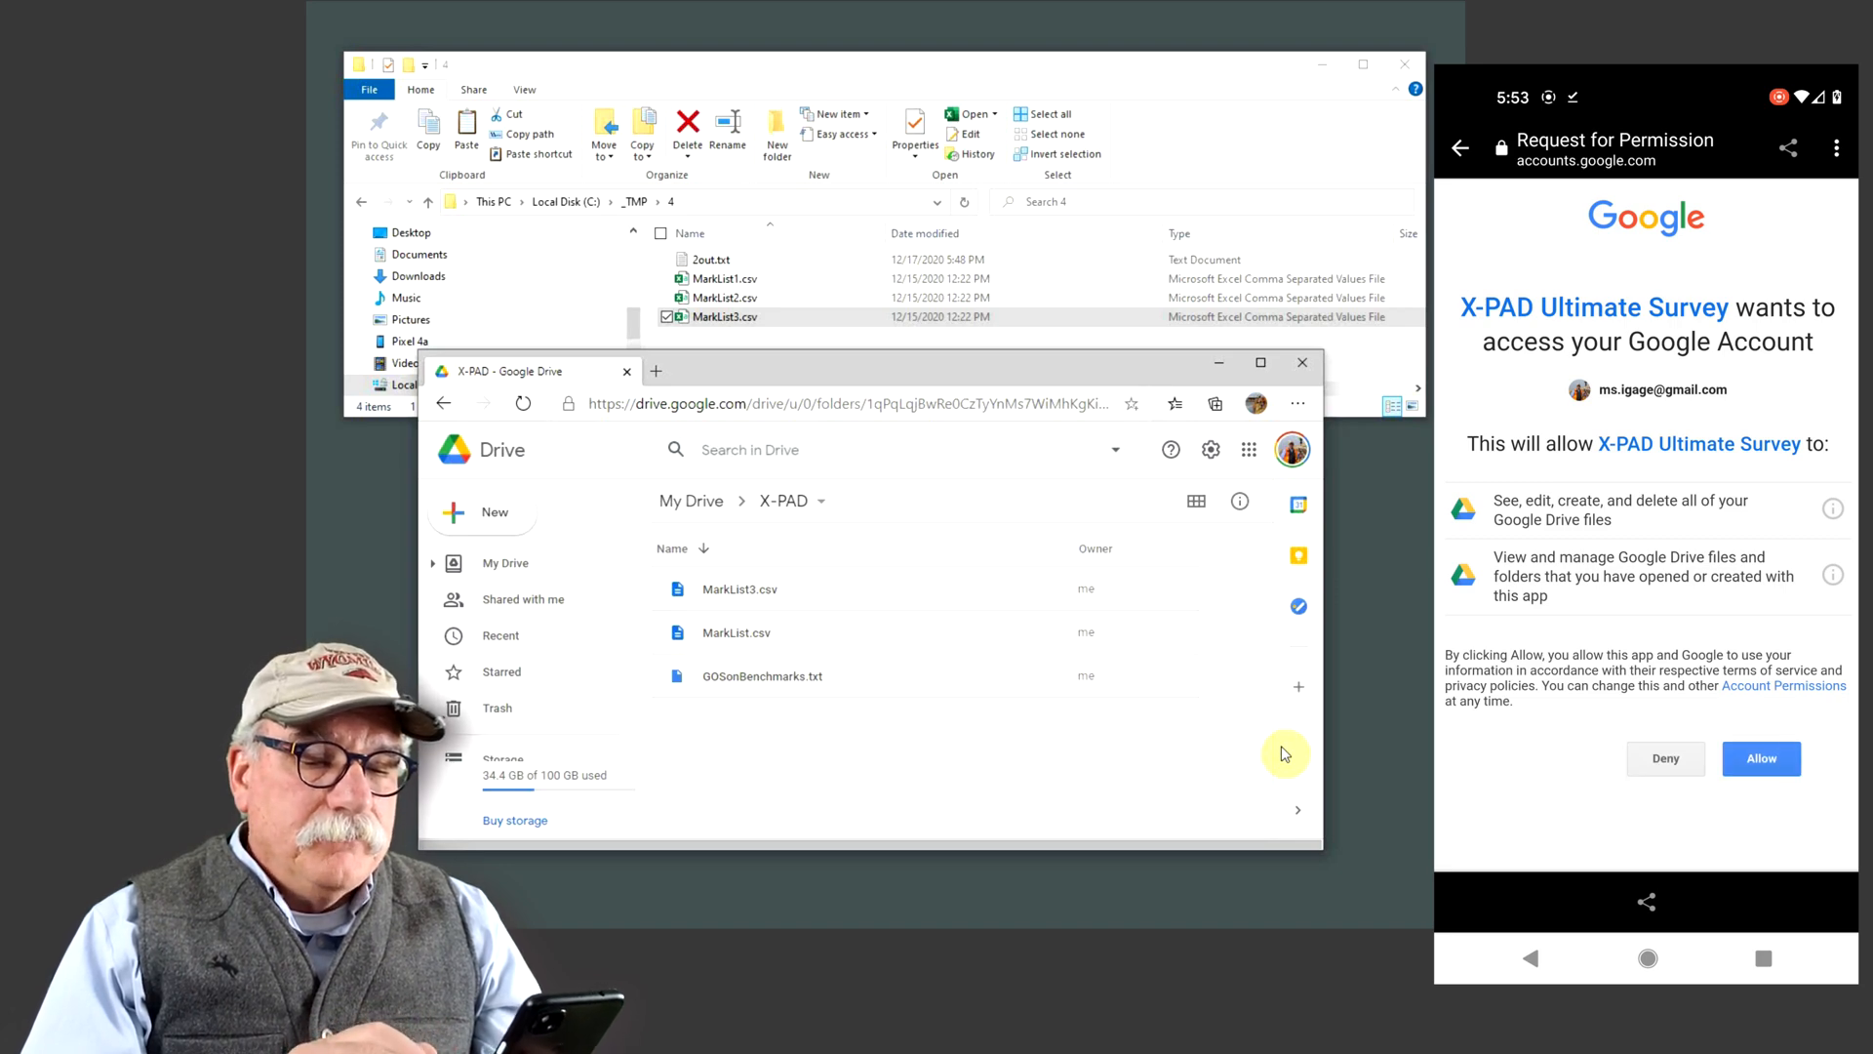
click(1761, 757)
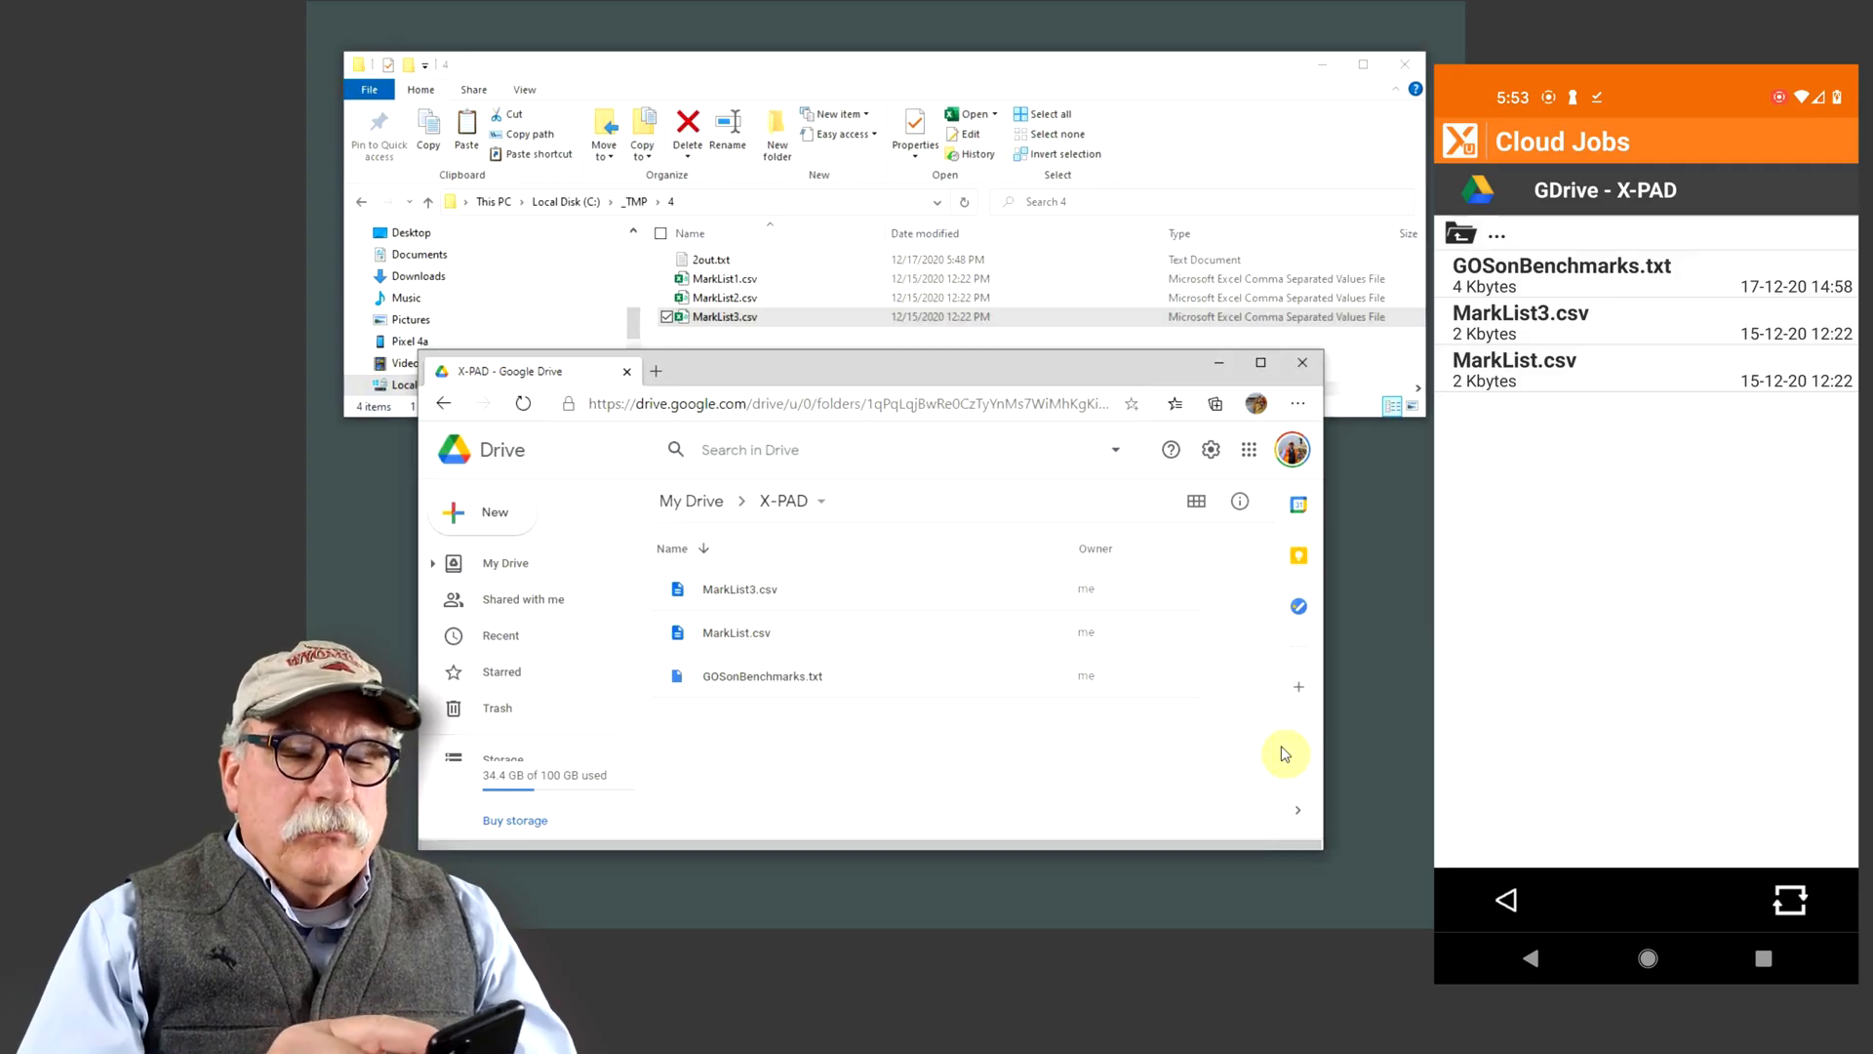
Download MarkList3.csv and import it as ASCII, yielding 50 points imported, 1 discarded
click(1519, 323)
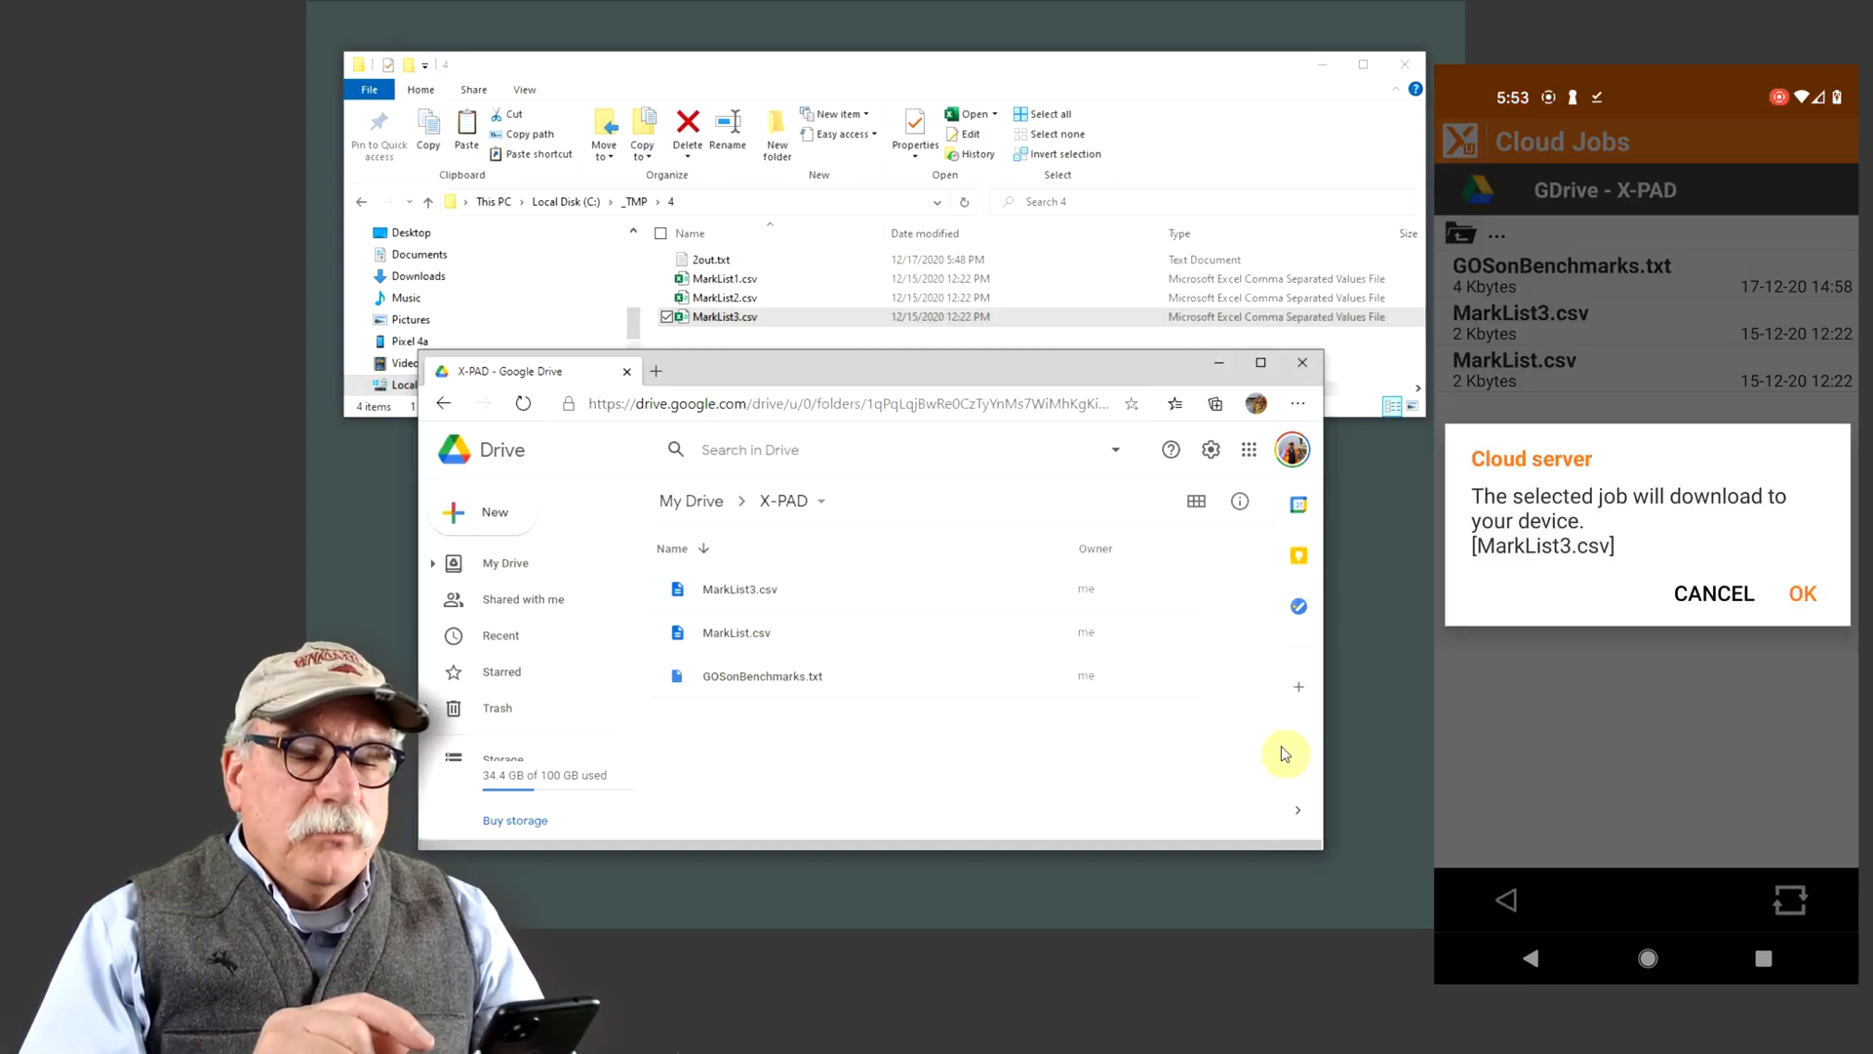
click(1803, 592)
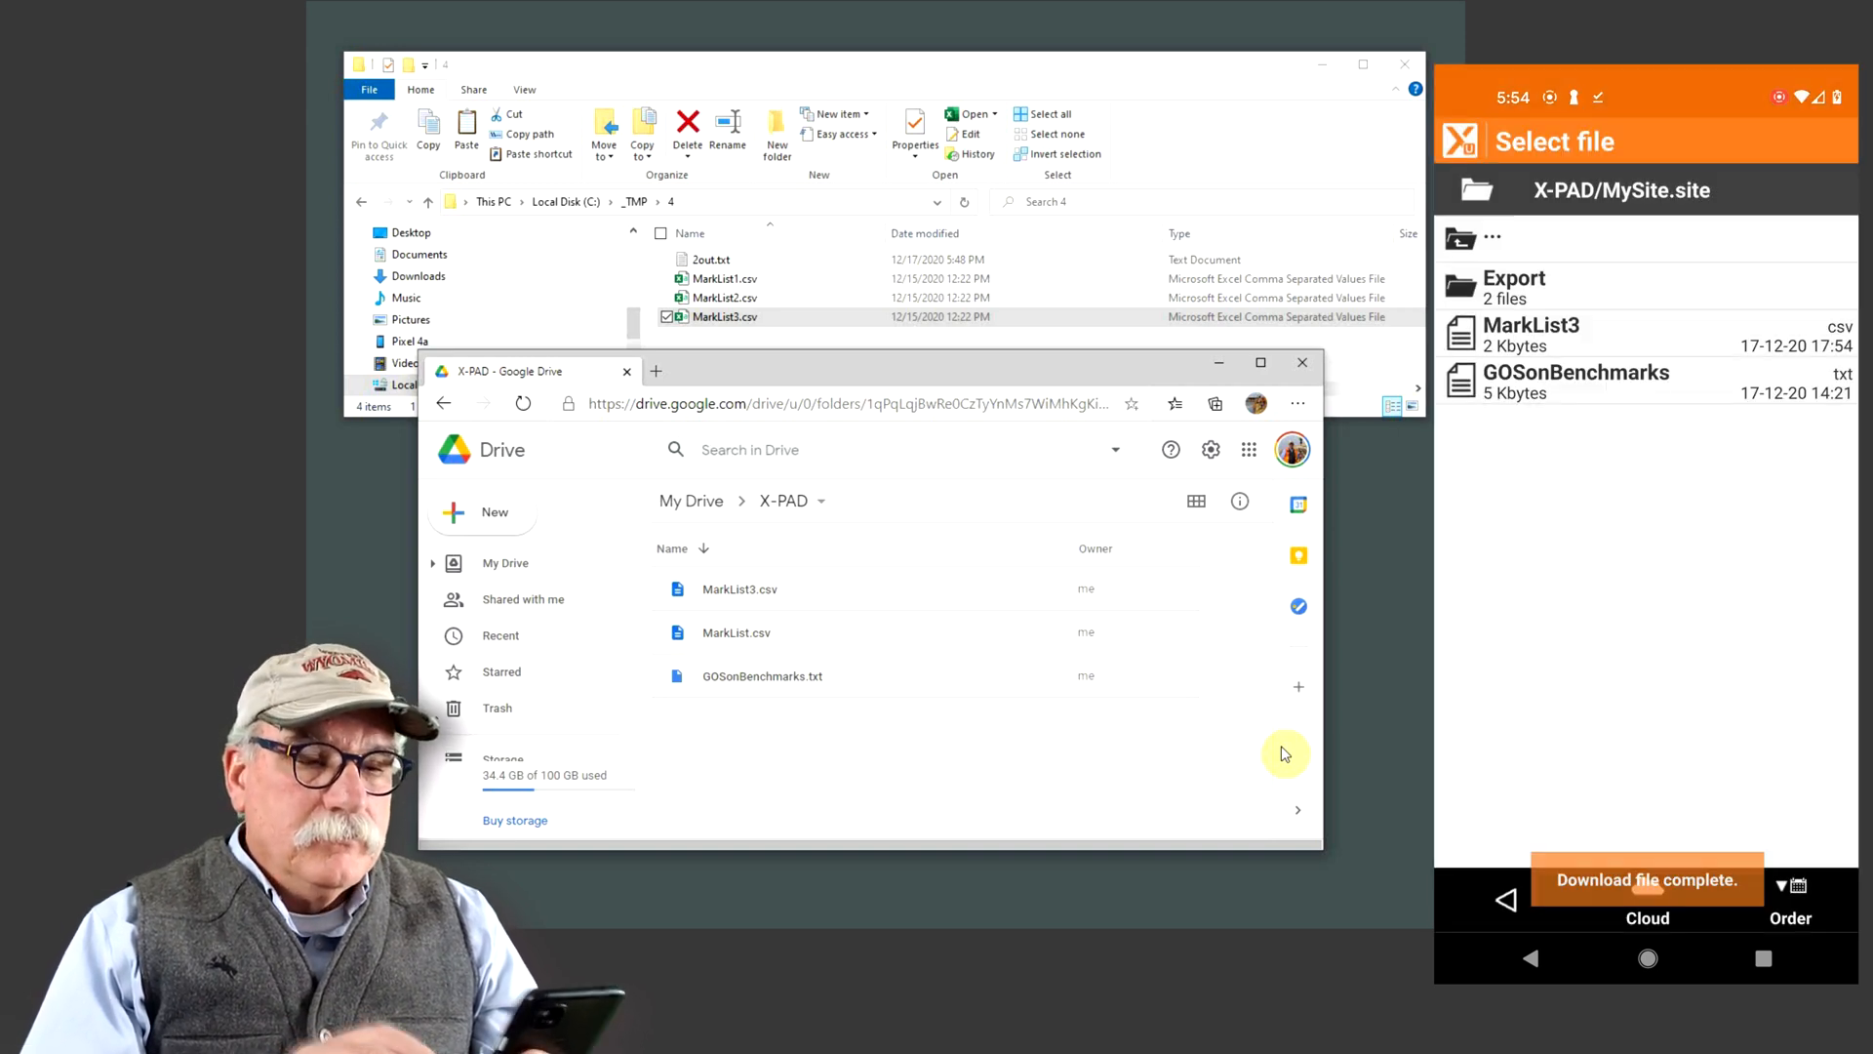
click(1530, 335)
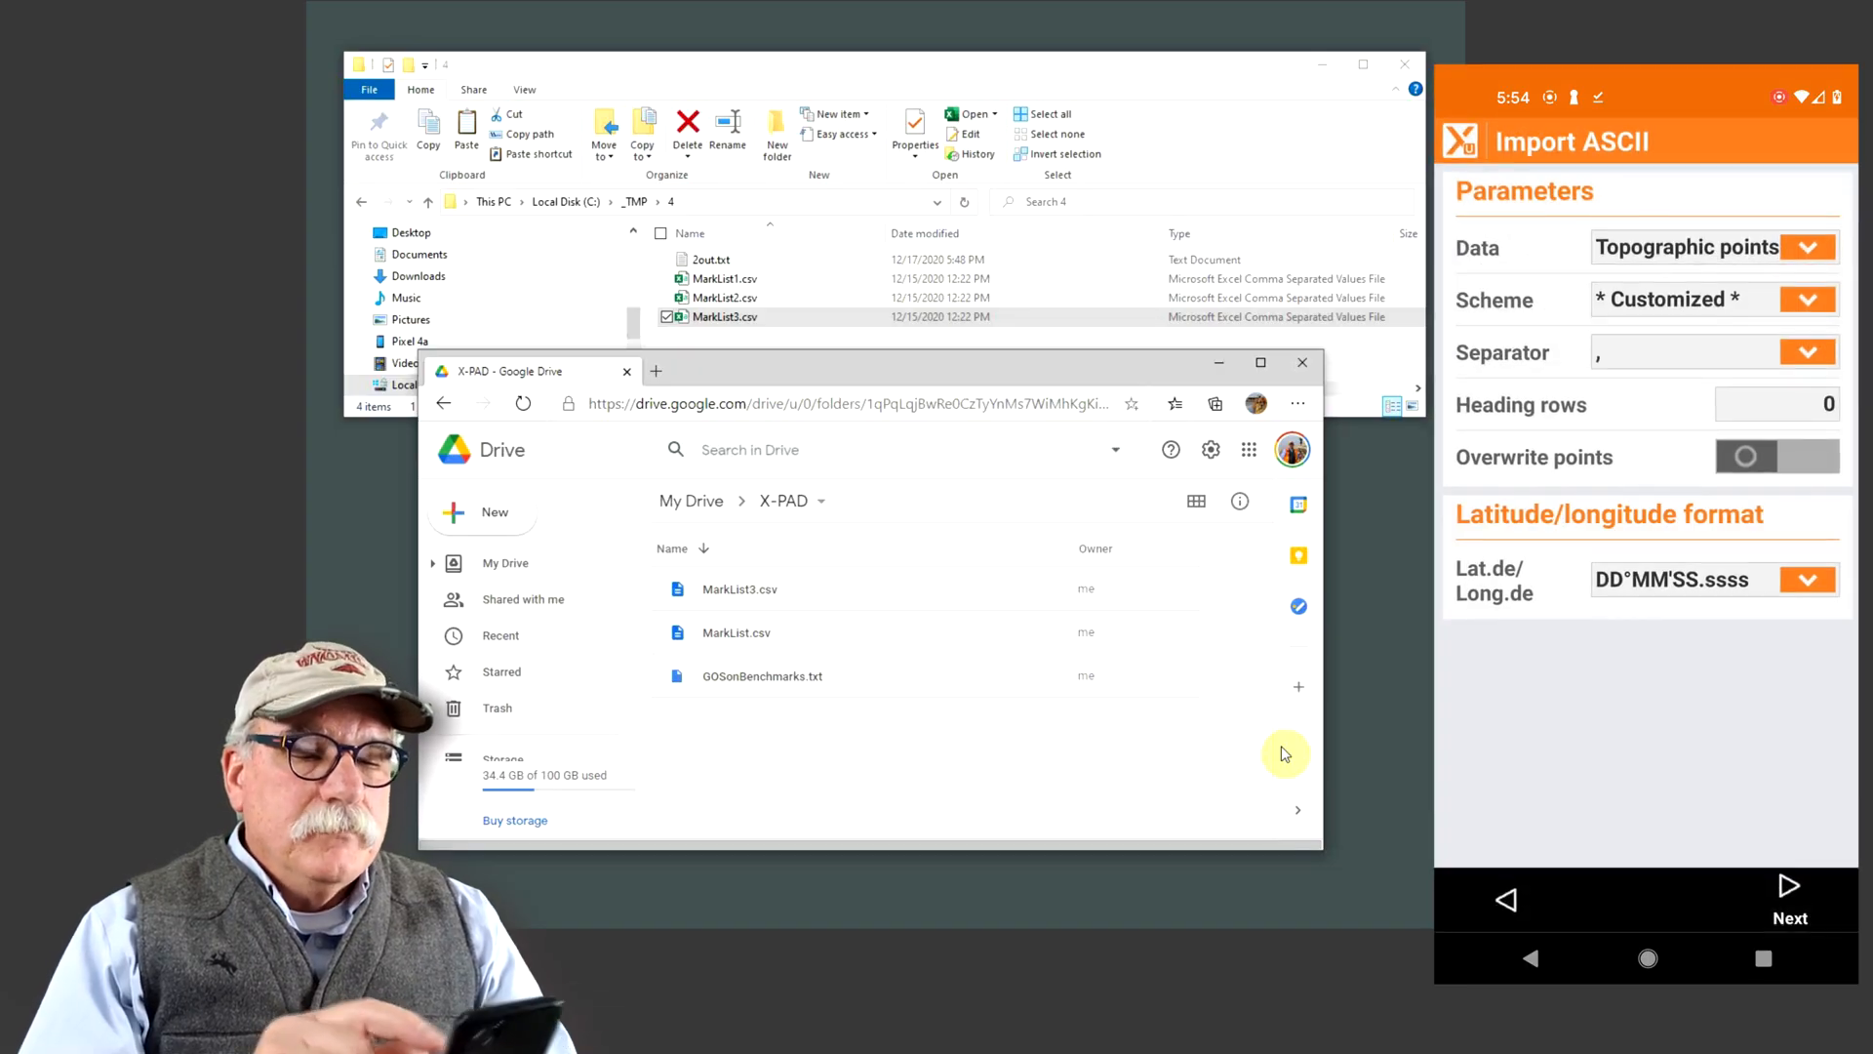
click(1710, 299)
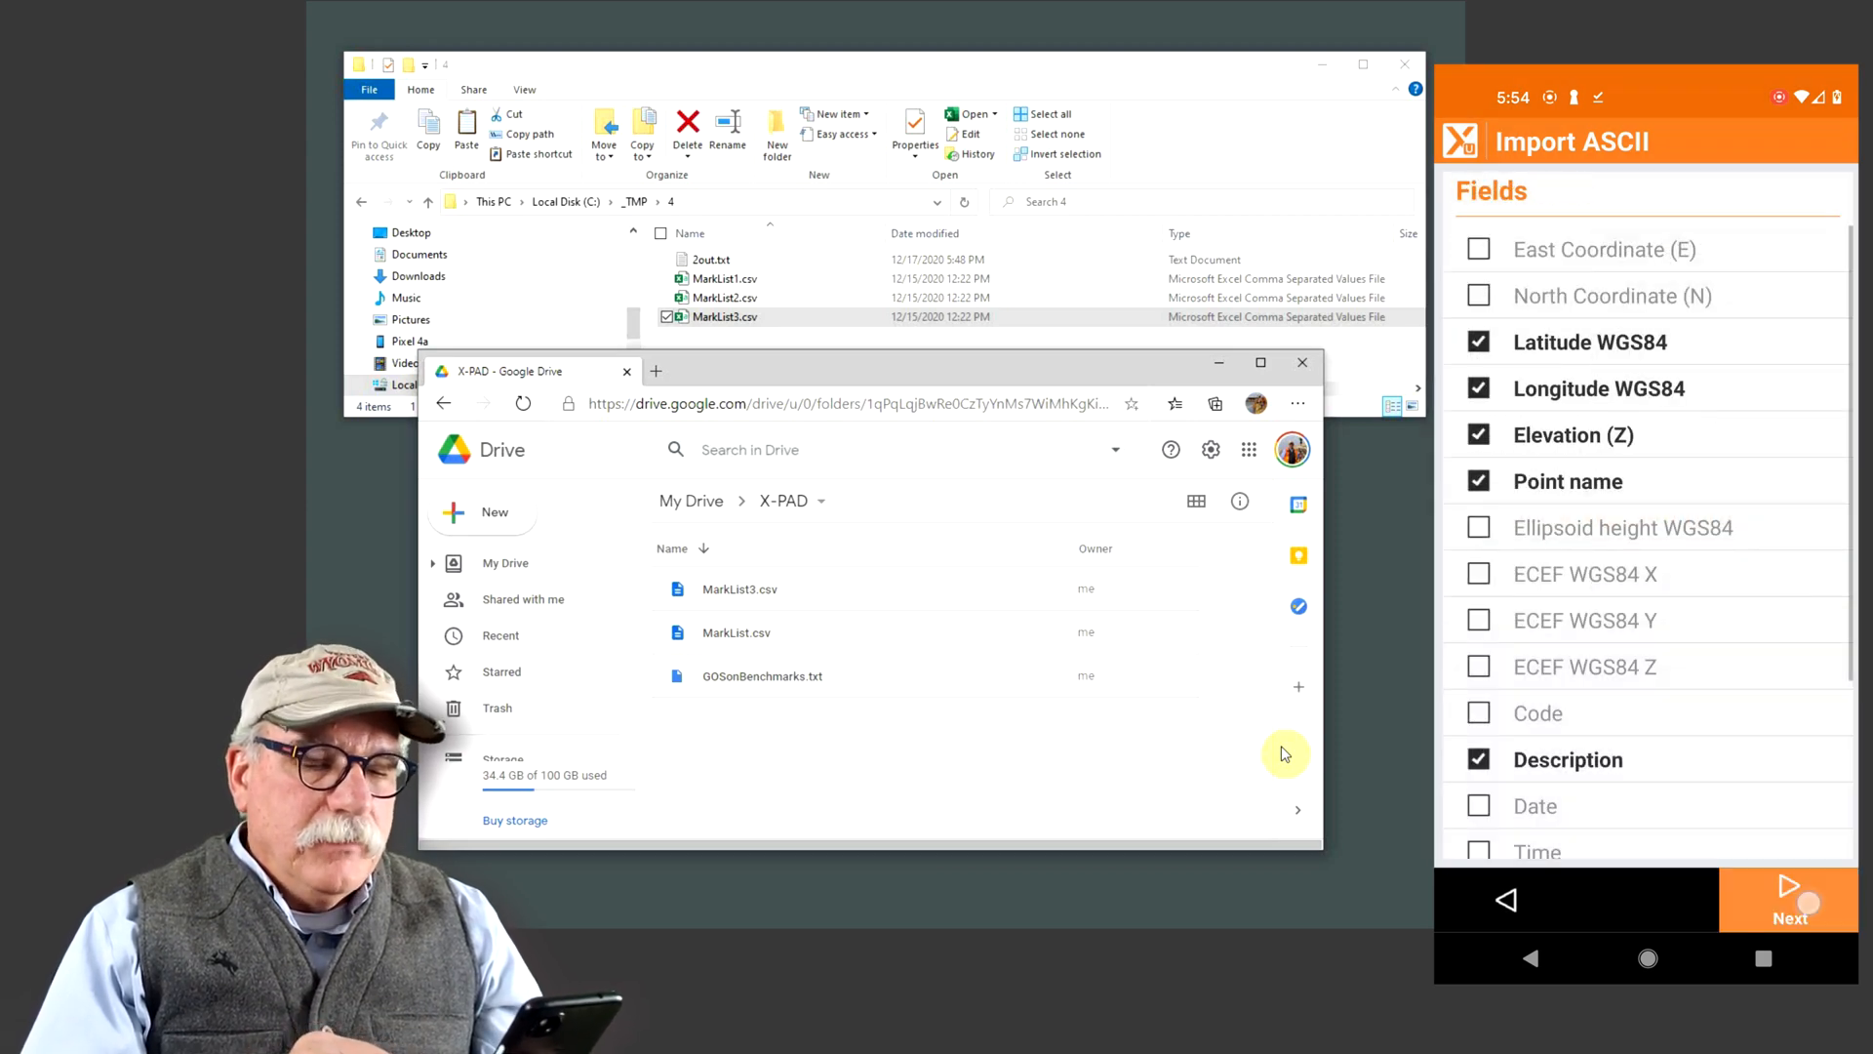
click(1789, 901)
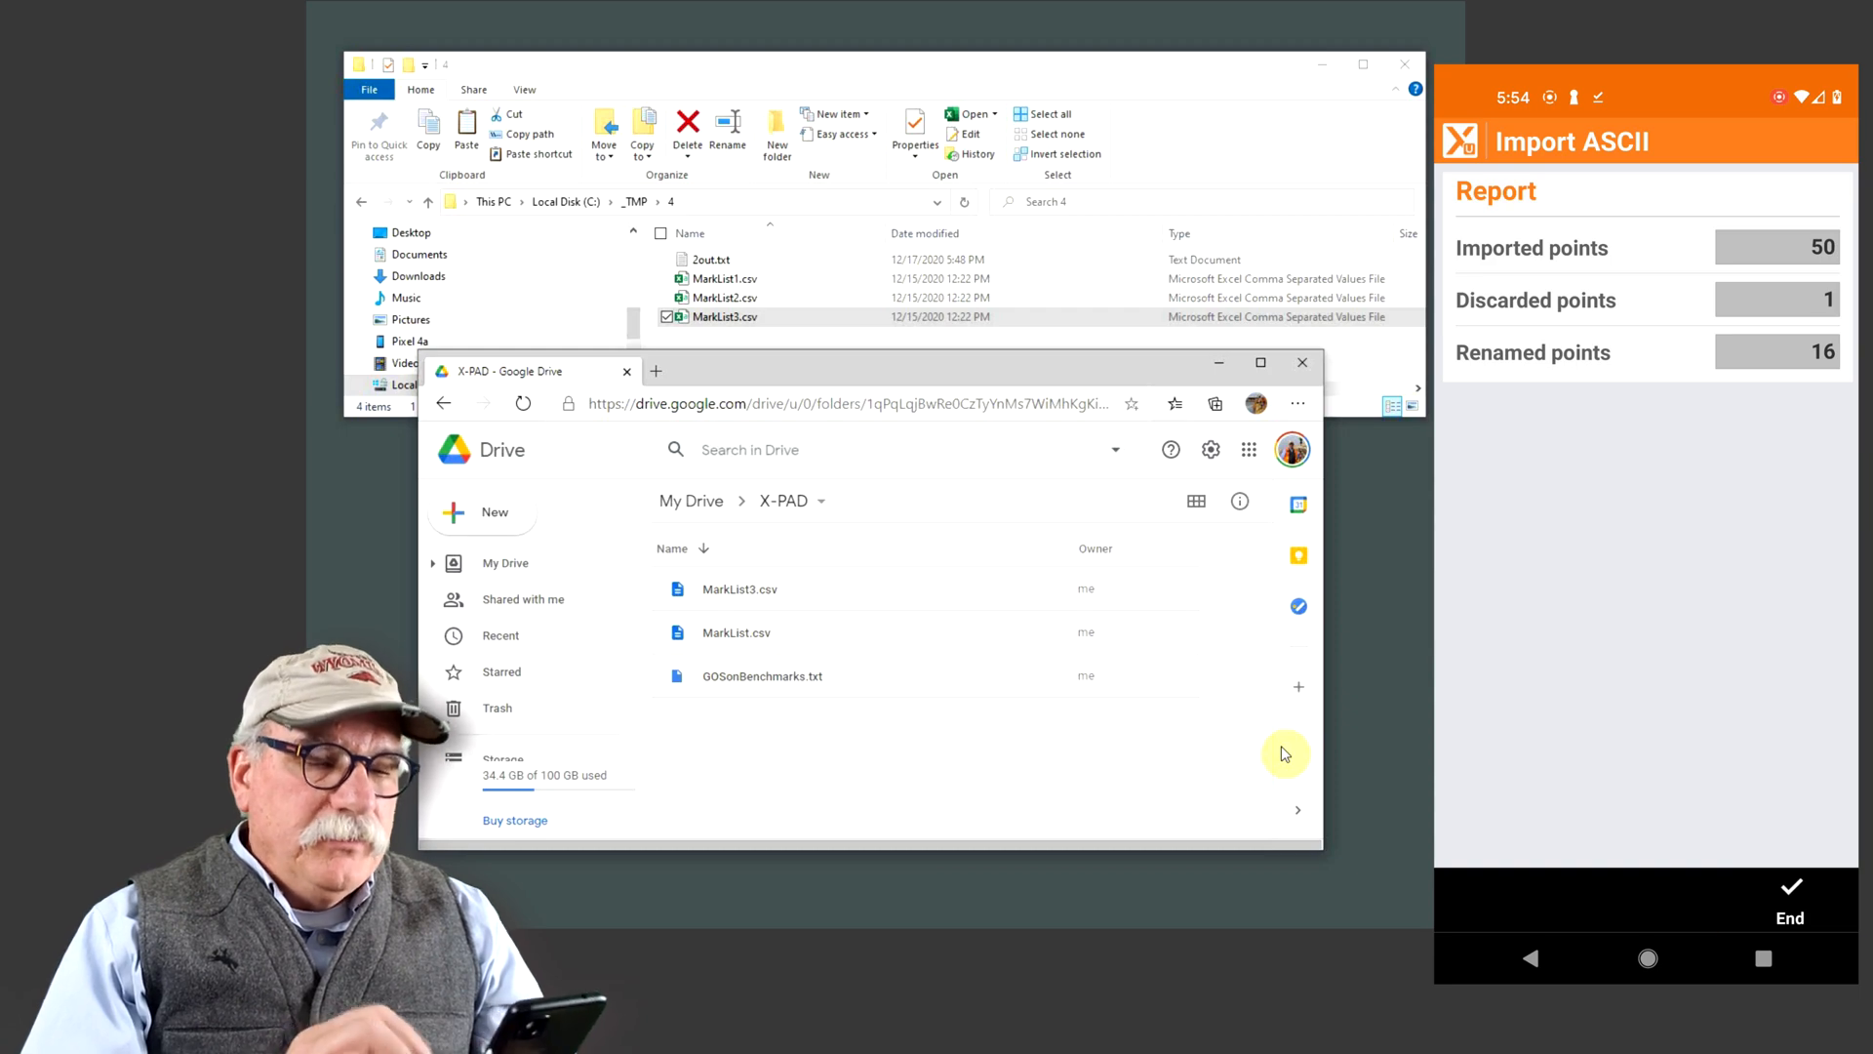
click(1788, 895)
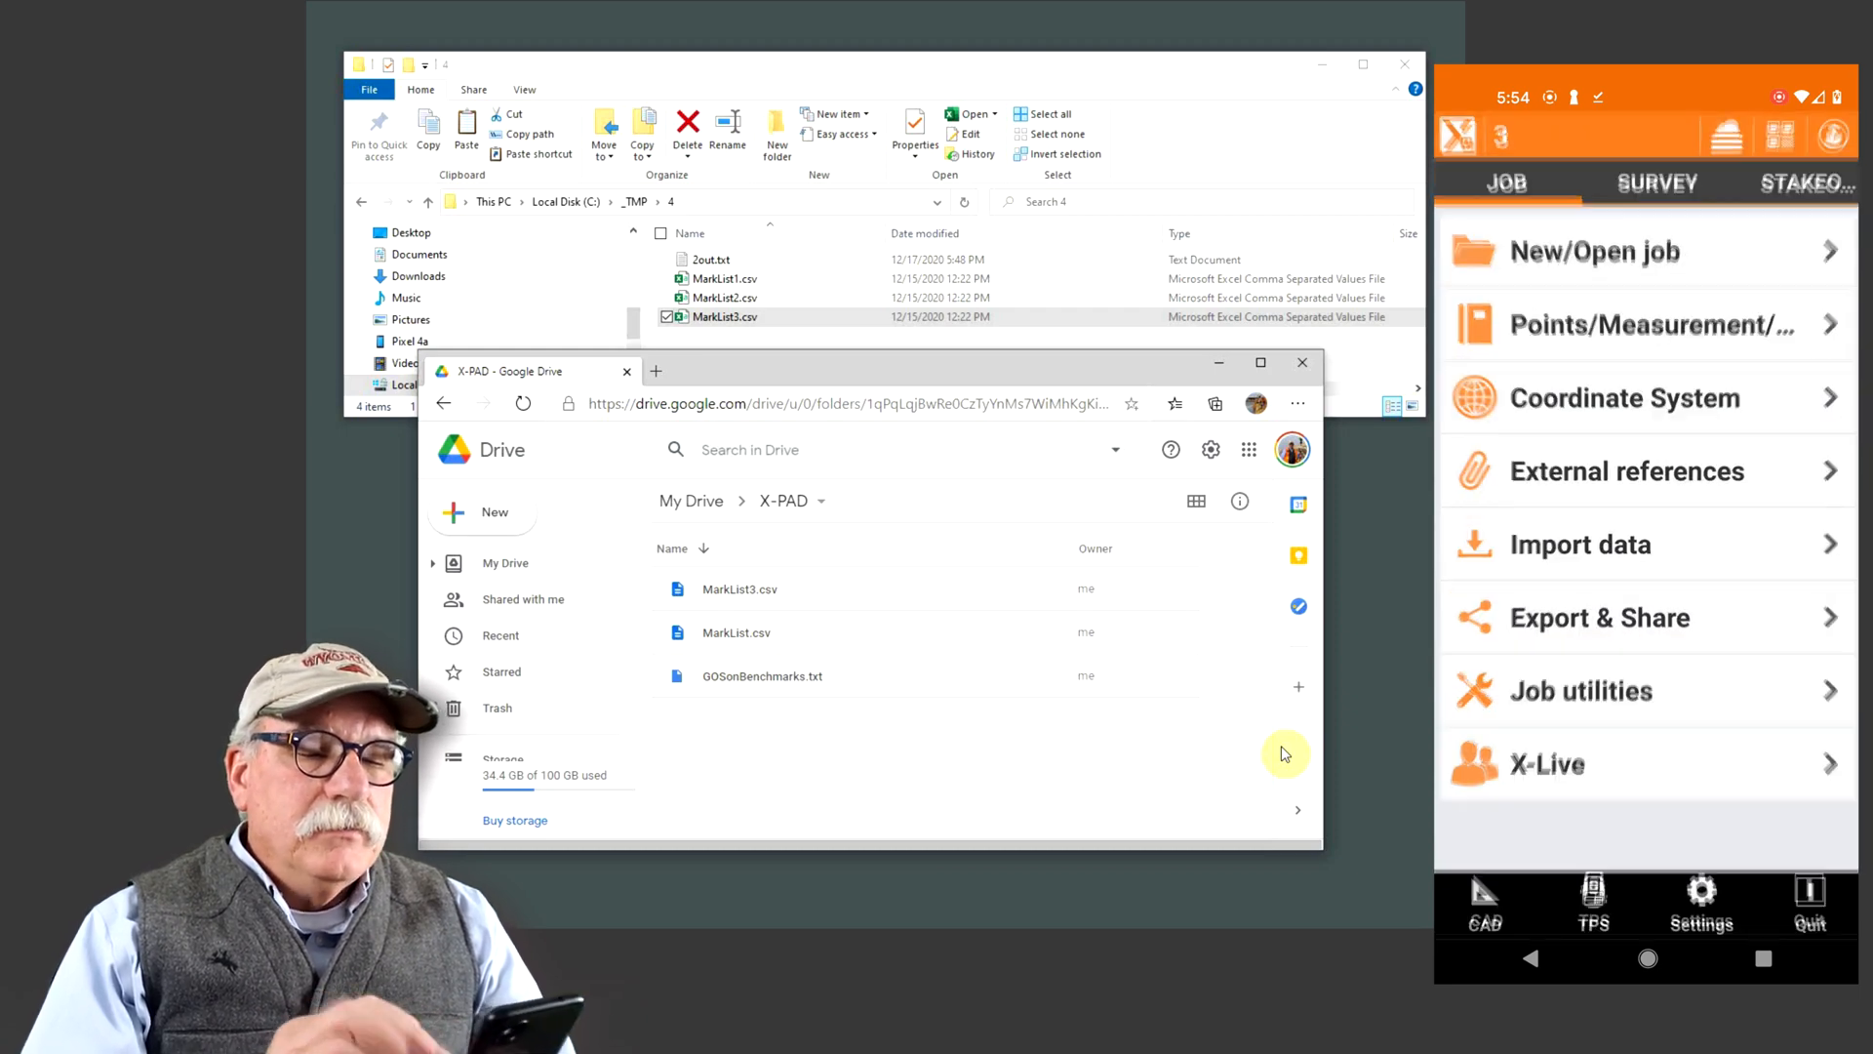
Export the topographic points as Text file (ASCII) 3.txt to the GDrive X-PAD folder
click(1642, 324)
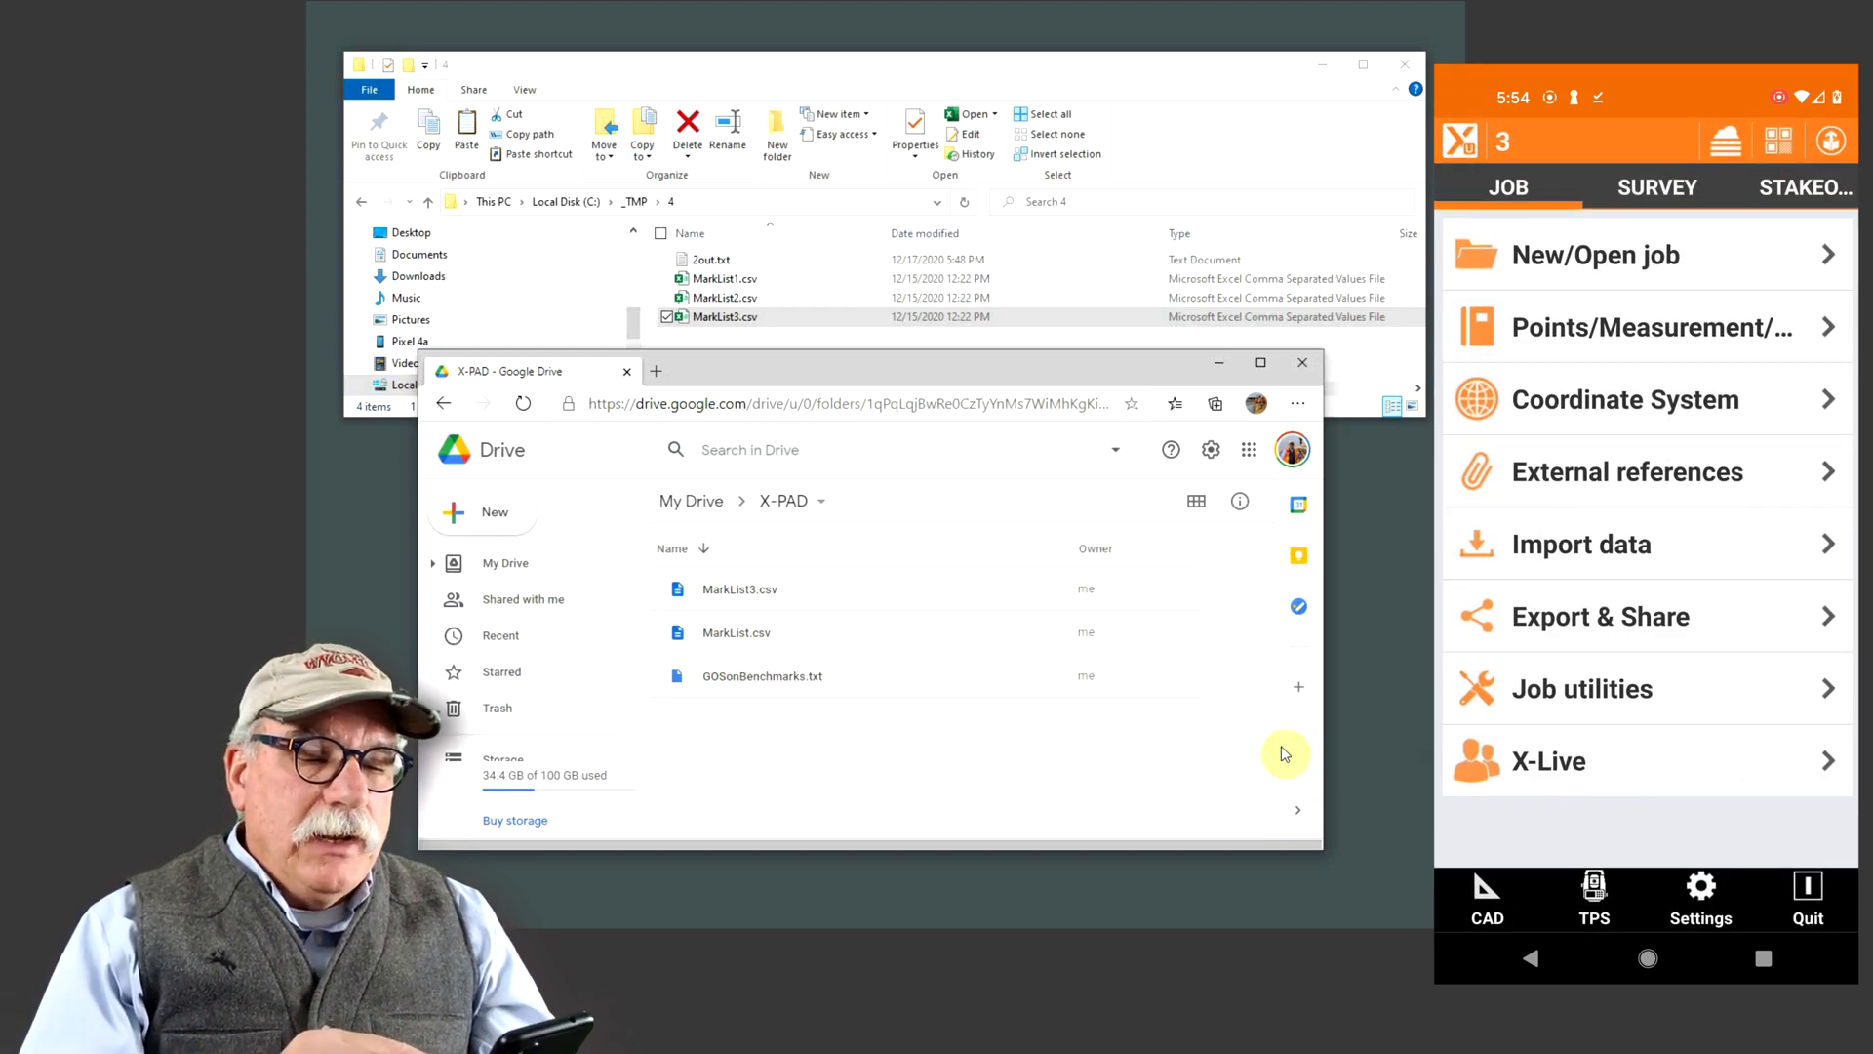
click(1600, 616)
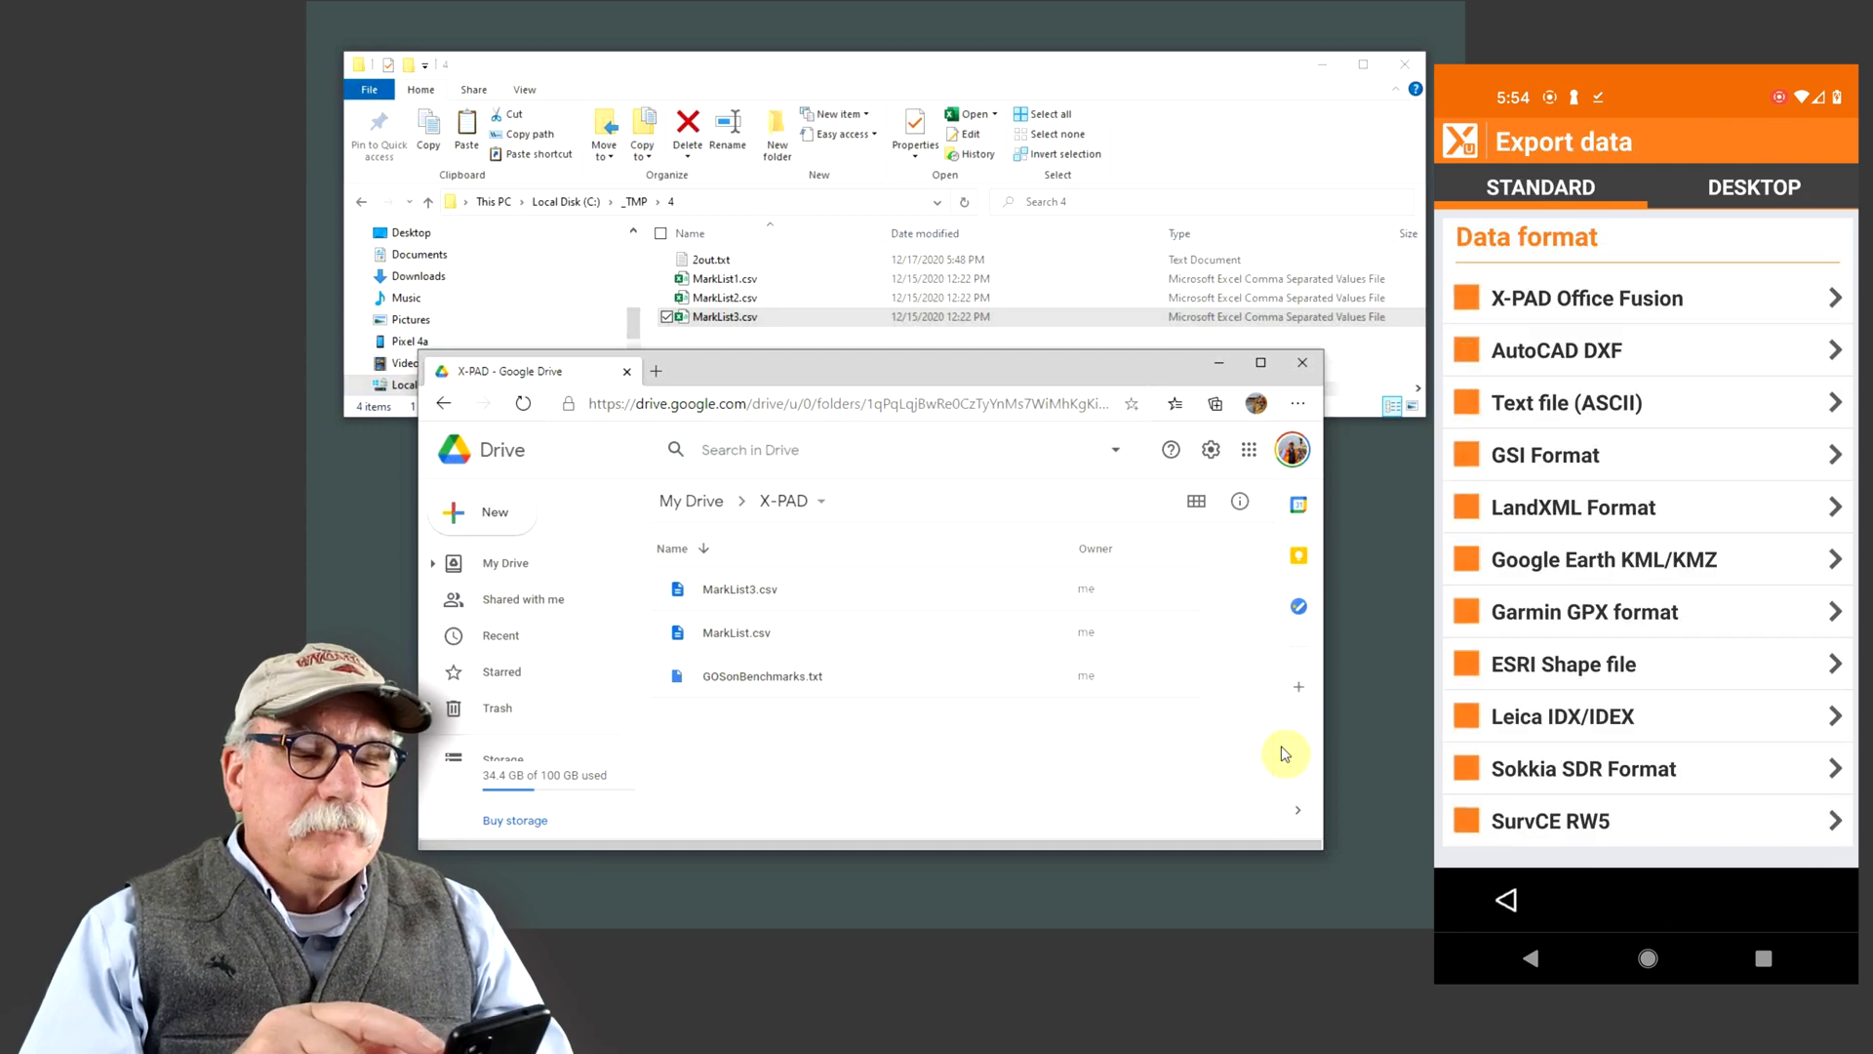
click(1569, 403)
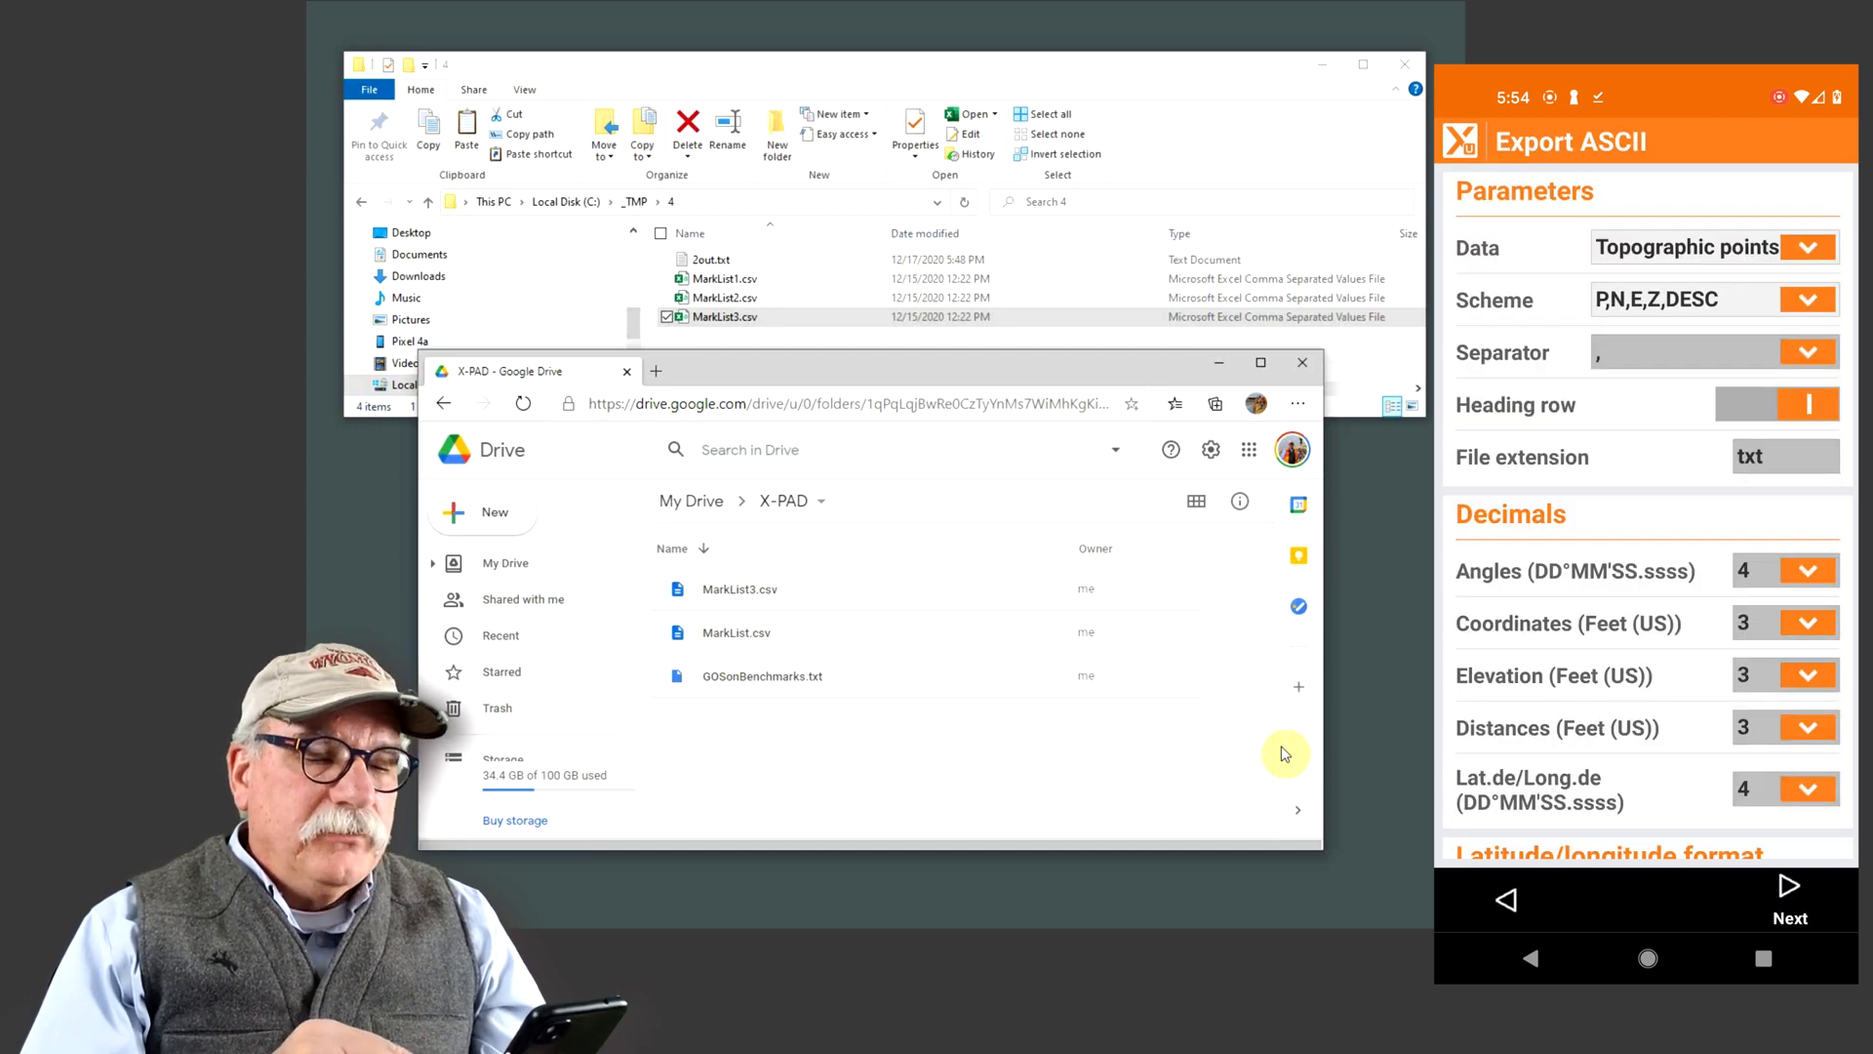
click(1788, 900)
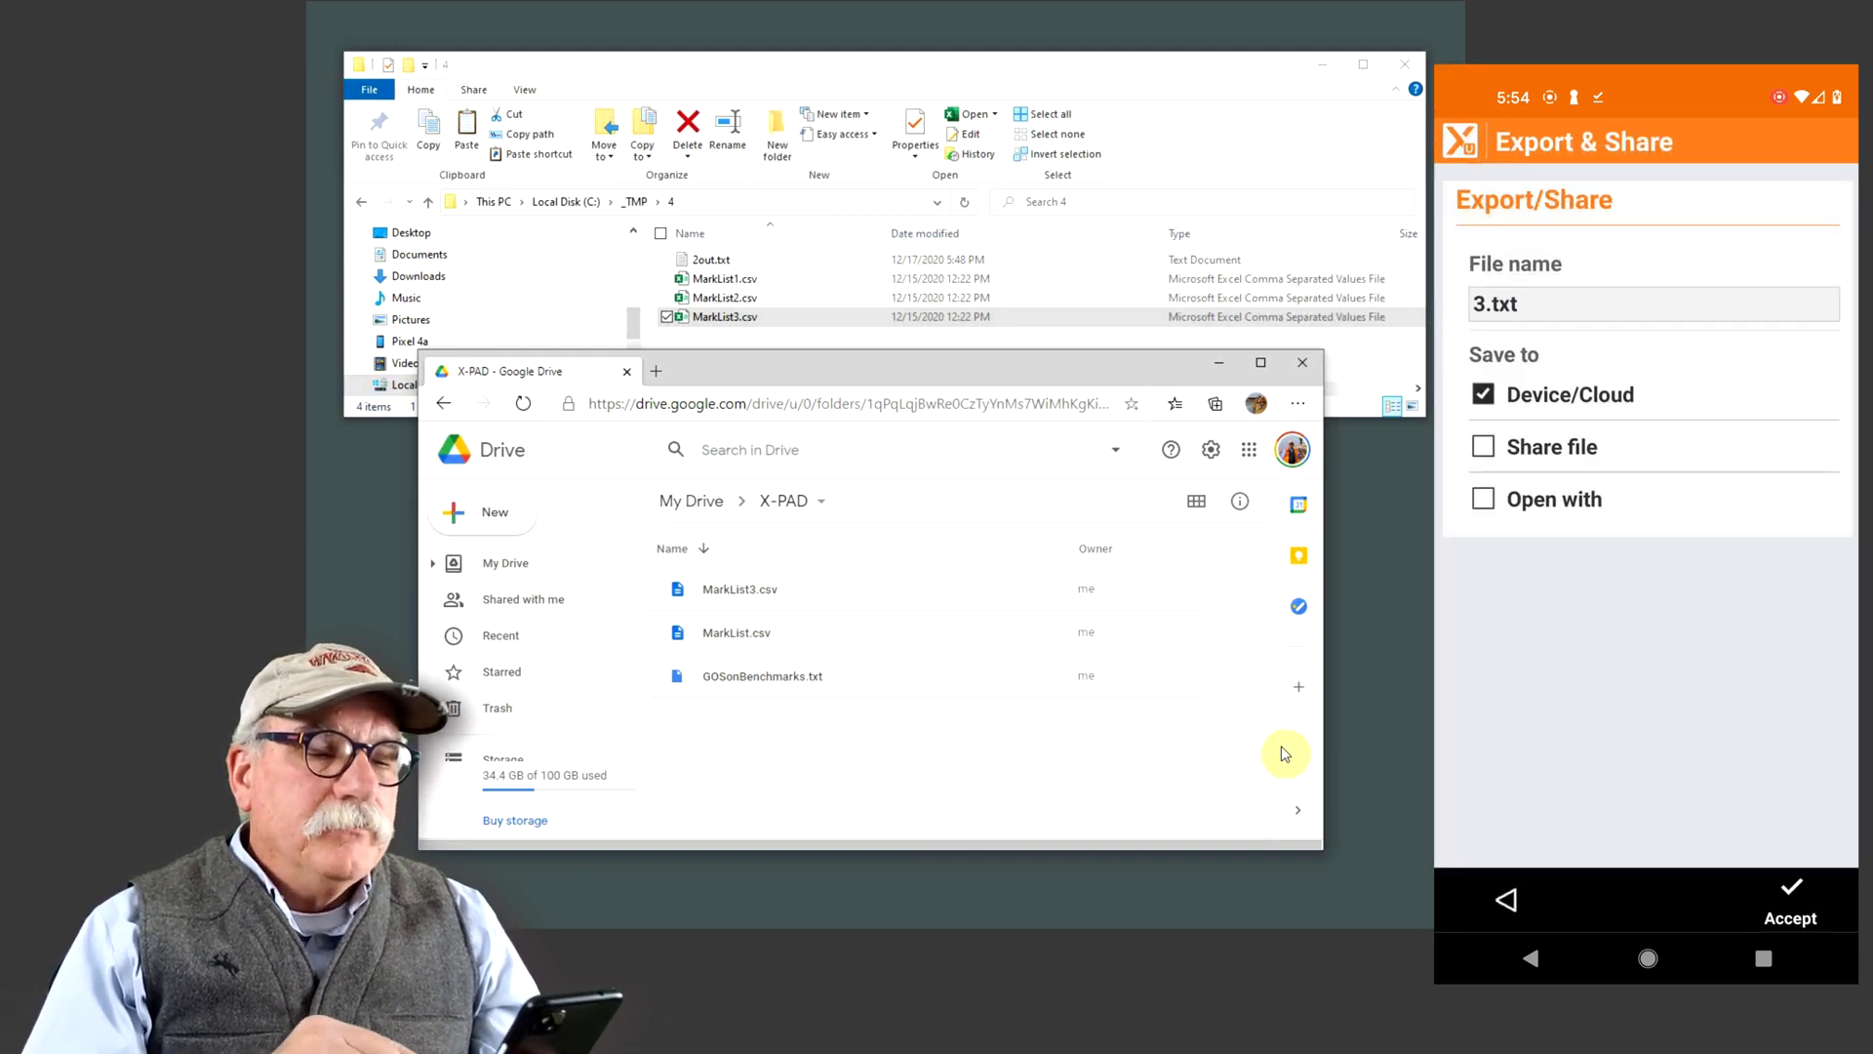
click(1788, 901)
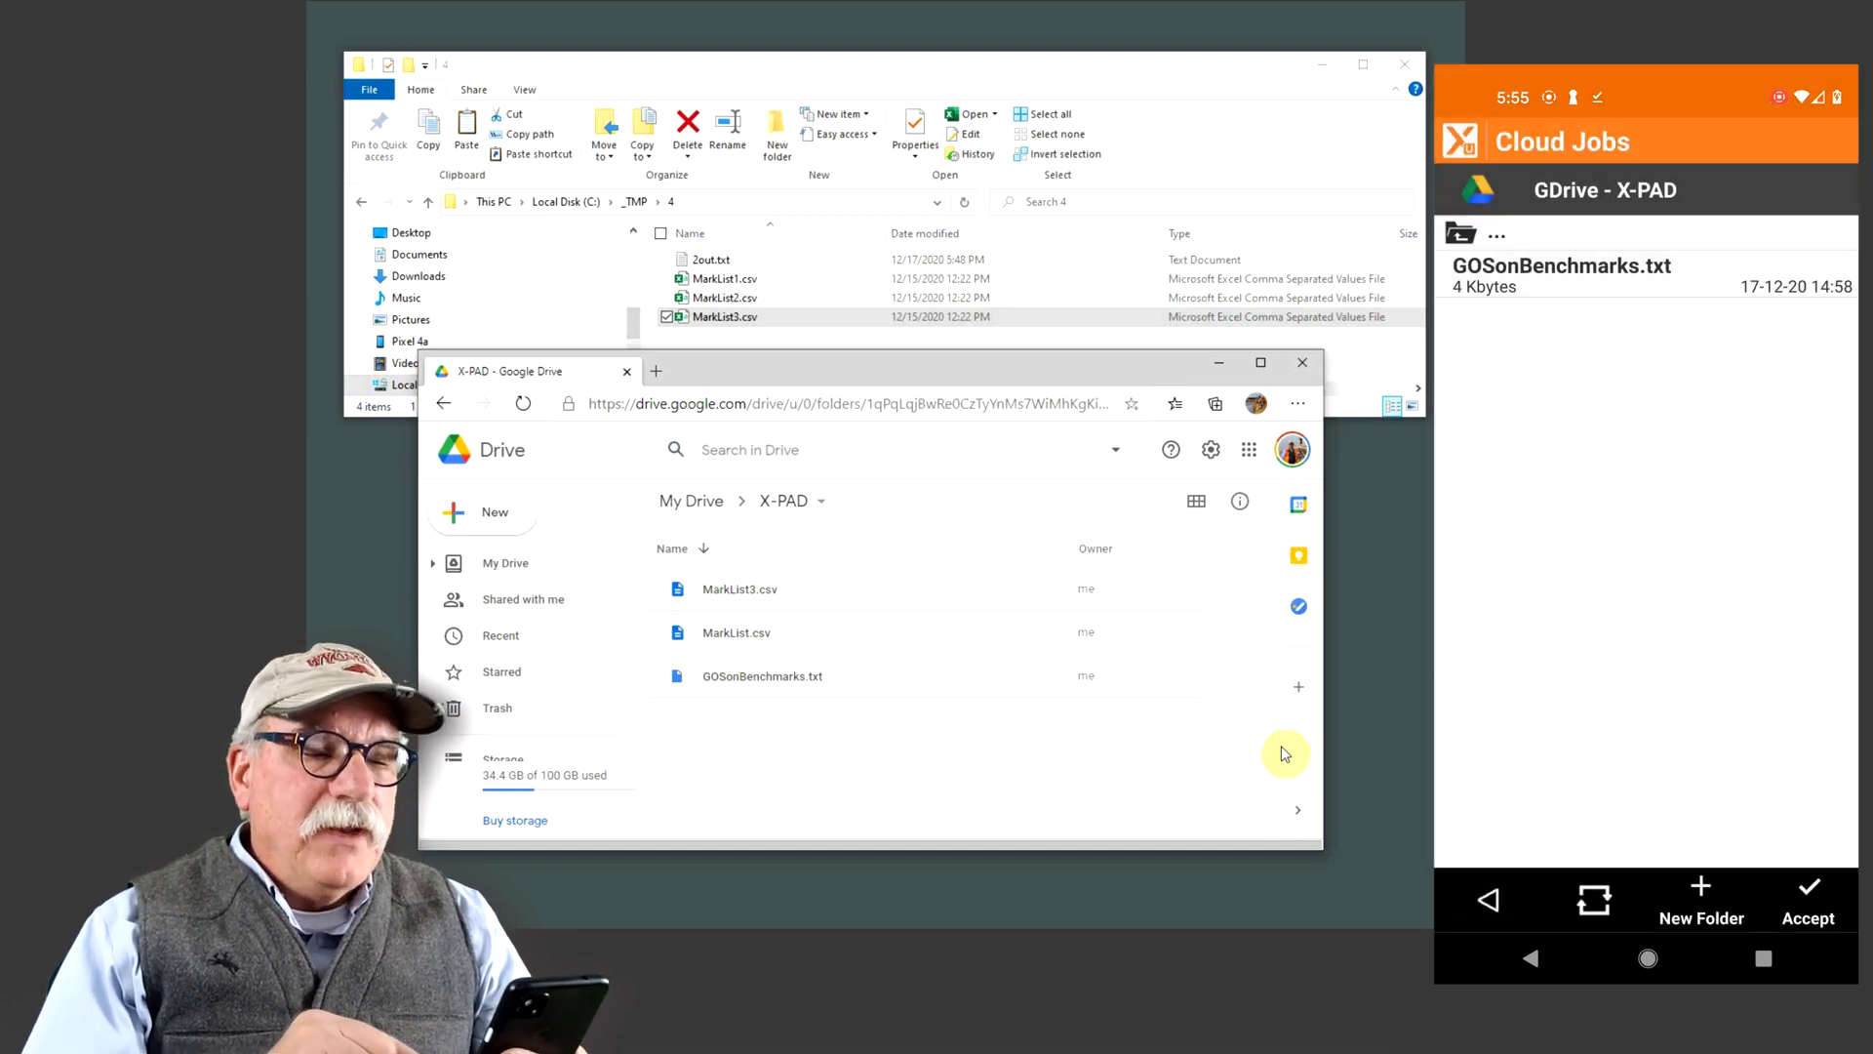
click(1805, 901)
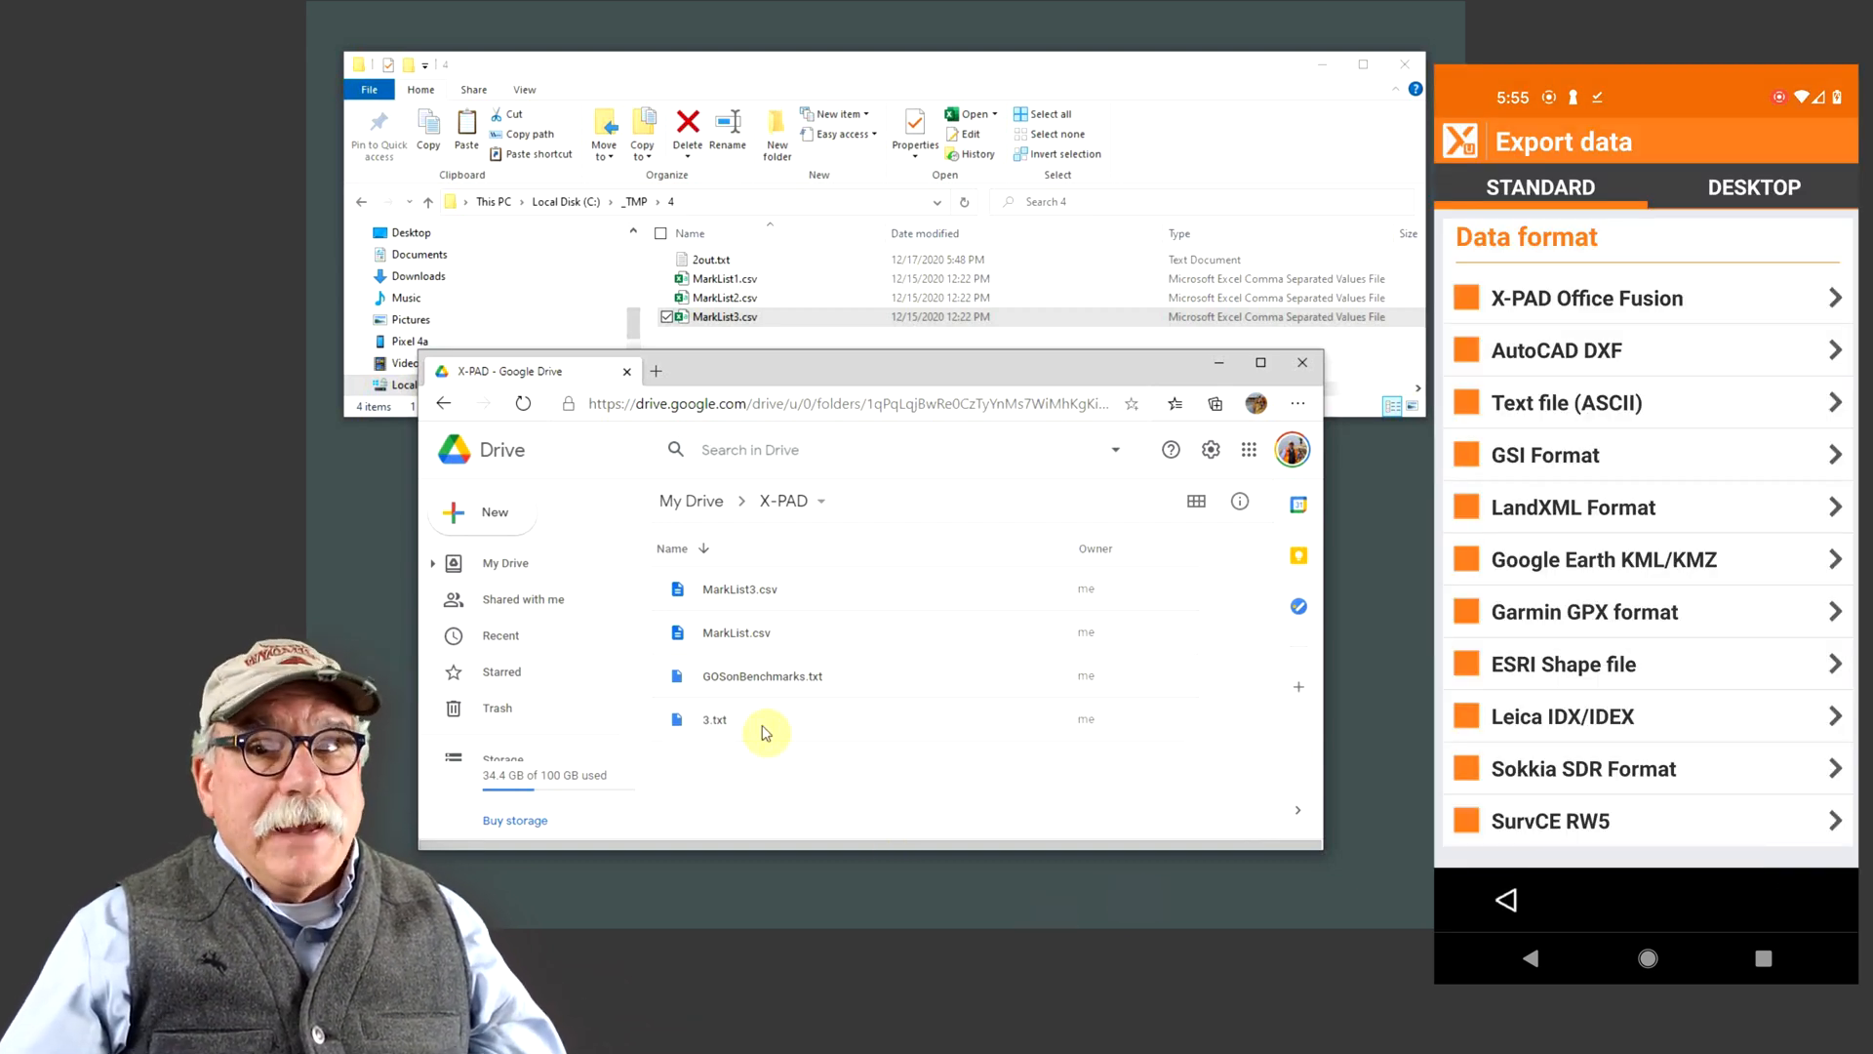
Select 3.txt in the Drive X-PAD folder and download it to the PC
click(765, 718)
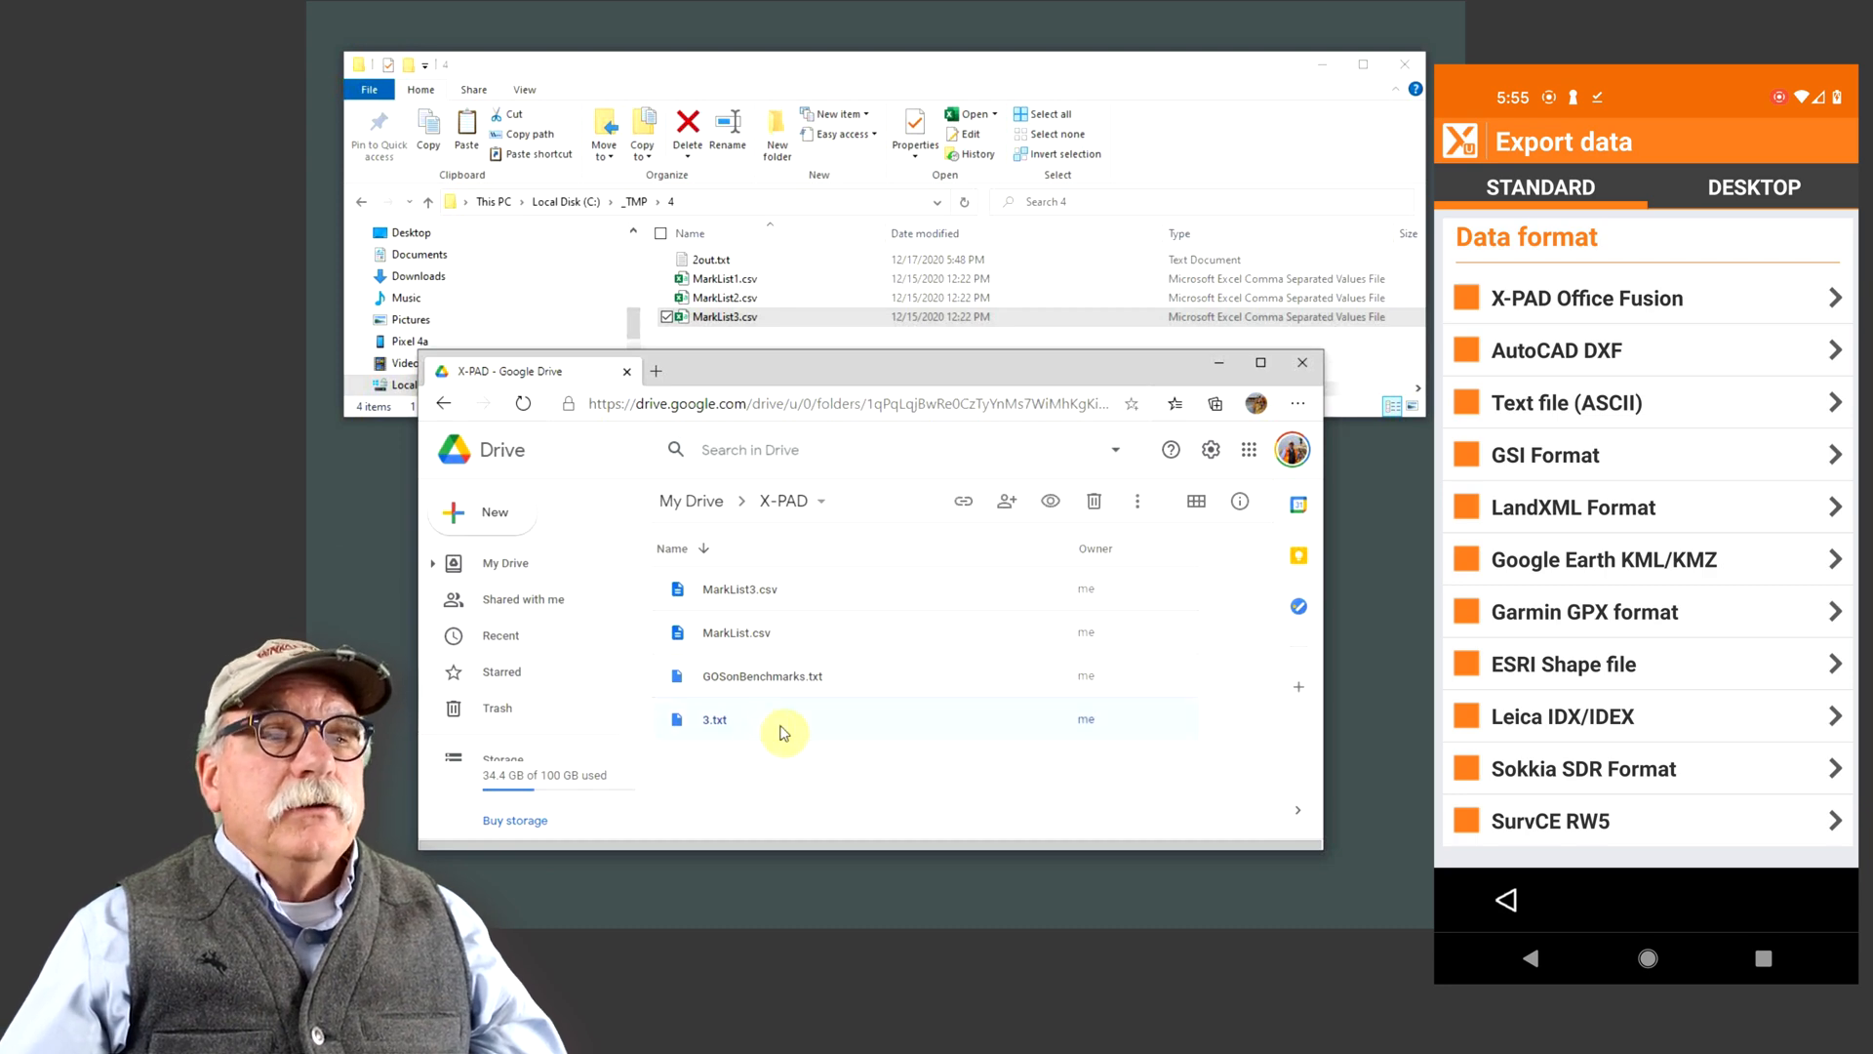
mouse_move(765, 723)
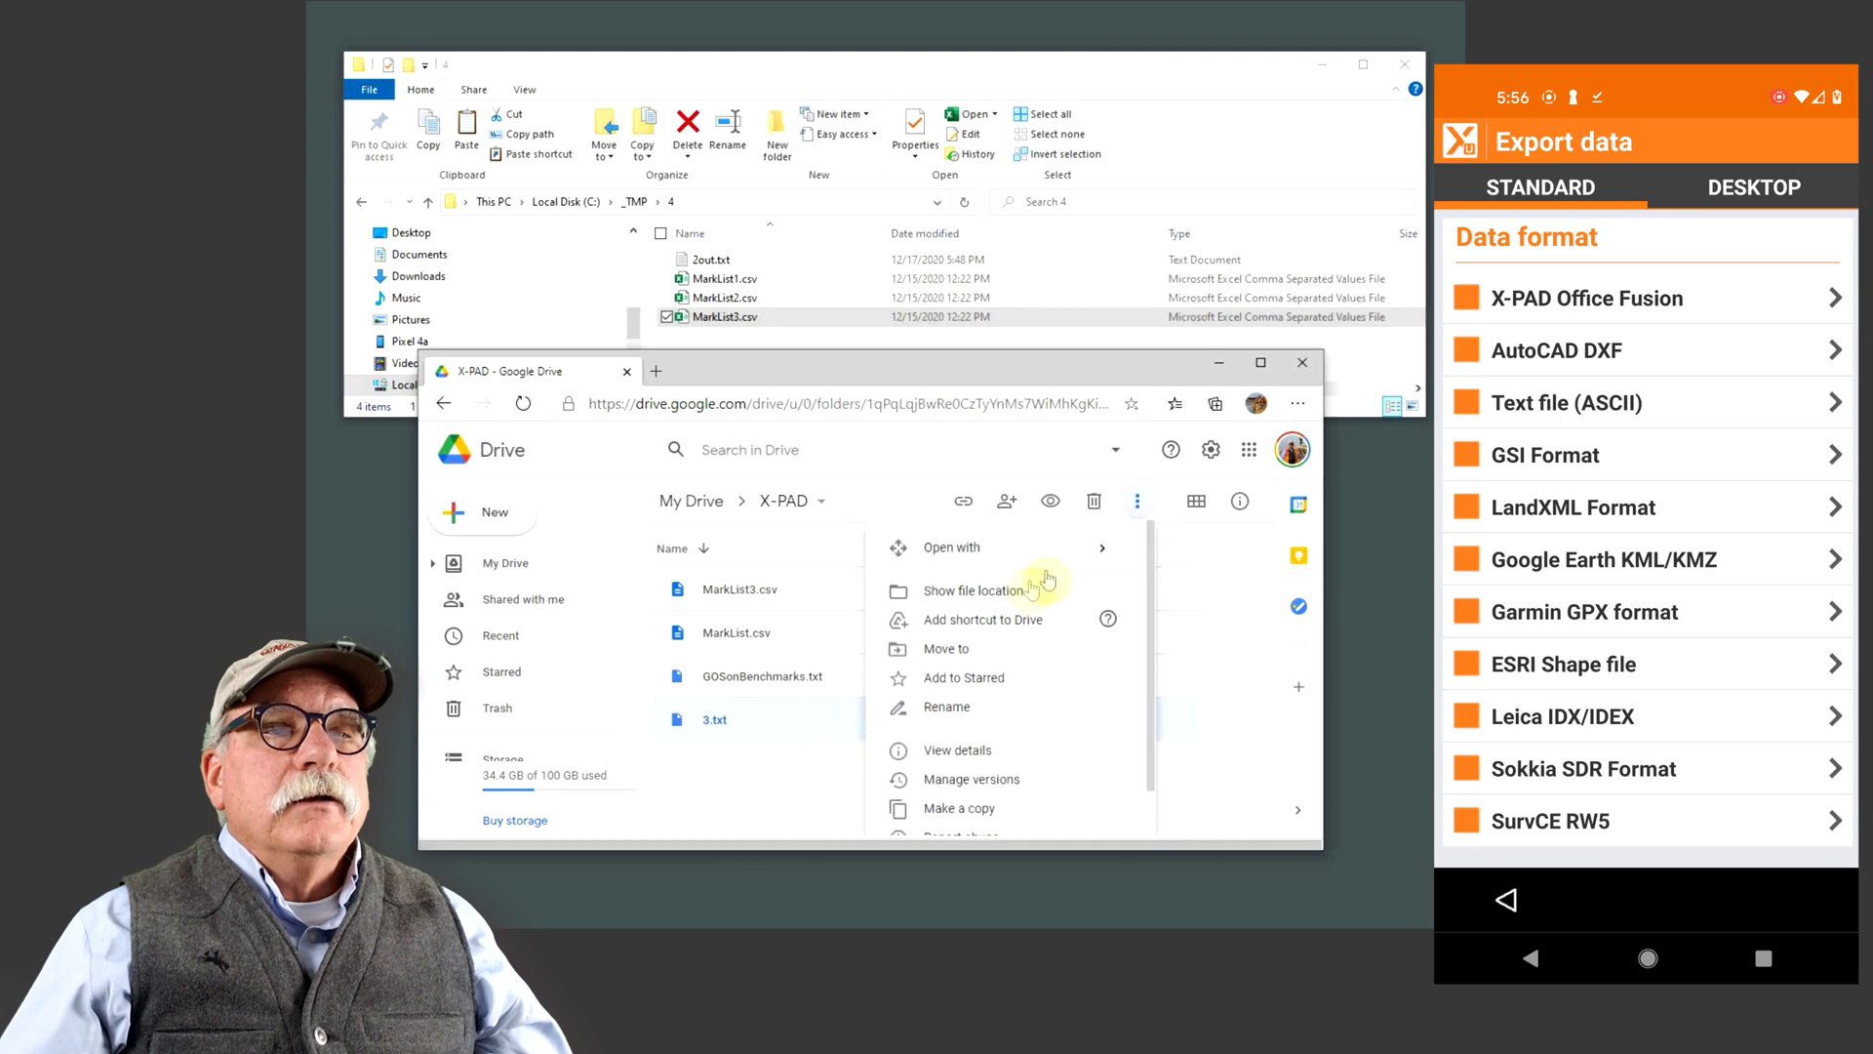
click(947, 809)
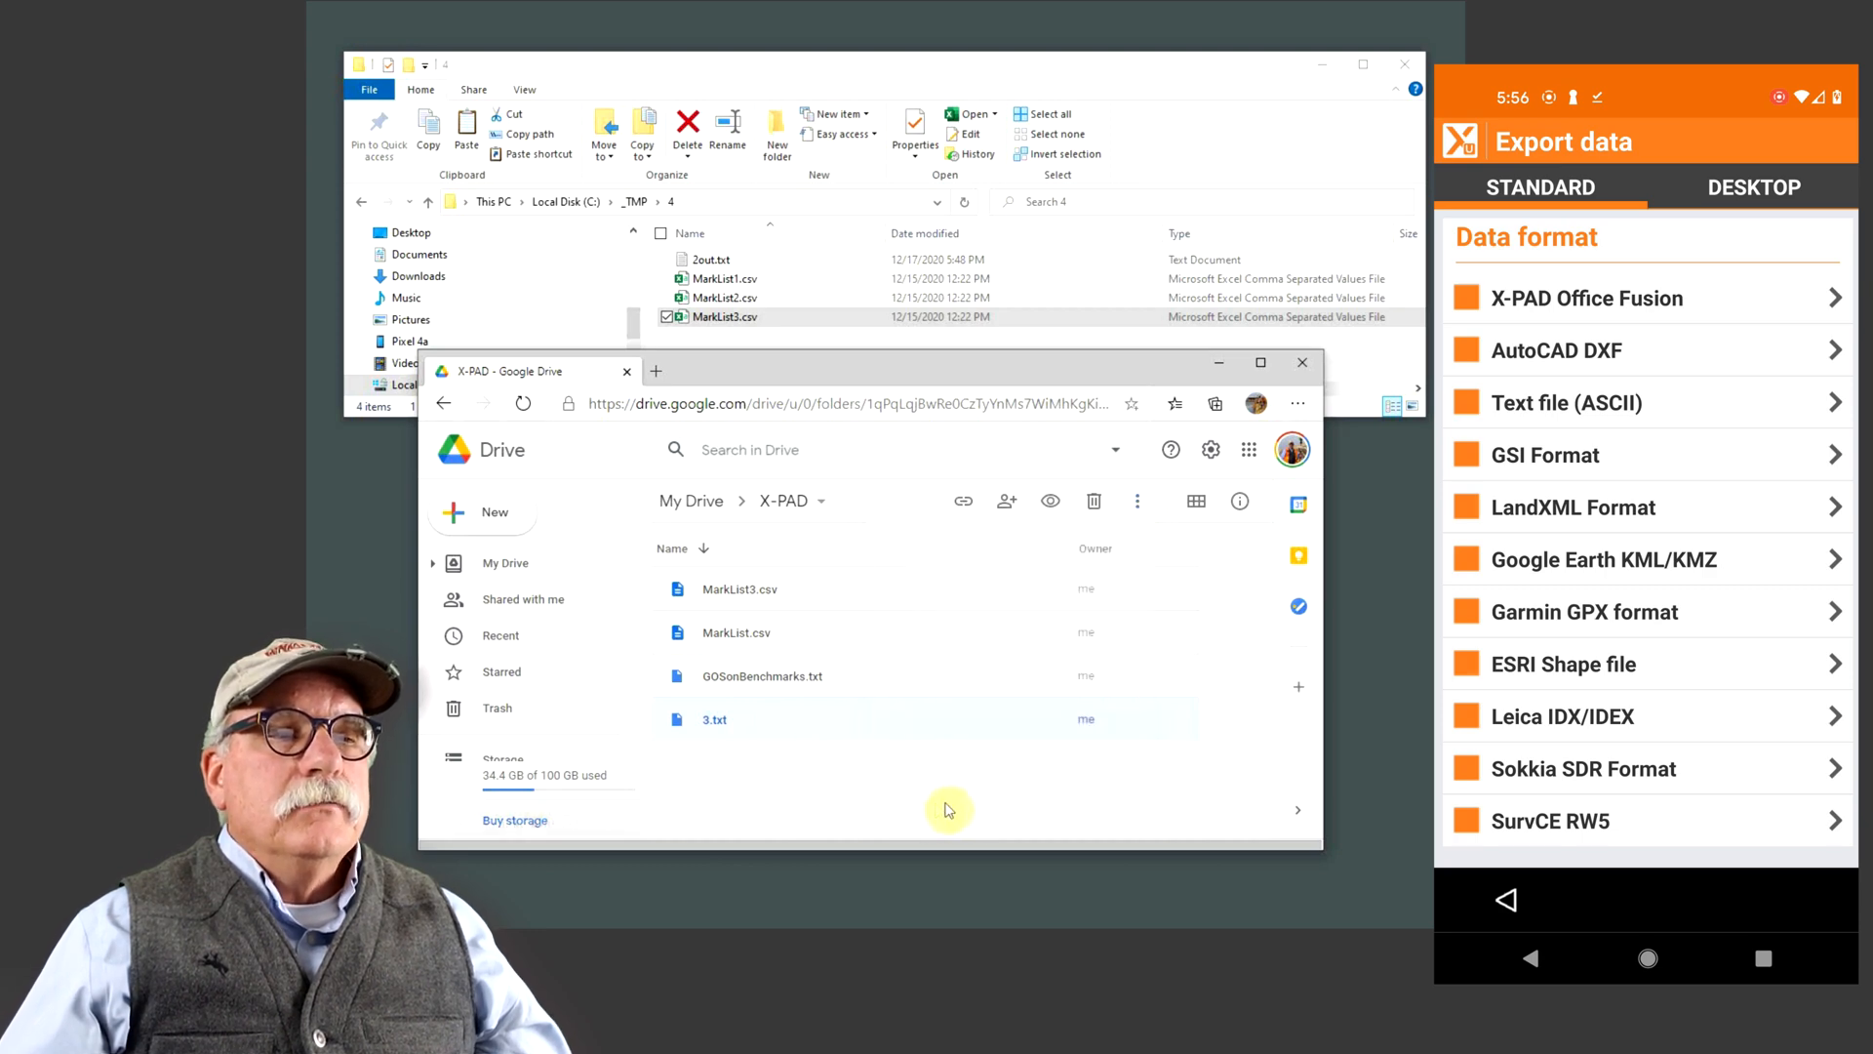
double_click(713, 718)
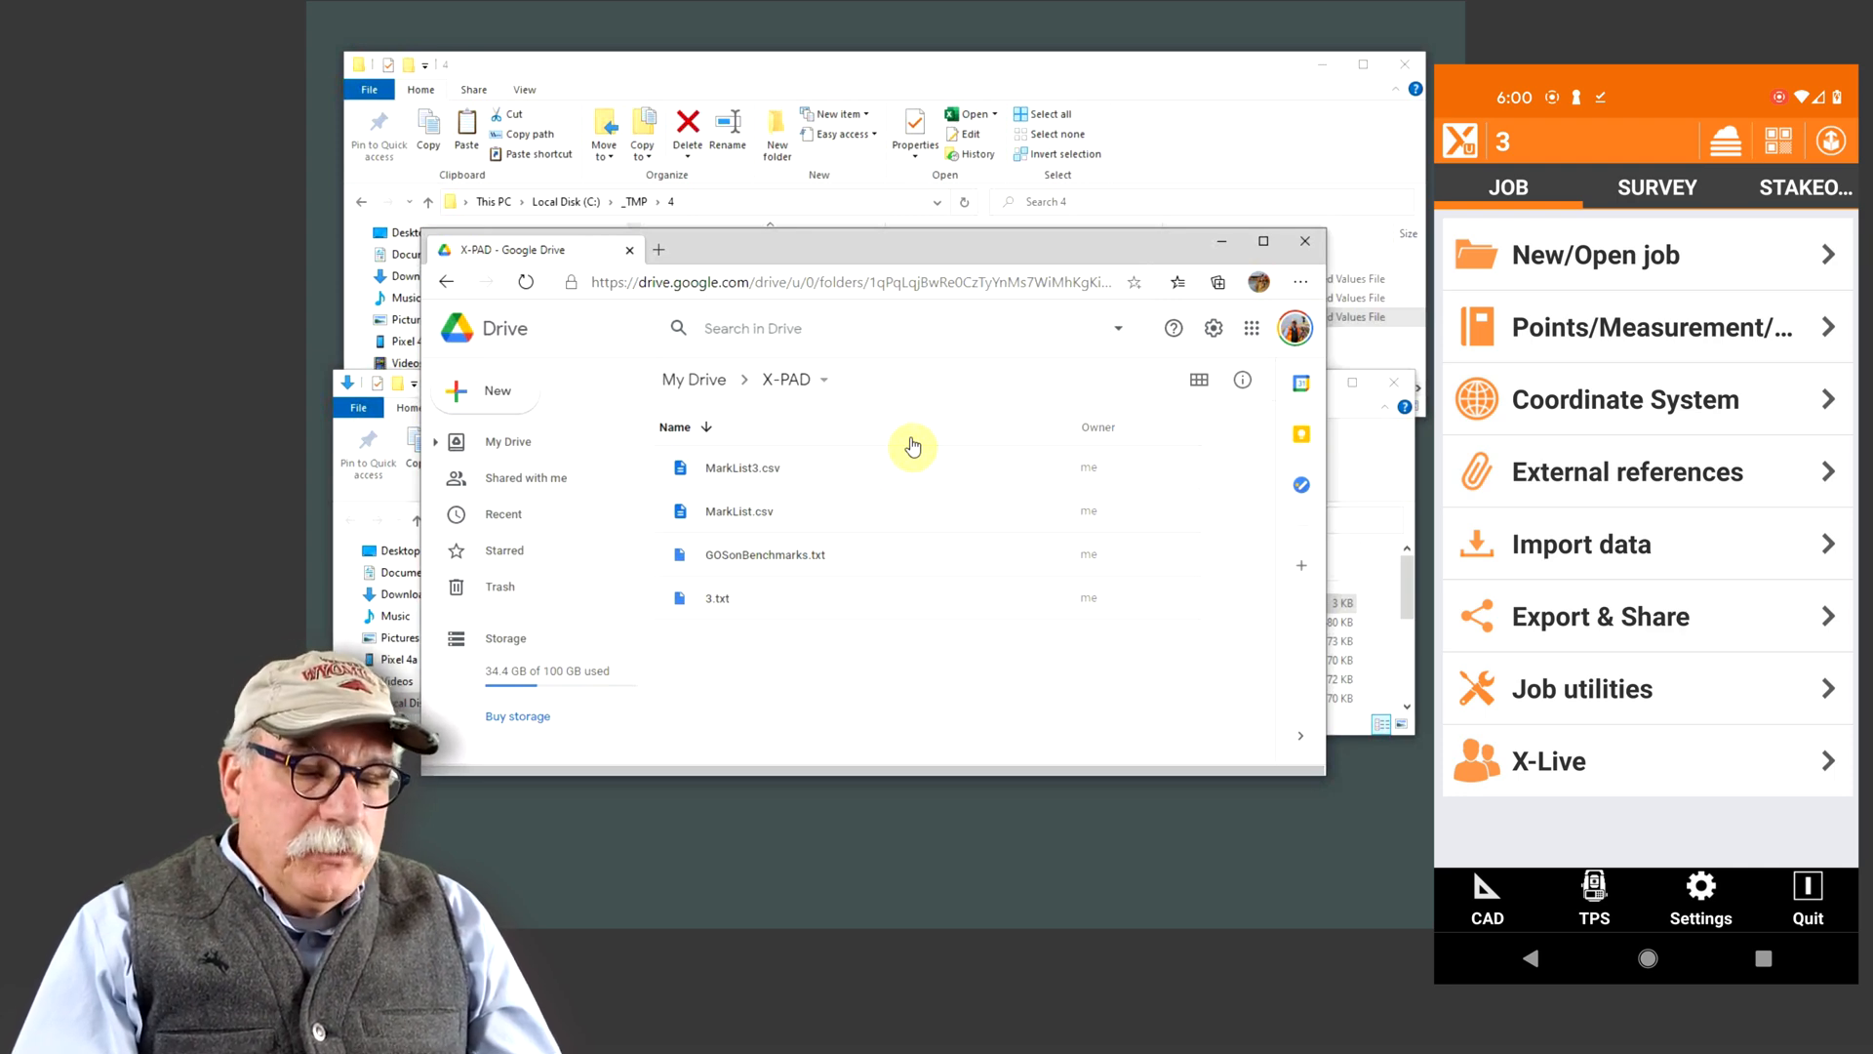
Export the points as Google Earth KML file 3.kml to the GDrive X-PAD folder
click(1601, 615)
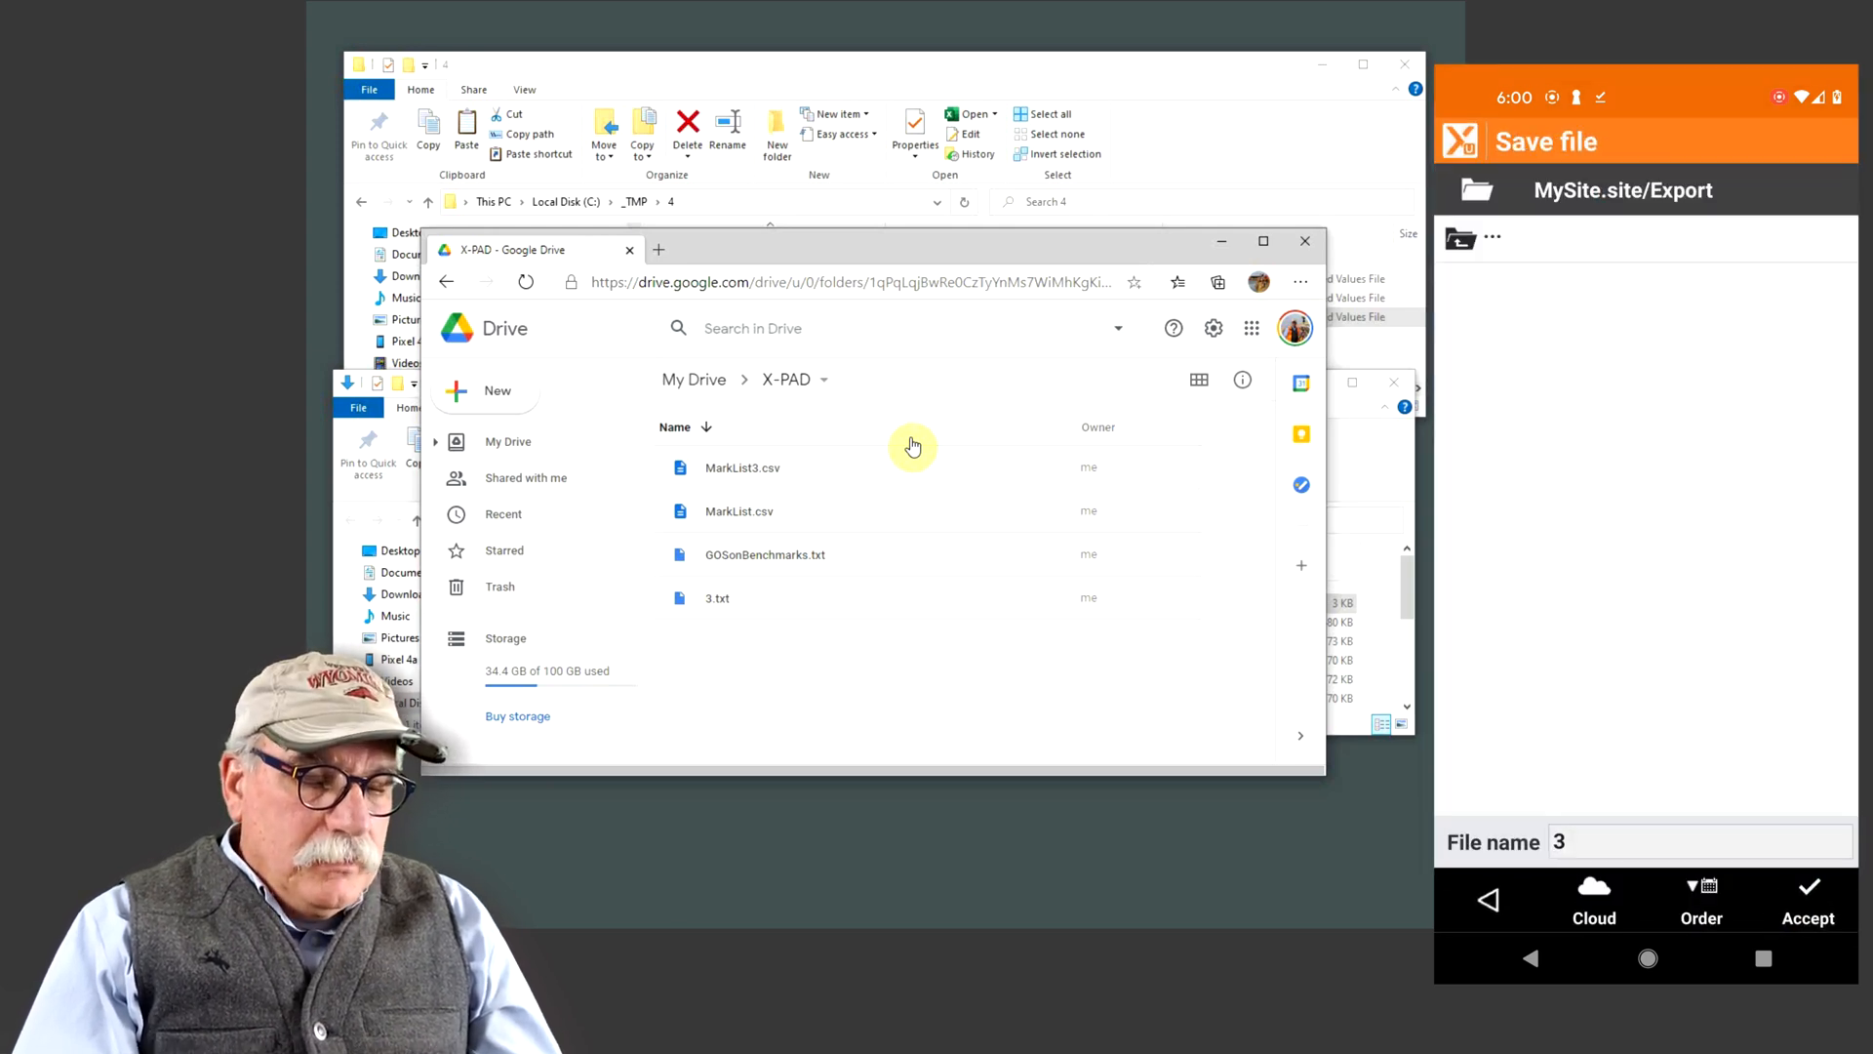
click(1592, 899)
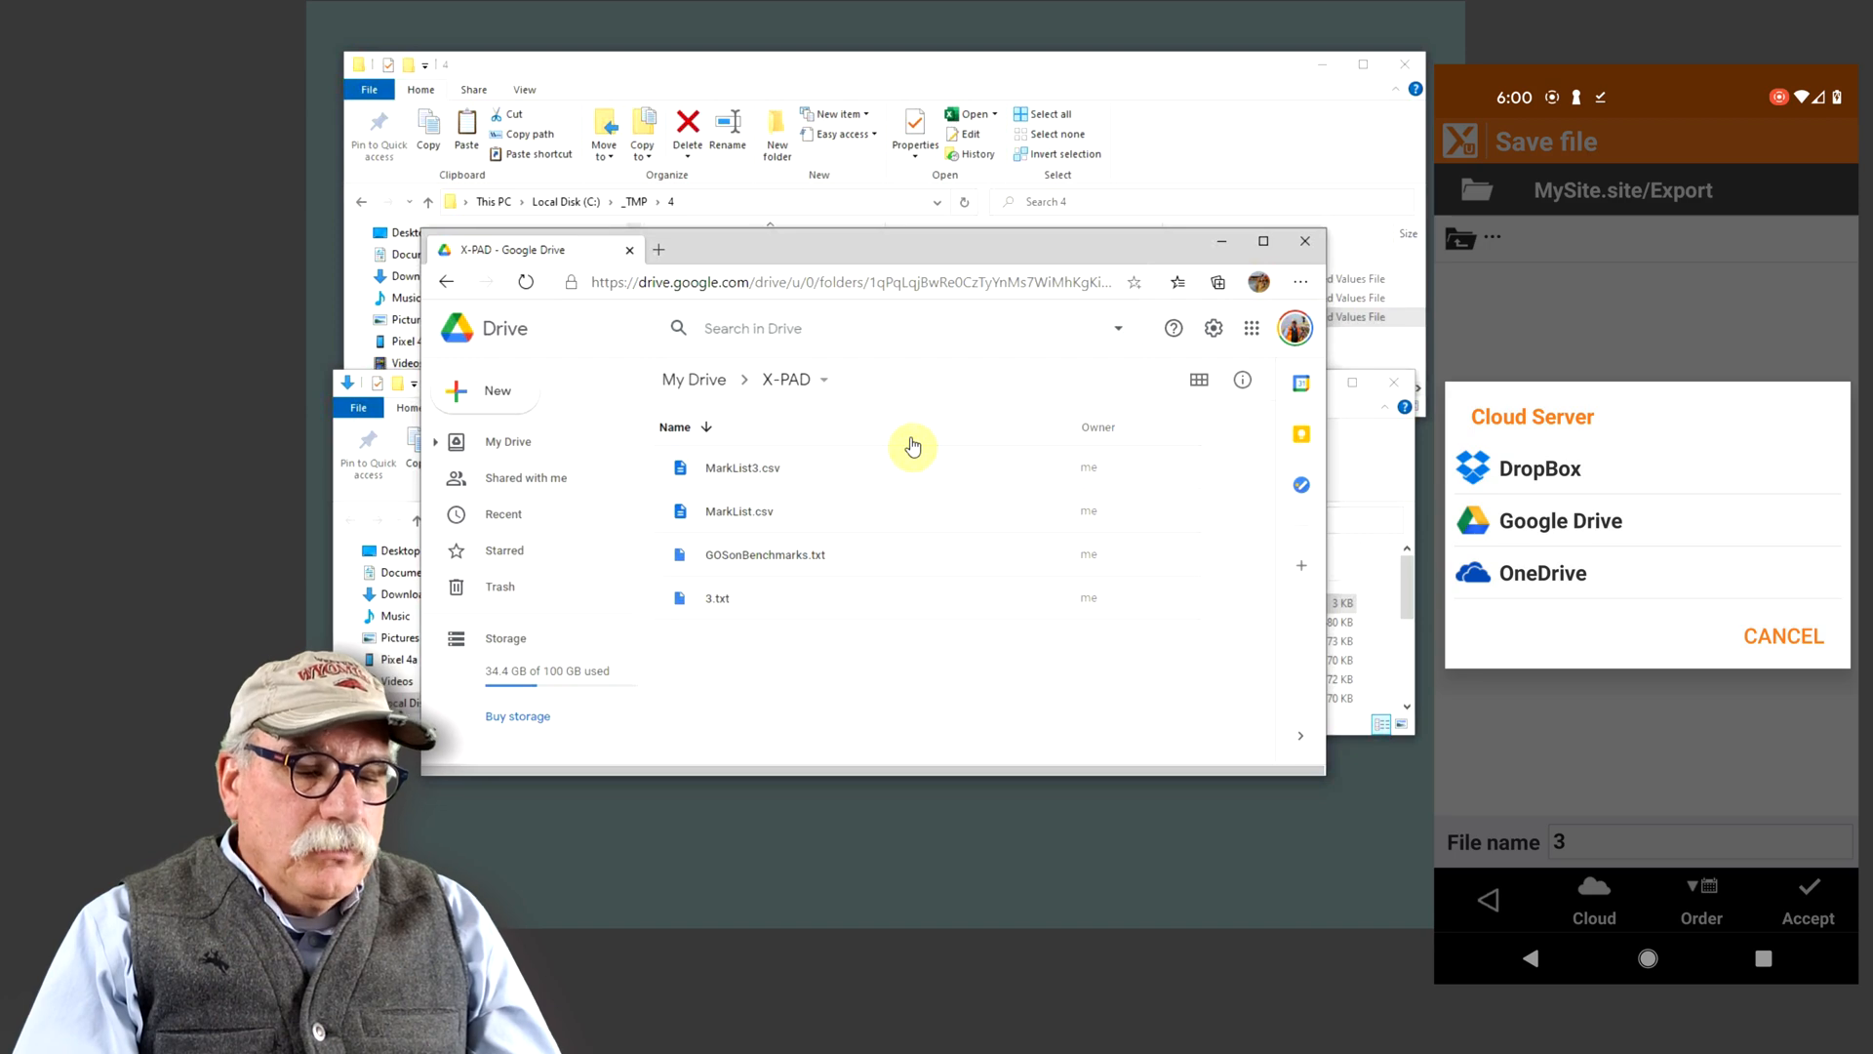
click(1559, 520)
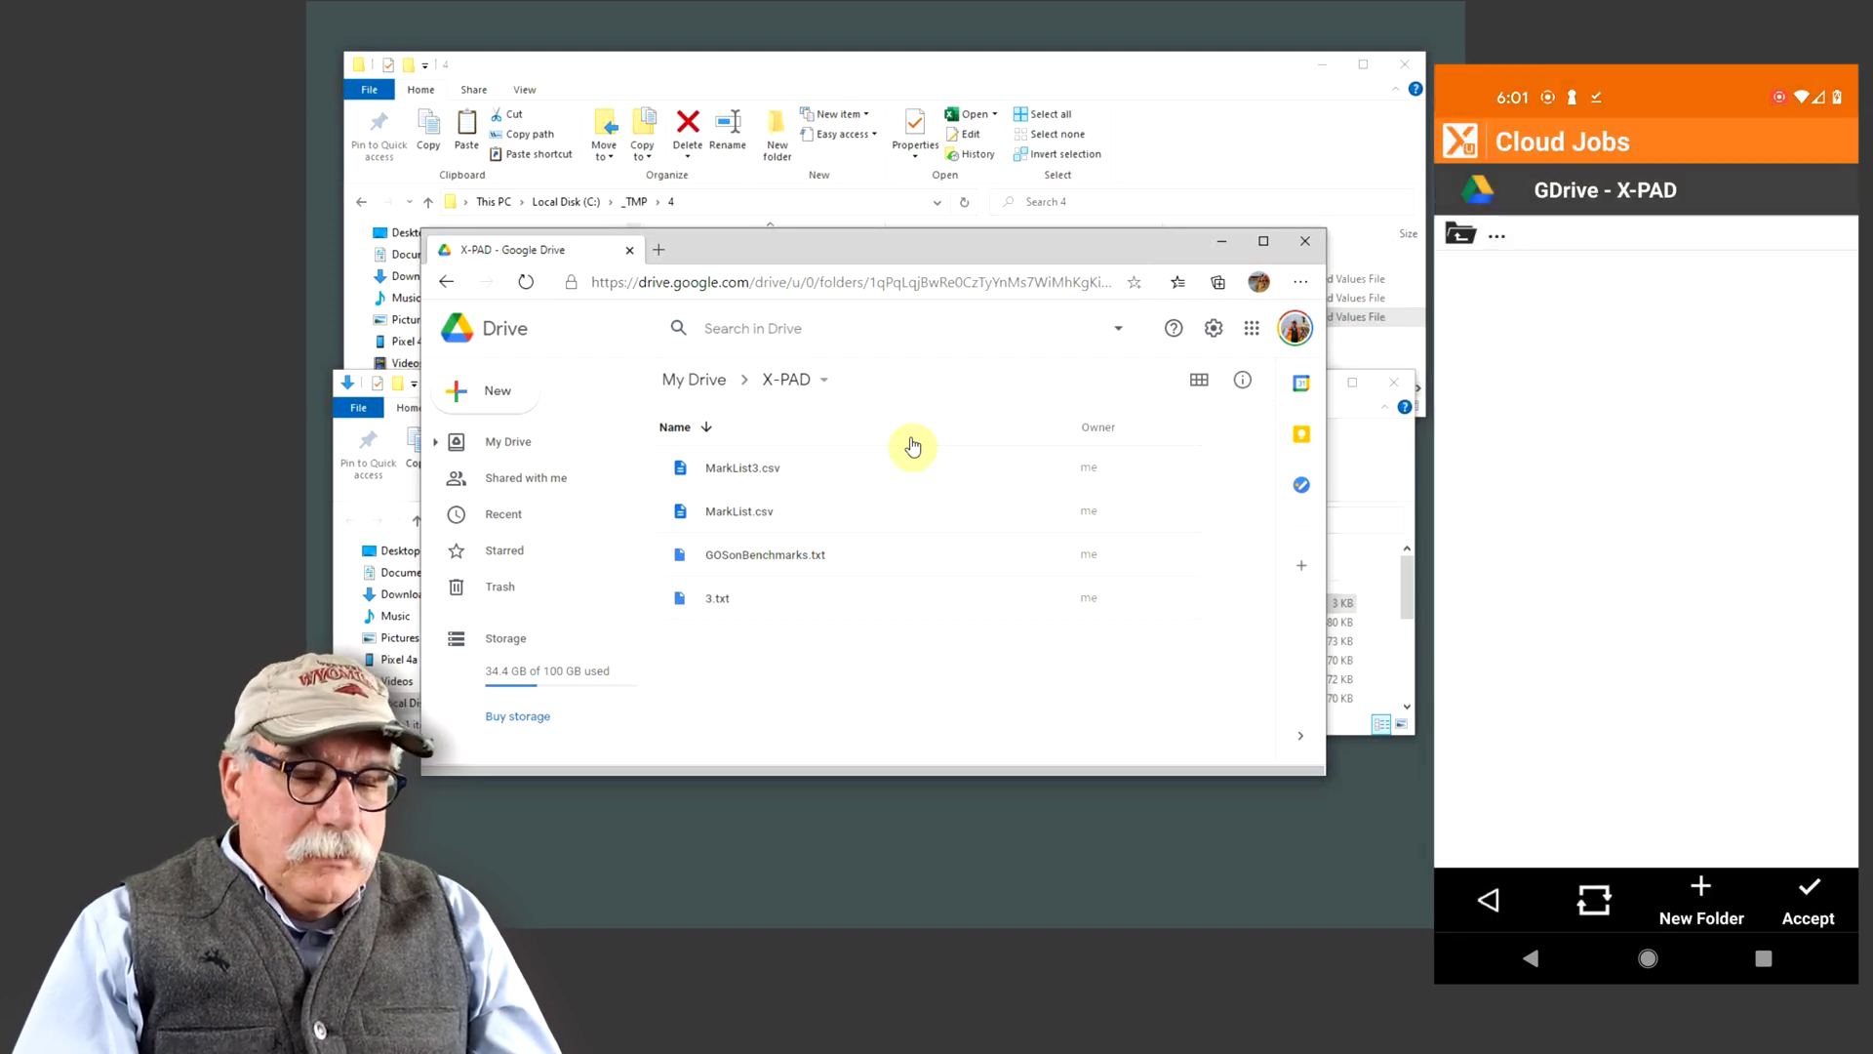
click(1807, 895)
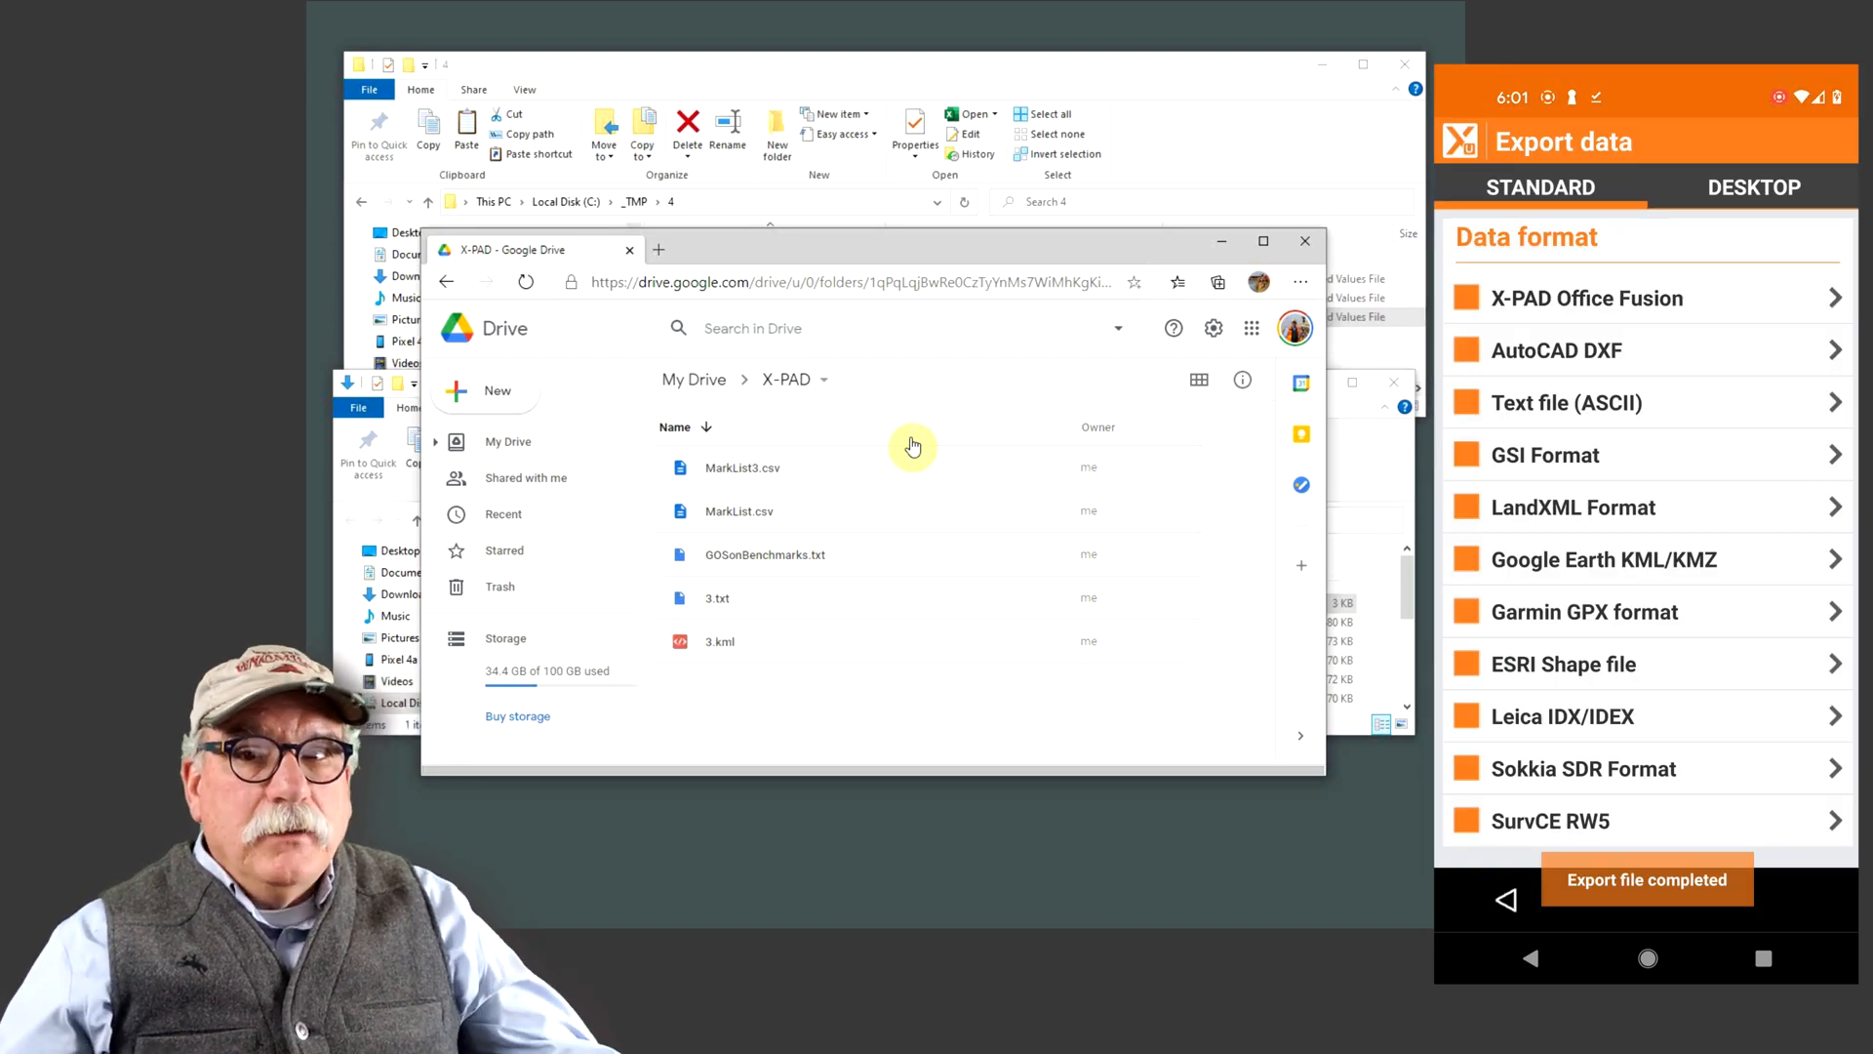
mouse_move(732, 665)
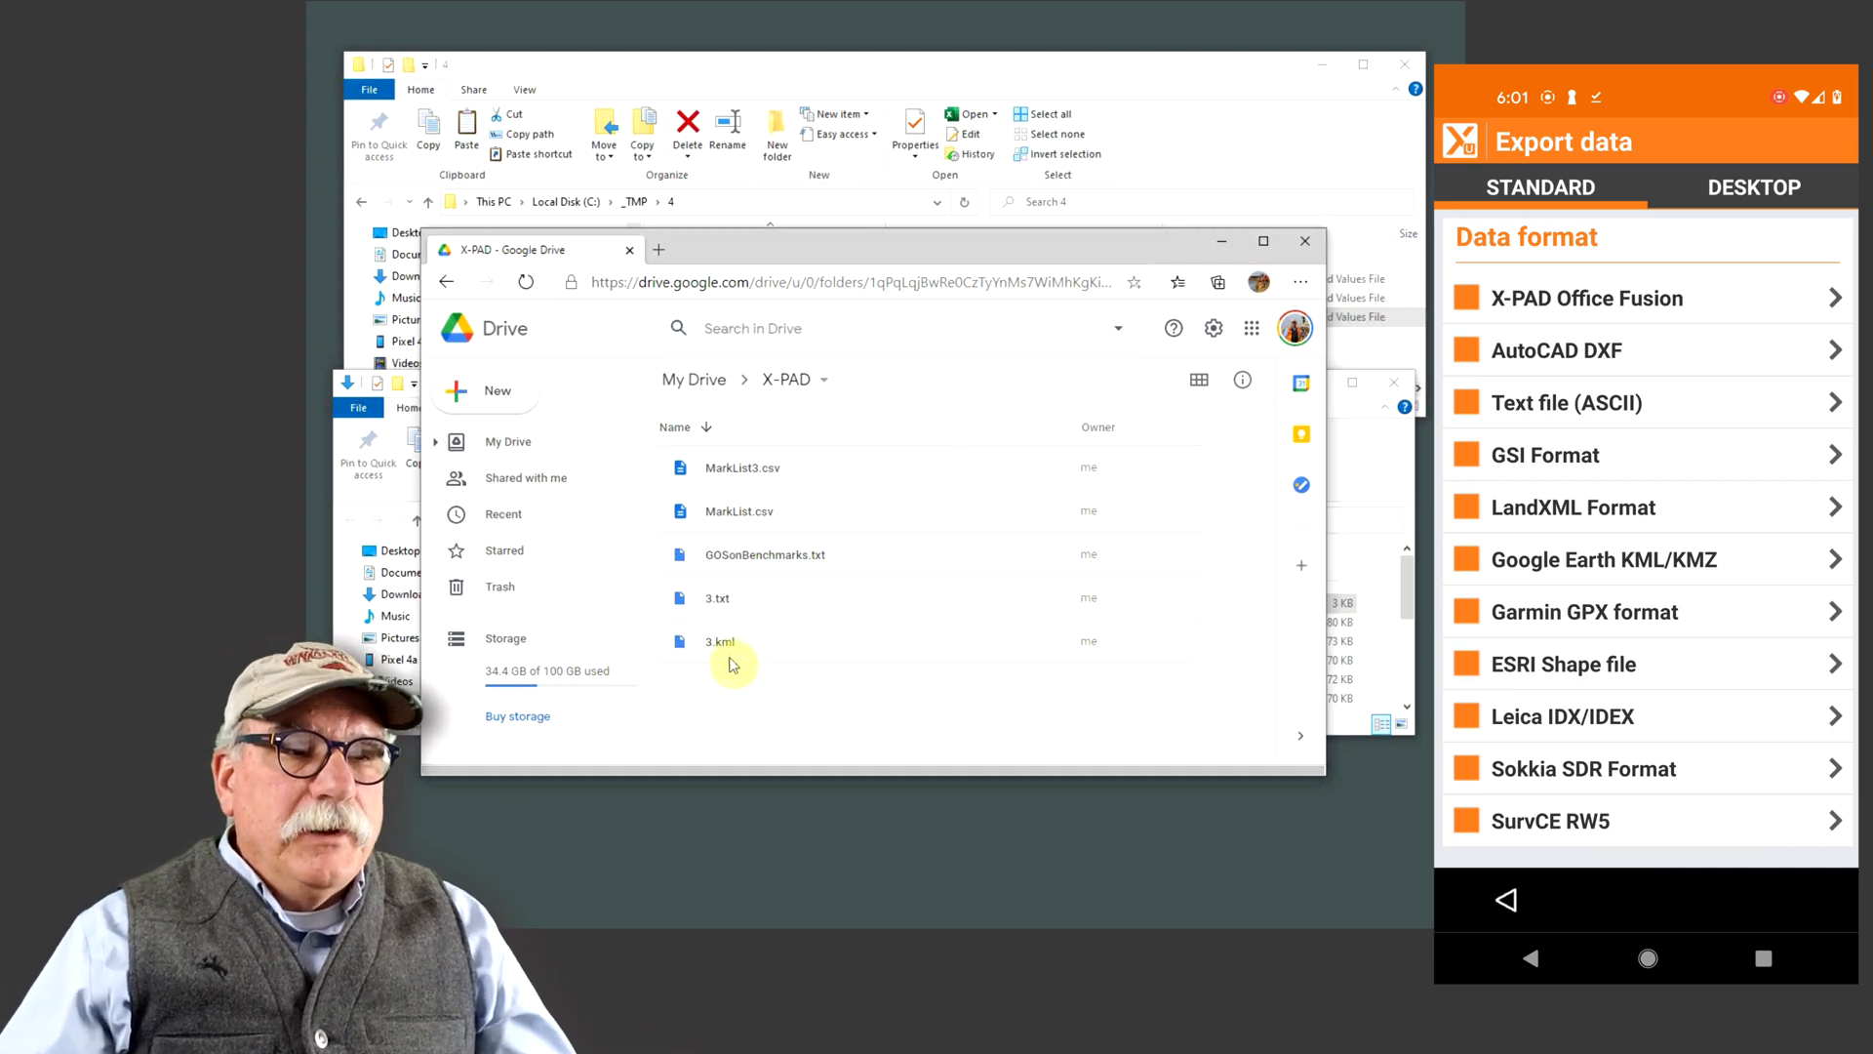
Select 3.kml in the Drive X-PAD folder and download it via More actions
click(718, 642)
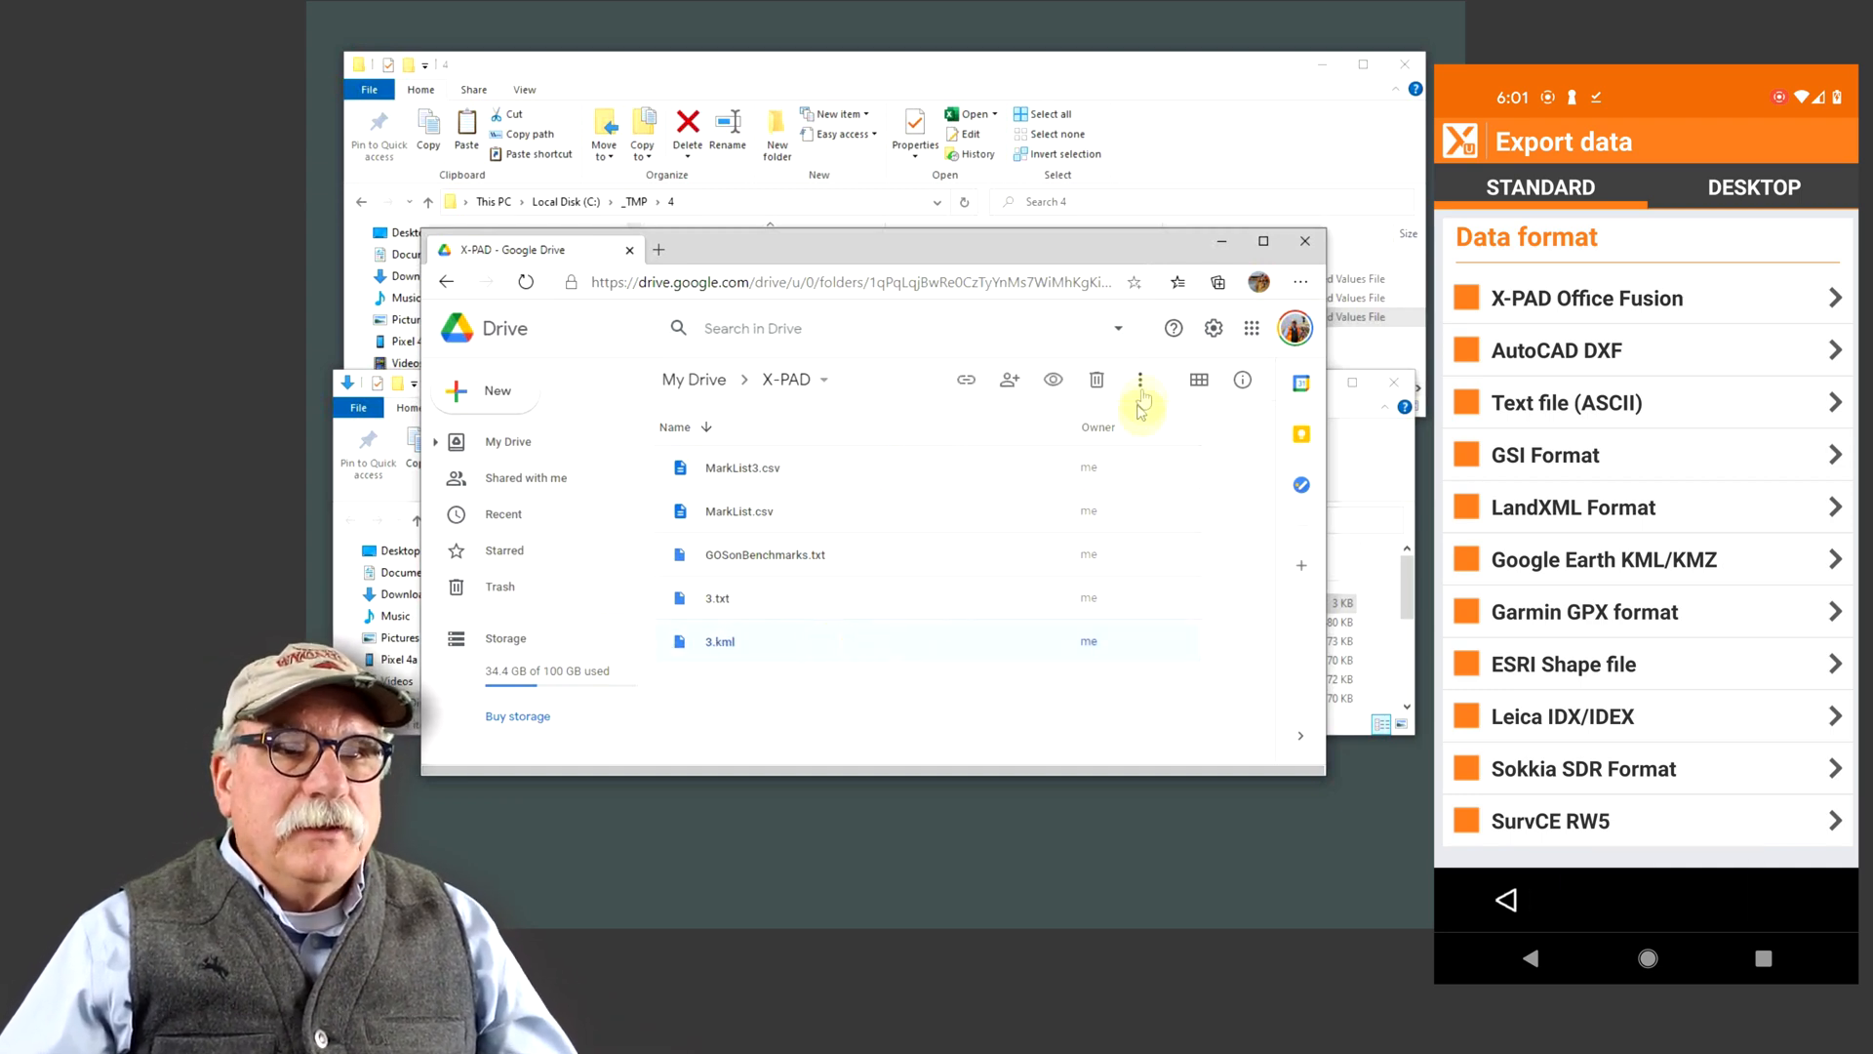
click(1138, 378)
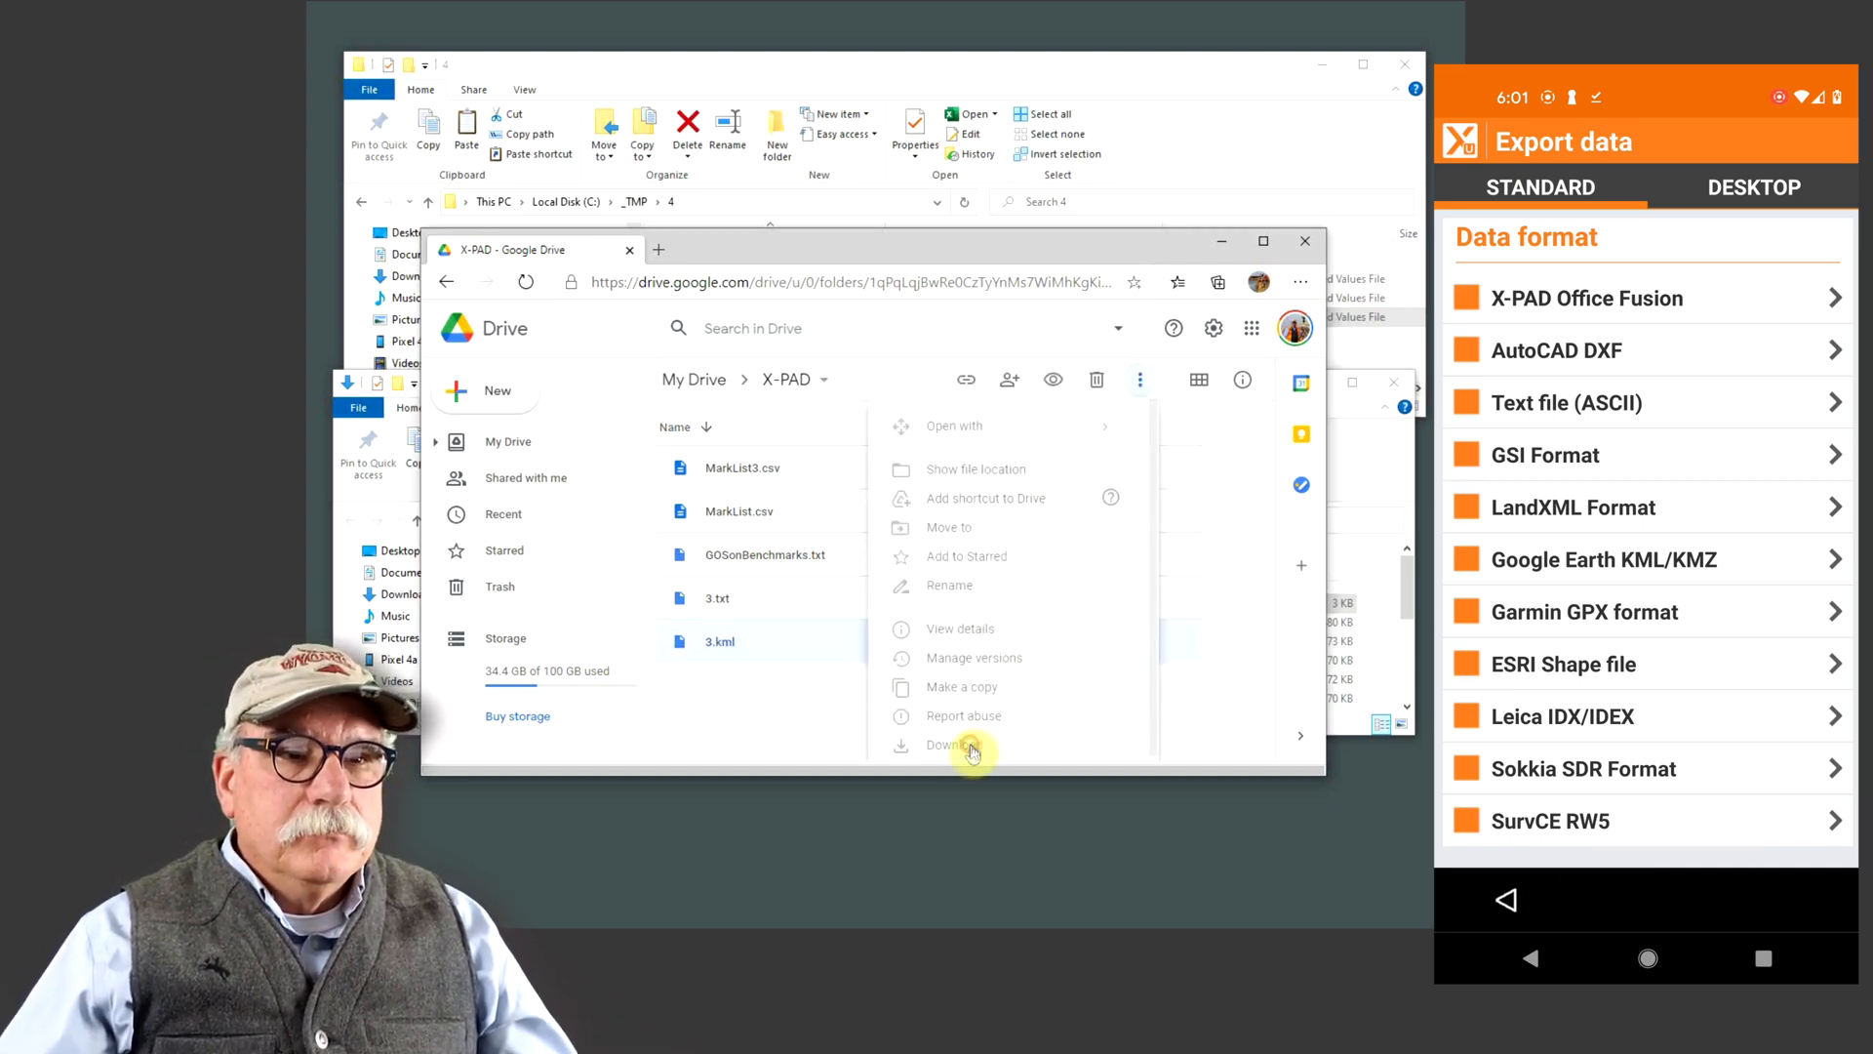
click(948, 744)
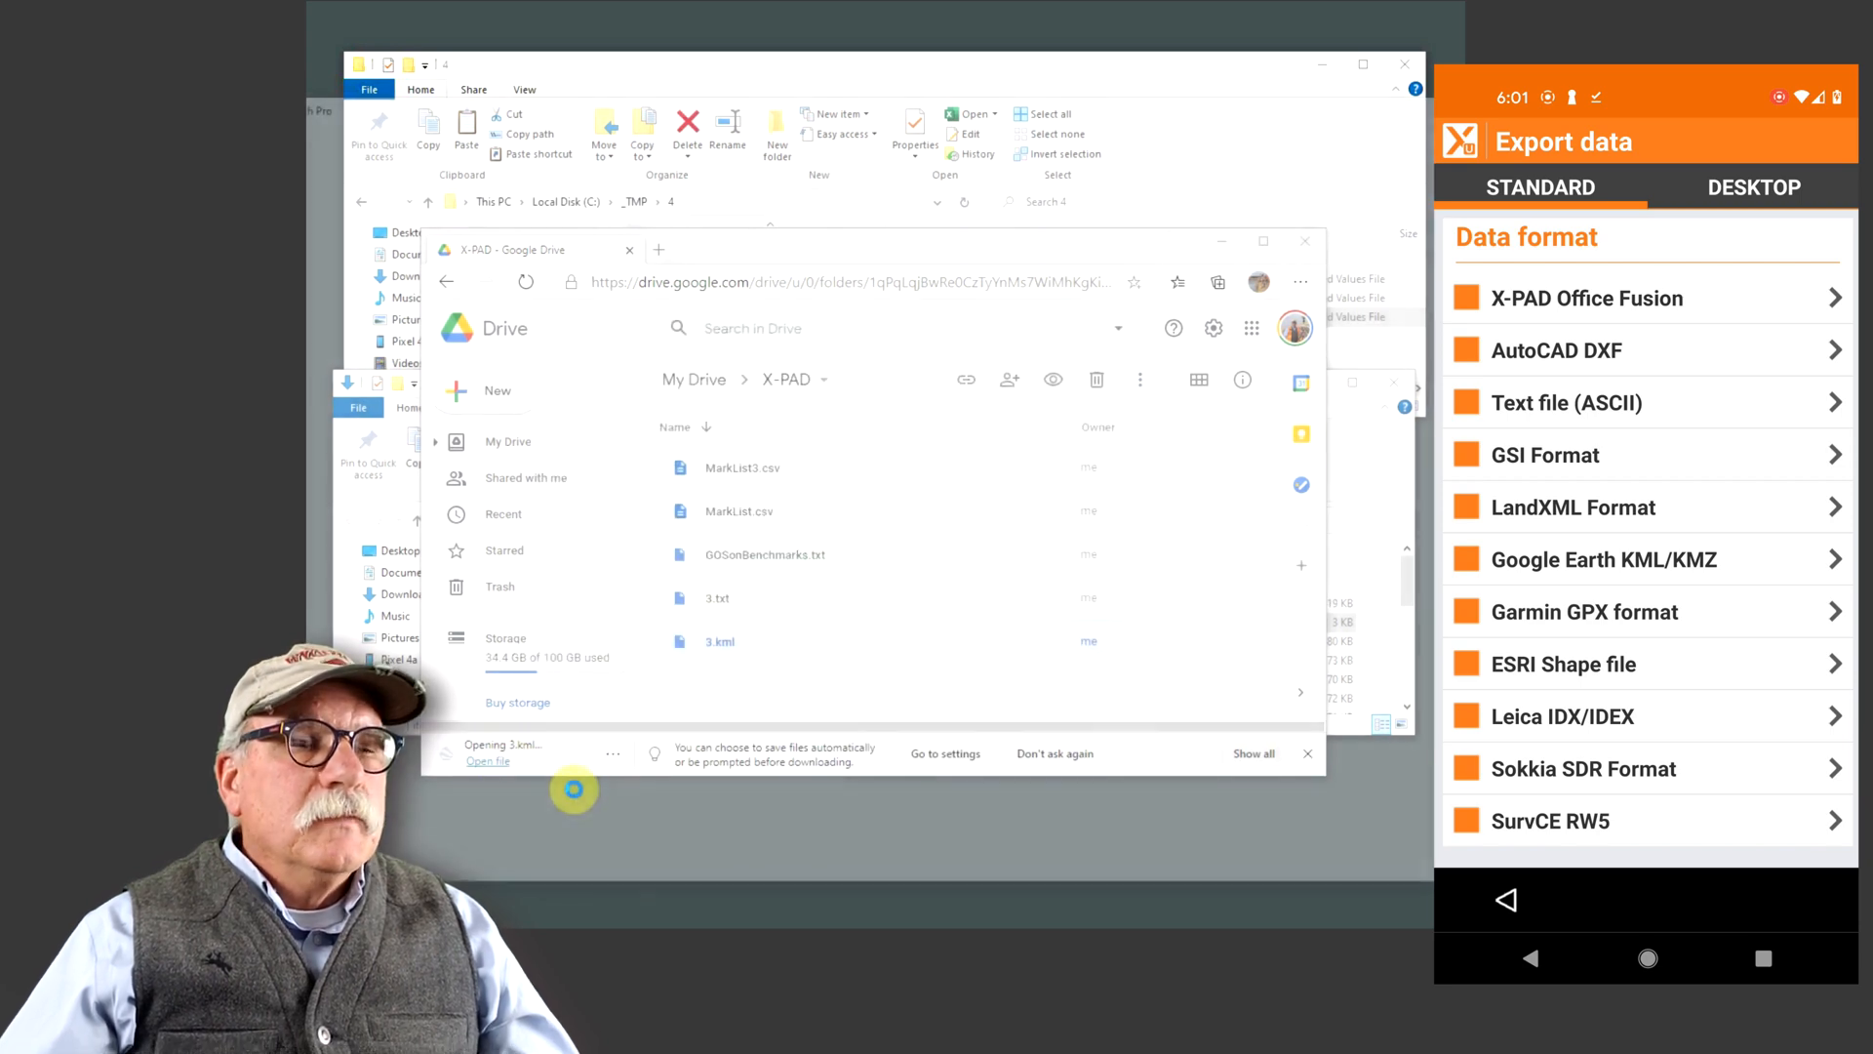